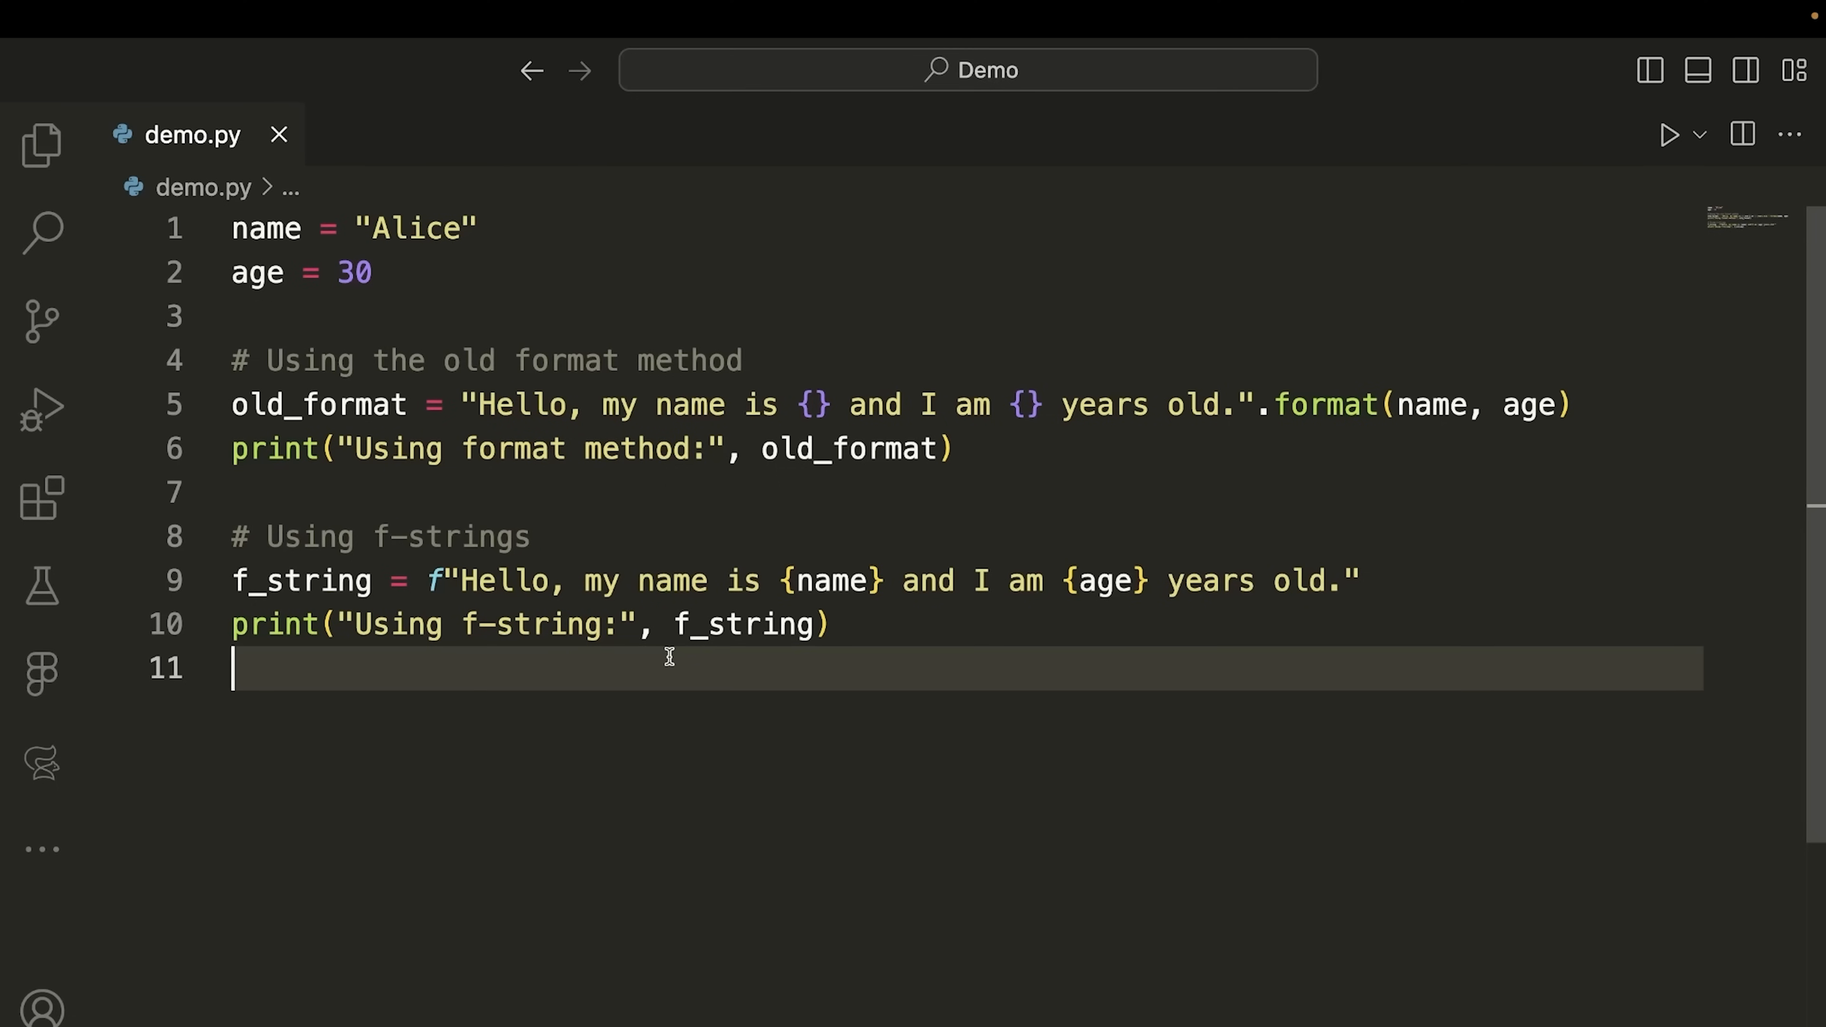
mouse_move(575, 429)
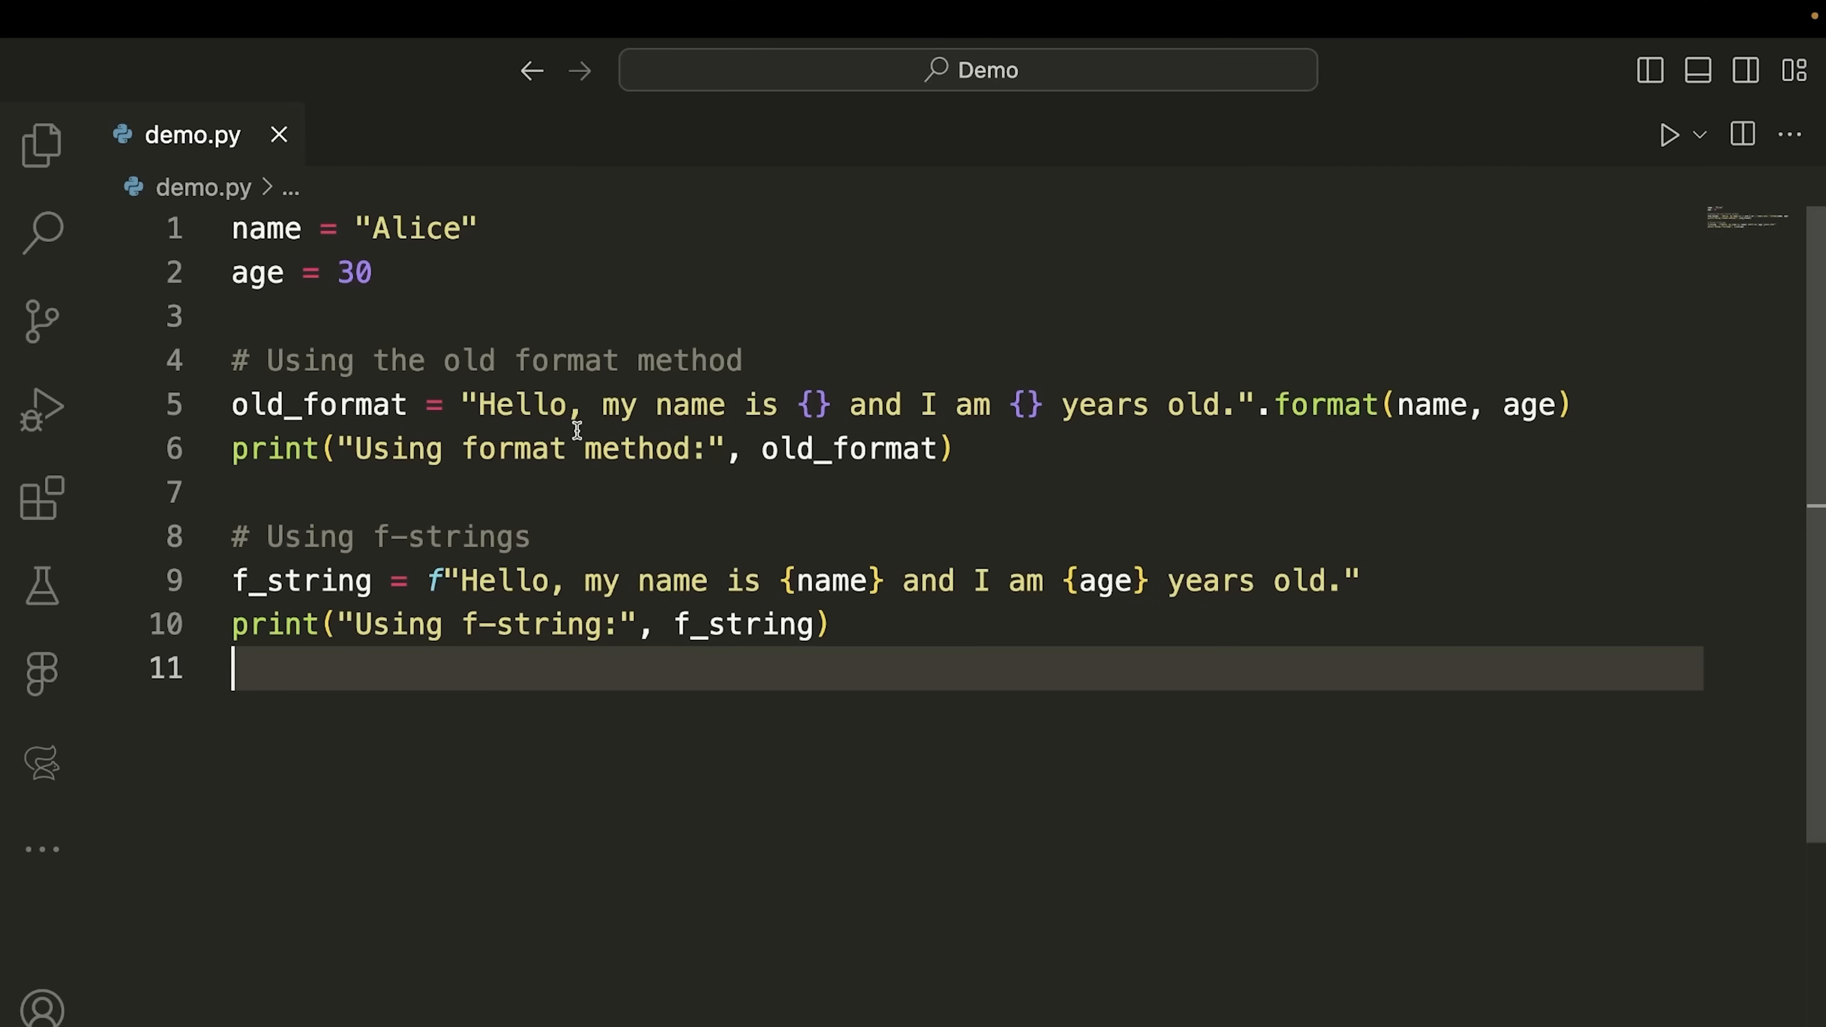
mouse_move(981, 446)
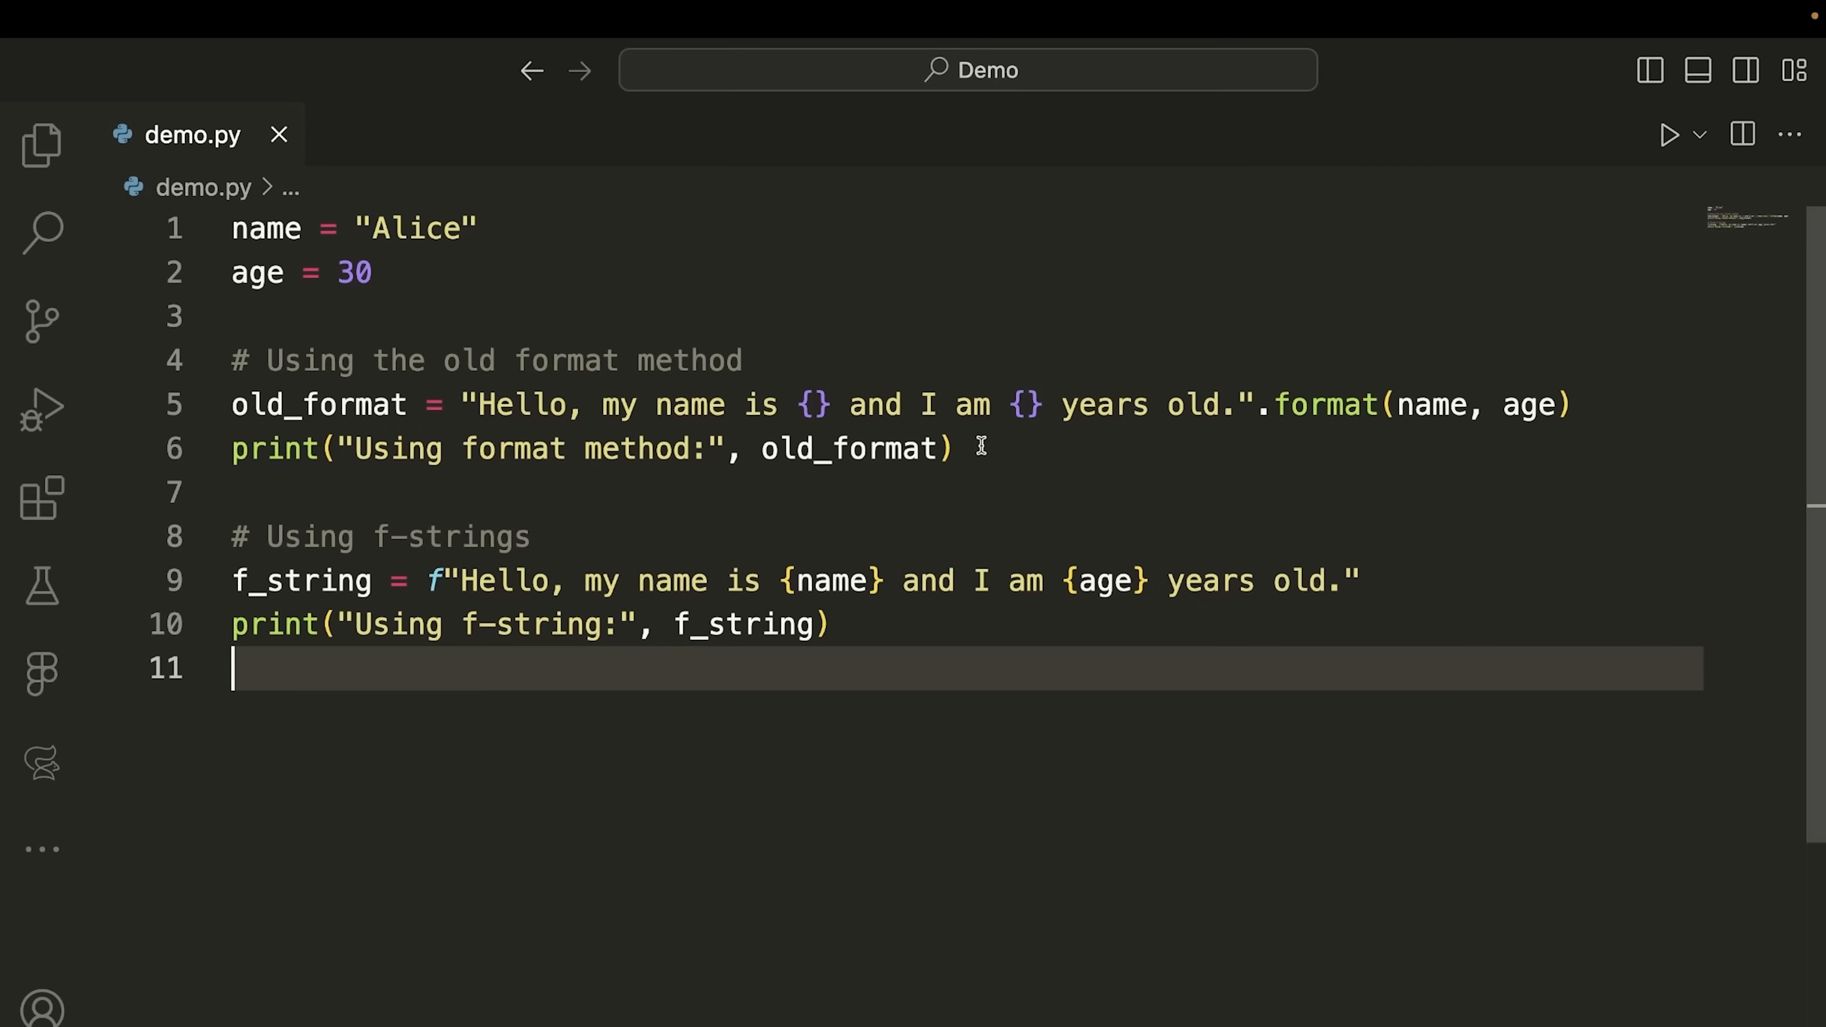
Point out the empty placeholders and the age variable, toggling the f-string prefix between F and f
click(268, 404)
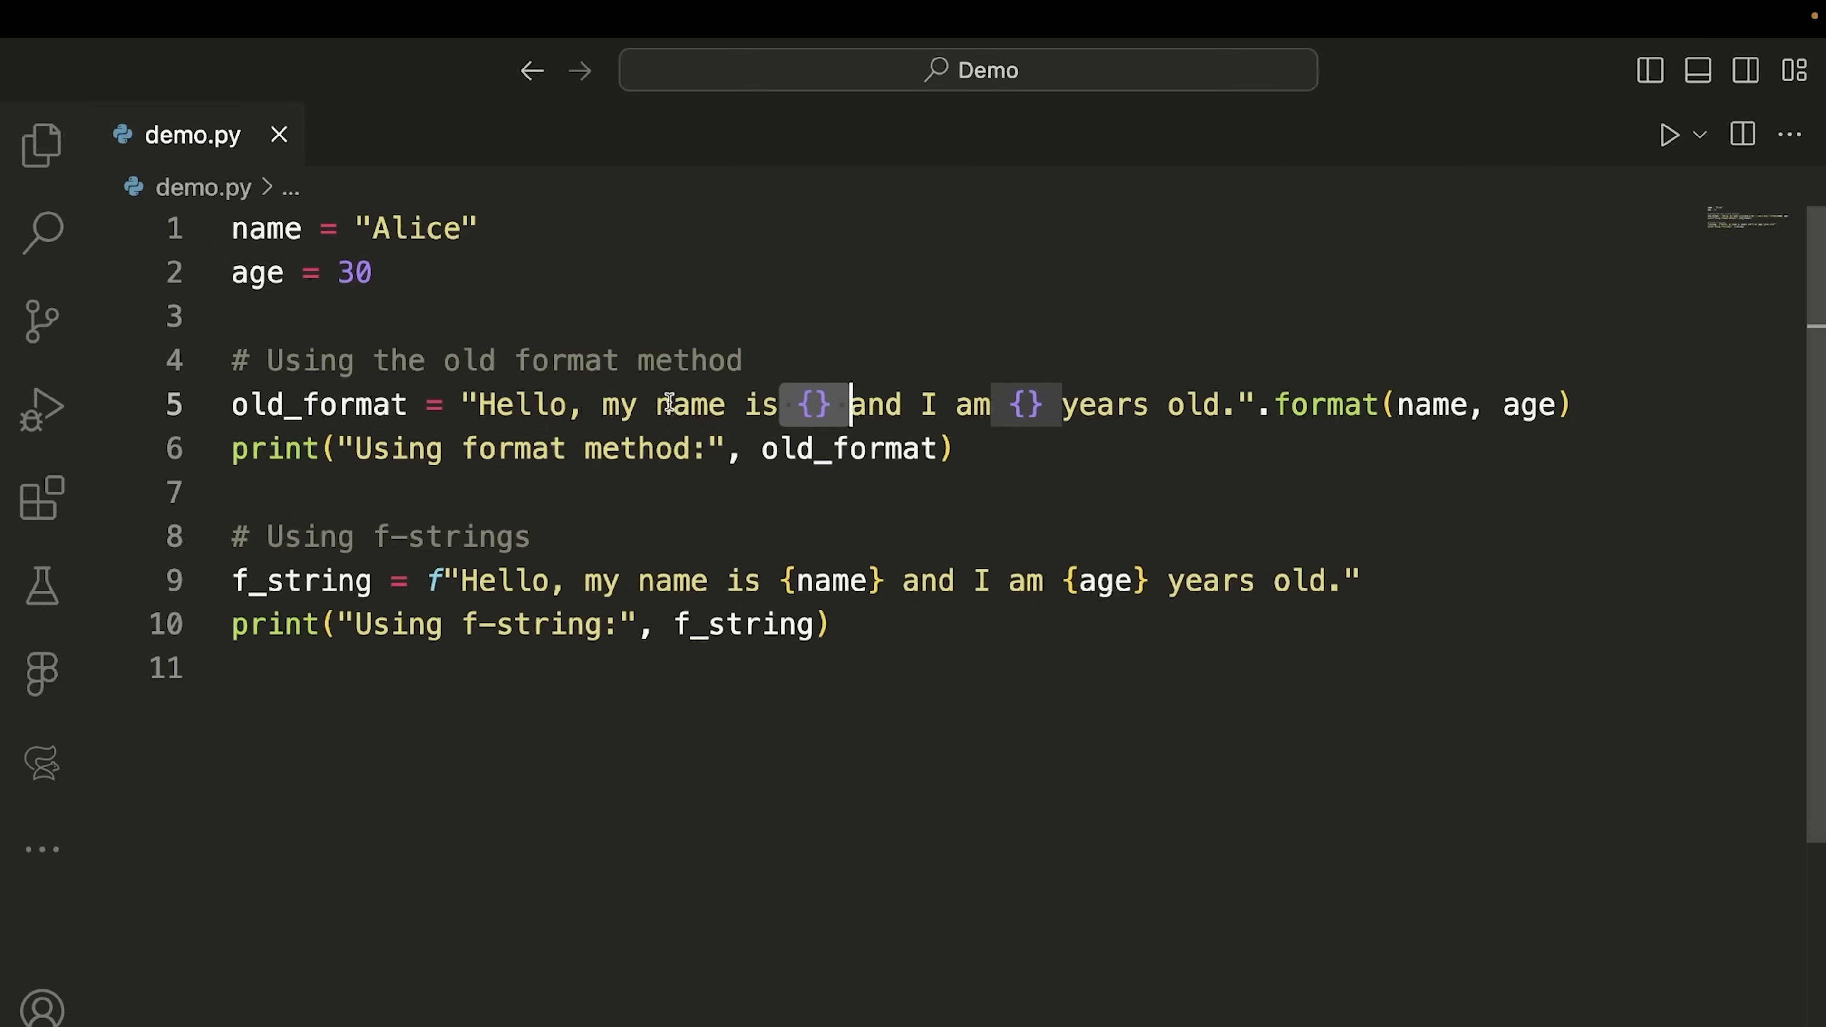
mouse_move(484, 207)
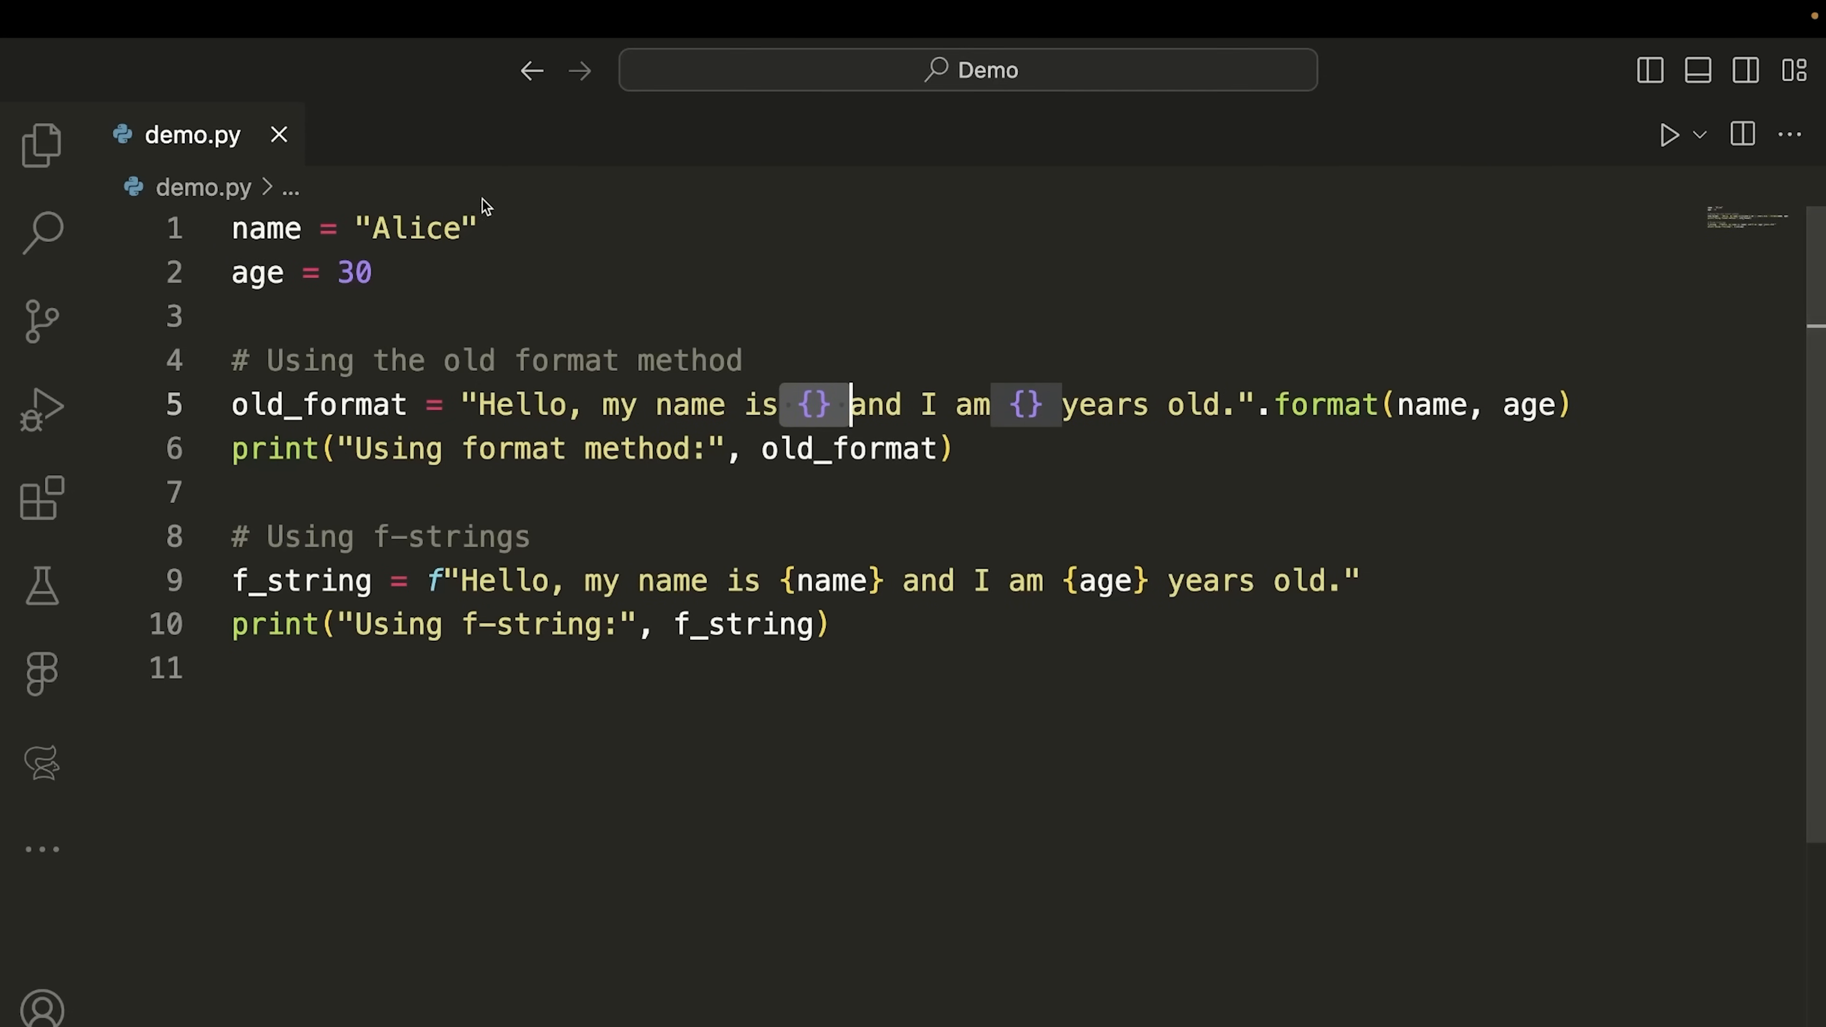
mouse_move(410, 301)
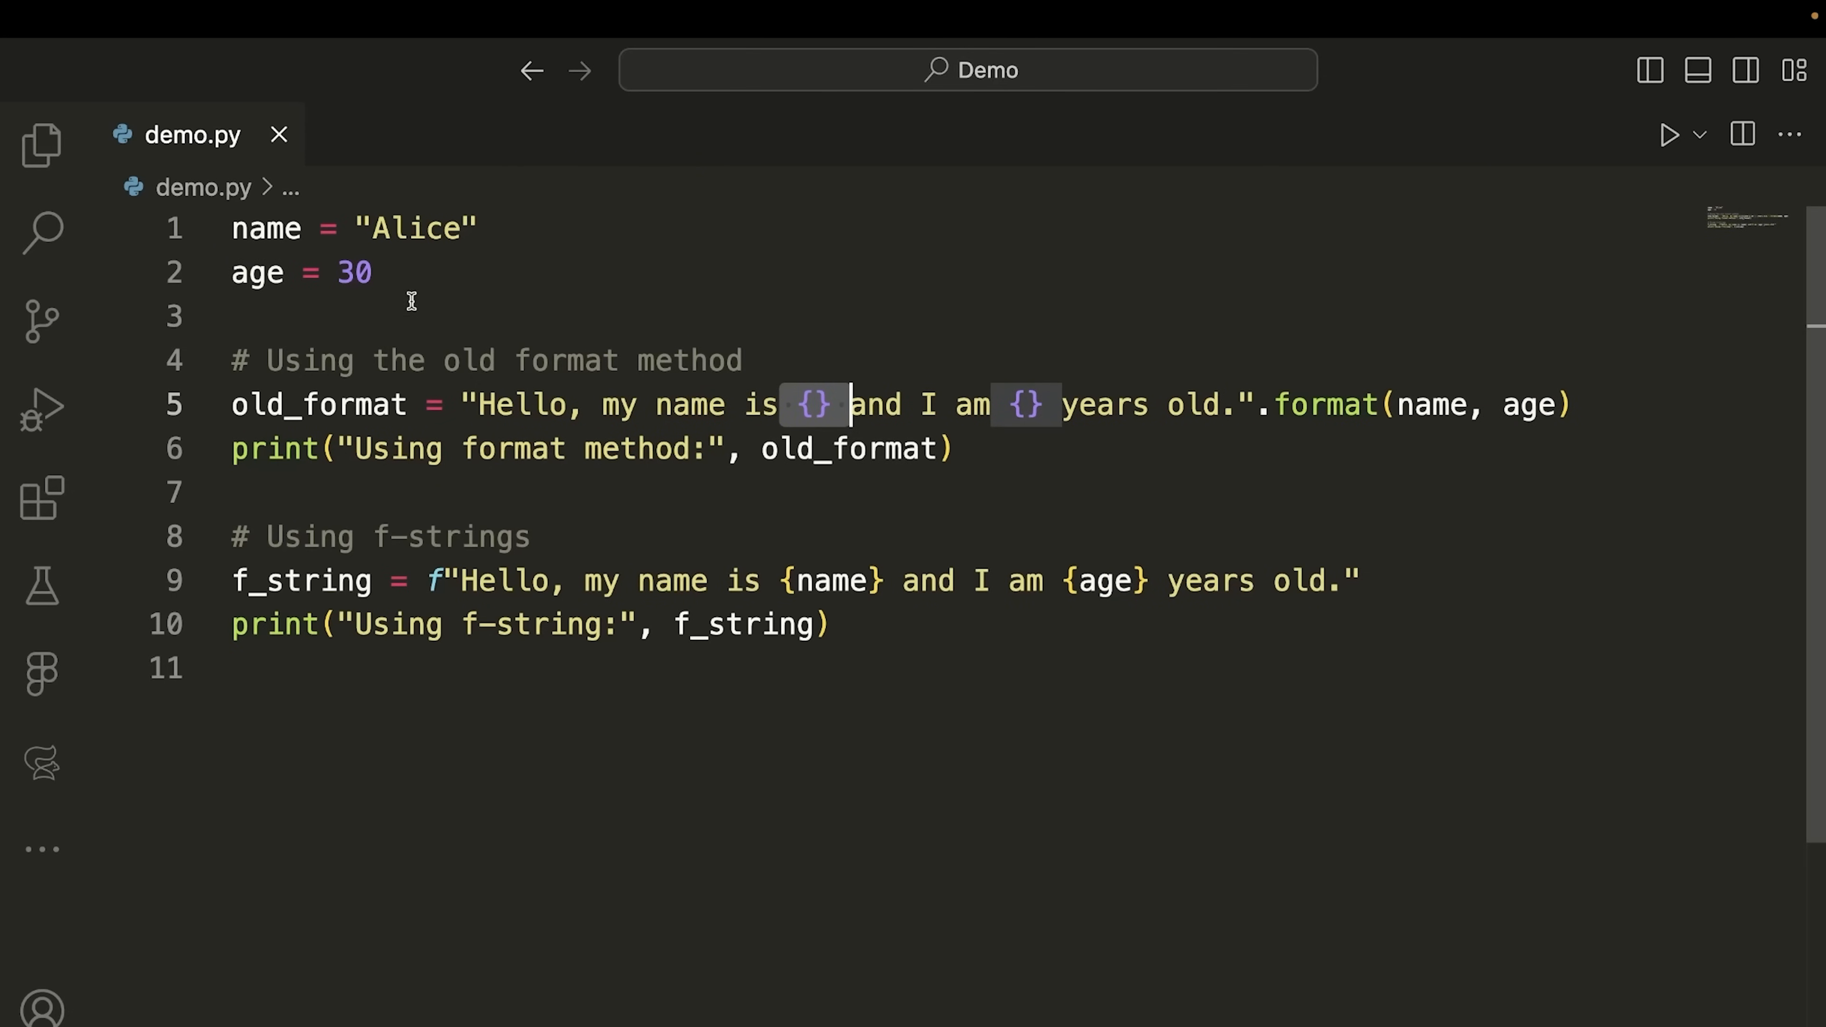
double_click(256, 273)
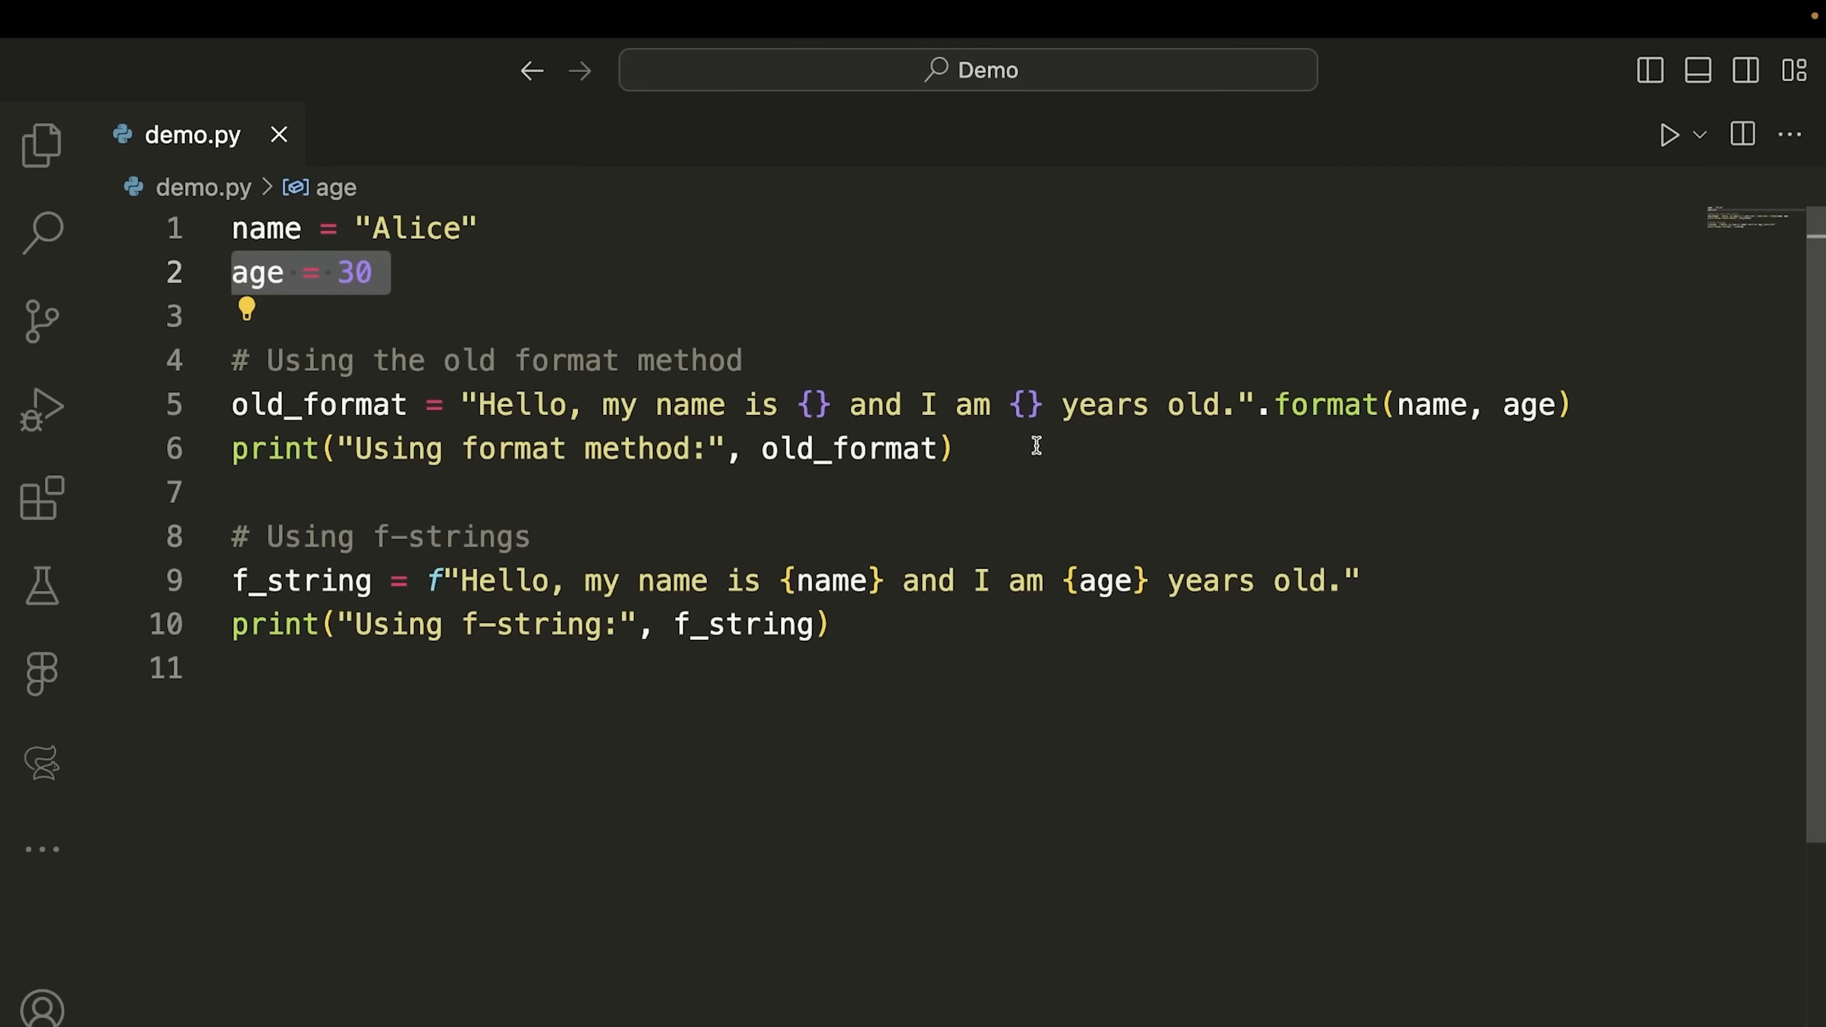
mouse_move(1039, 408)
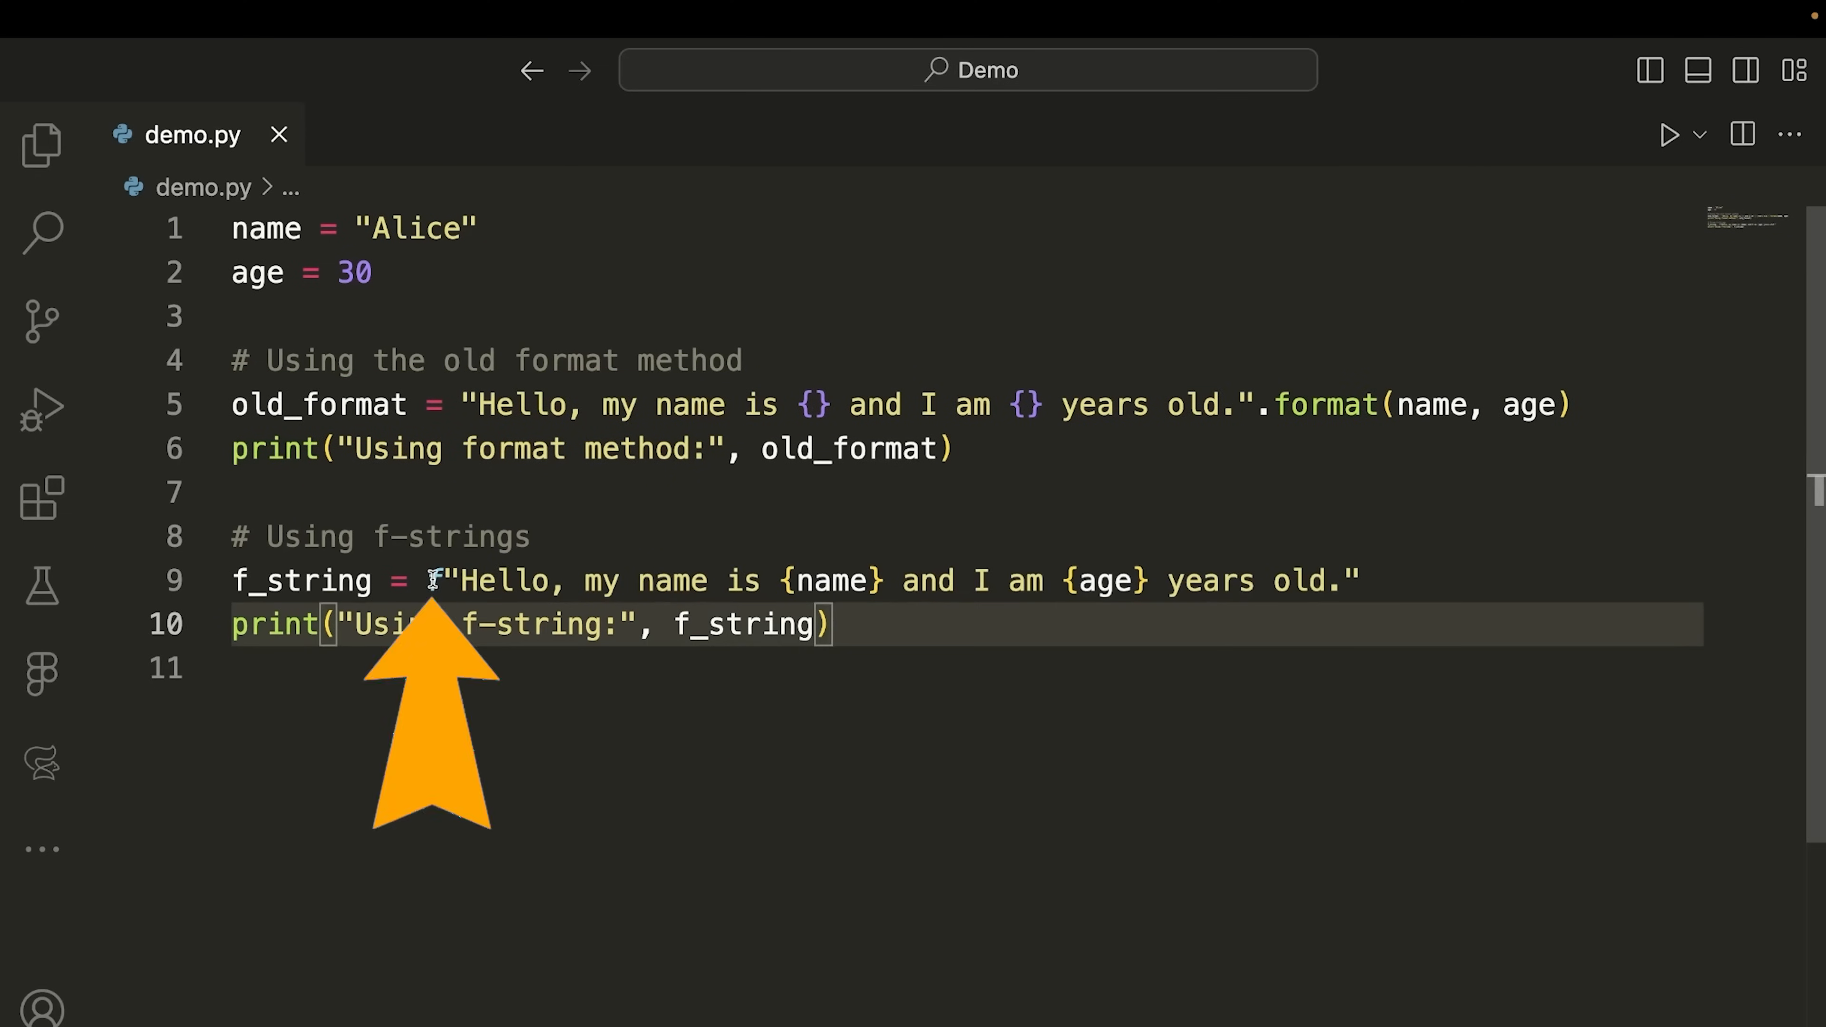
text(F)
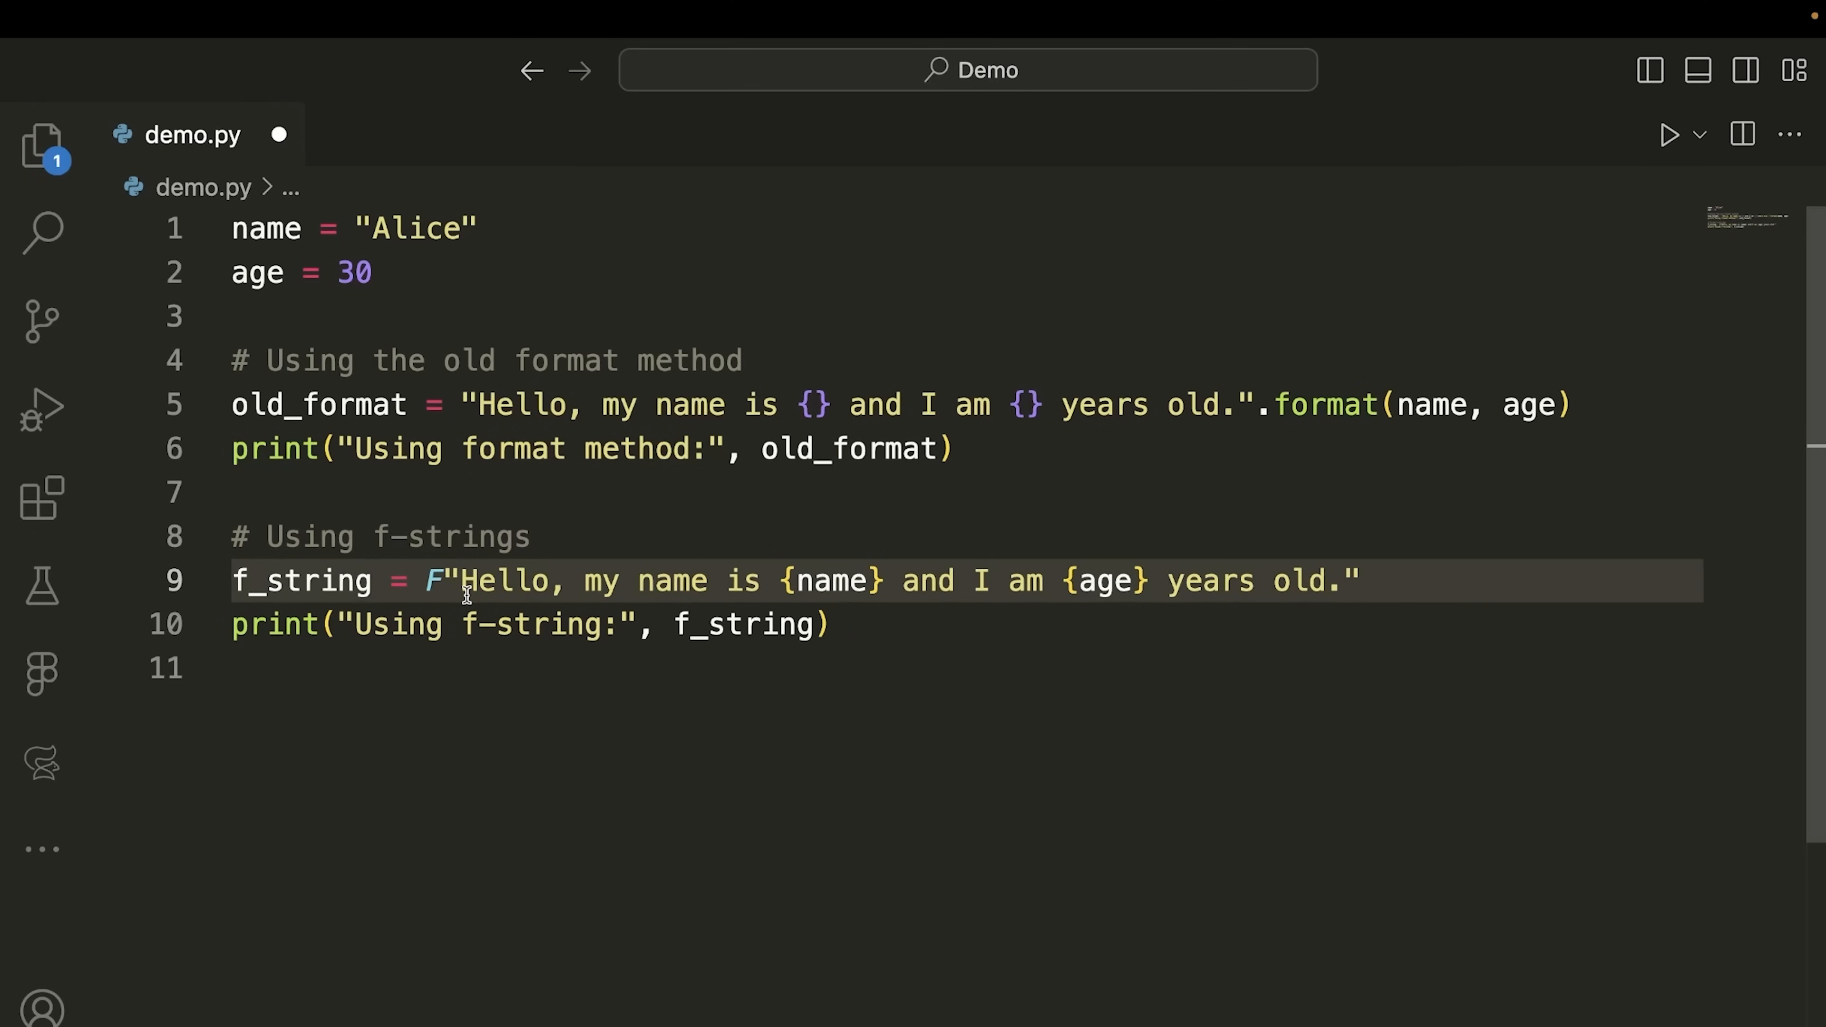
text(f"The price is ${price:.2f}"))
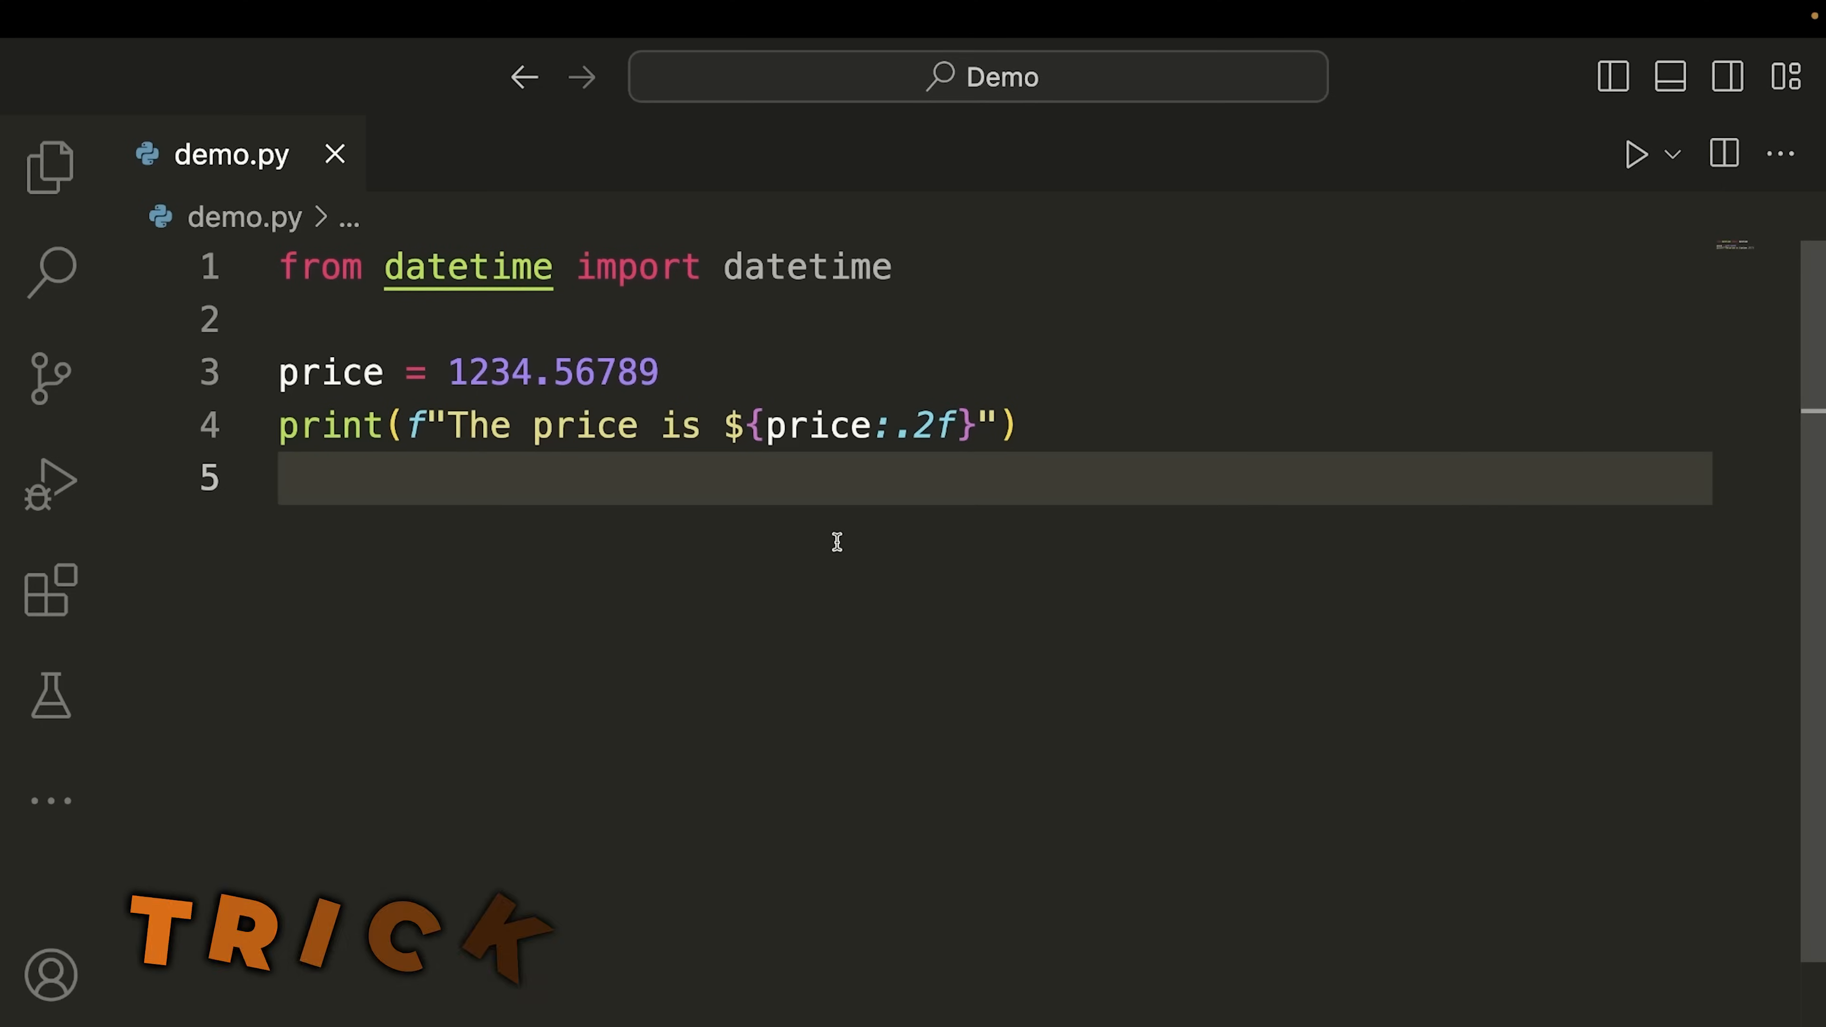
mouse_move(680, 339)
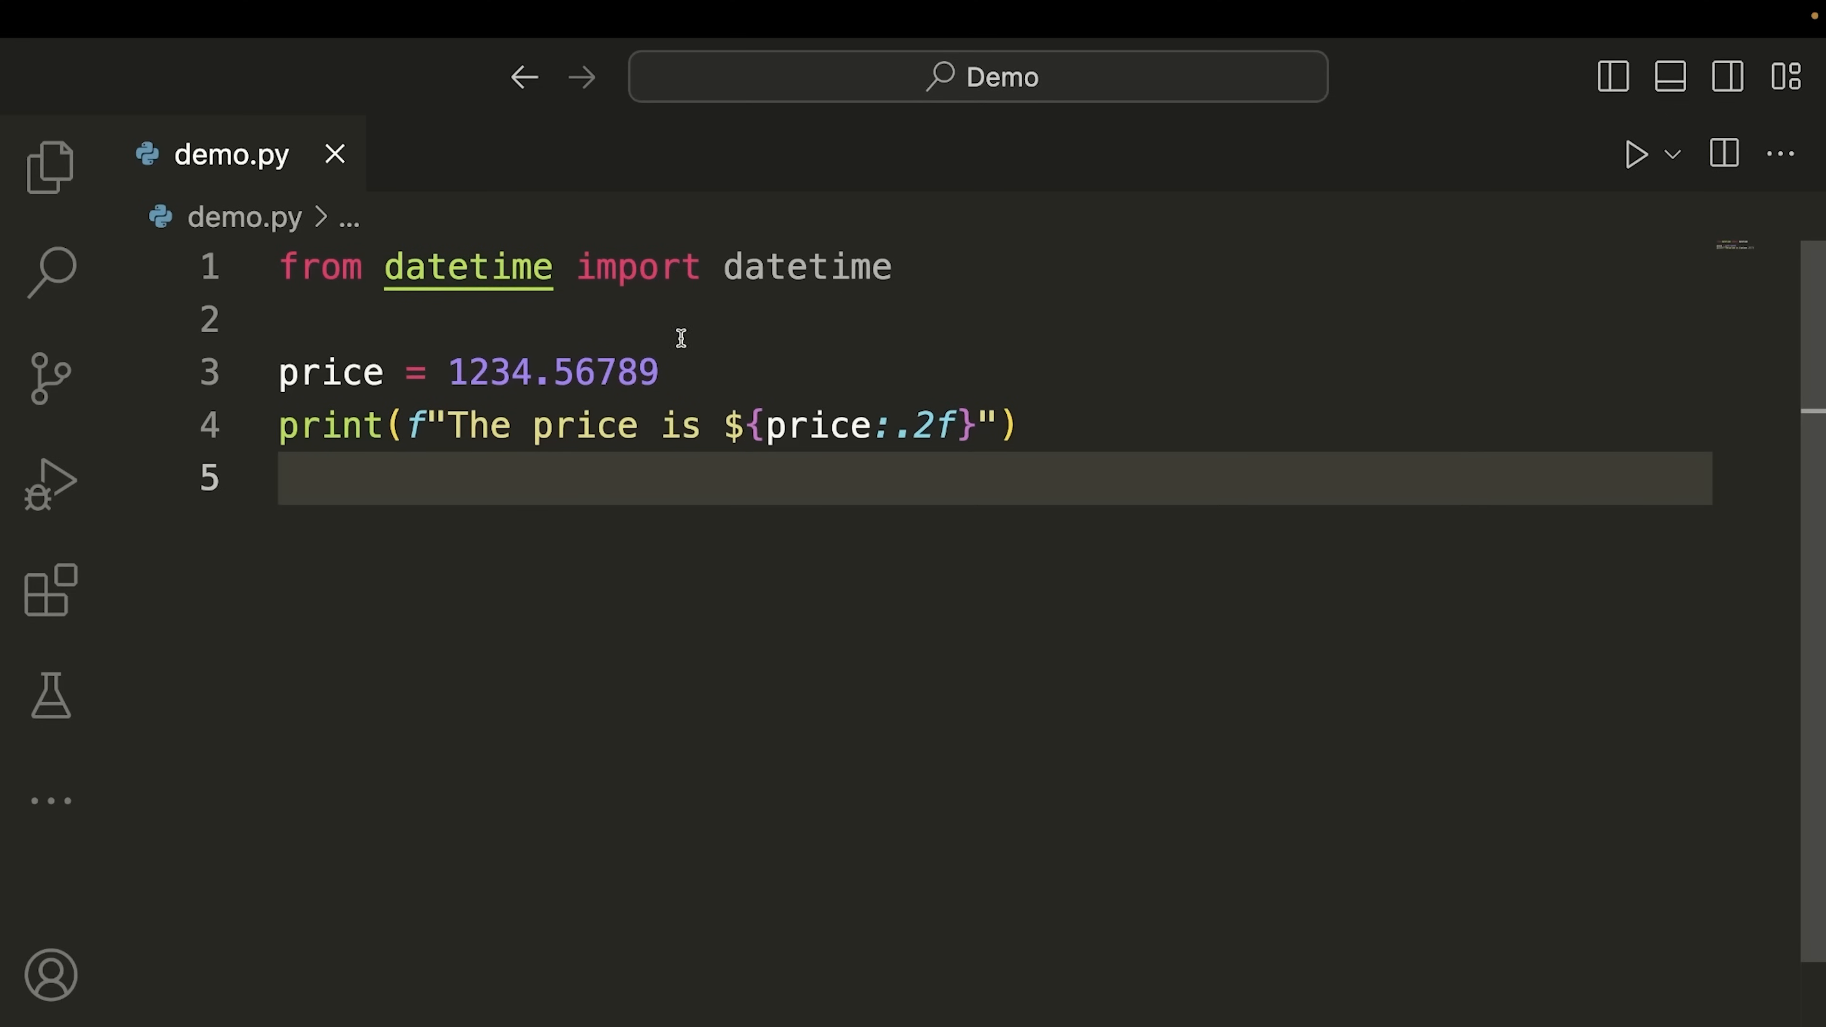
Change the price format from .2f to .4f and back to .2f, then run the example
double_click(551, 372)
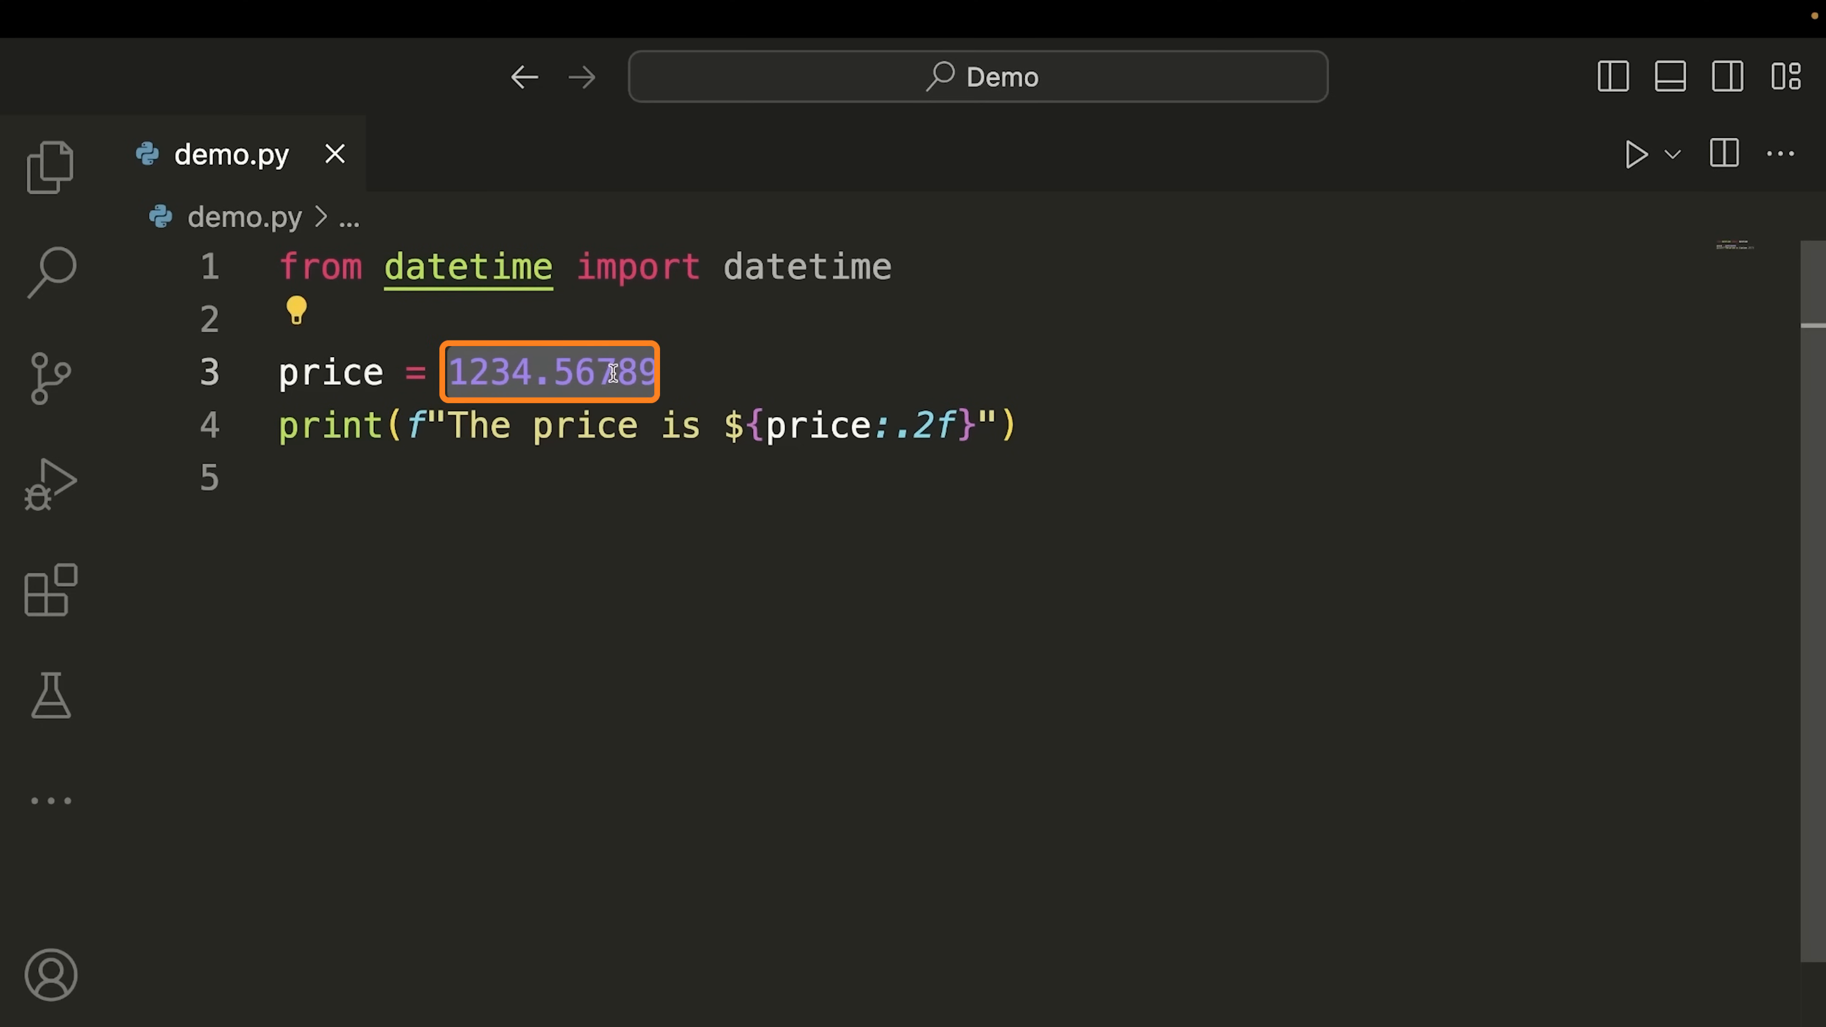
mouse_move(753, 376)
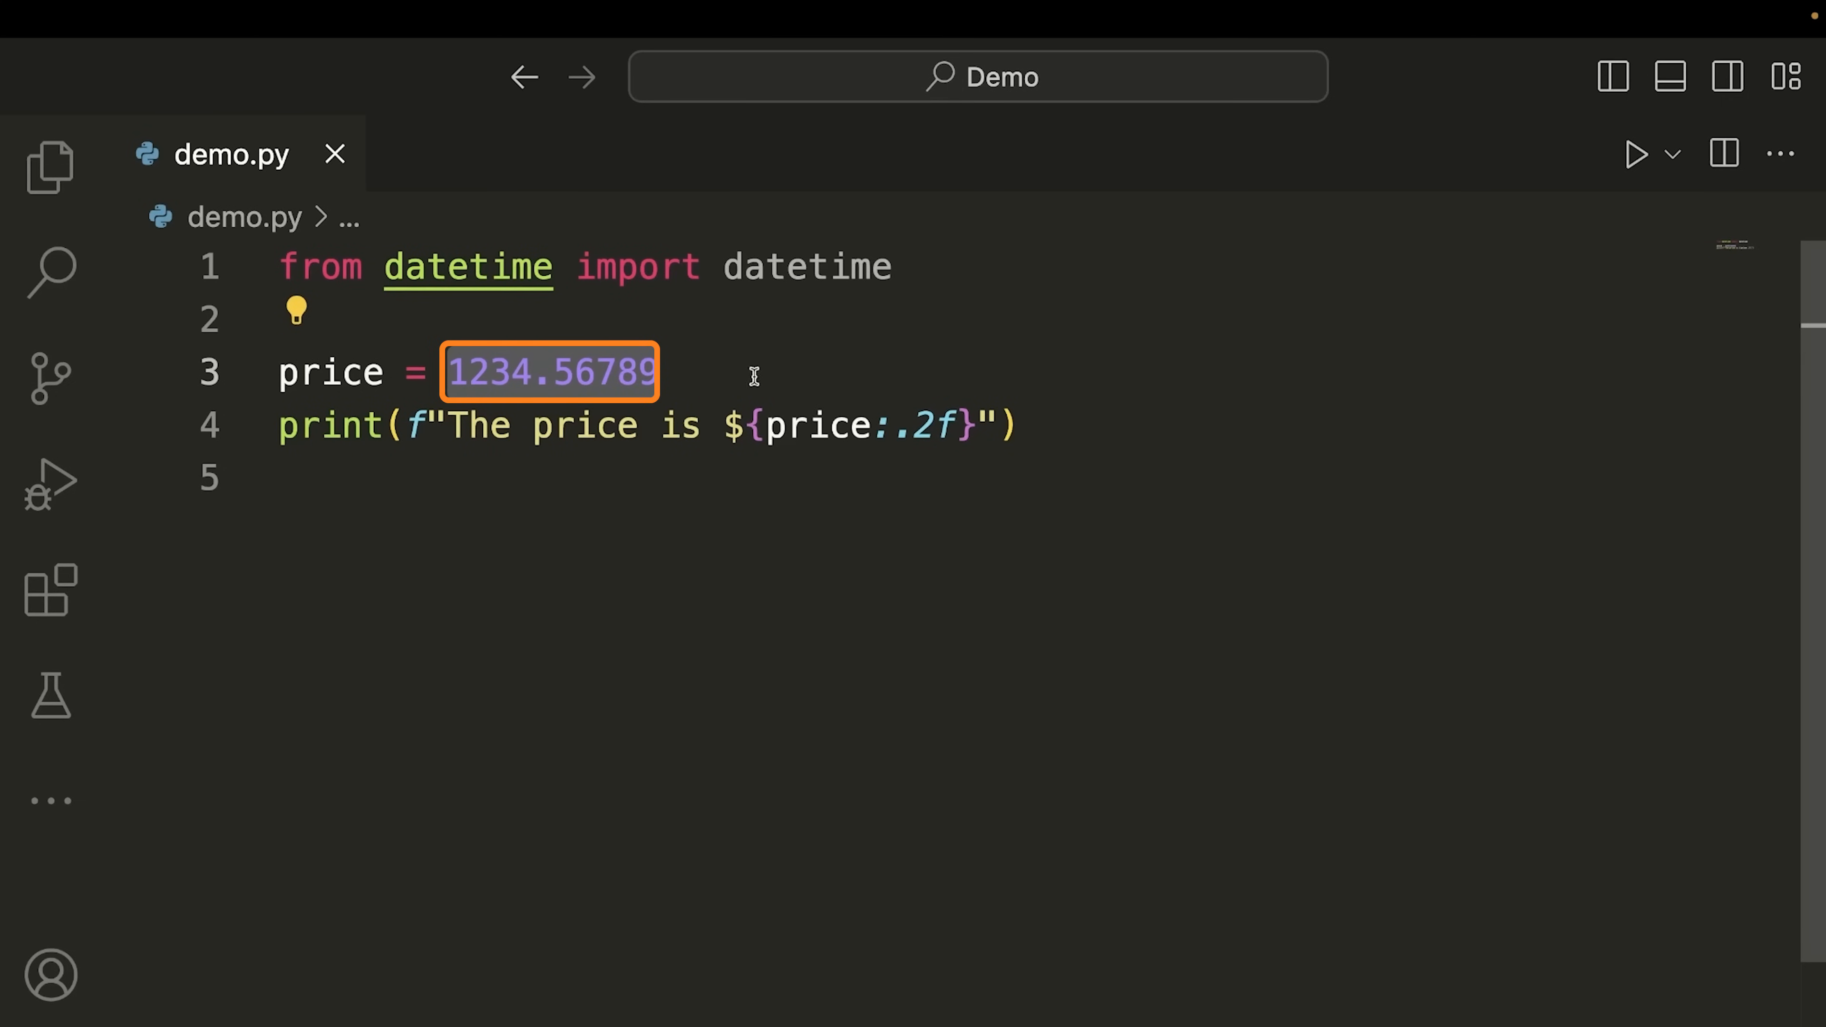
click(740, 373)
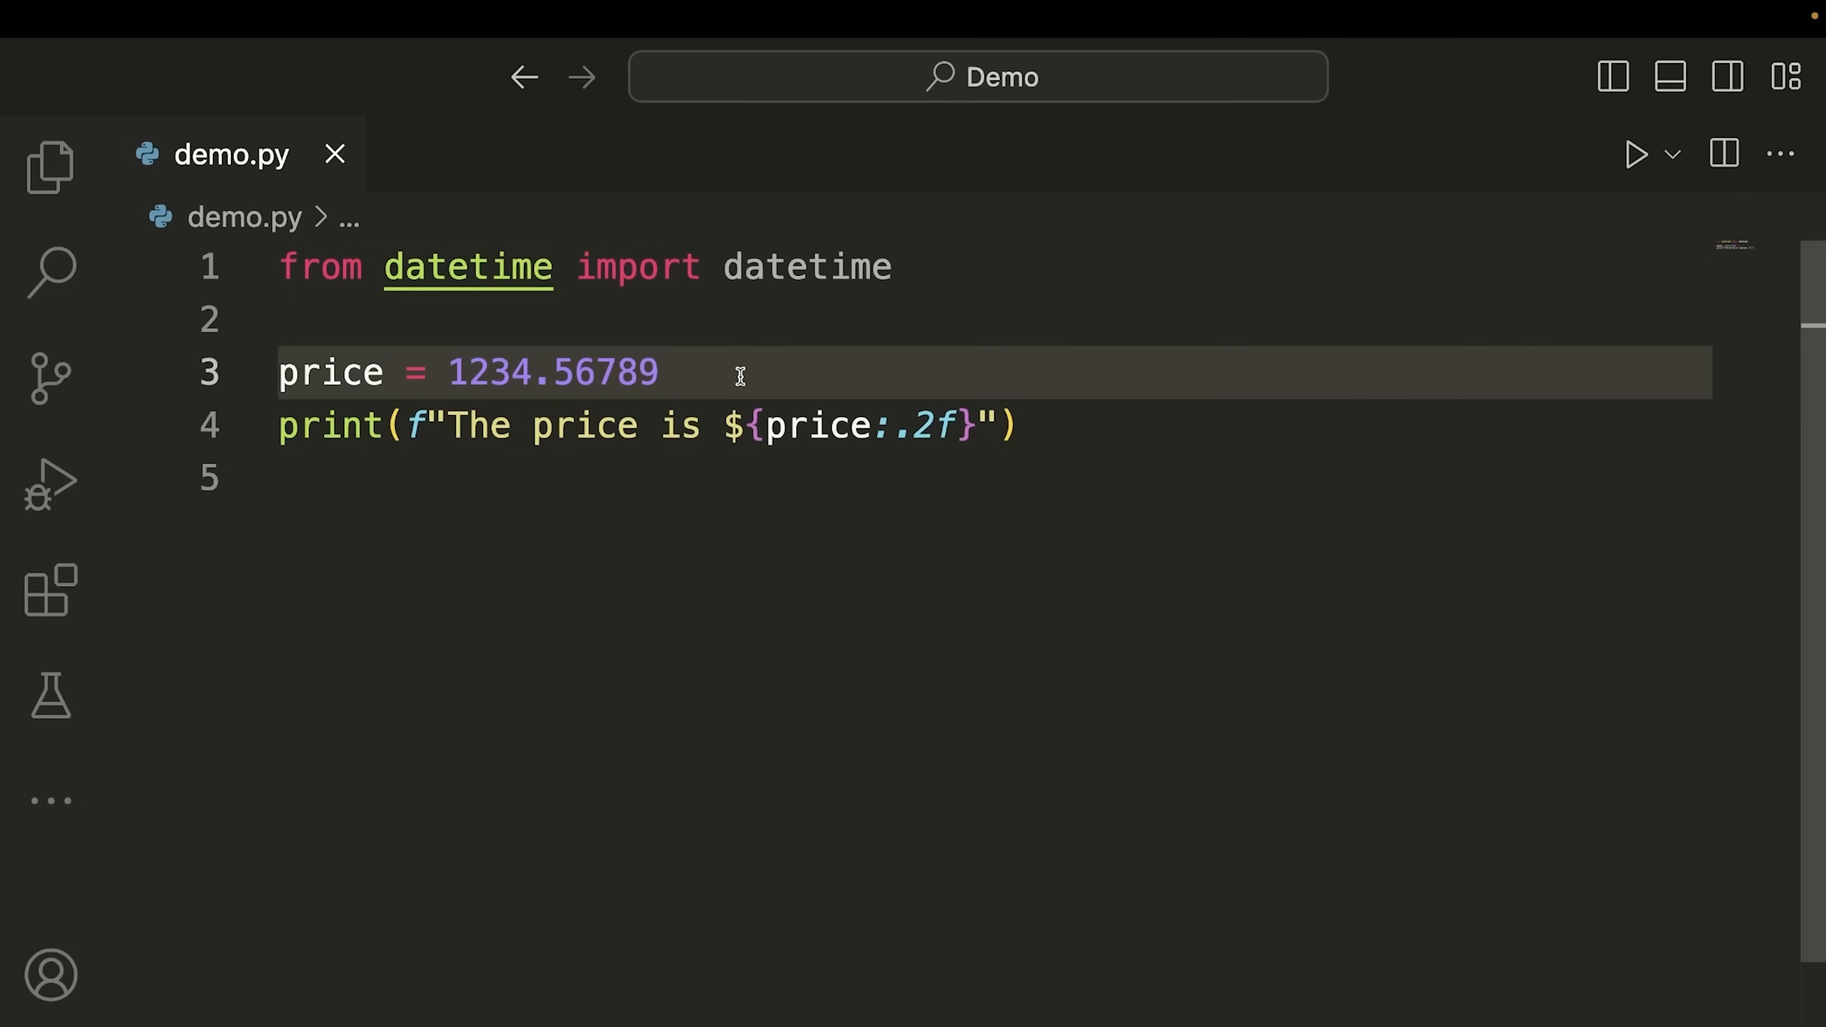
mouse_move(768, 425)
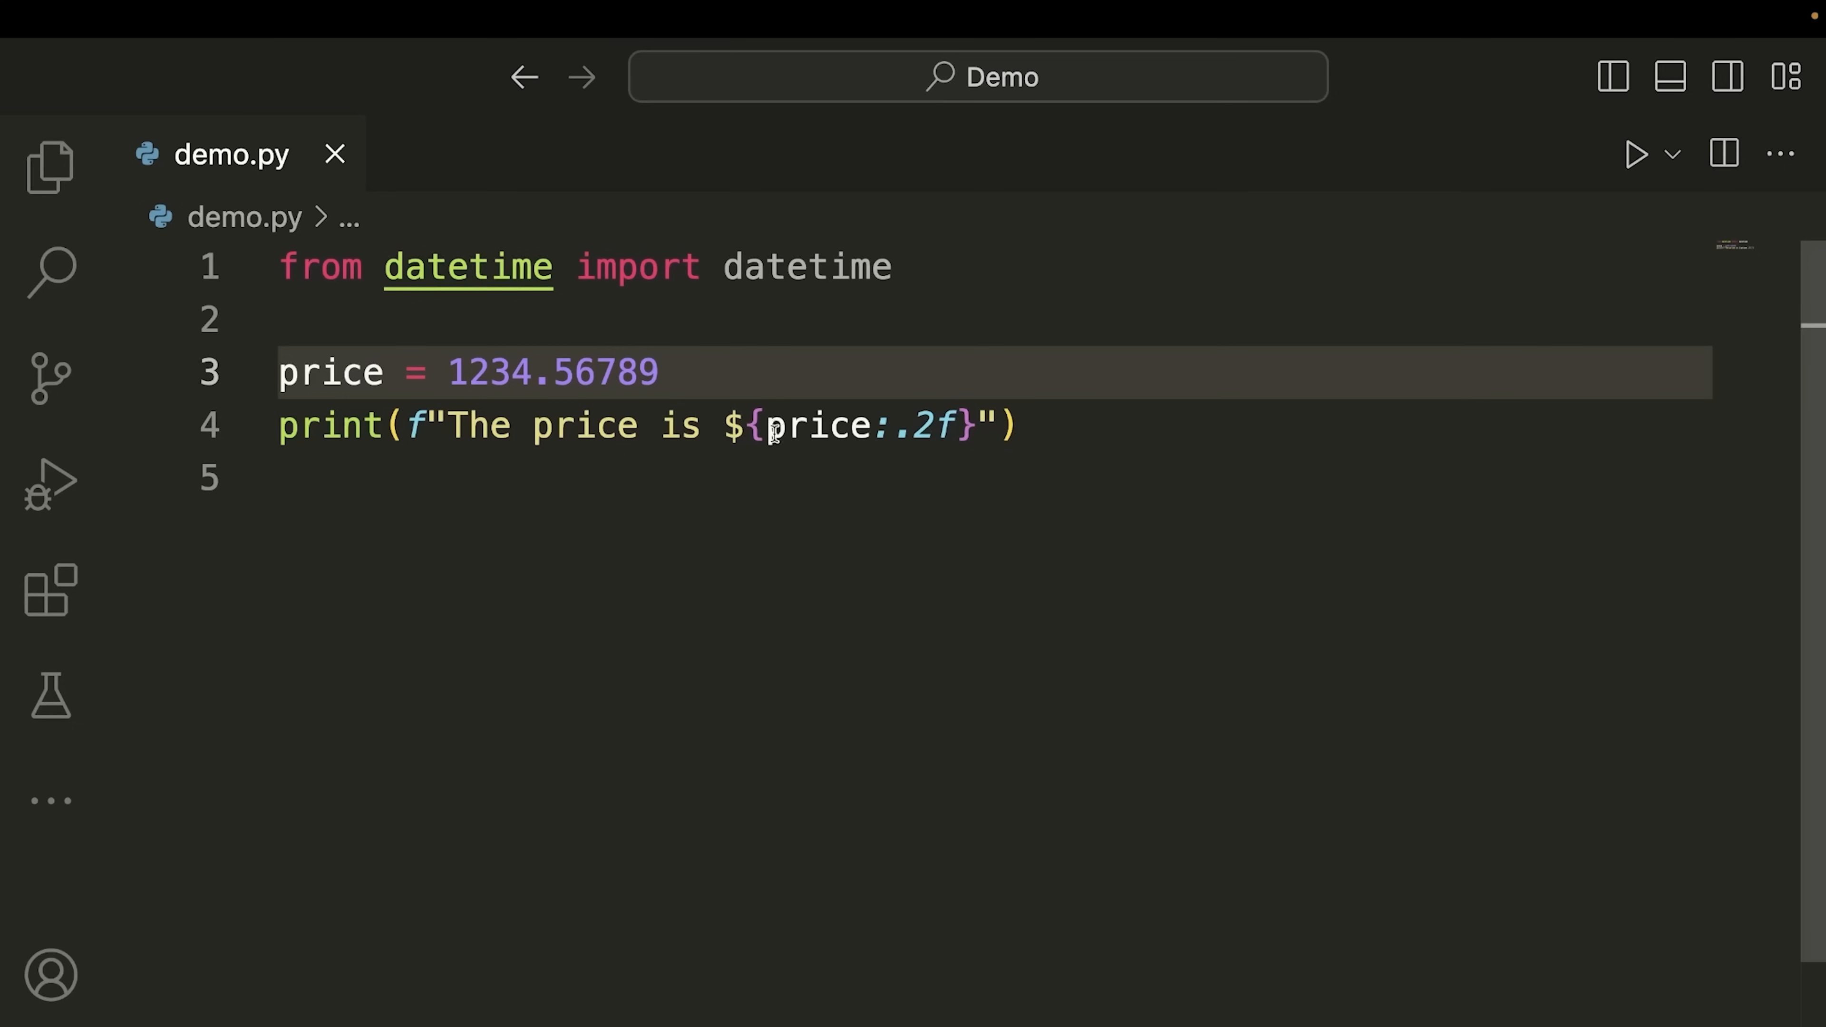
double_click(824, 425)
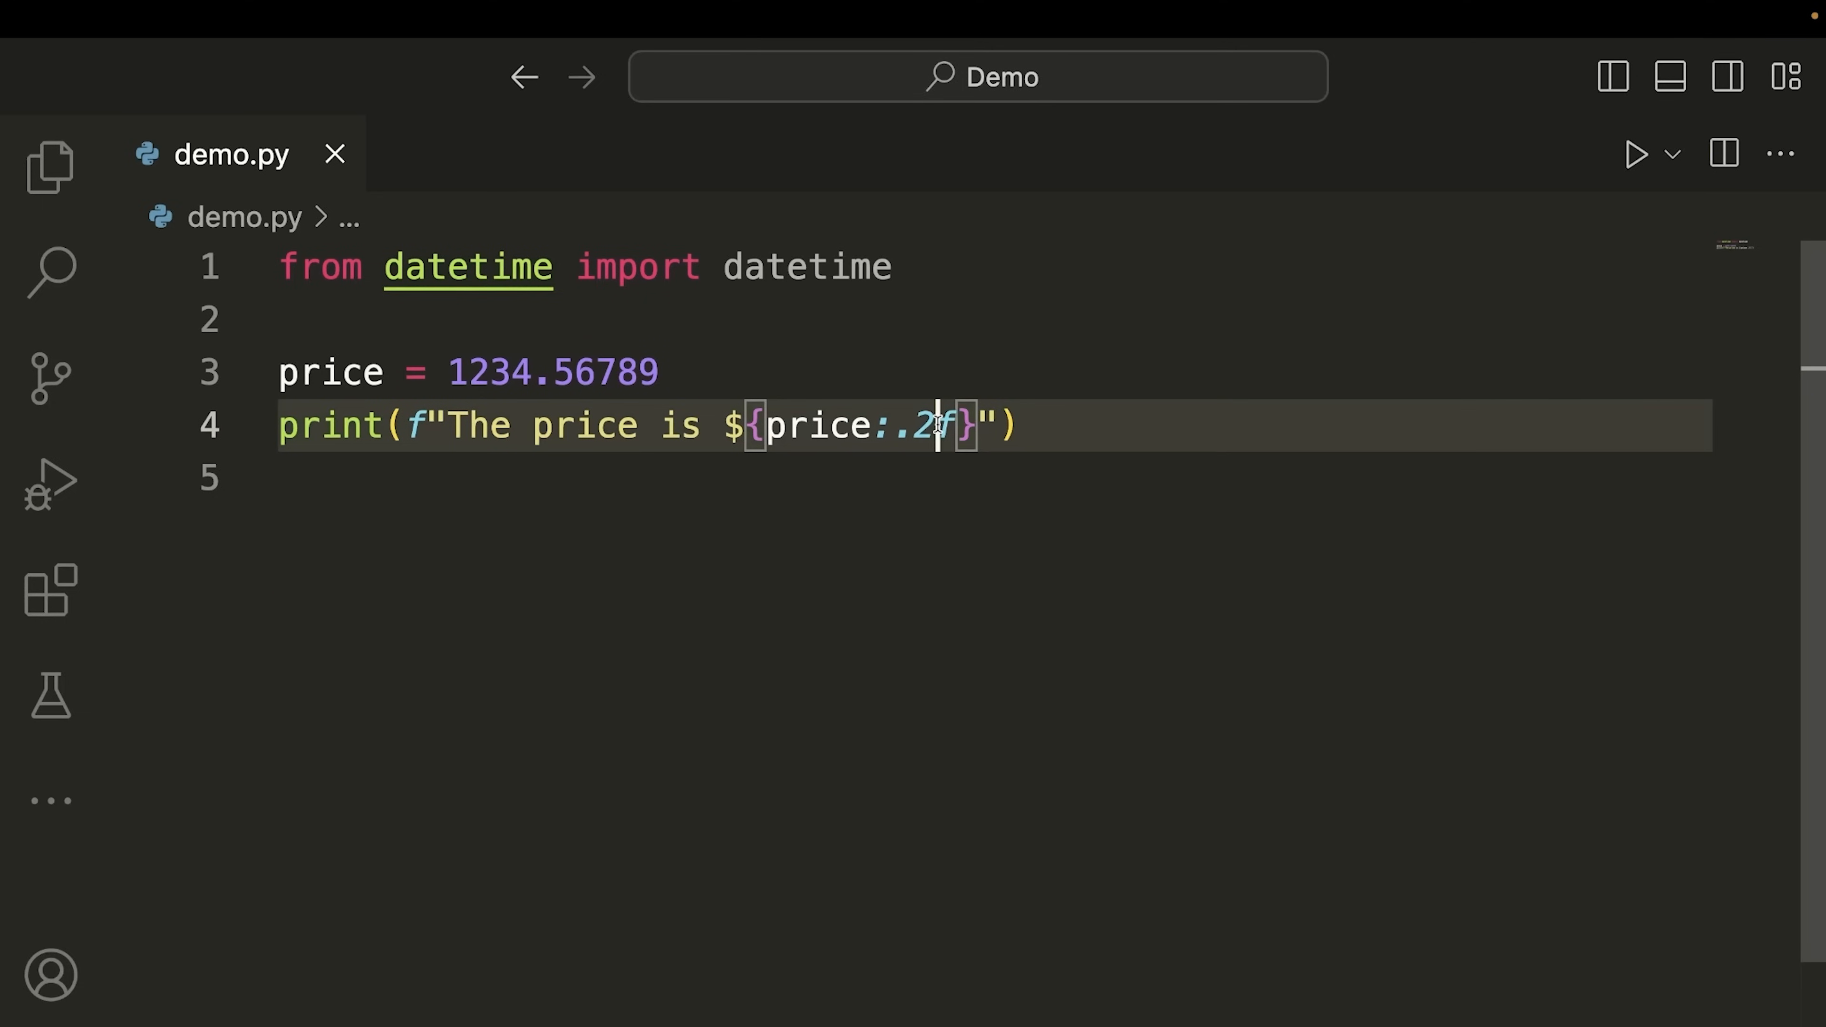
text(4)
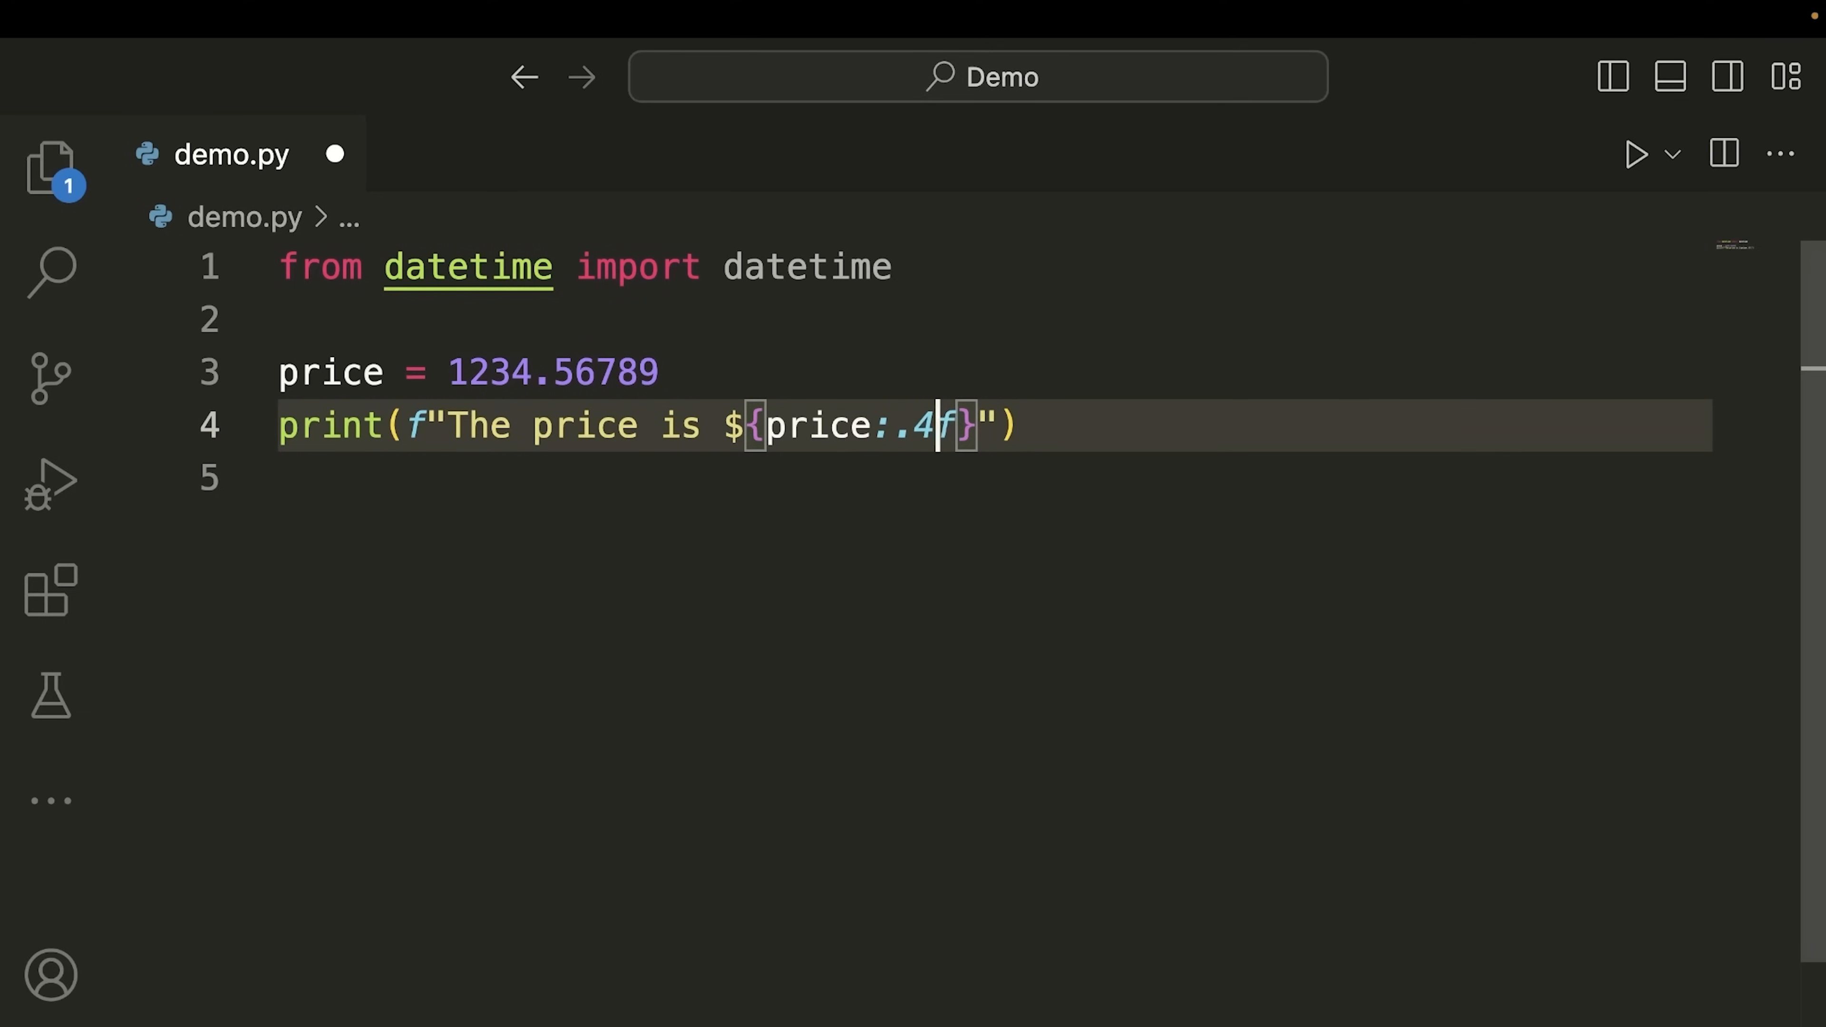
text(2)
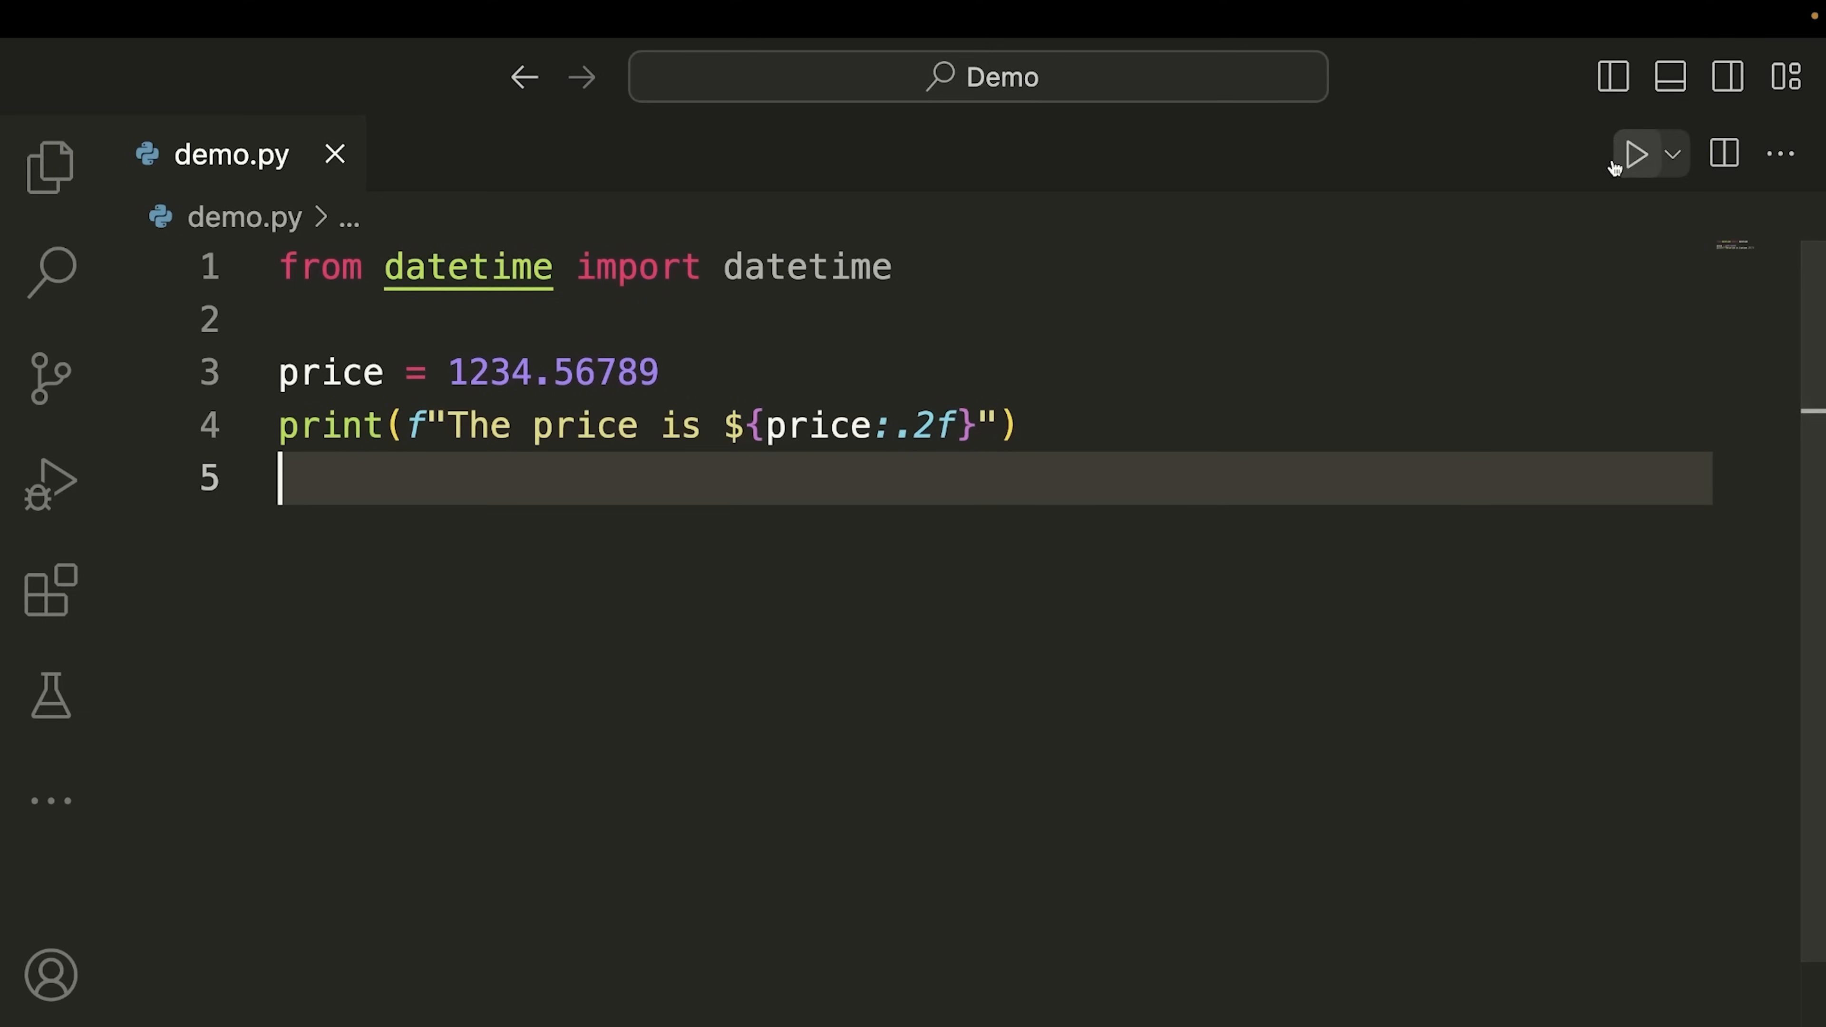
click(1634, 152)
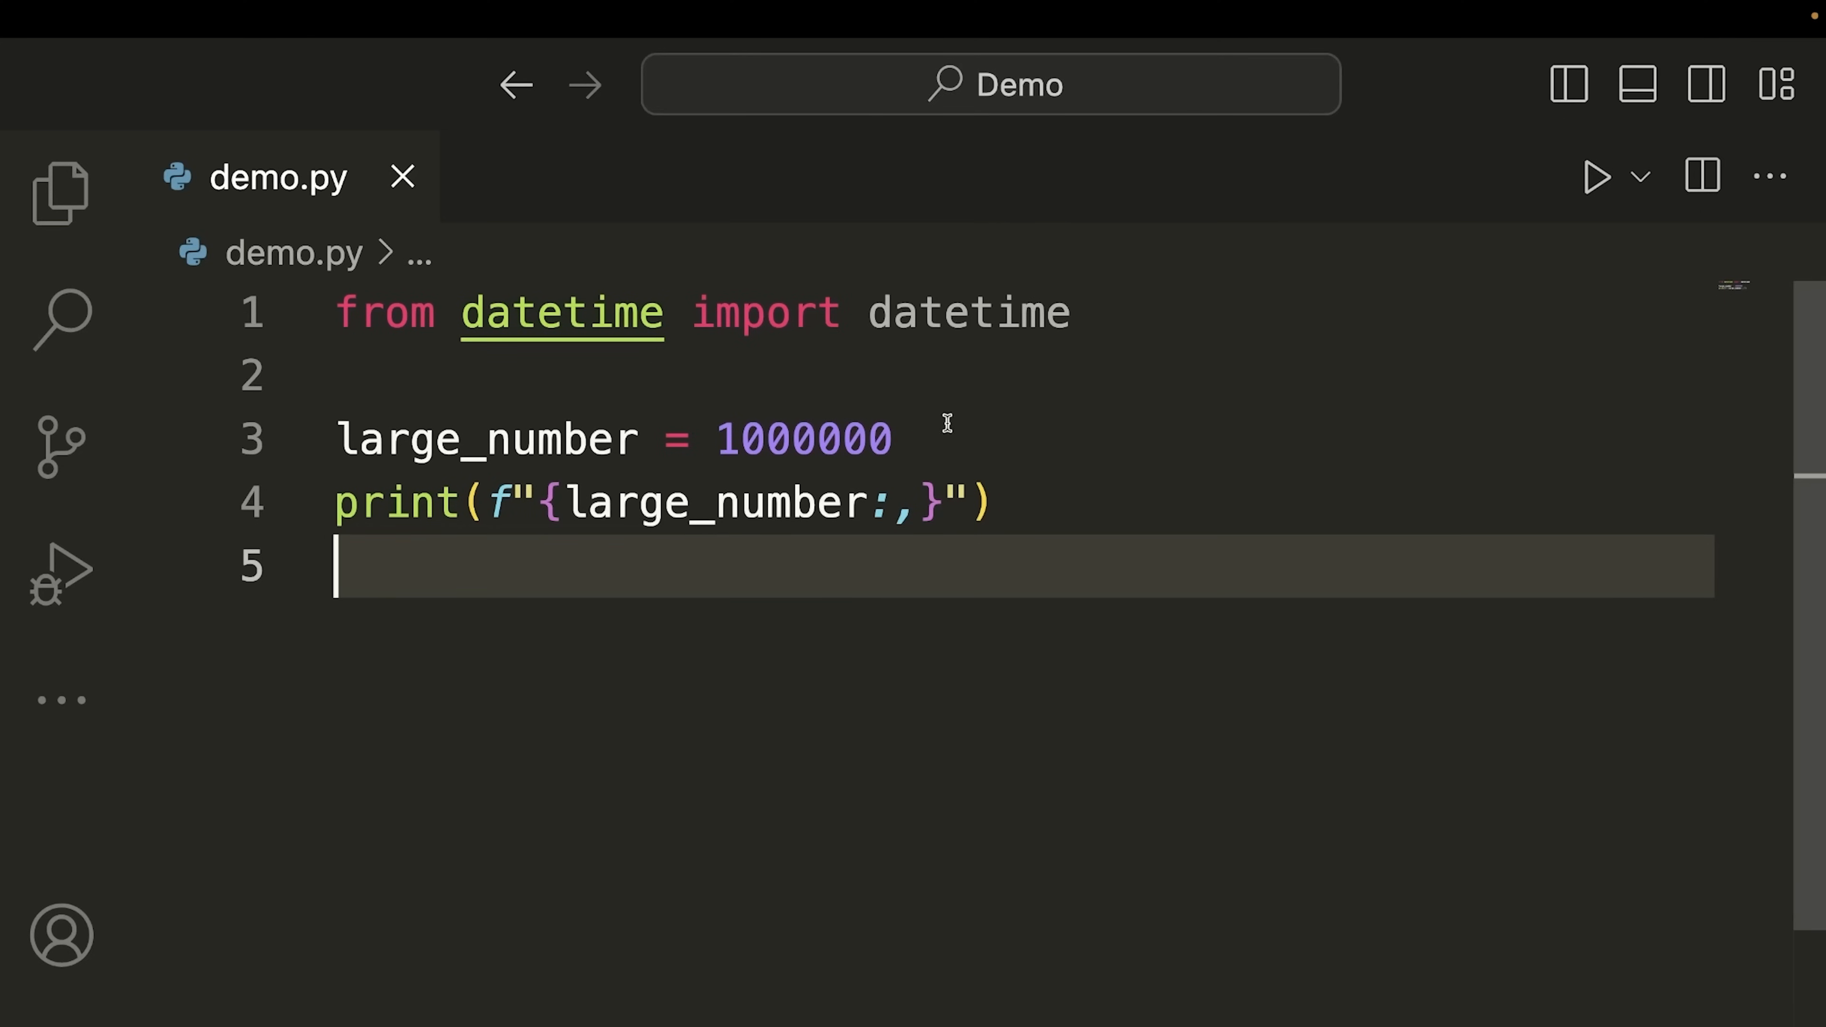
mouse_move(748, 427)
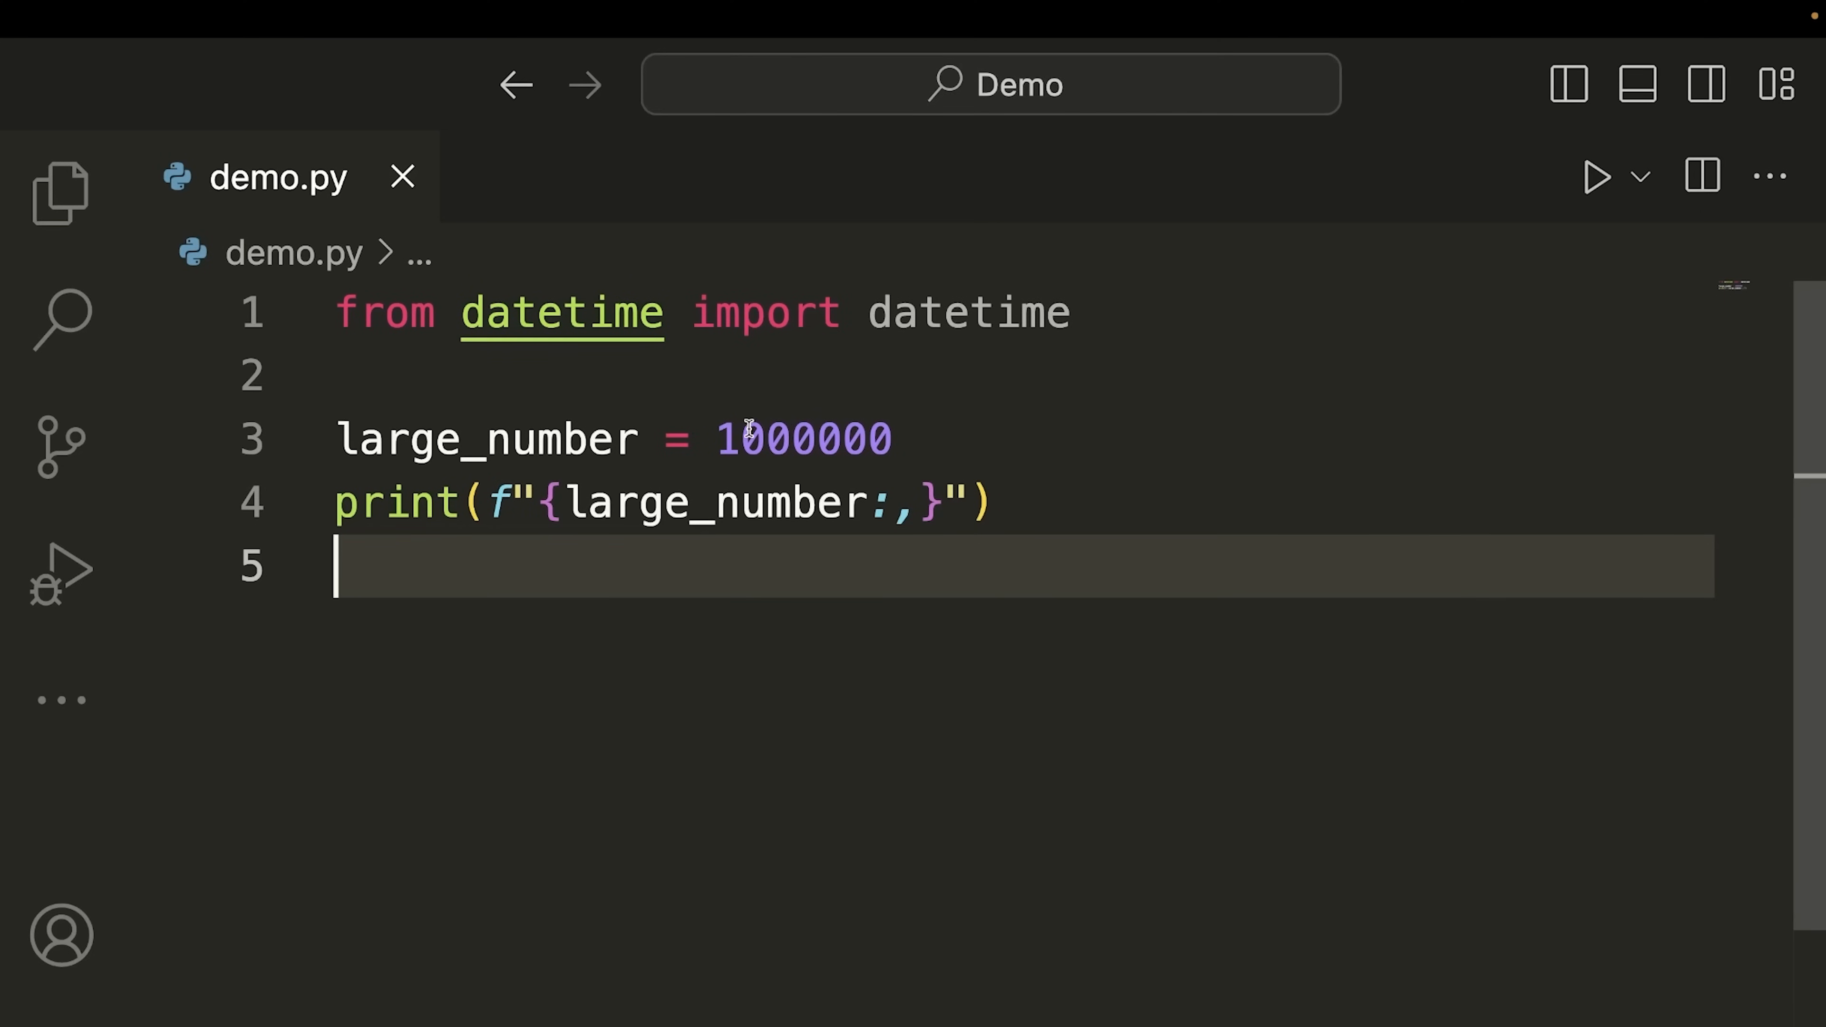
Highlight the value 1000000 and run the snippet to print it as 1,000,000
double_click(801, 439)
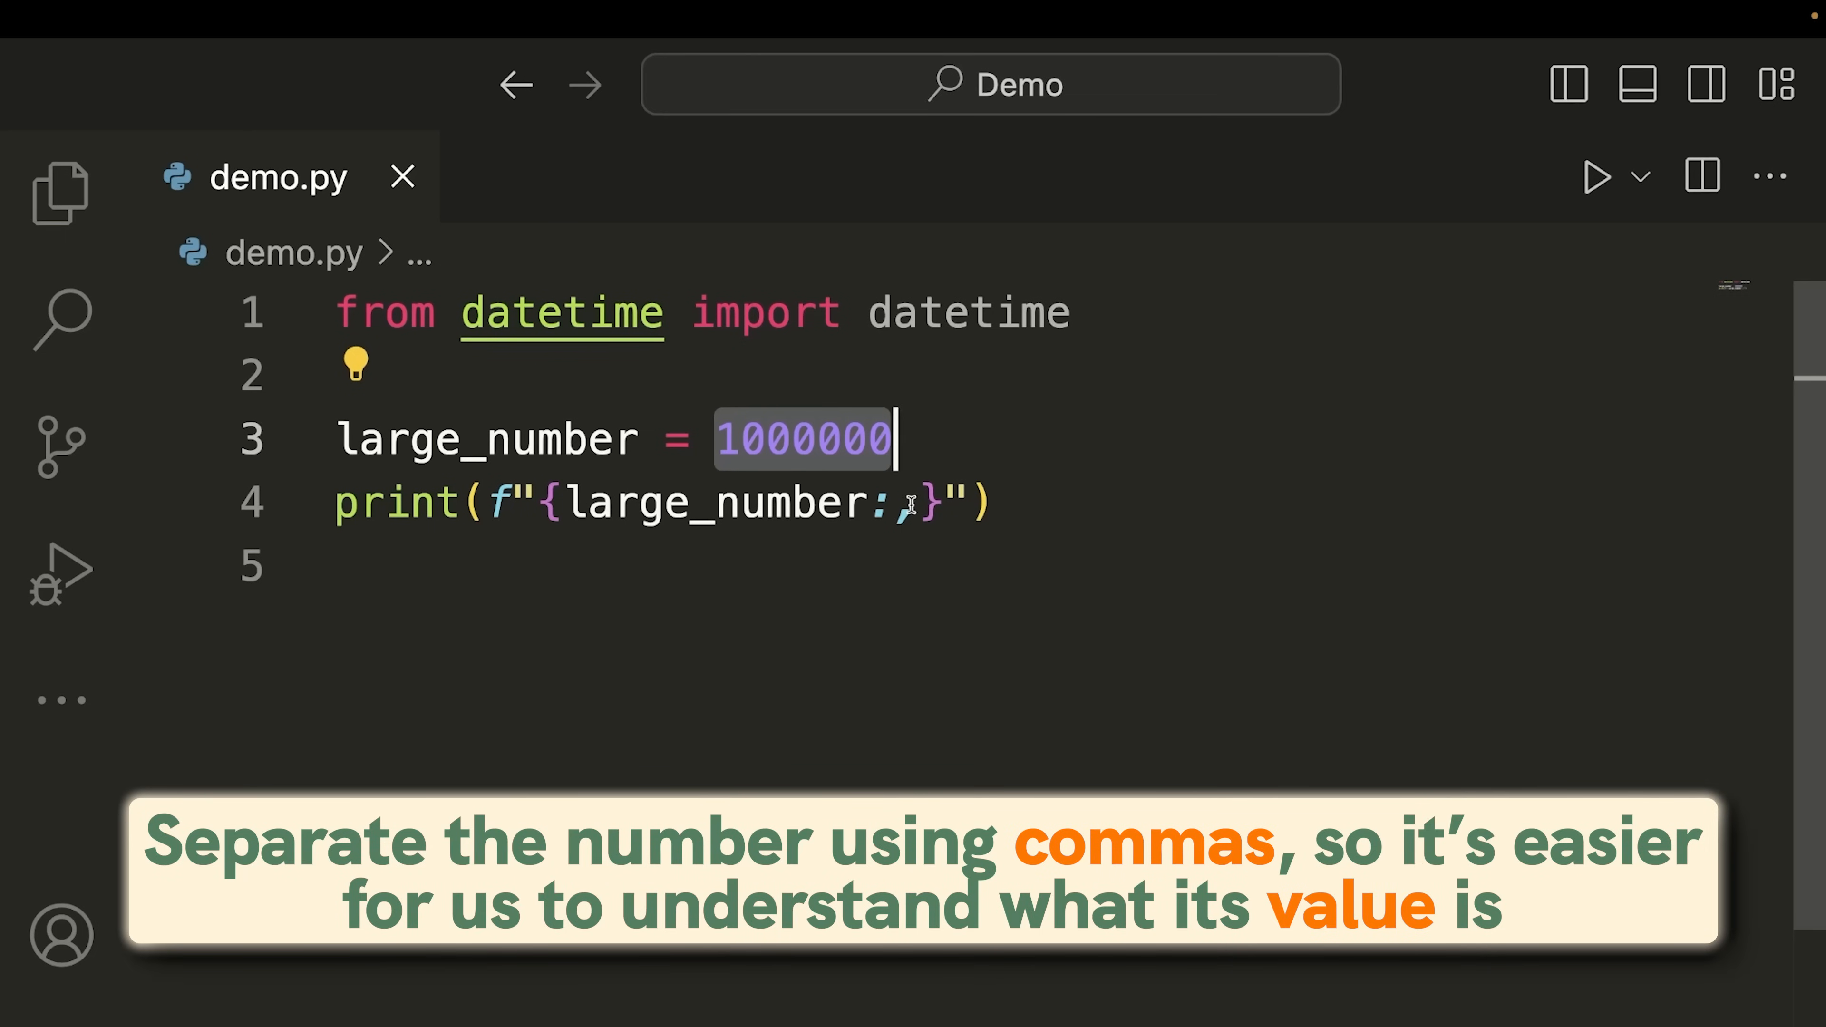
click(992, 440)
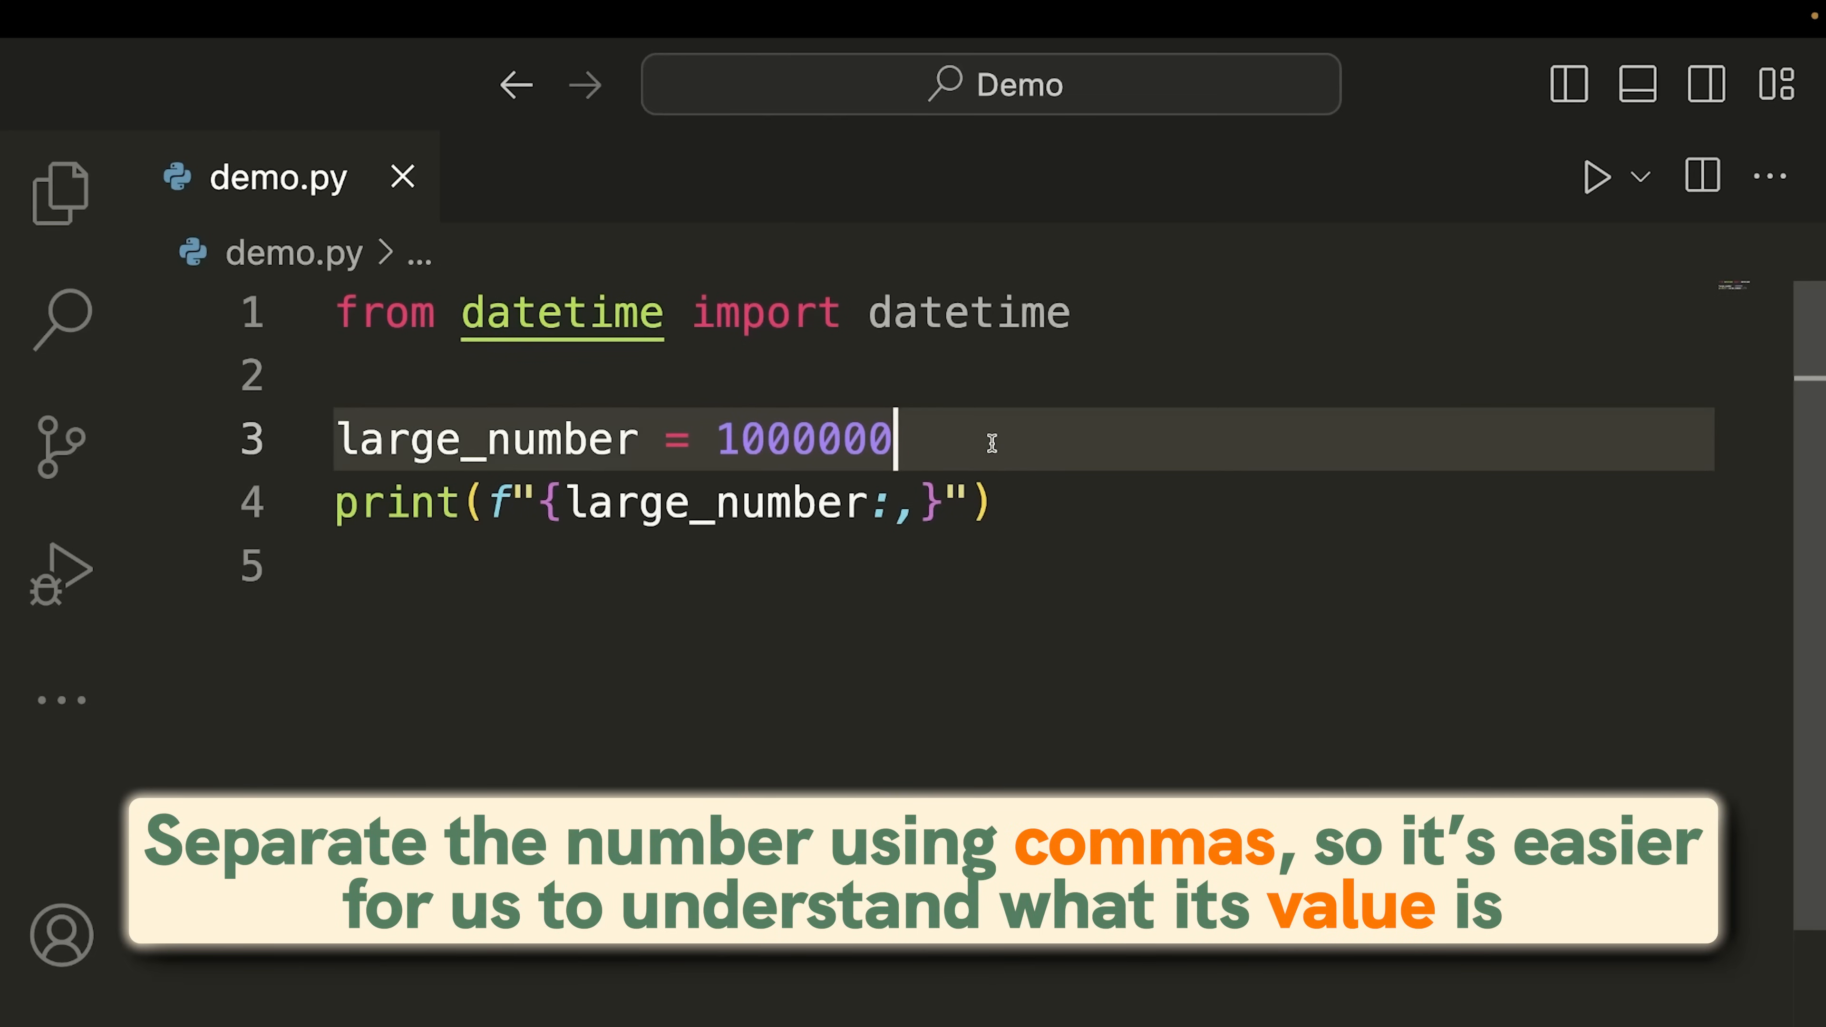
click(879, 503)
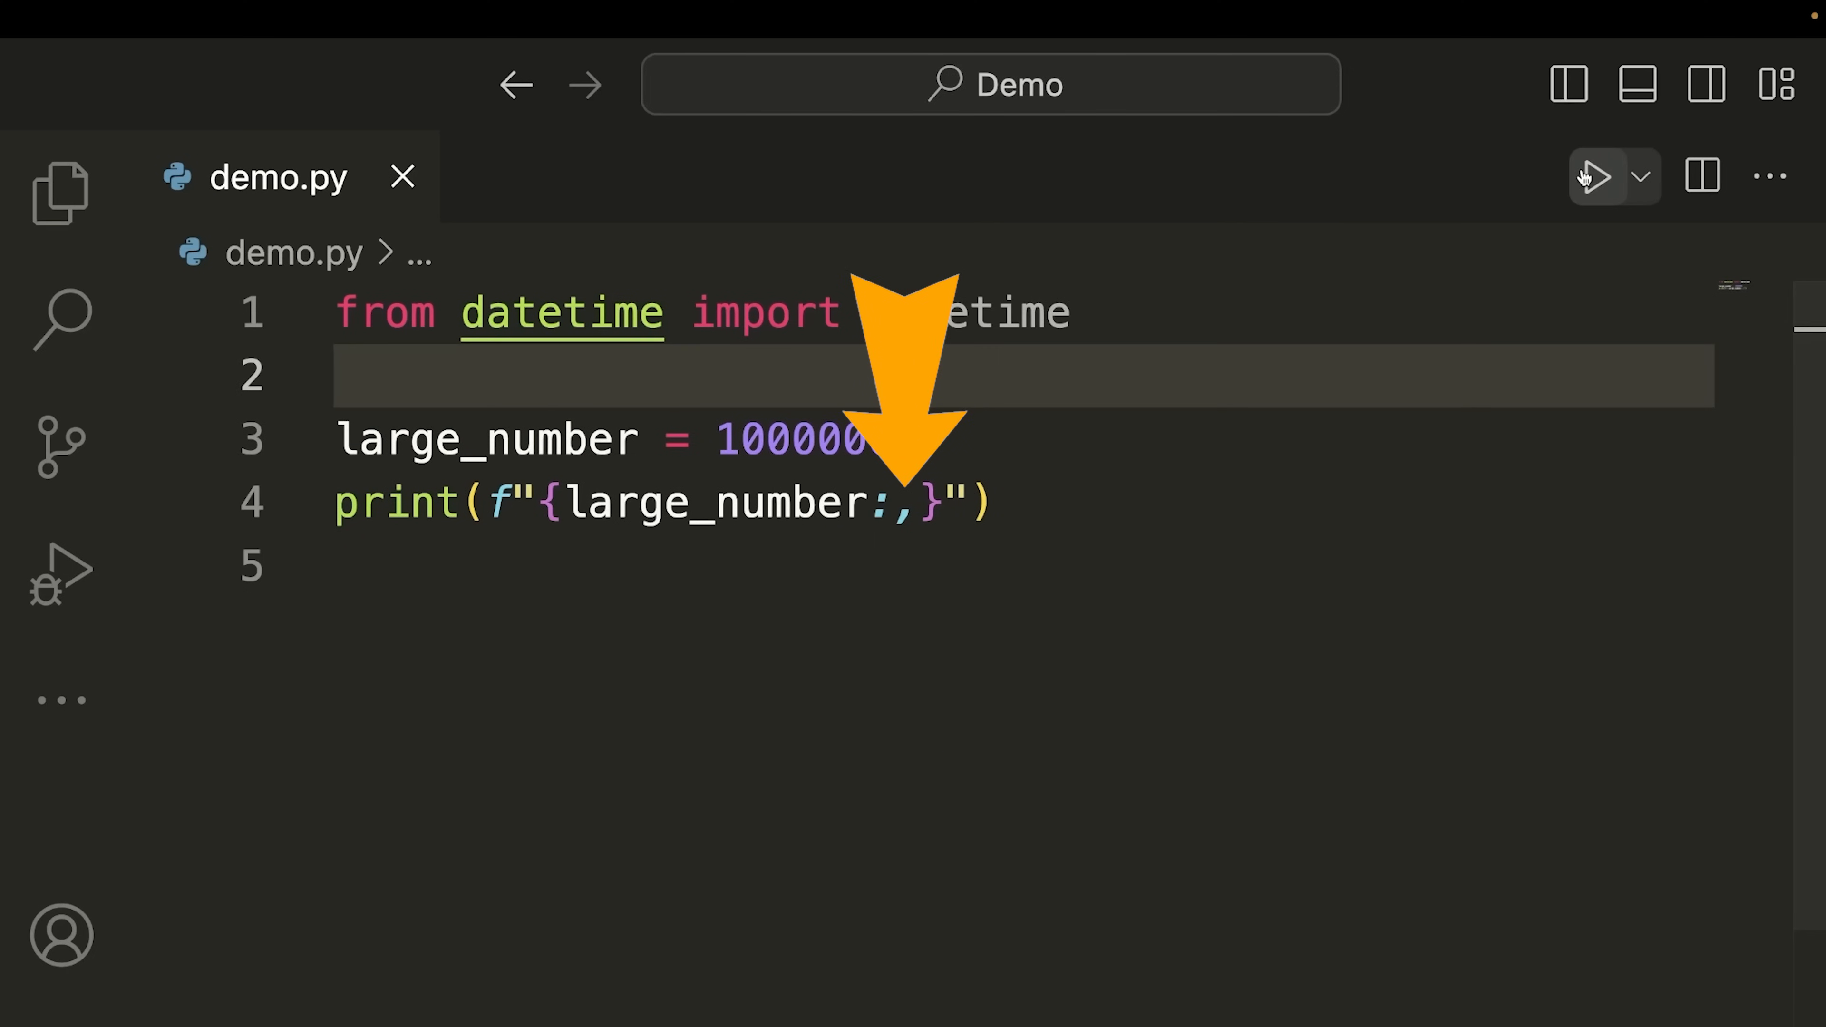
click(1593, 177)
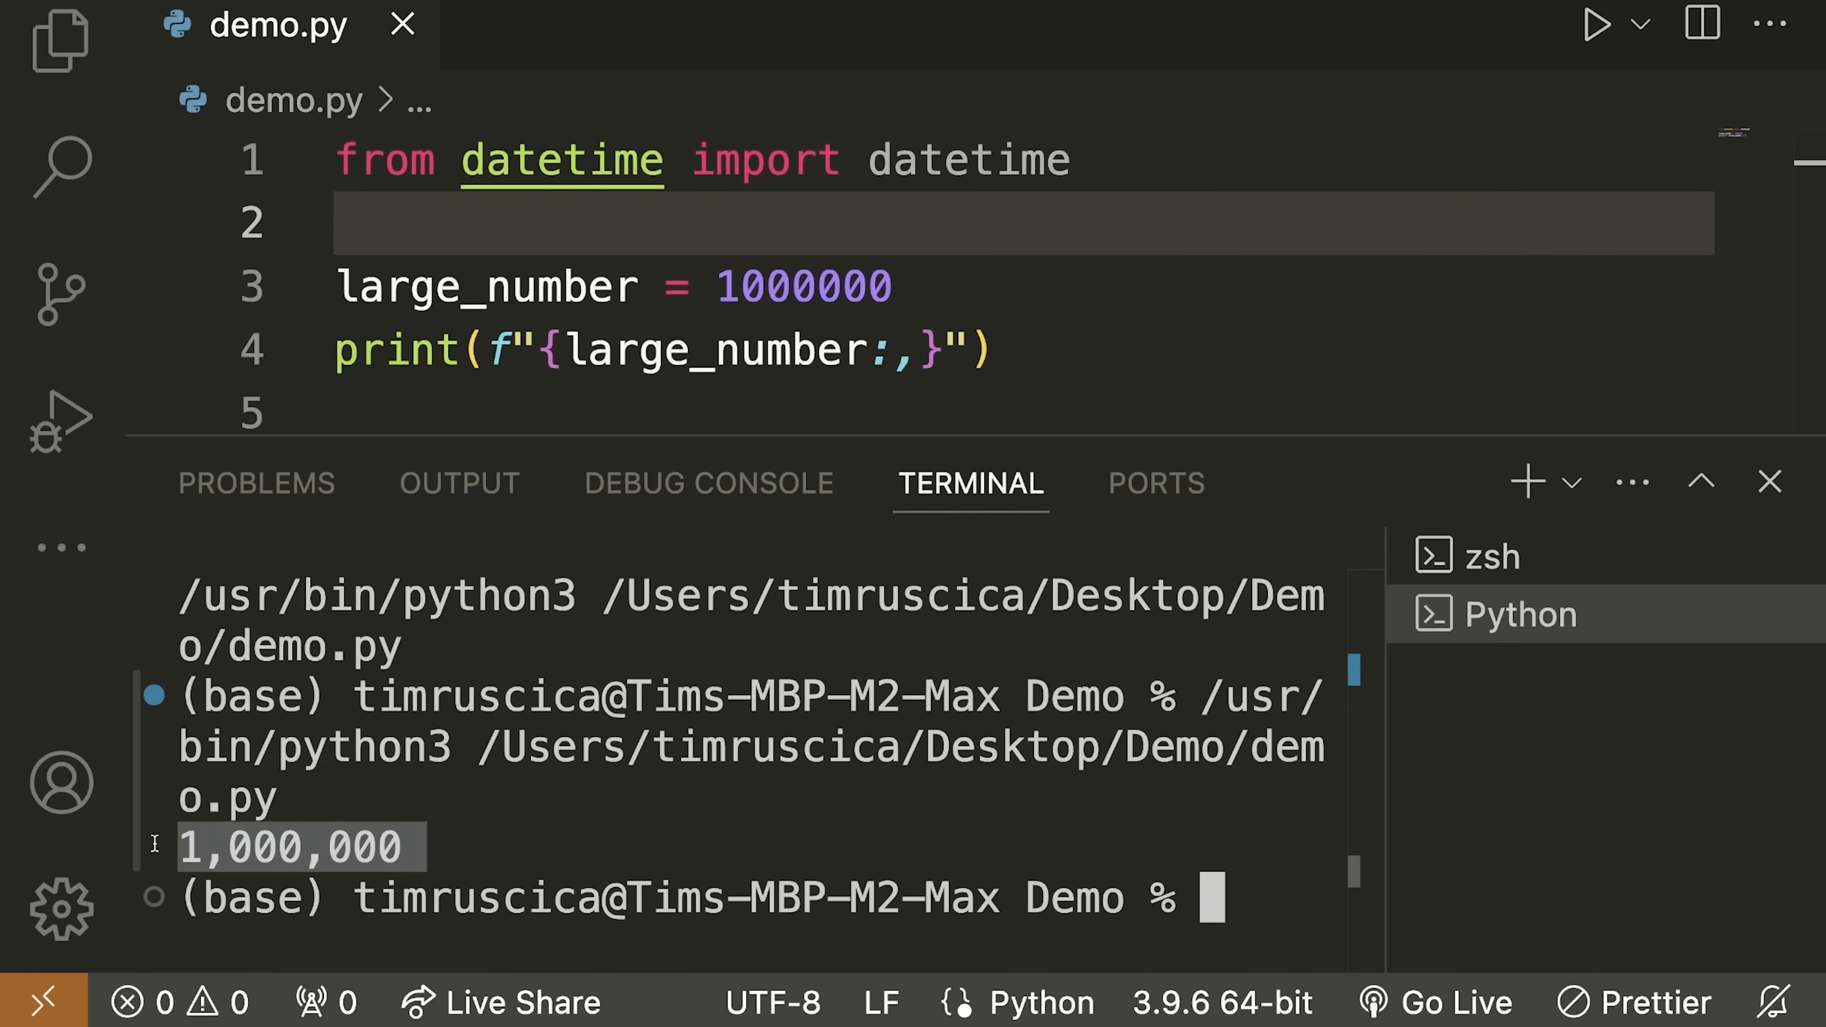
mouse_move(1463, 452)
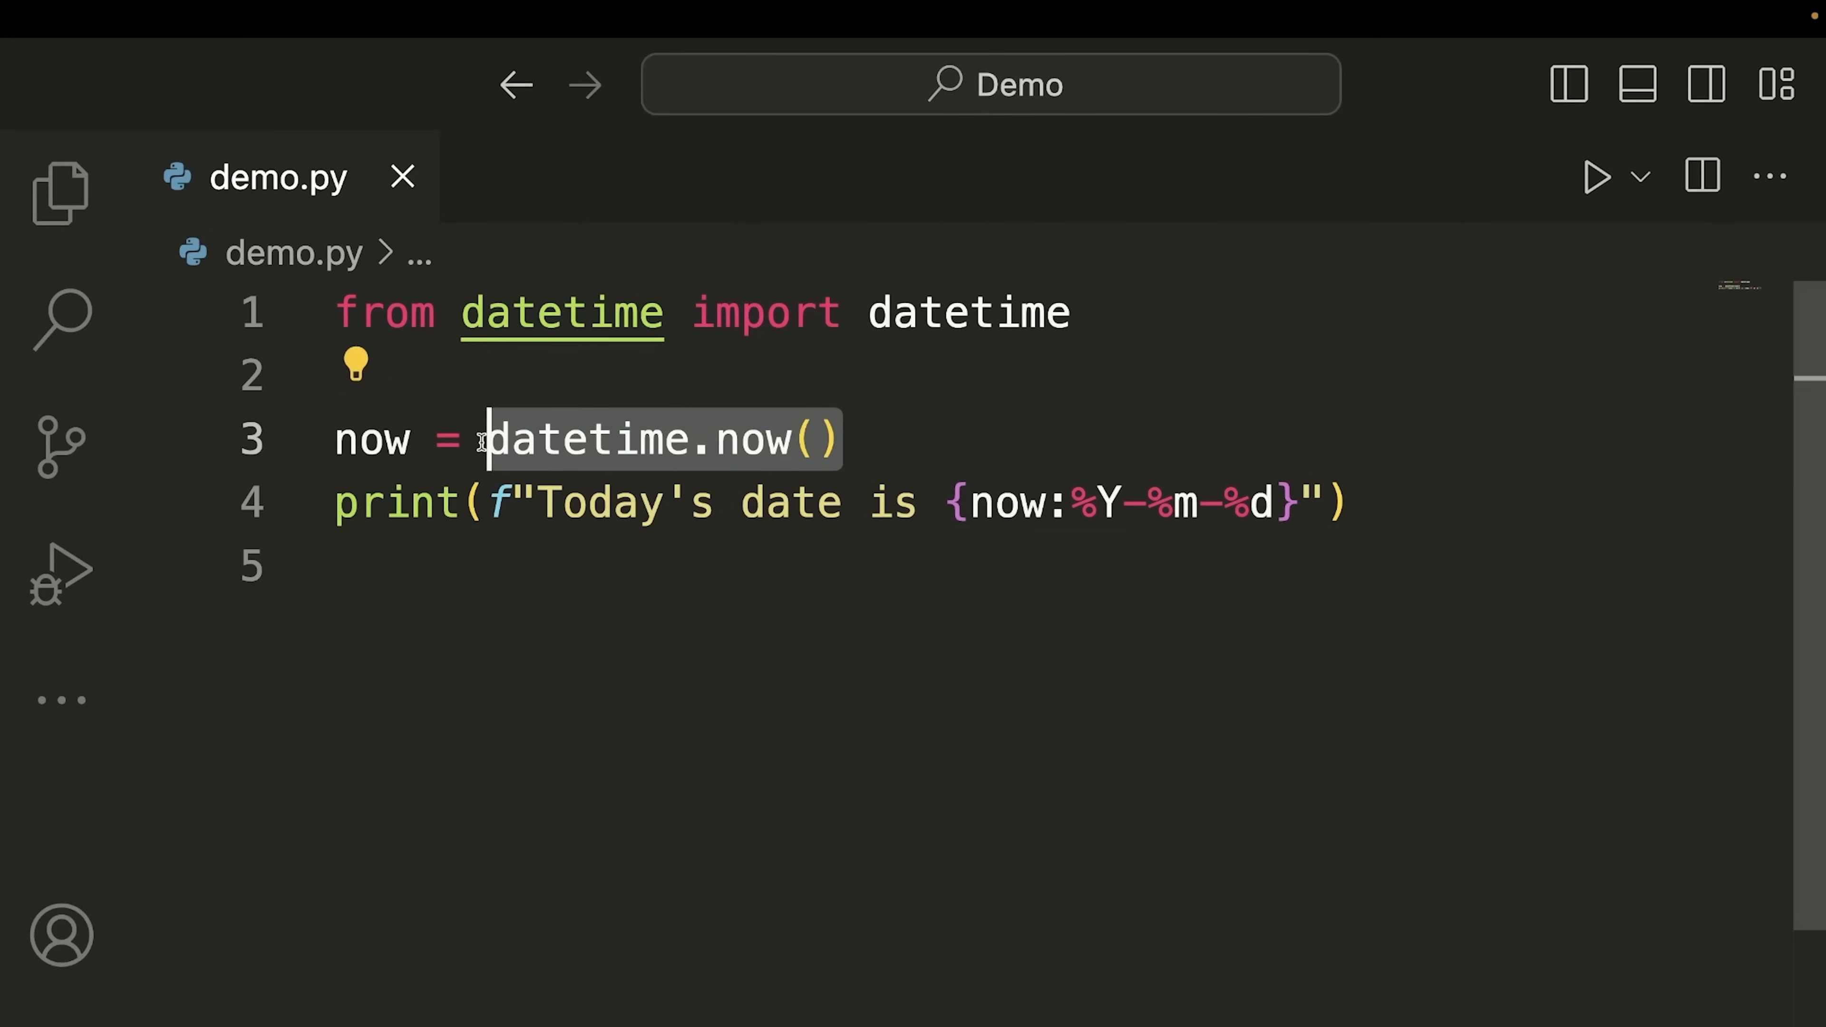
mouse_move(1031, 518)
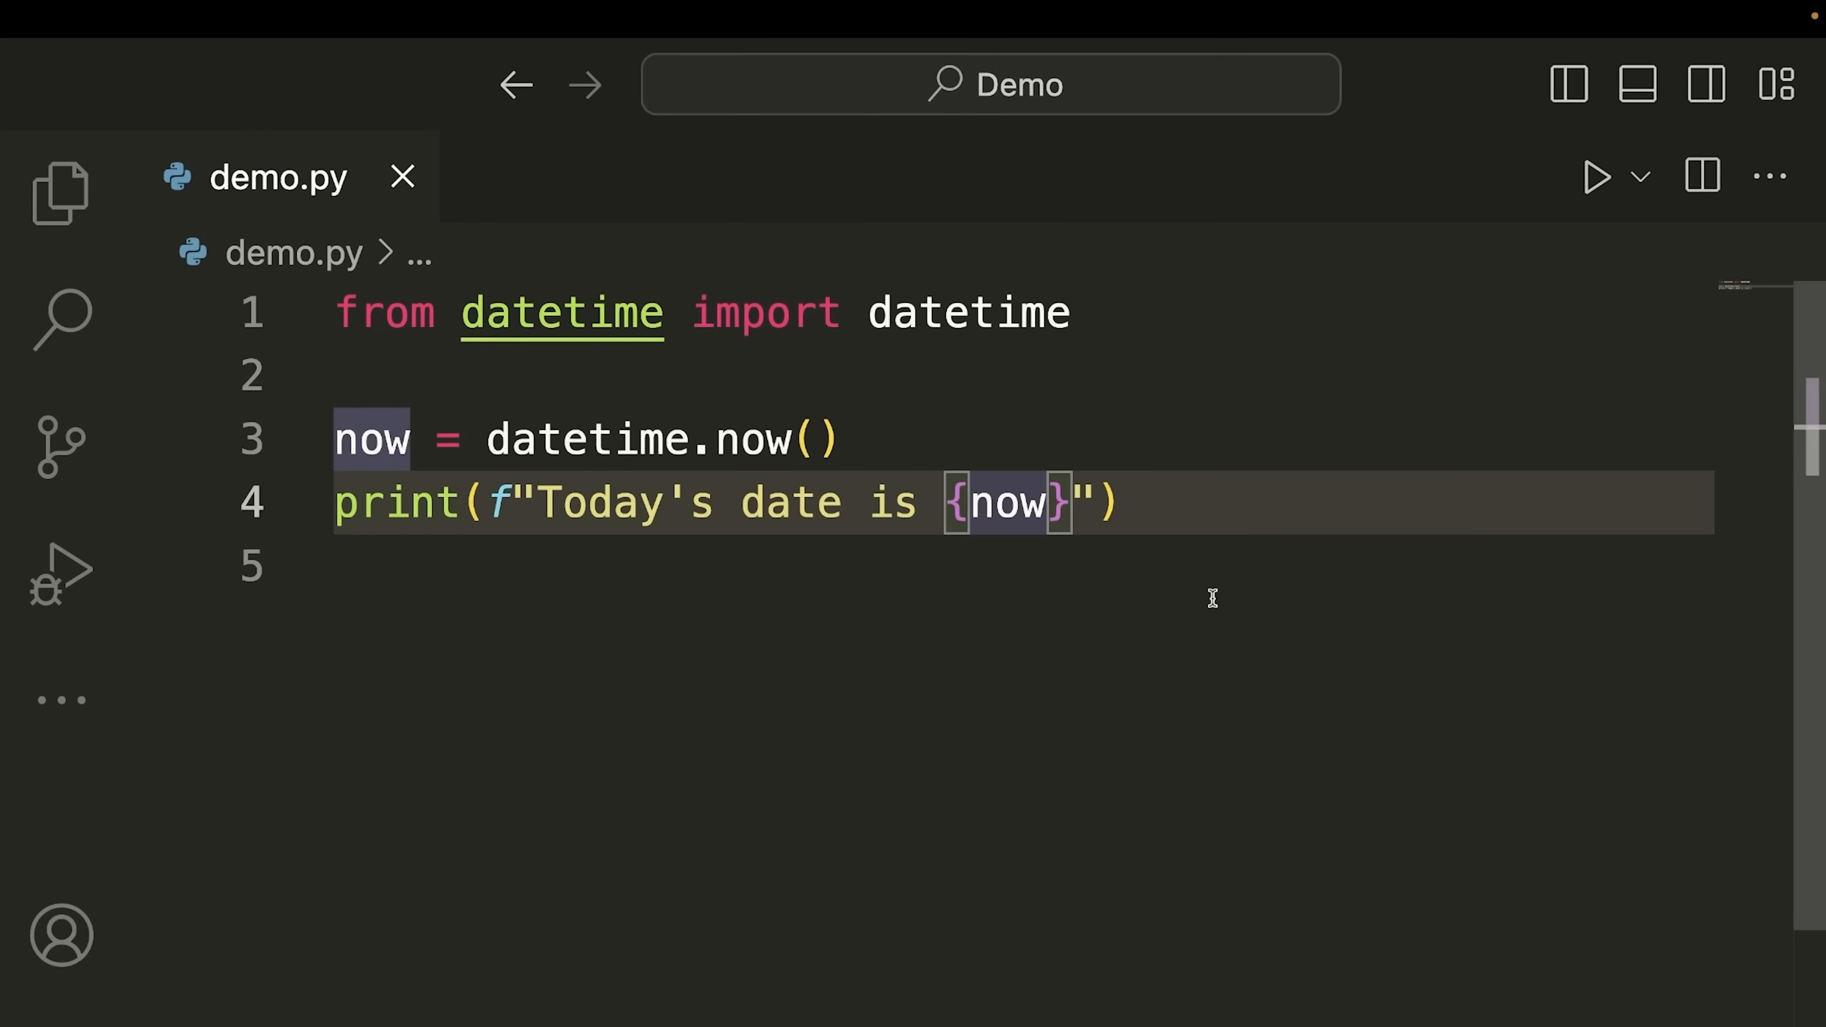
Add the :%Y-%m-%d specifier and run the script to print today's date as 2024-09-04
text(:%Y-%m-%d)
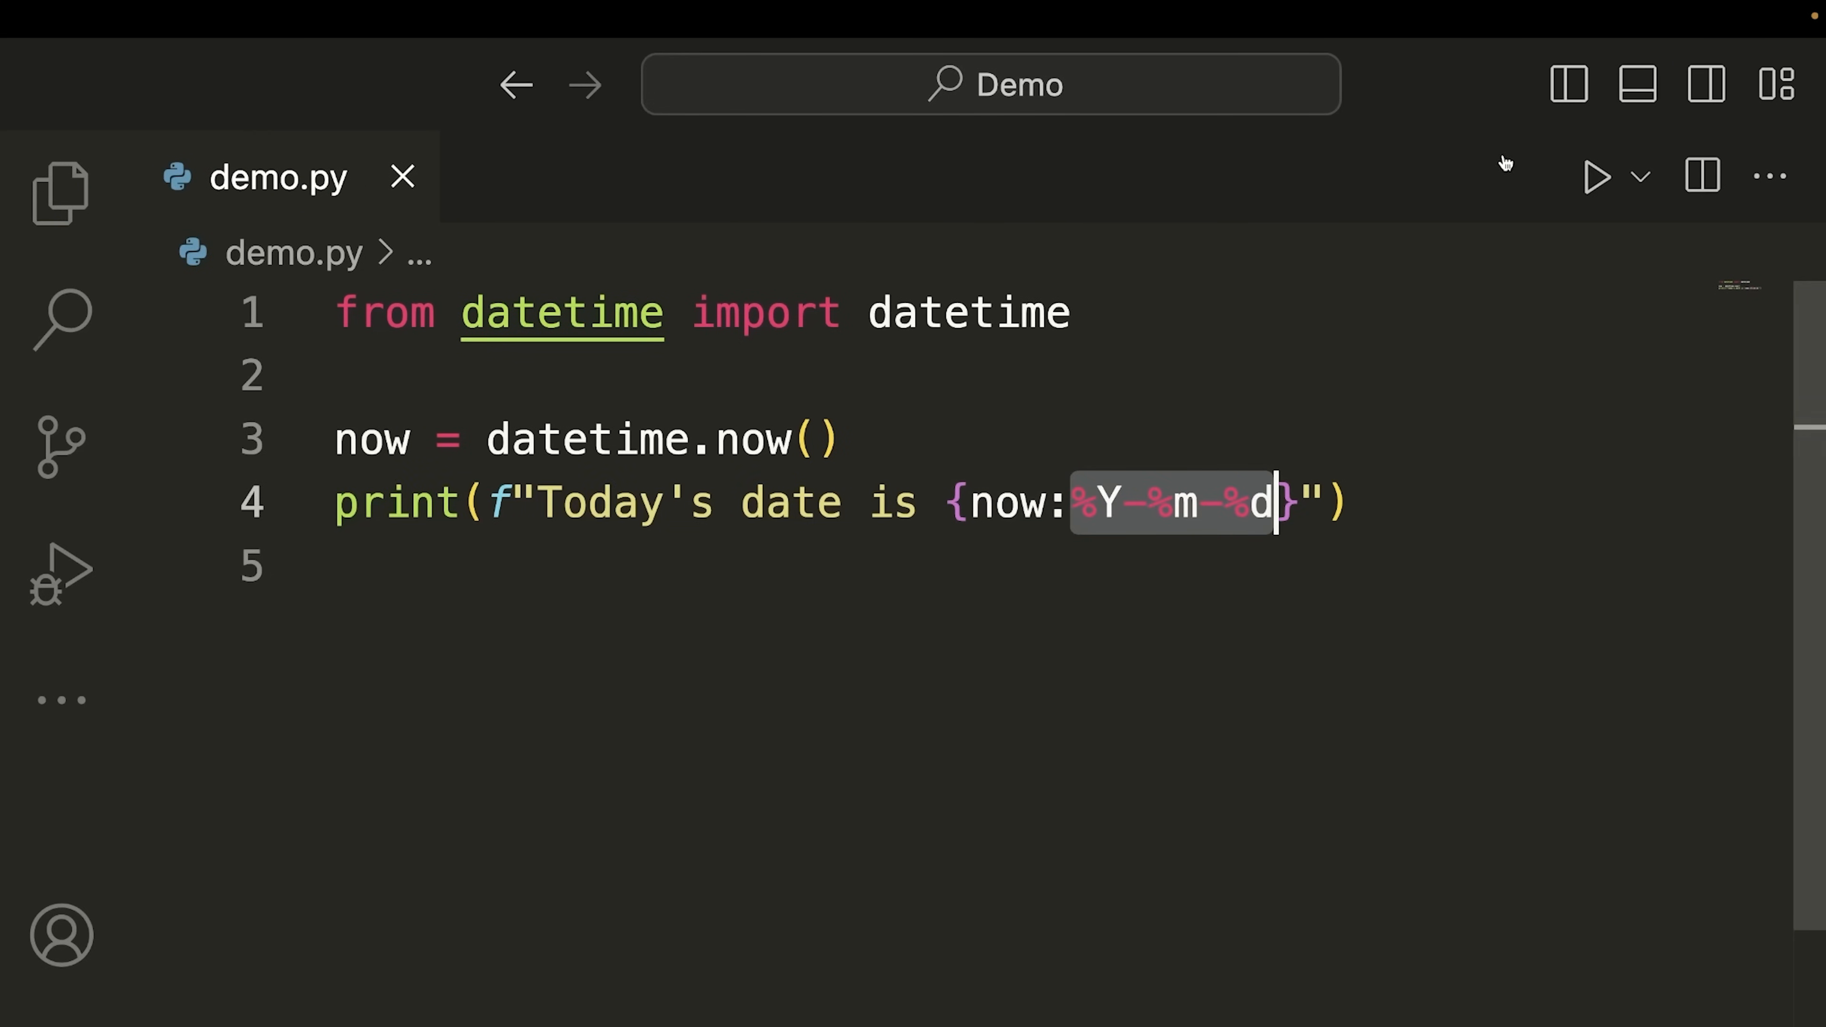
click(1597, 177)
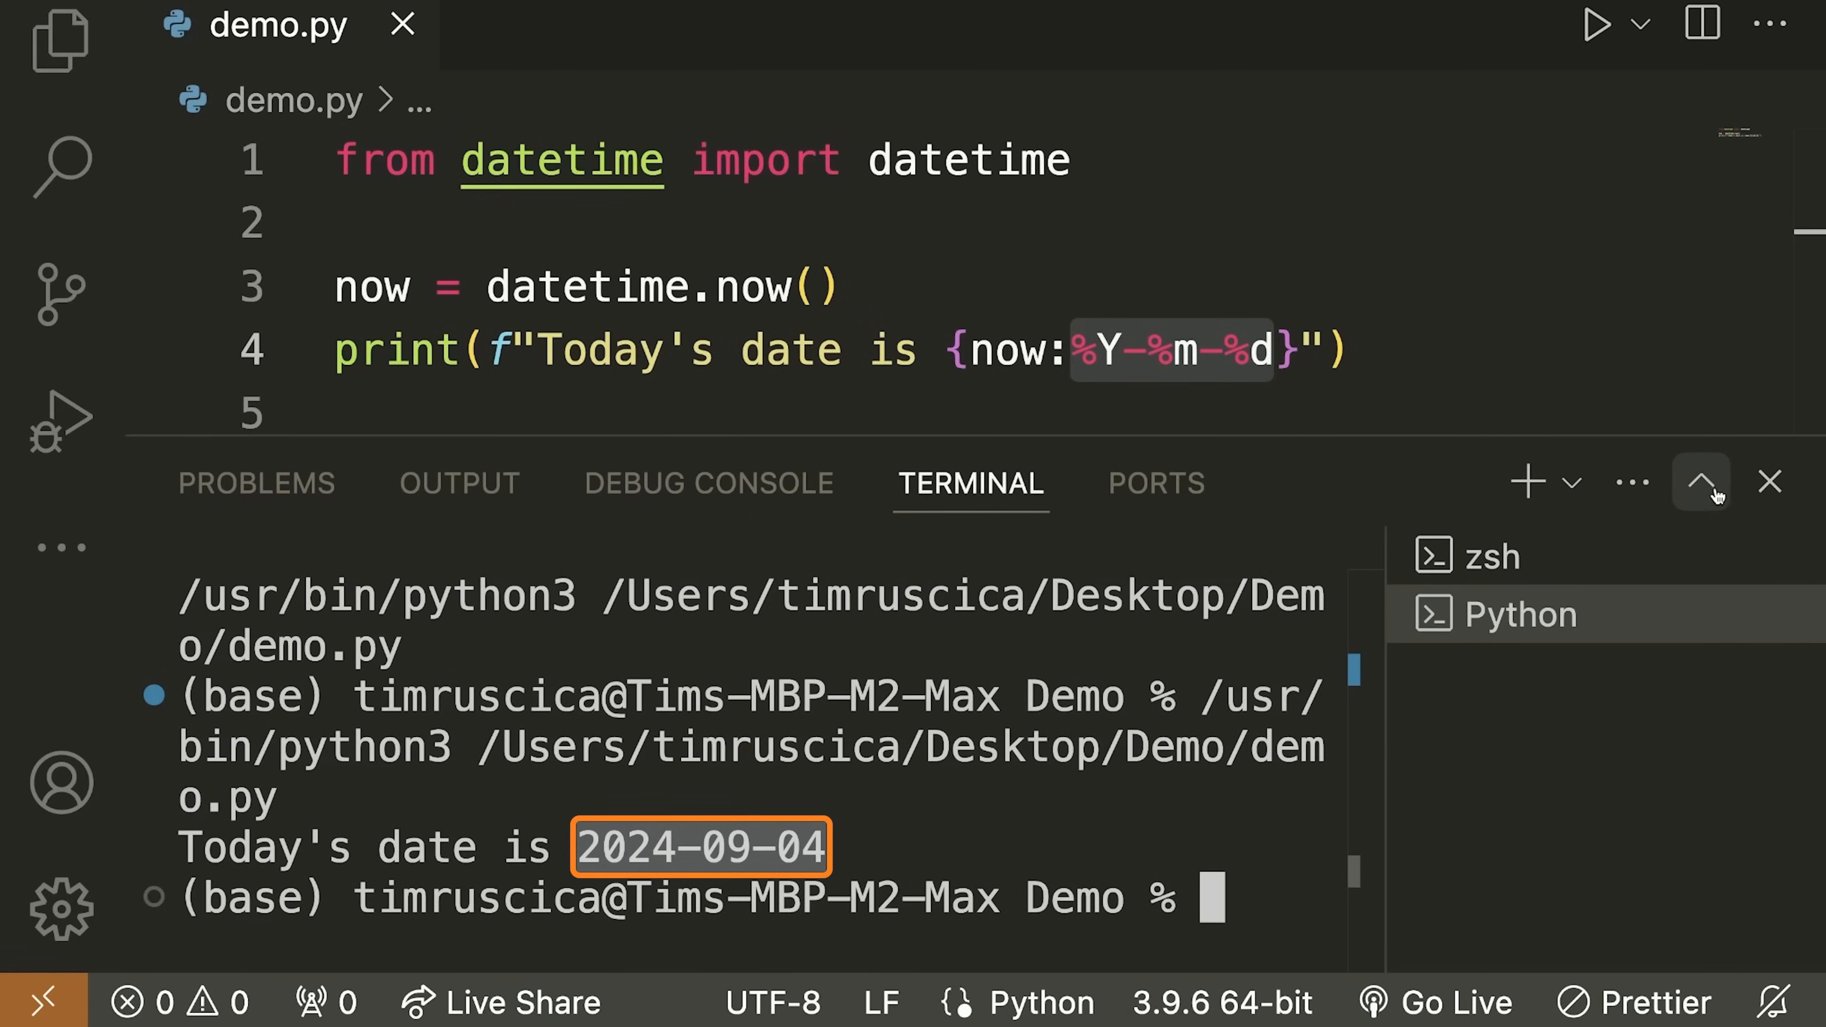
click(1701, 482)
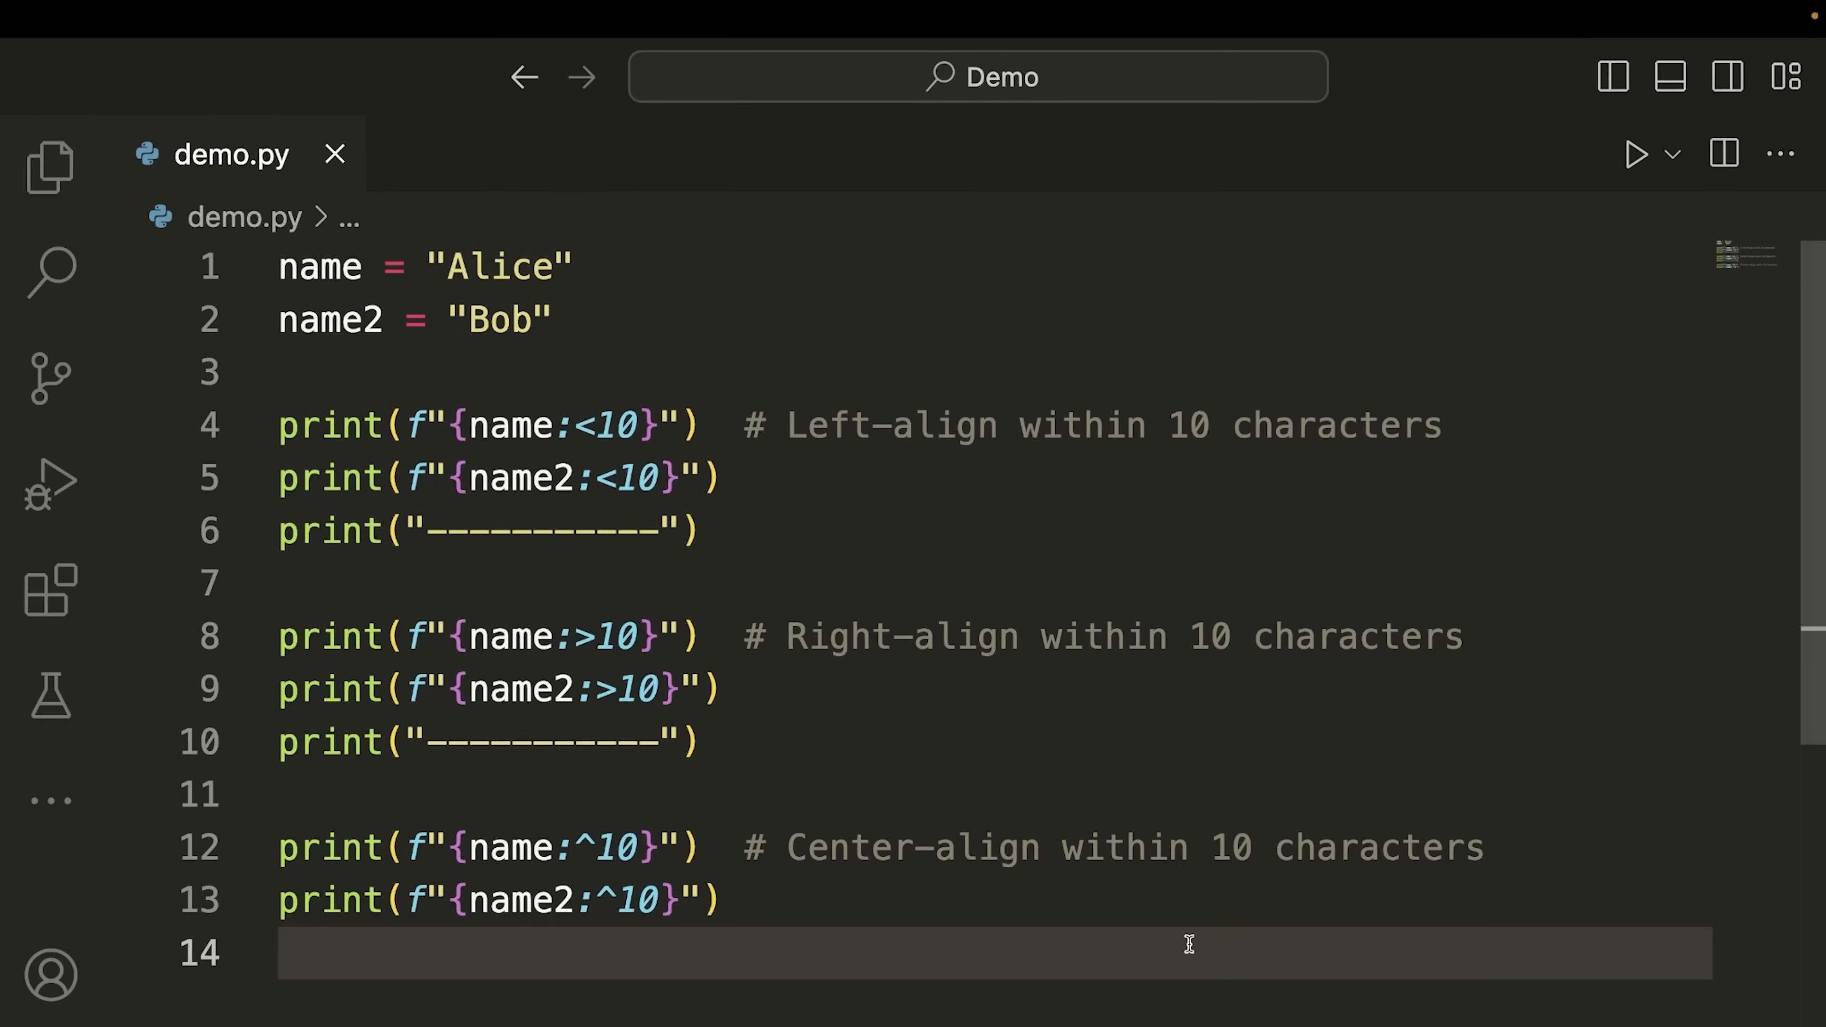
mouse_move(571, 426)
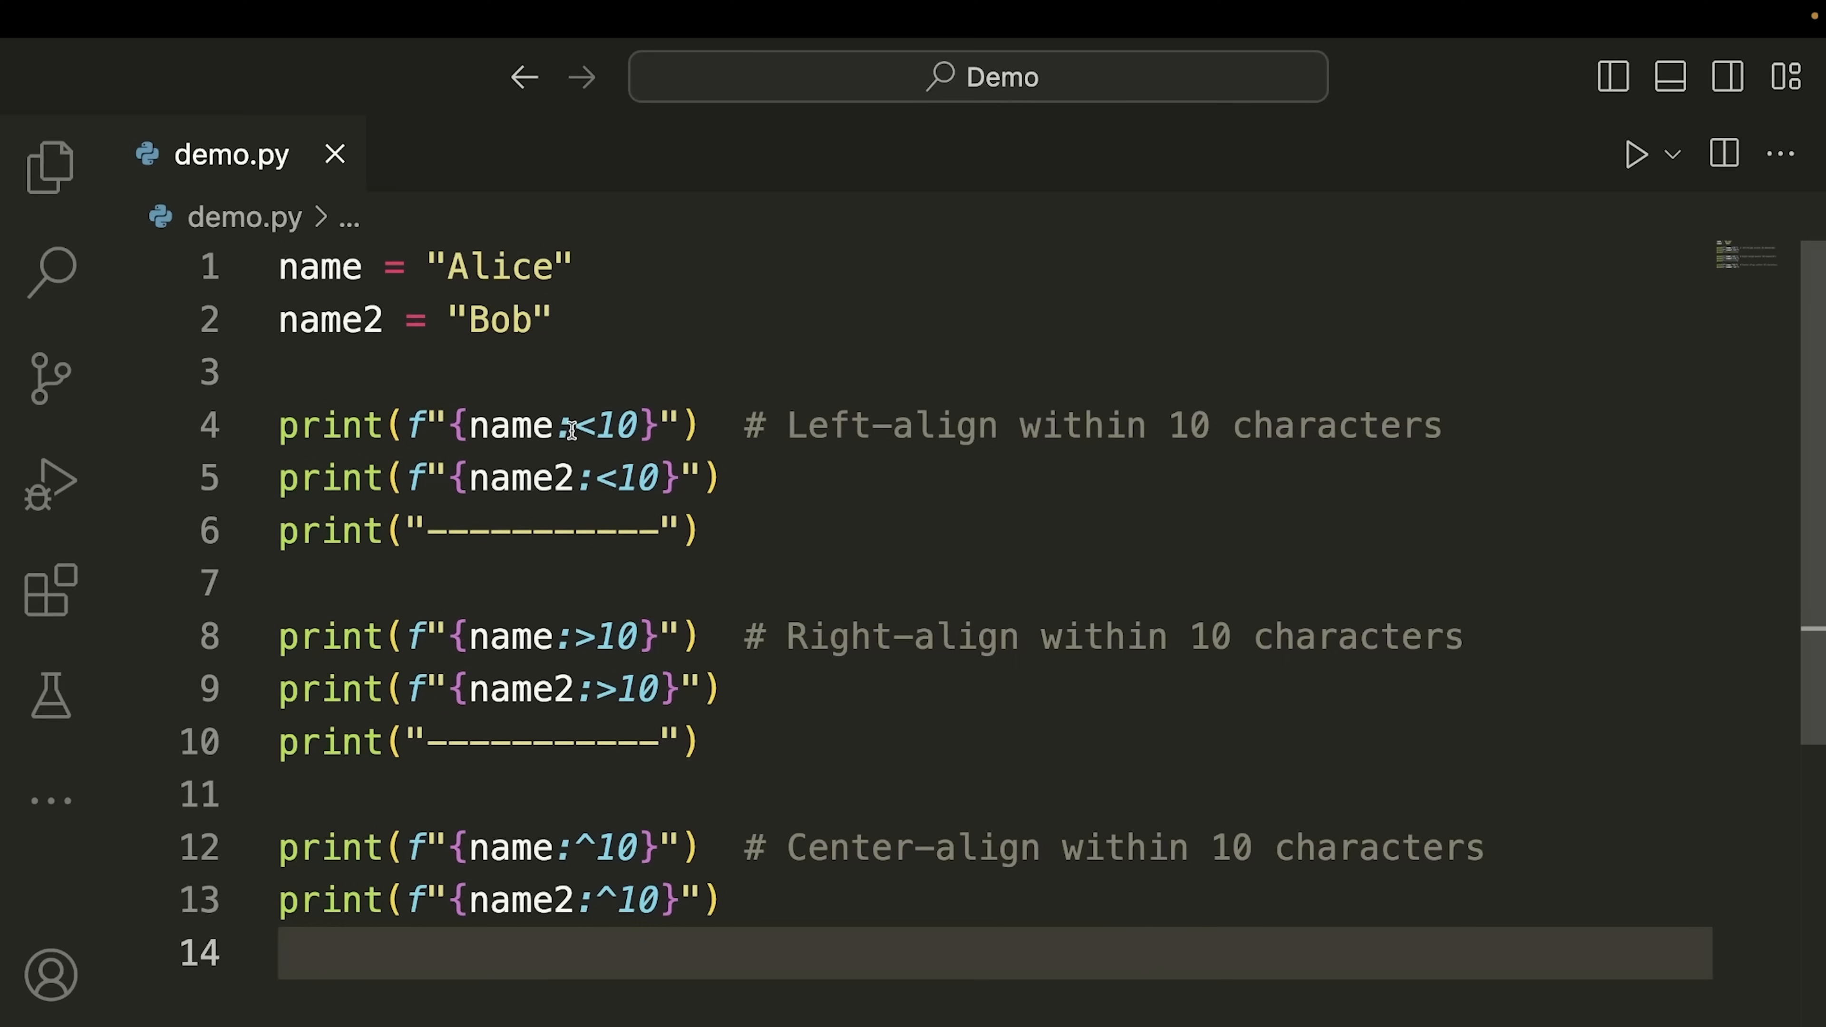
mouse_move(530, 425)
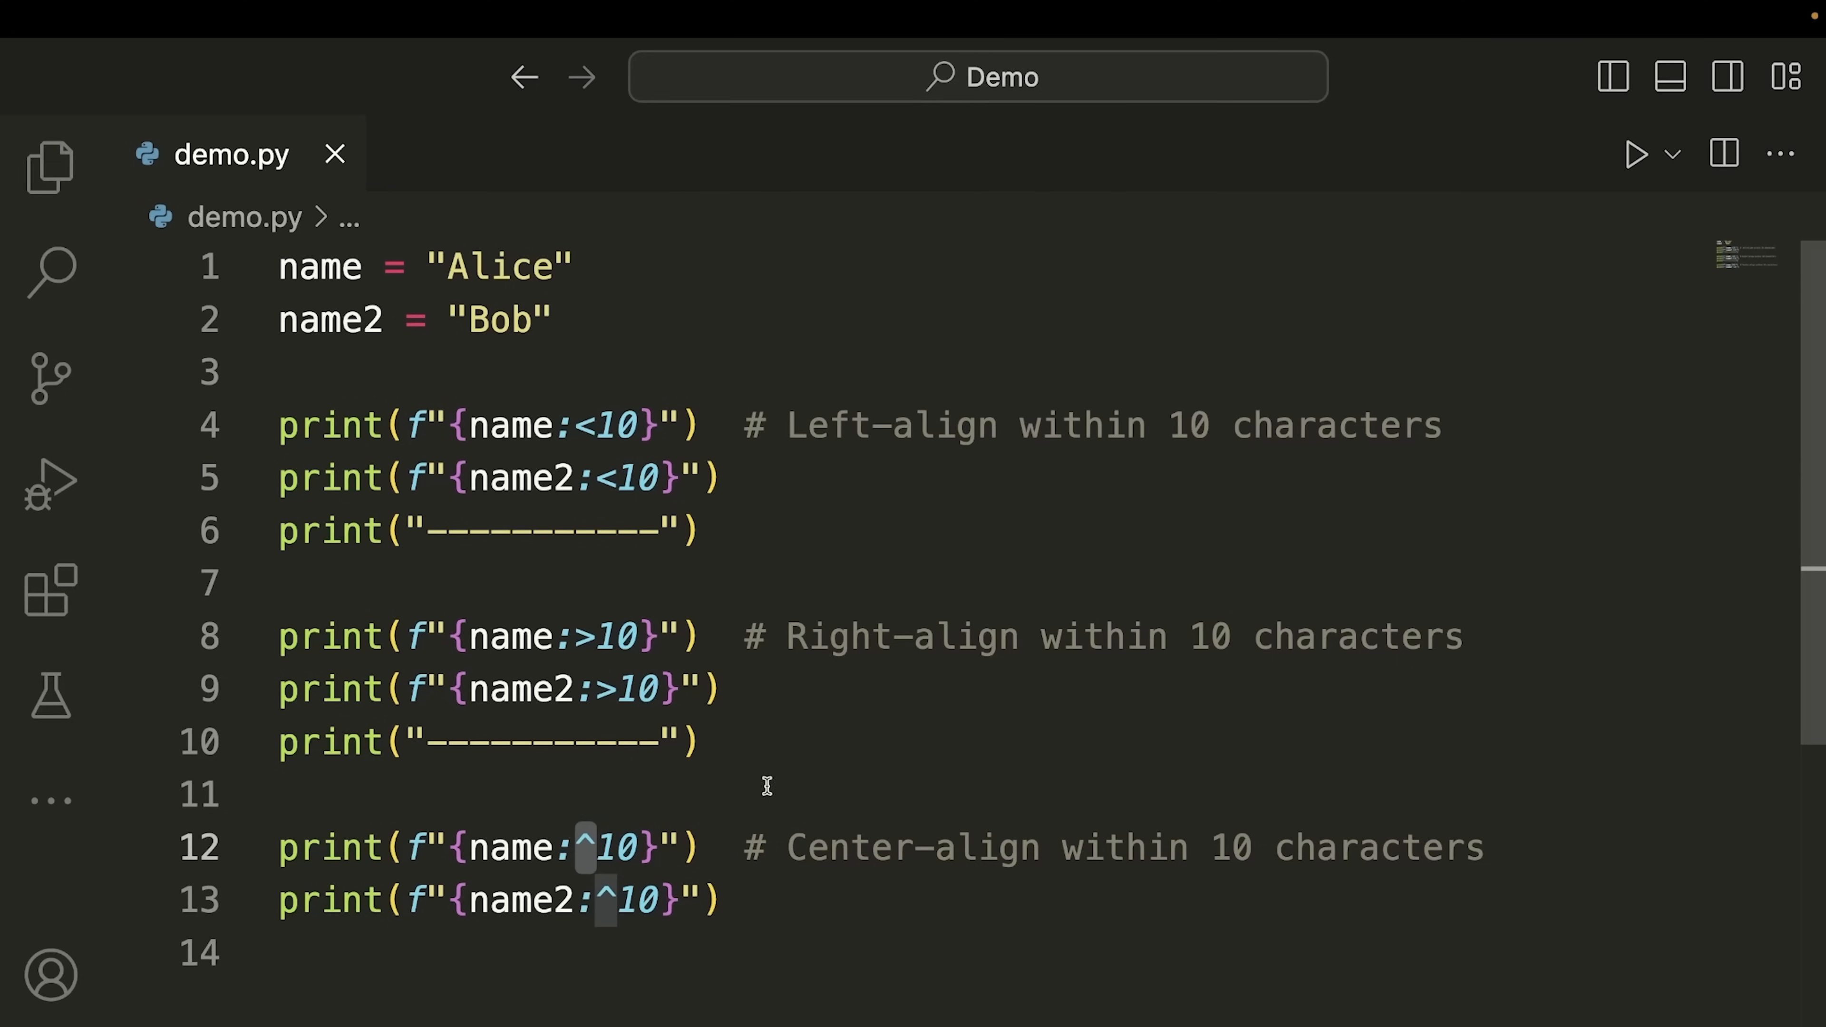
mouse_move(754, 786)
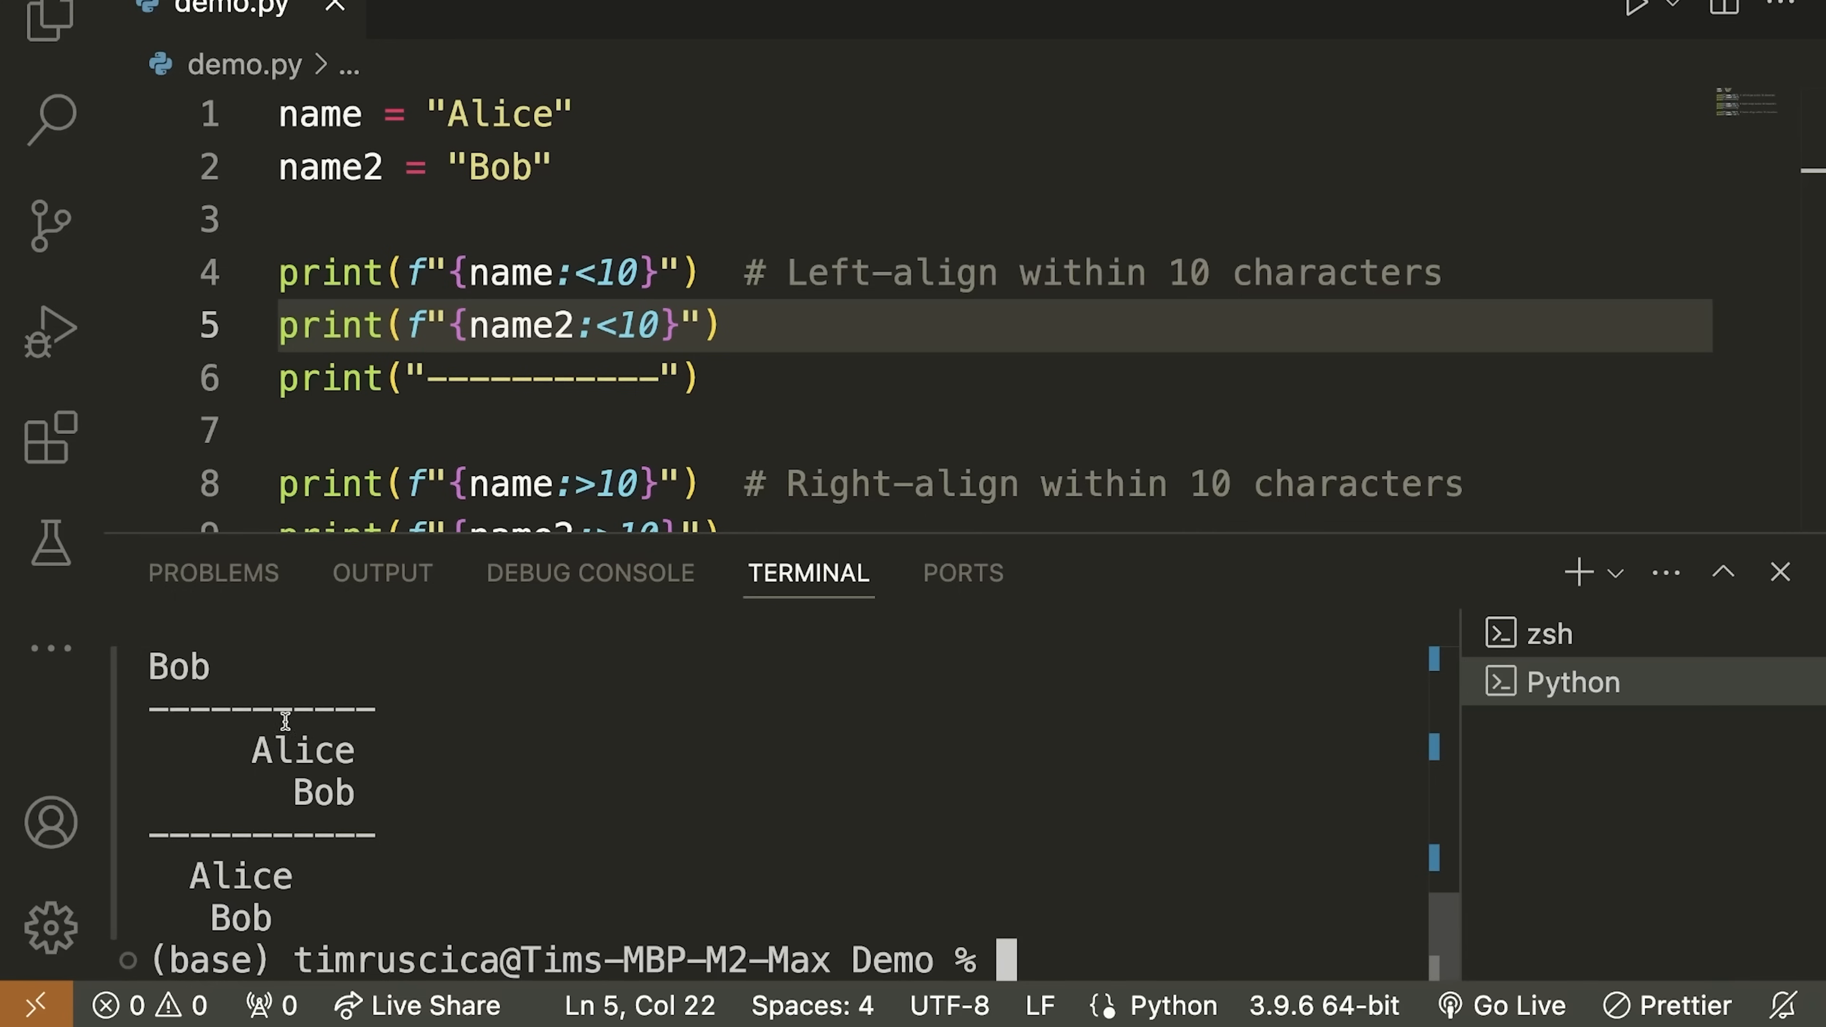
Close the terminal and change Bob's centre-aligned width from 10 to 12
click(262, 772)
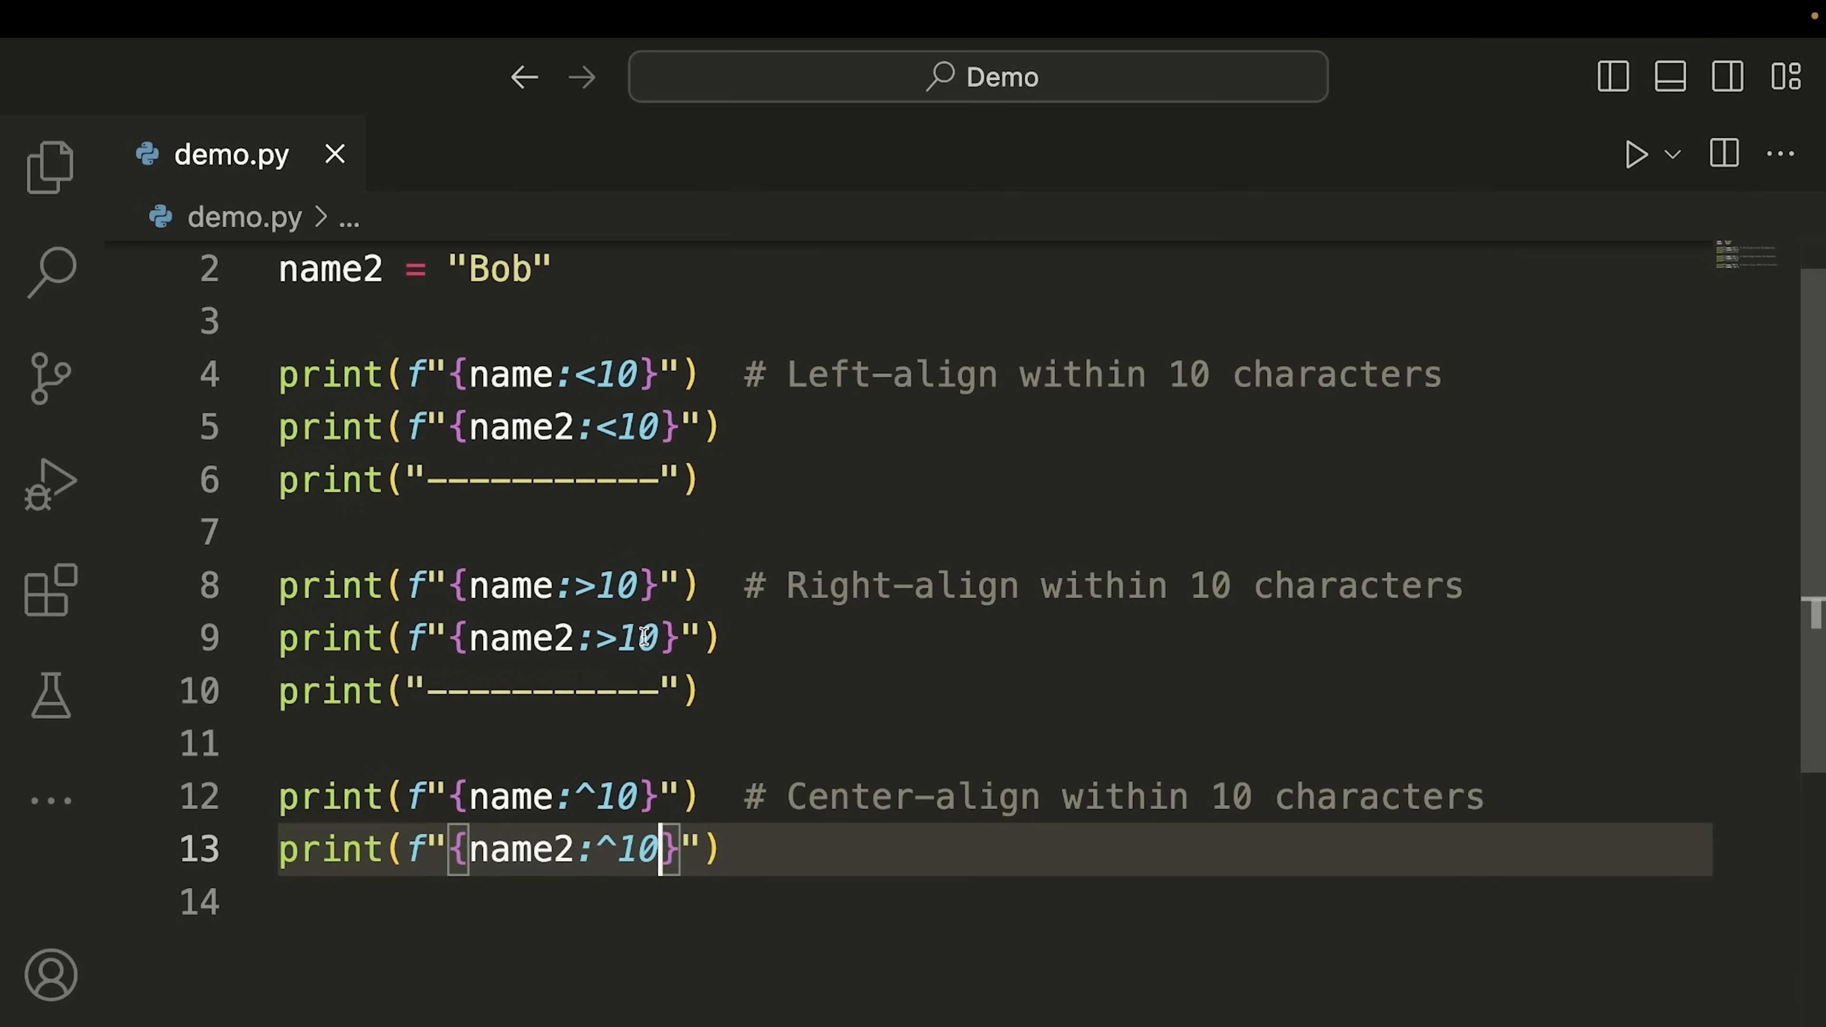
text(12)
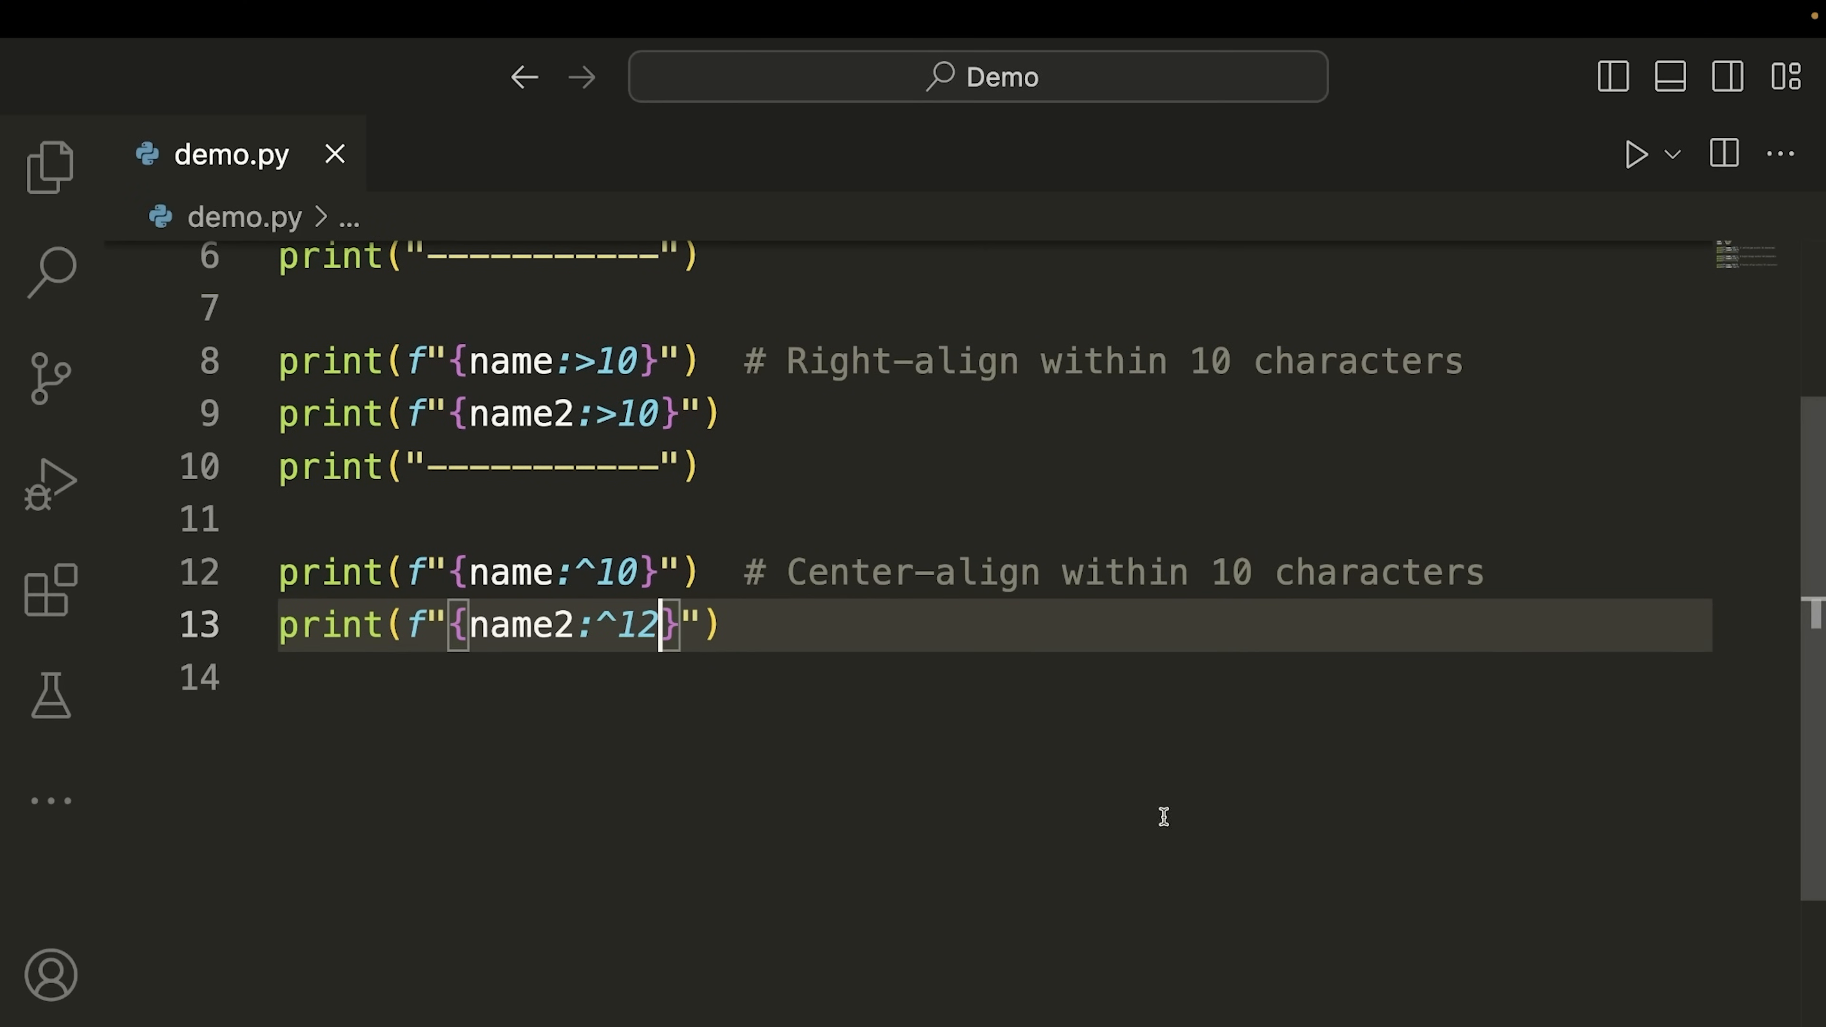
scroll(up, 3)
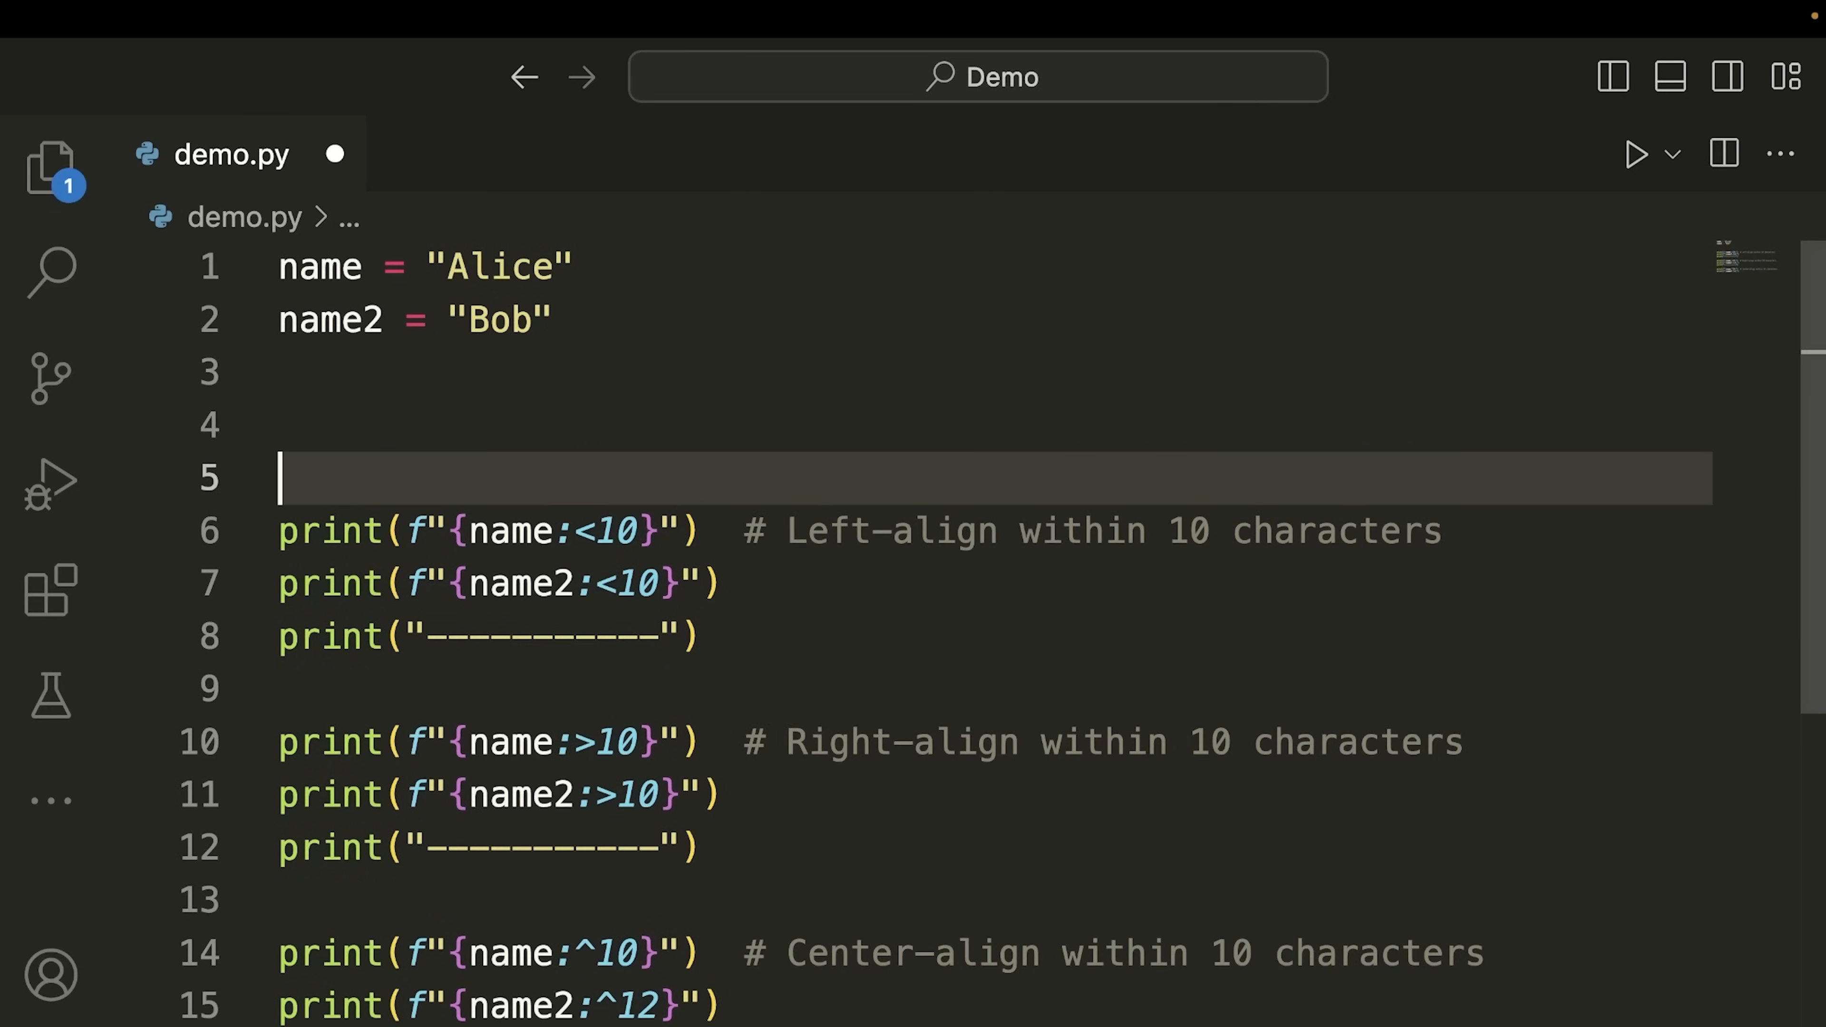
Define width = 10, use {width} in the alignment format specs, and run the script
text(width = 10)
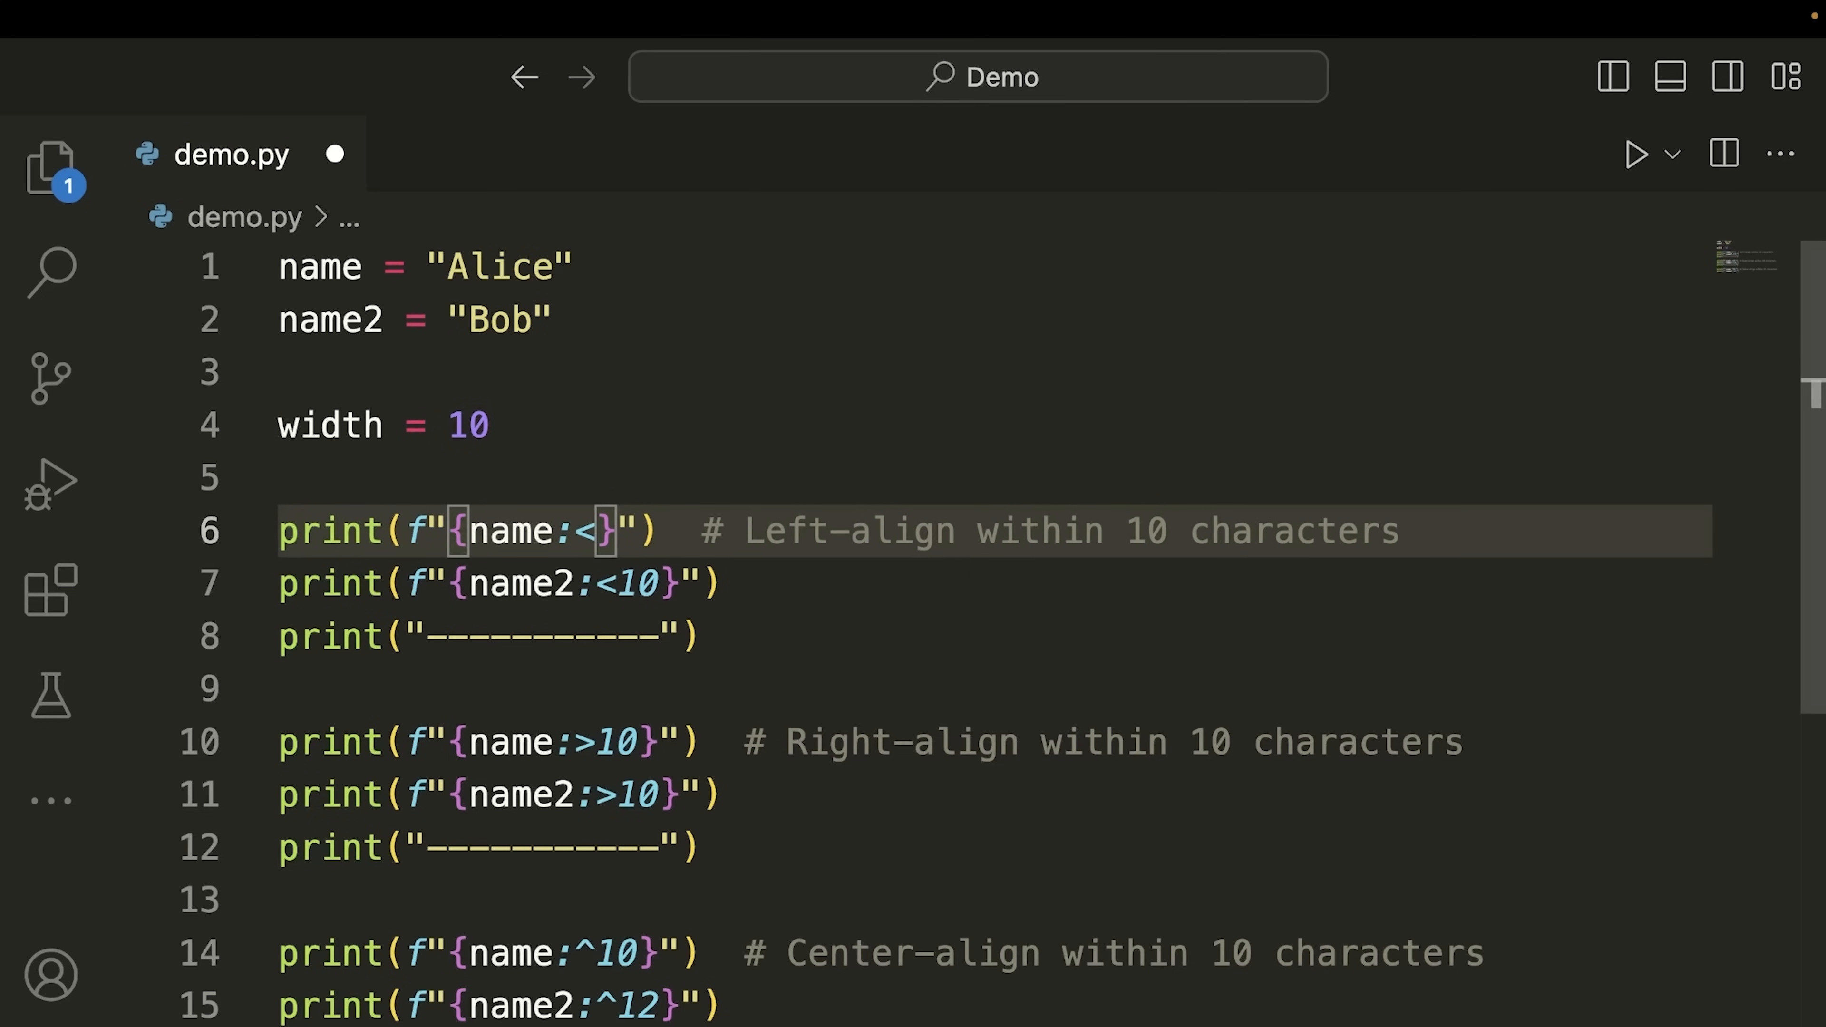
text({})
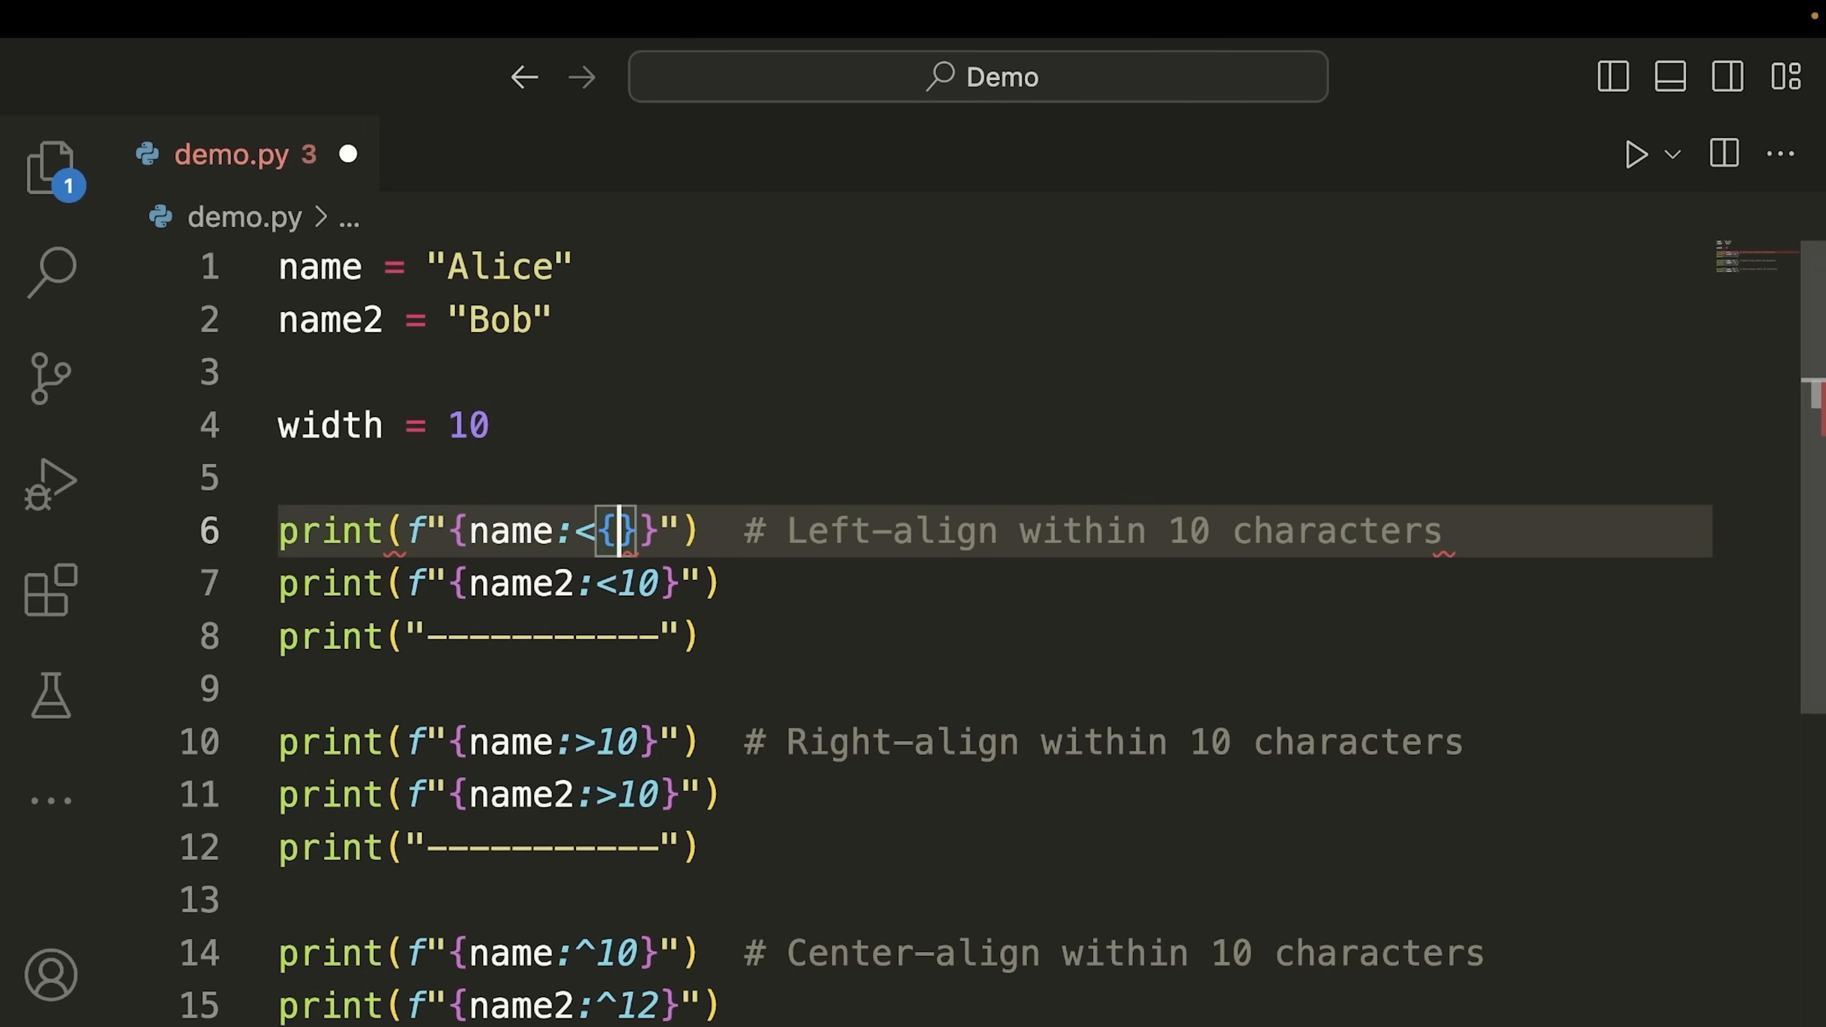
text(width)
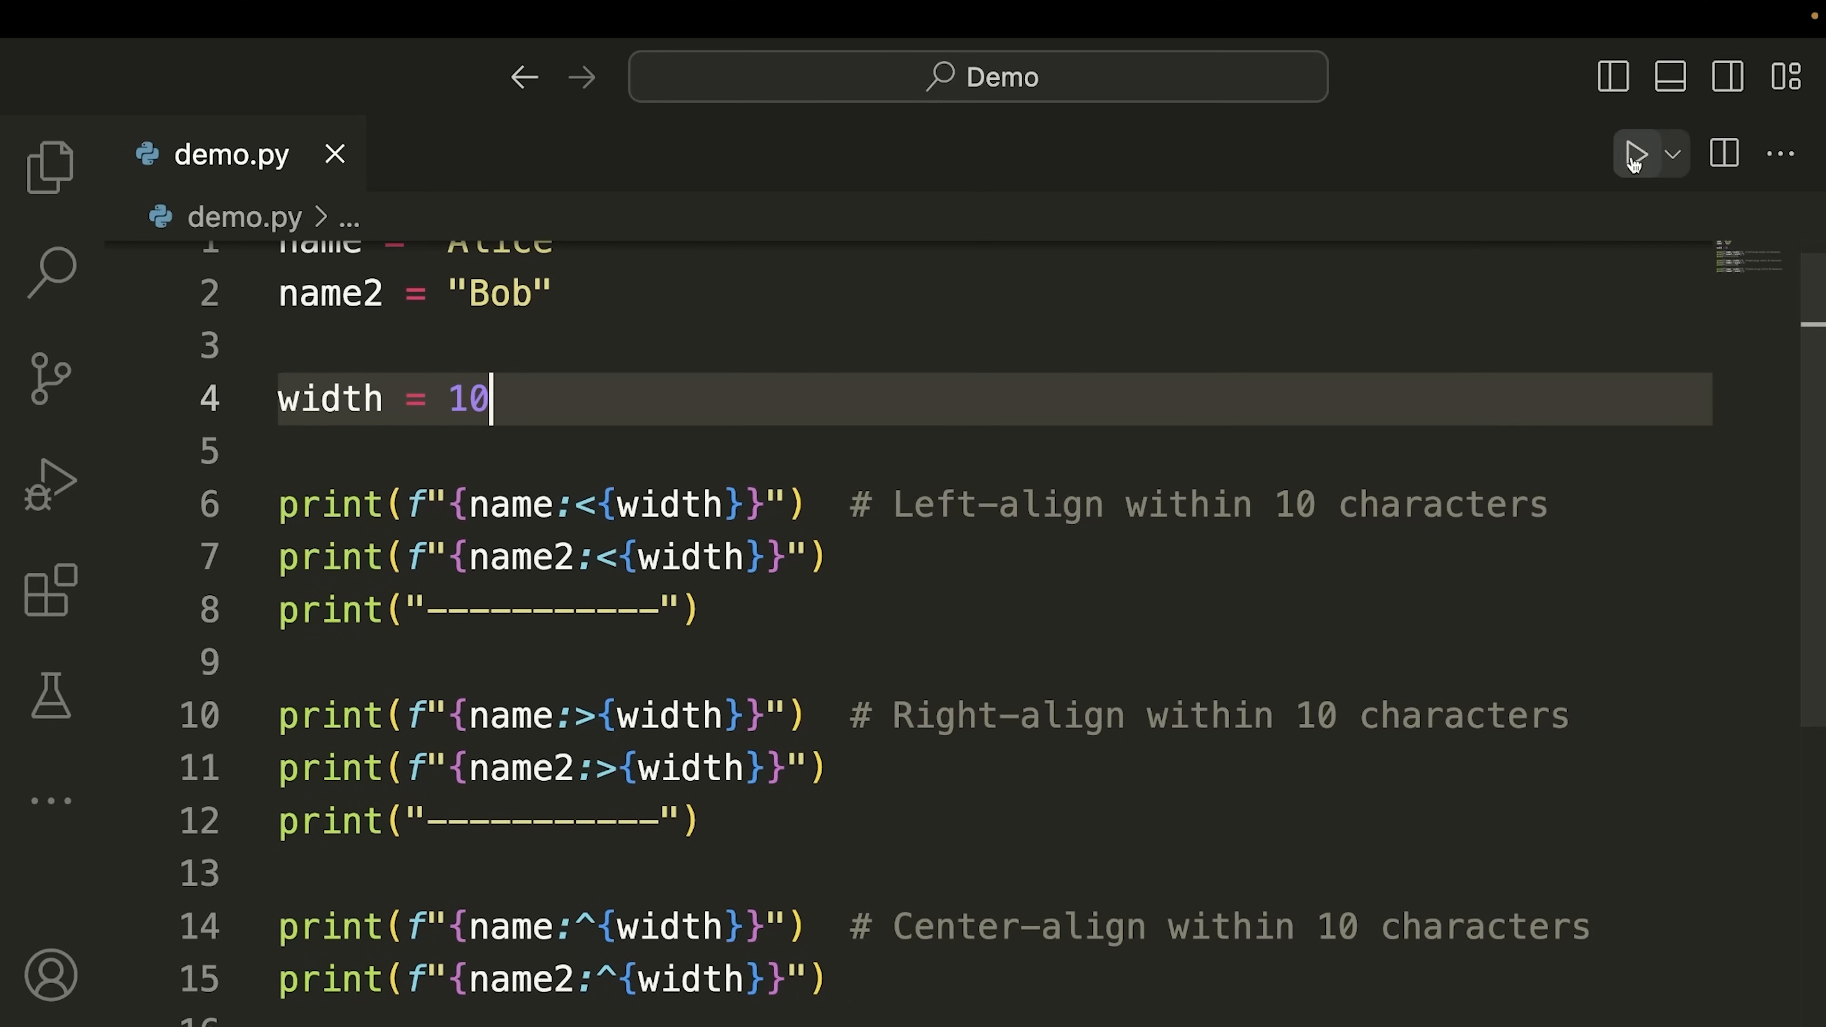
click(1635, 152)
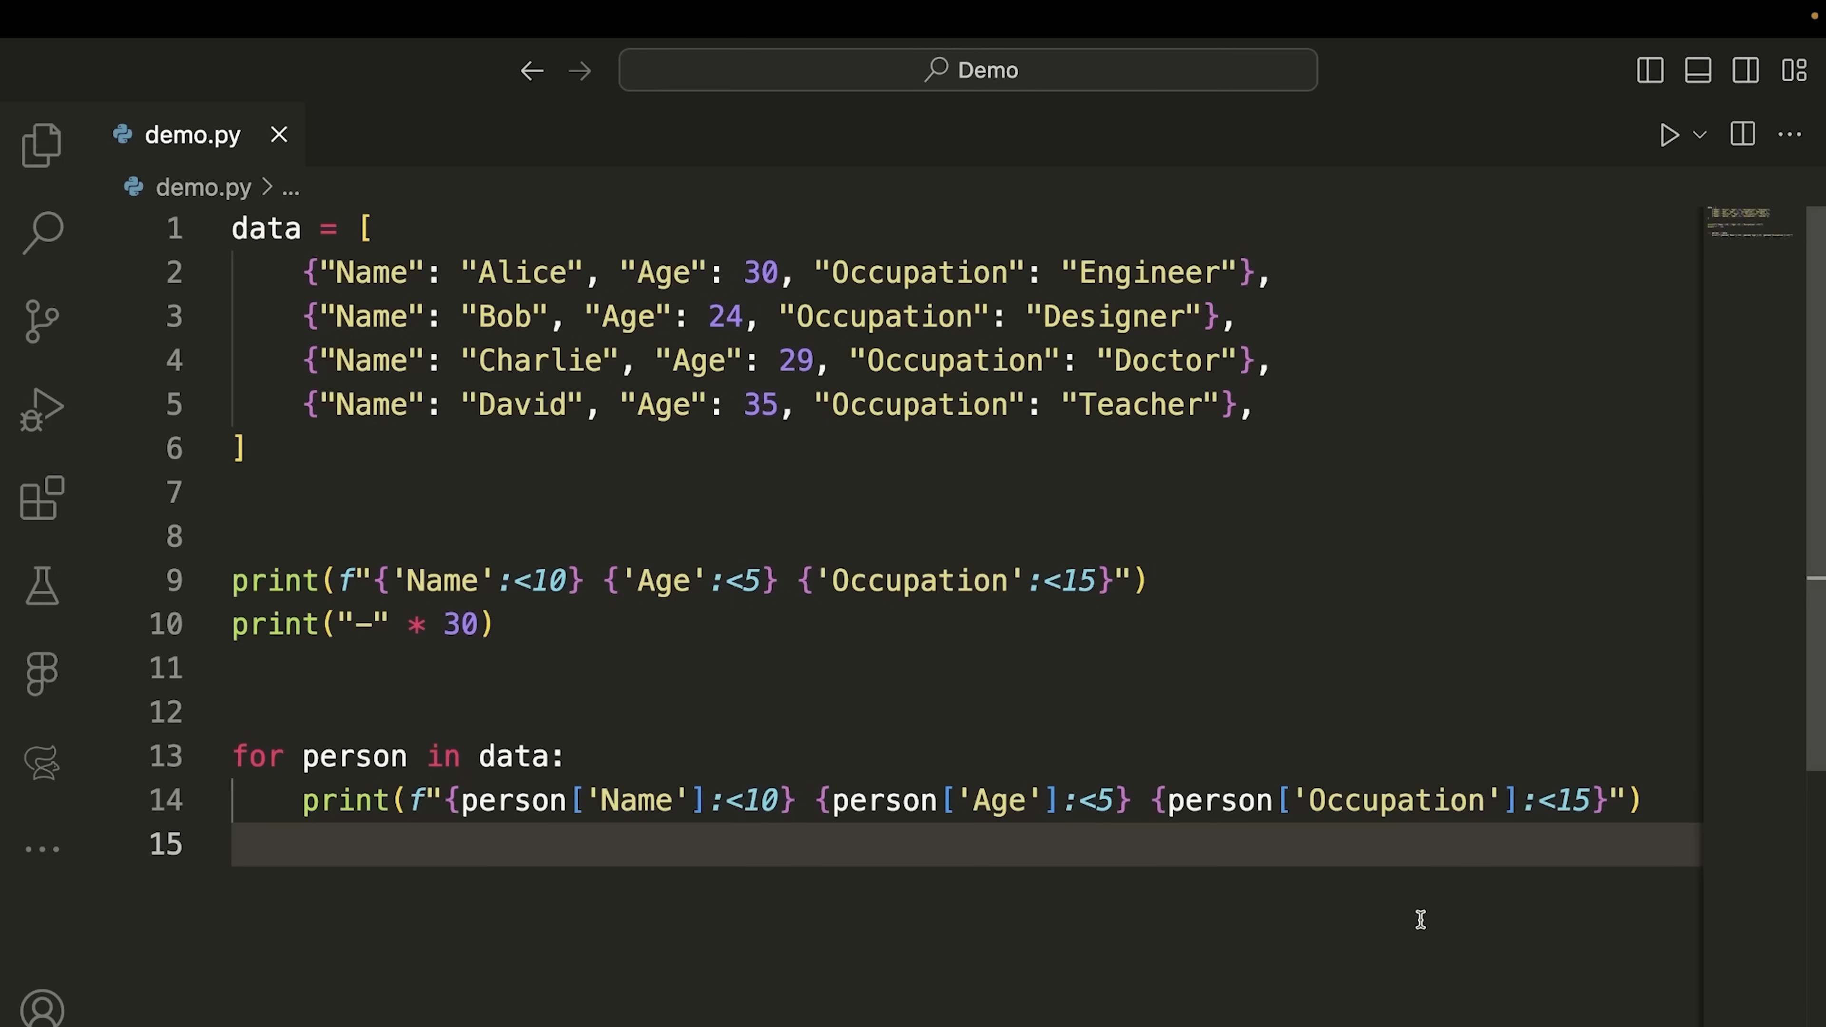
mouse_move(893, 845)
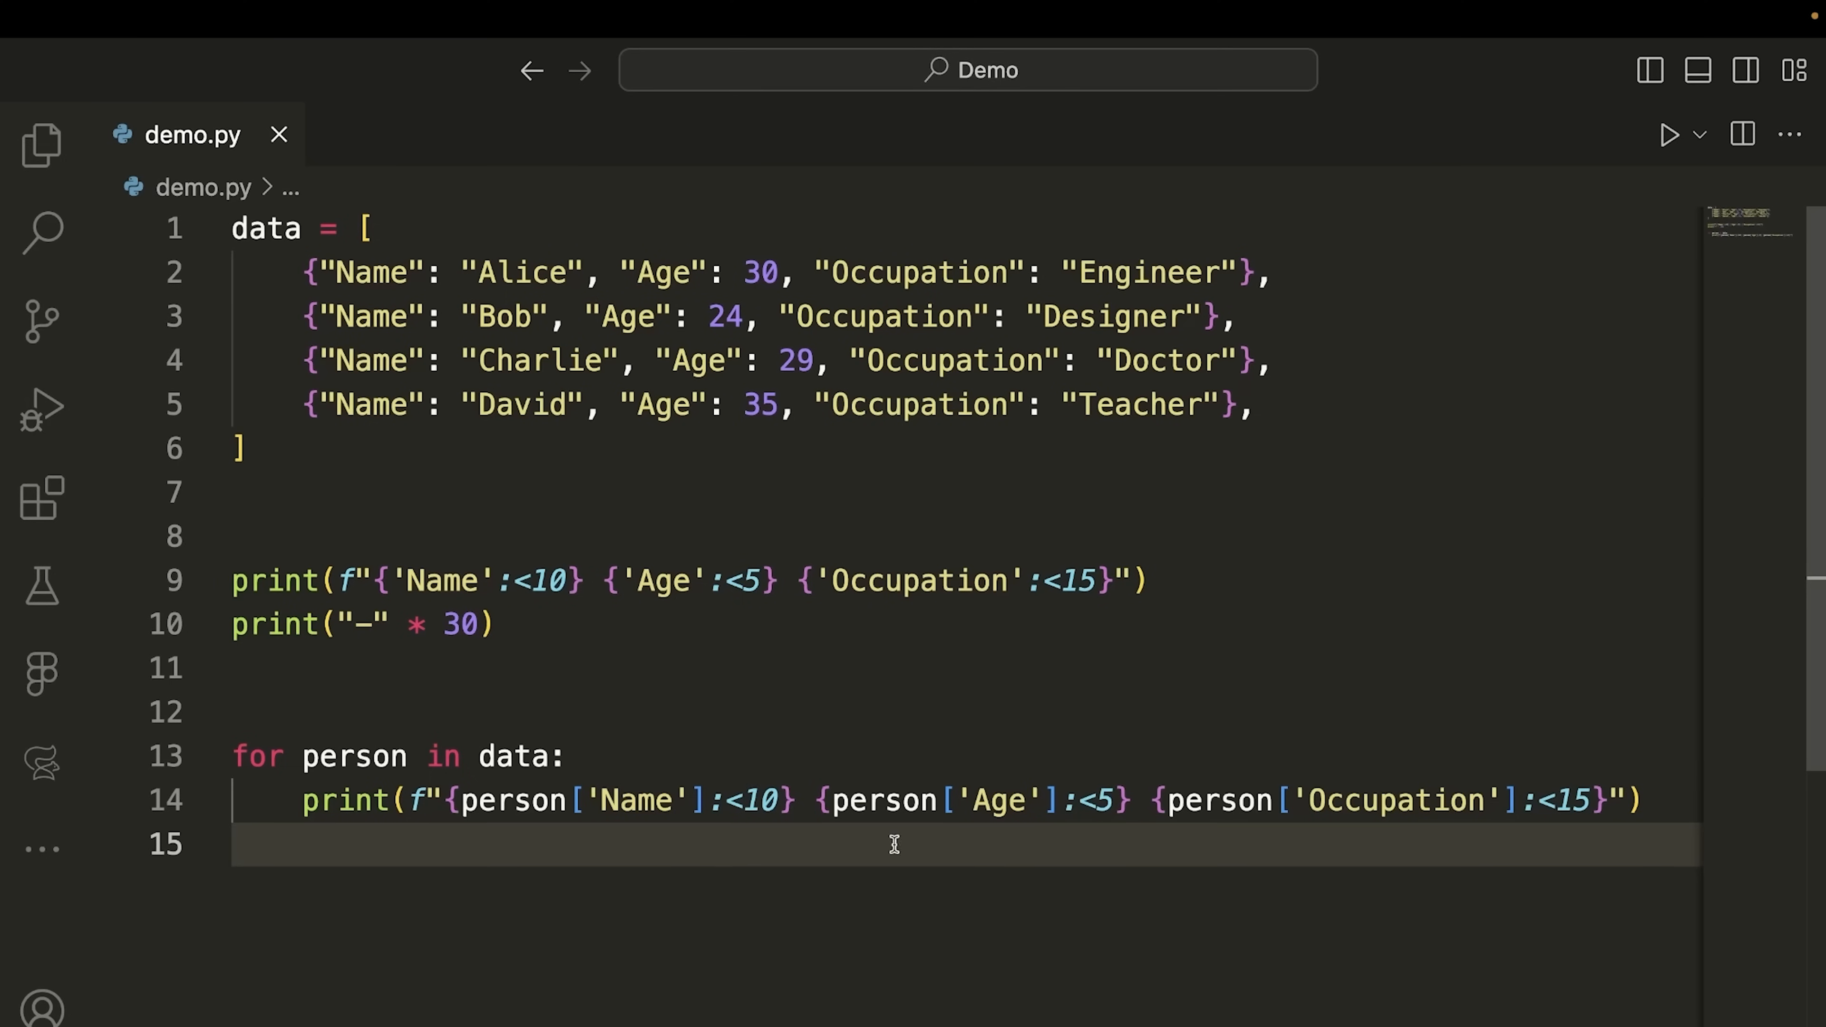
mouse_move(581, 612)
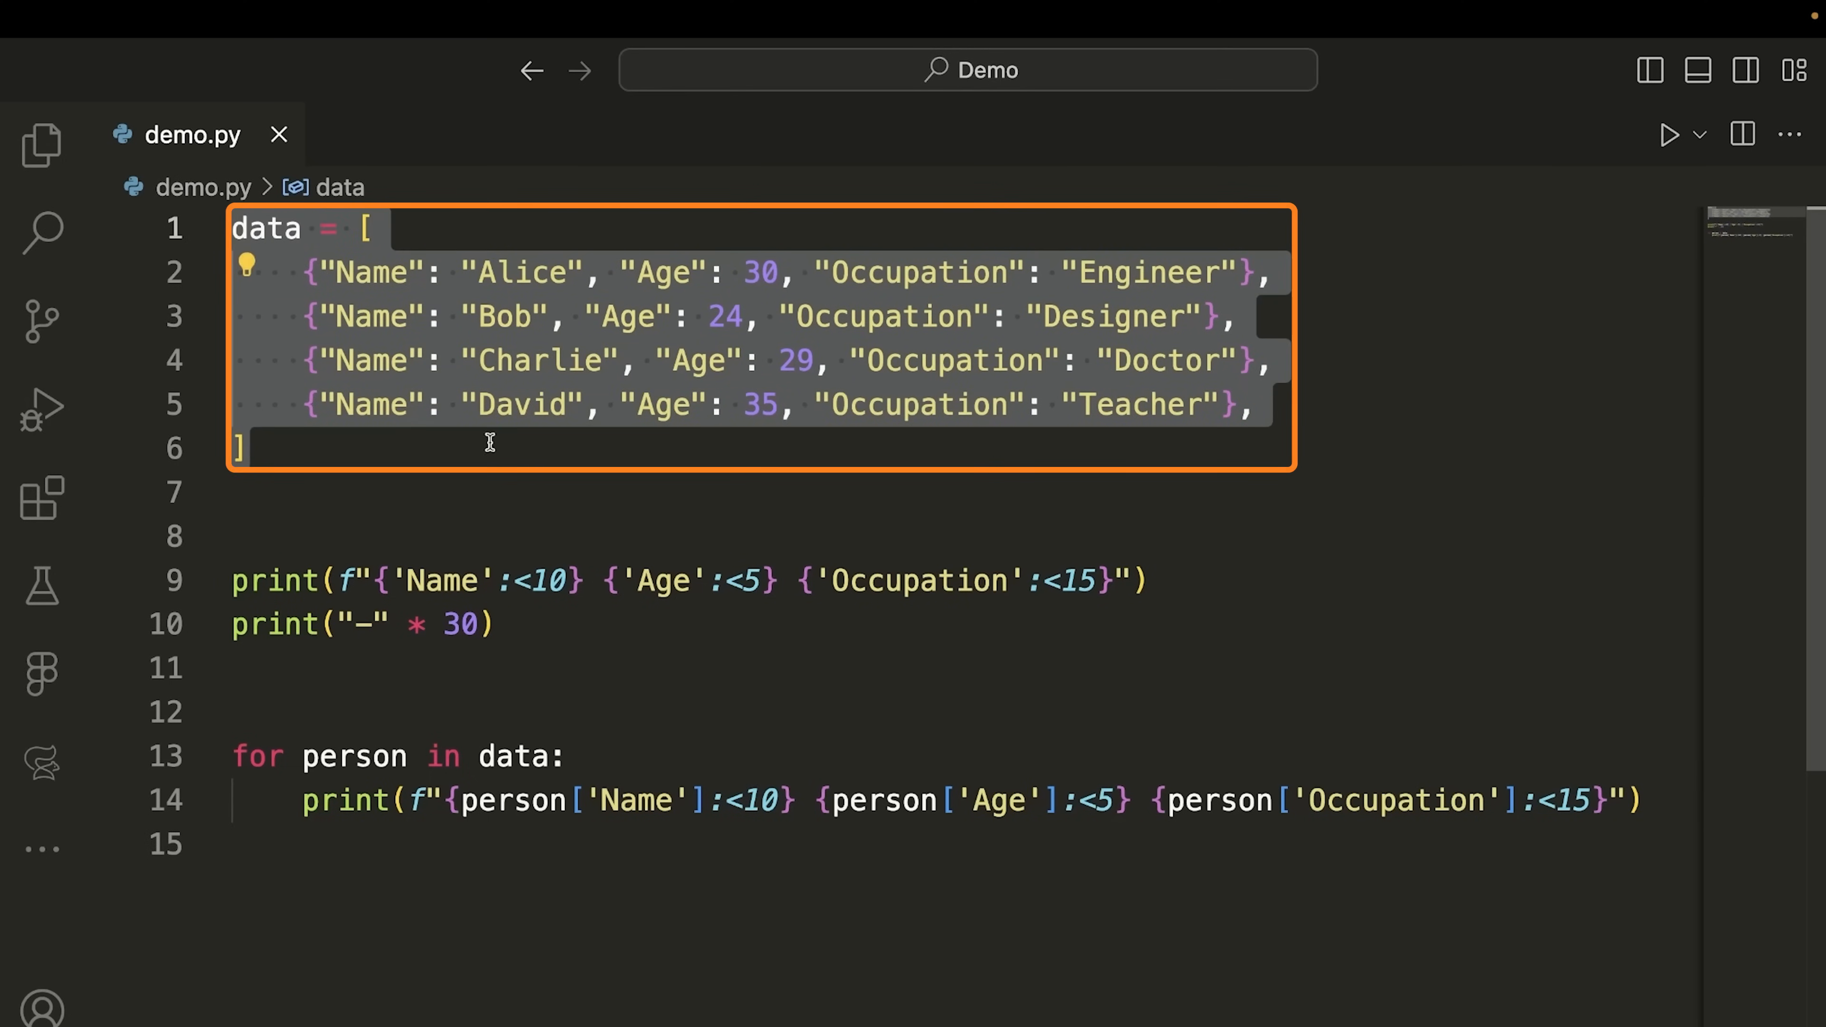
mouse_move(997, 819)
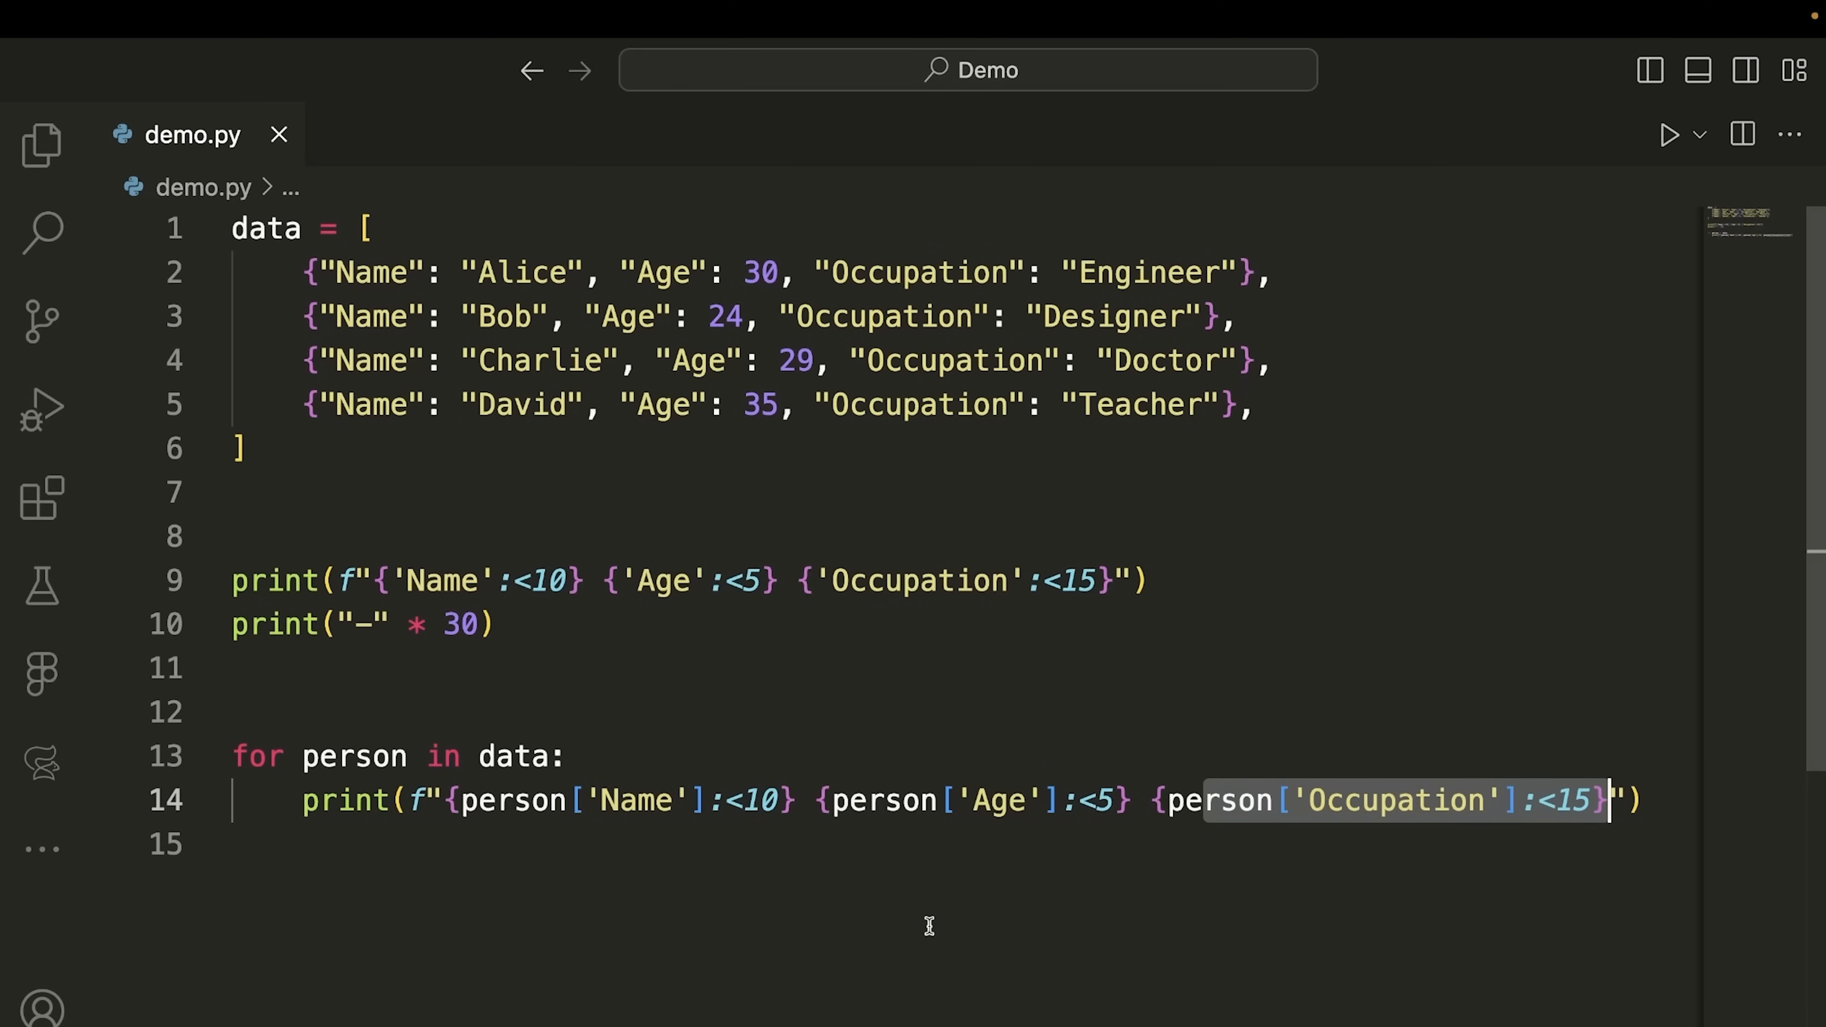
mouse_move(1632, 146)
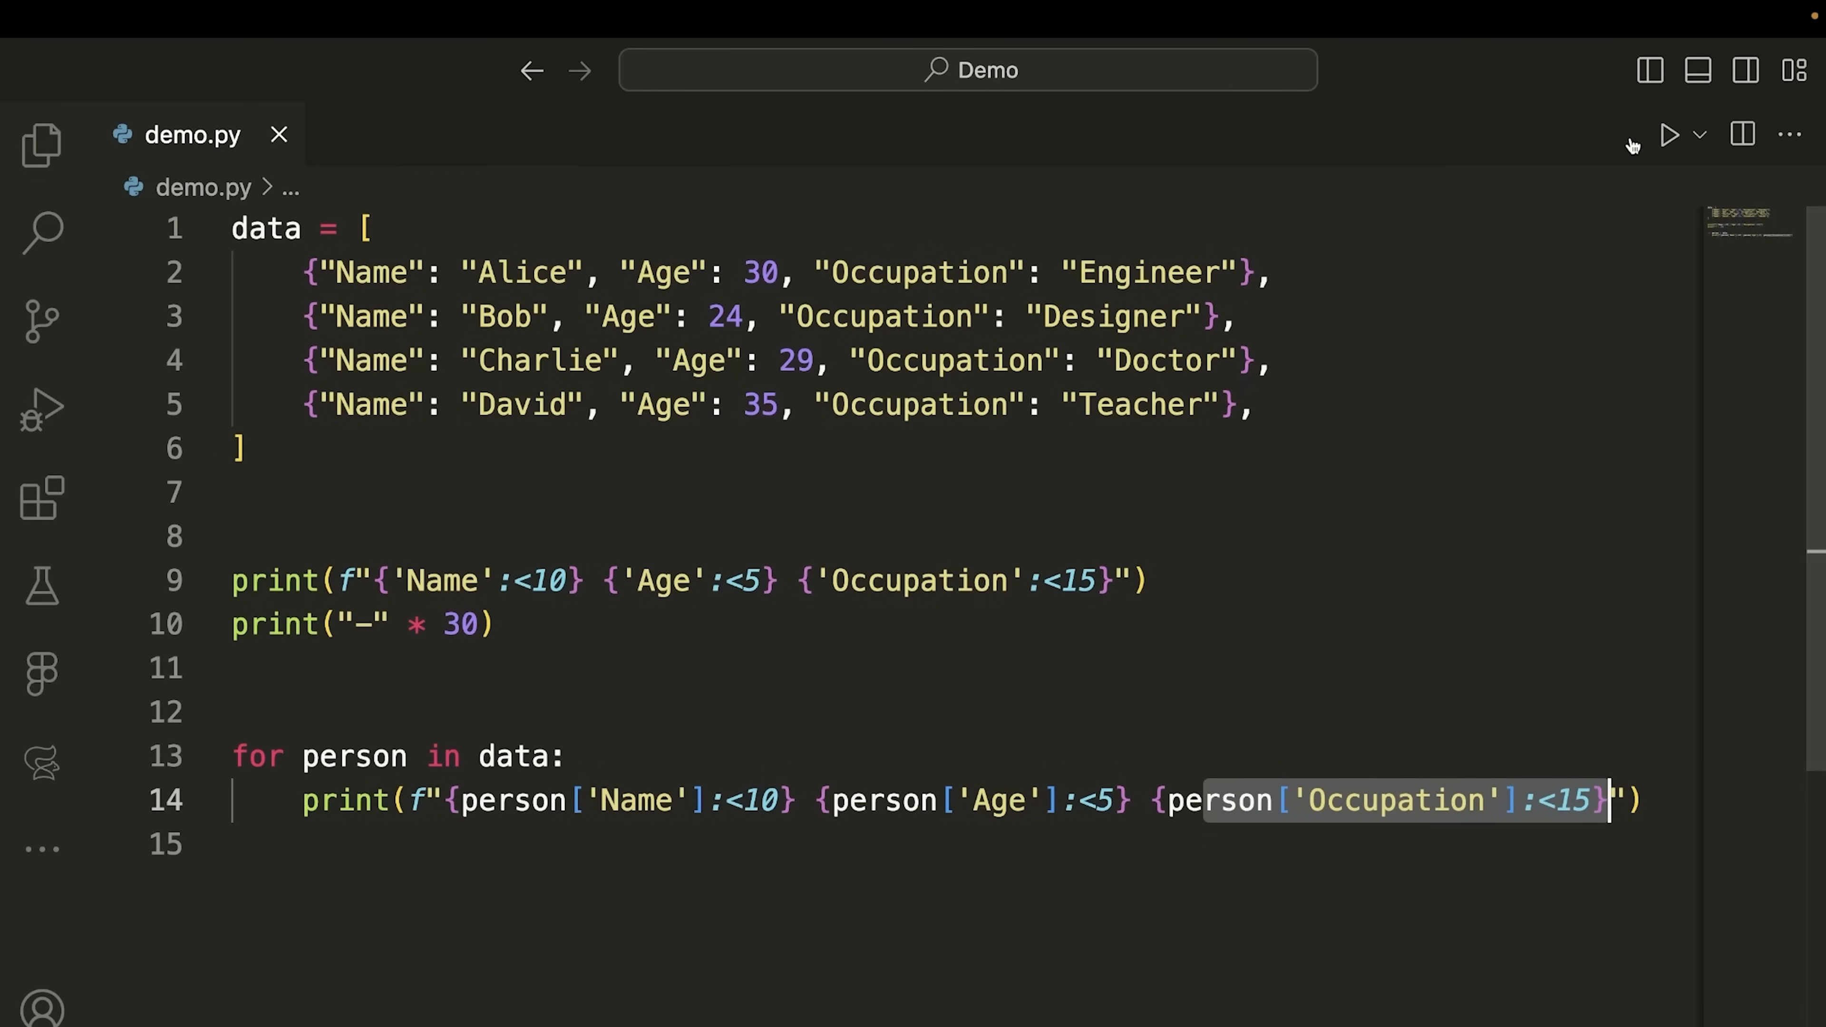
Run the table script to print aligned Name, Age and Occupation columns for four people
click(1667, 135)
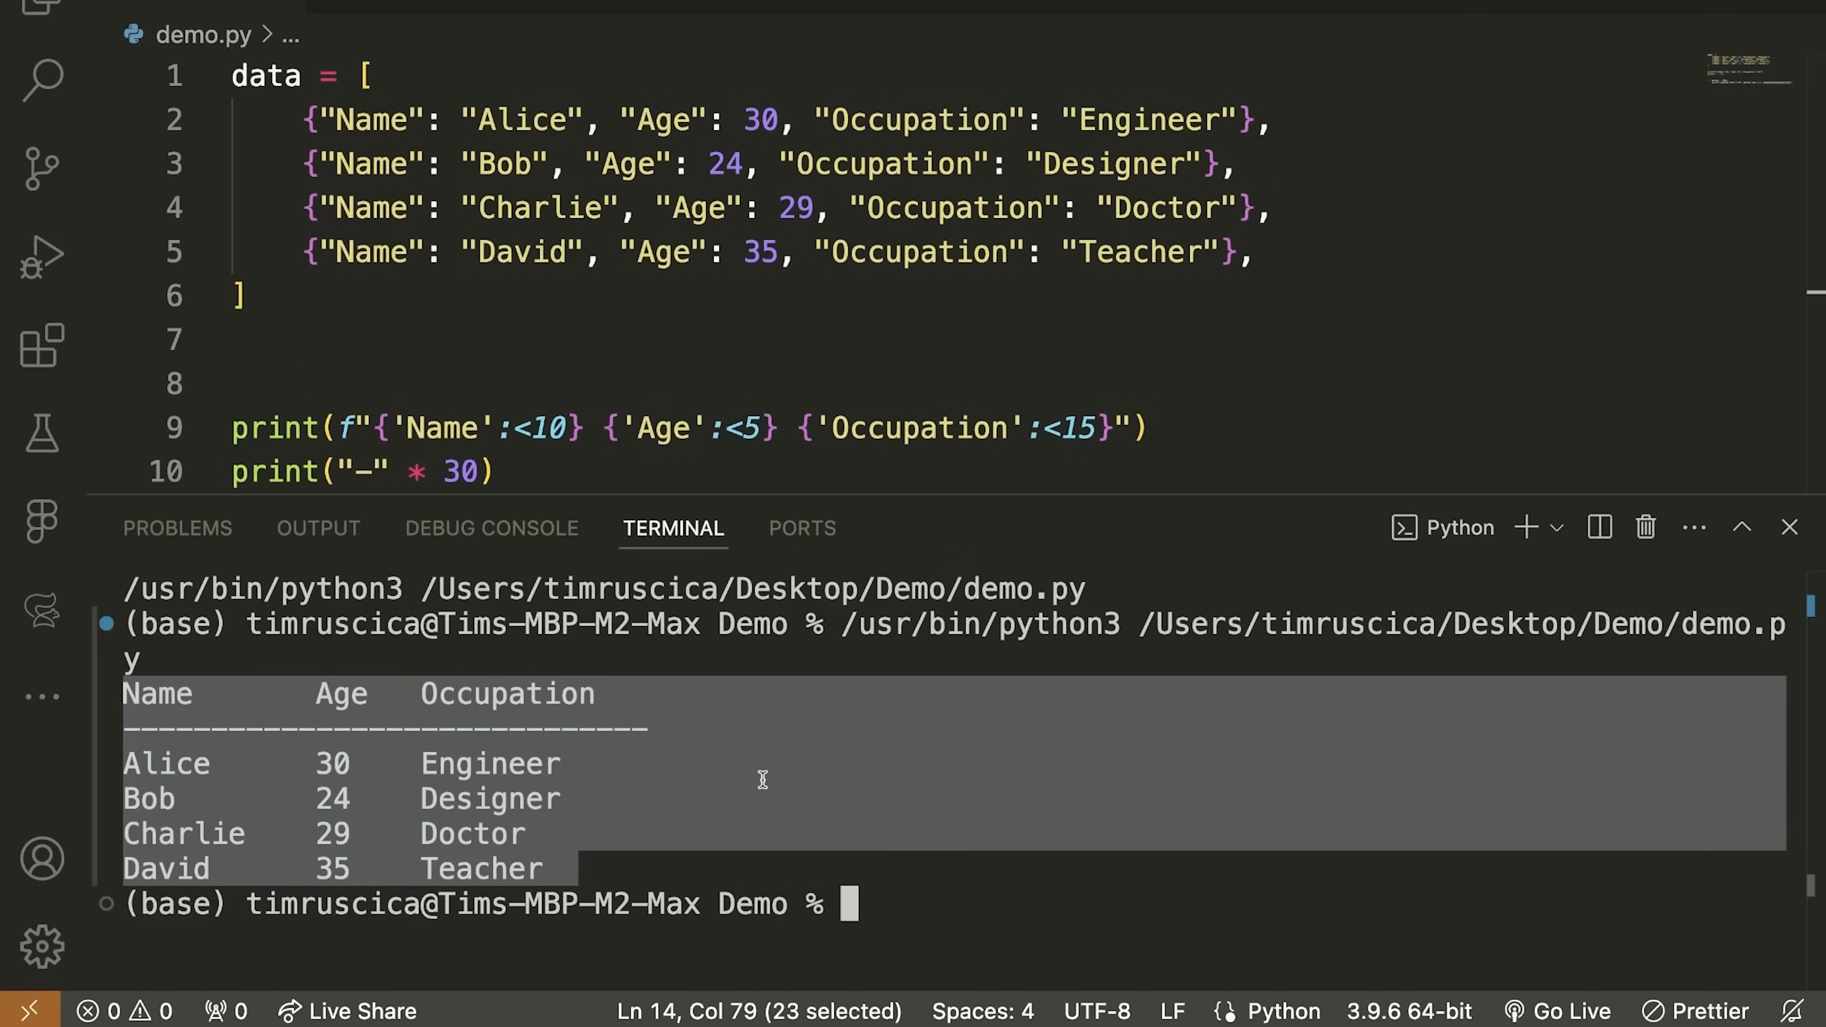
mouse_move(1604, 672)
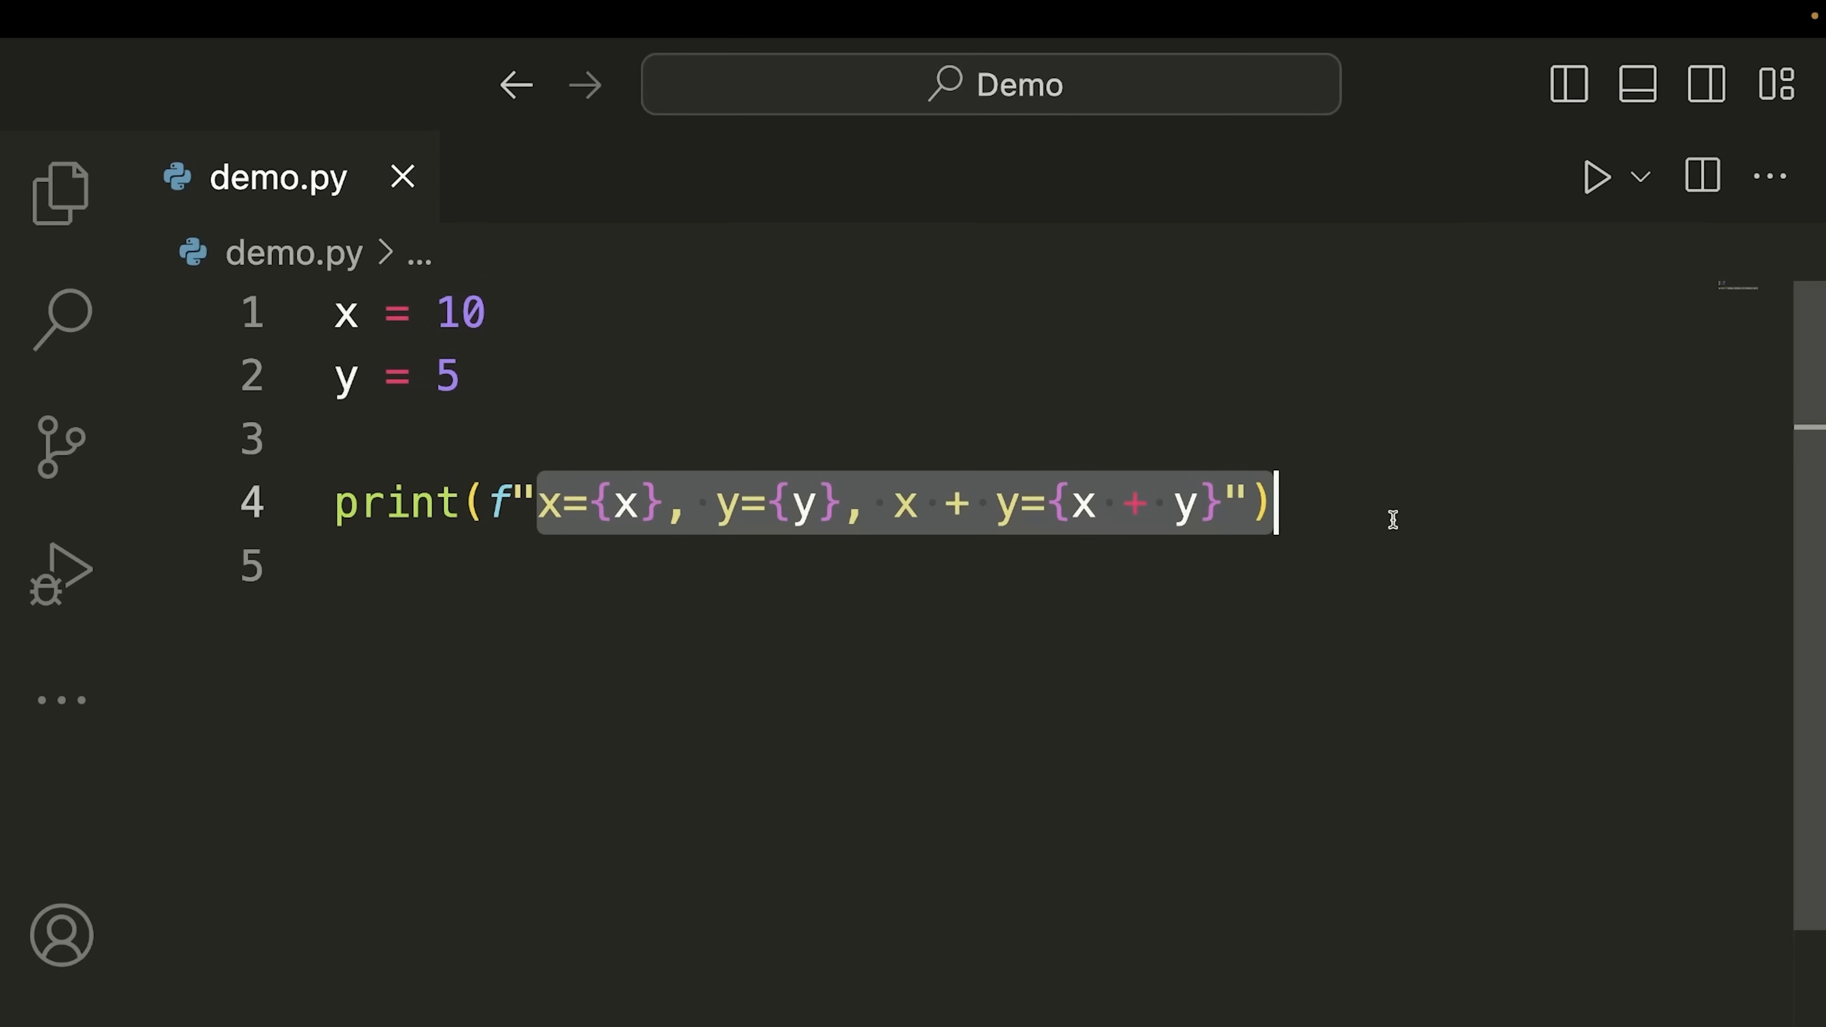
Run the x and y script to print x=10, y=5, x + y=15
click(539, 502)
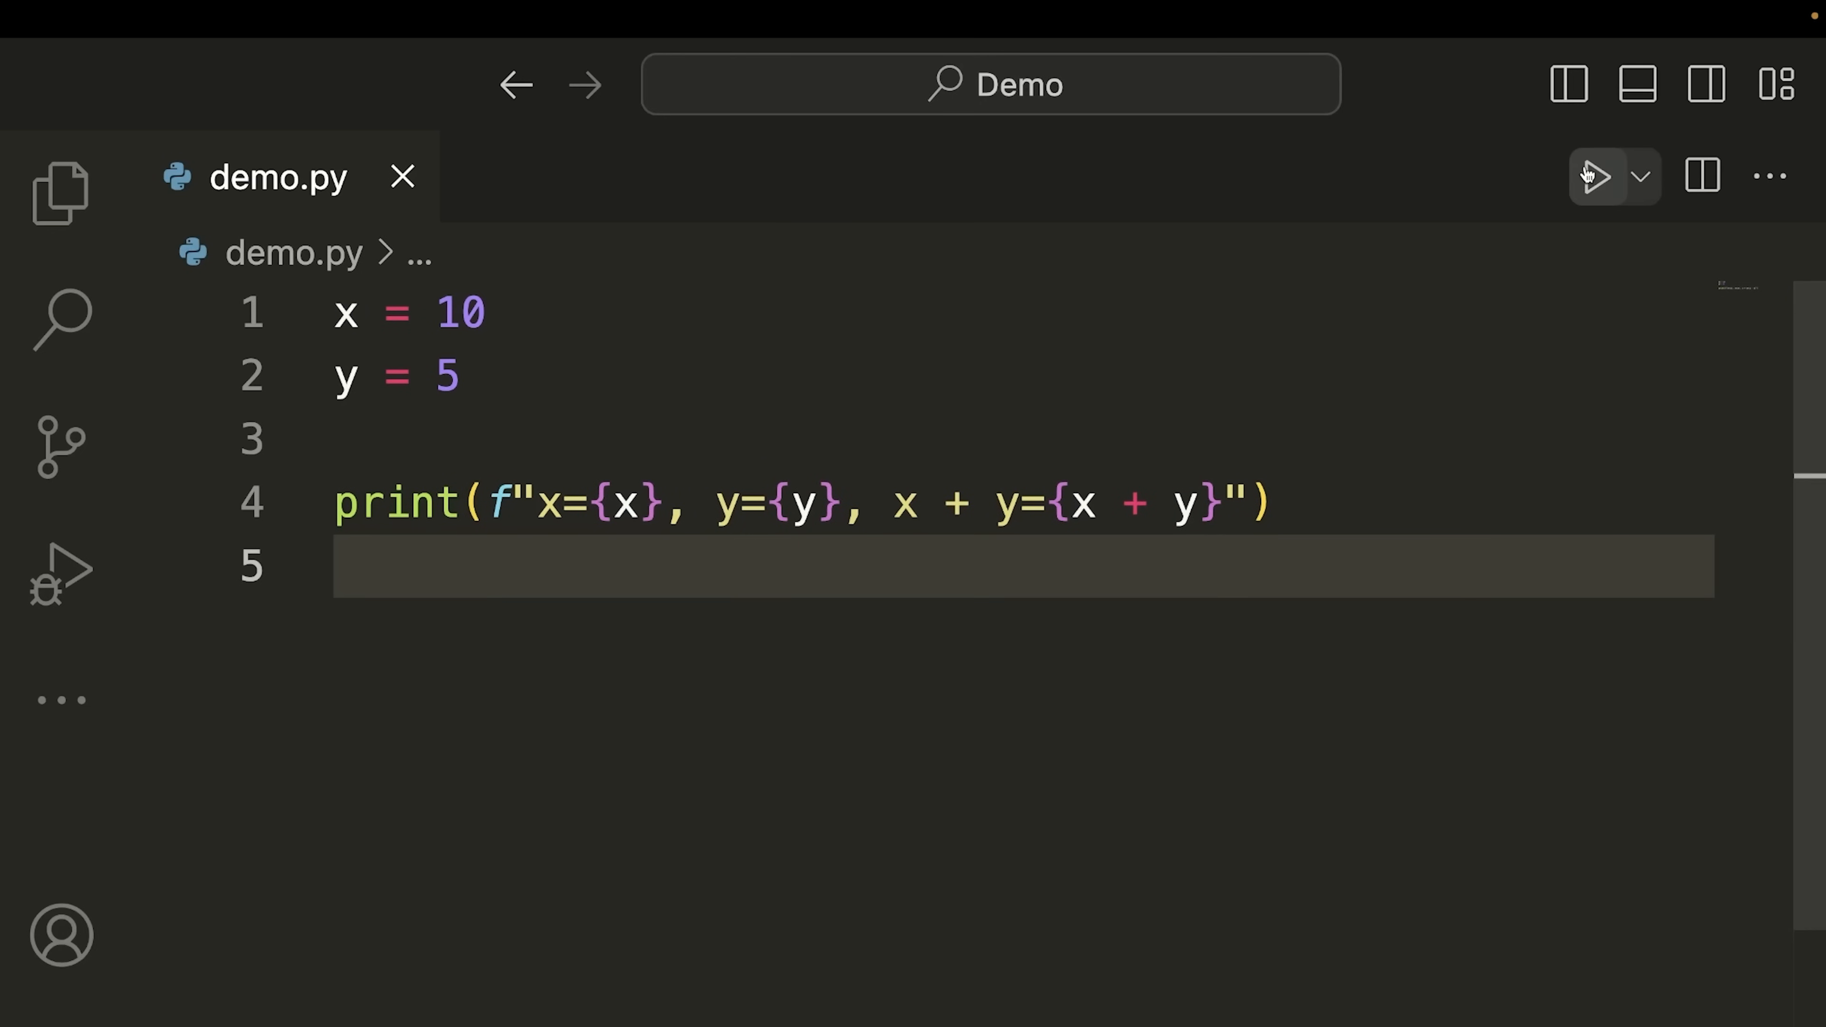
click(1596, 176)
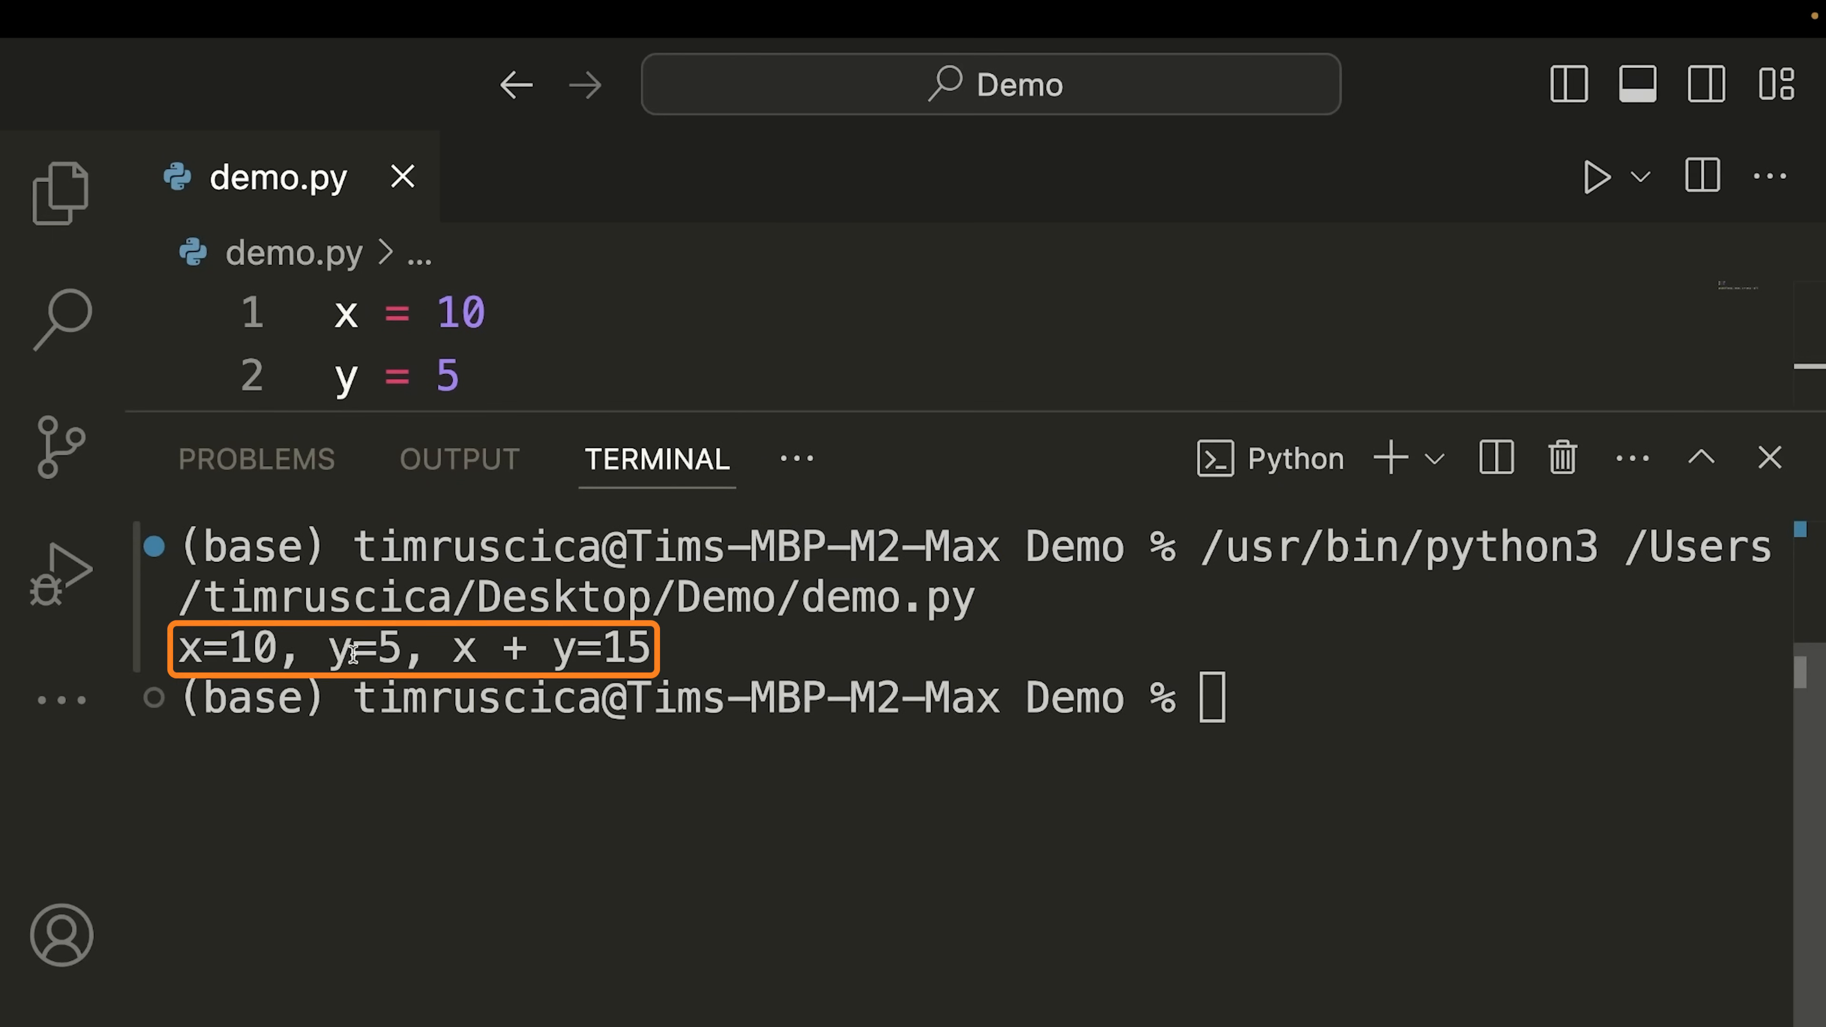
mouse_move(1728, 492)
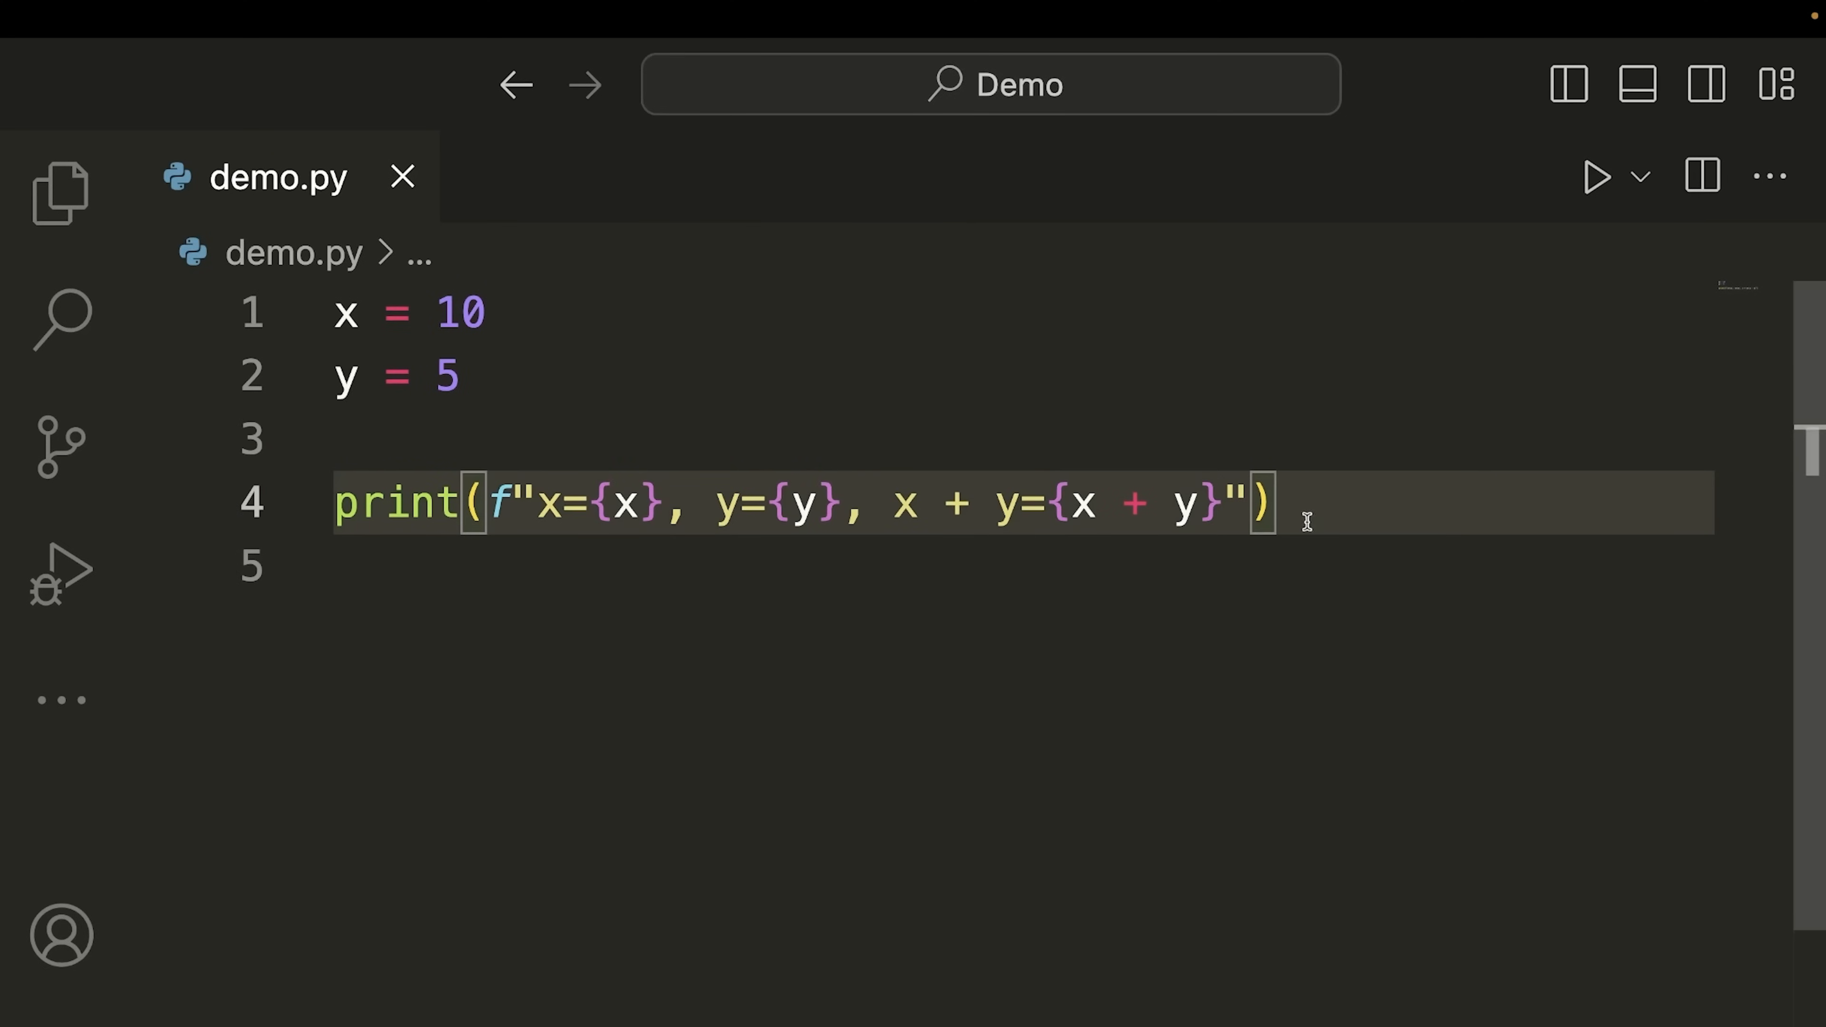
Add print(f"{x=}, {y=}, {x + y=}") and comment out the old explicit print line
text(print(f"{x=}, {y=}, {x + y=}"))
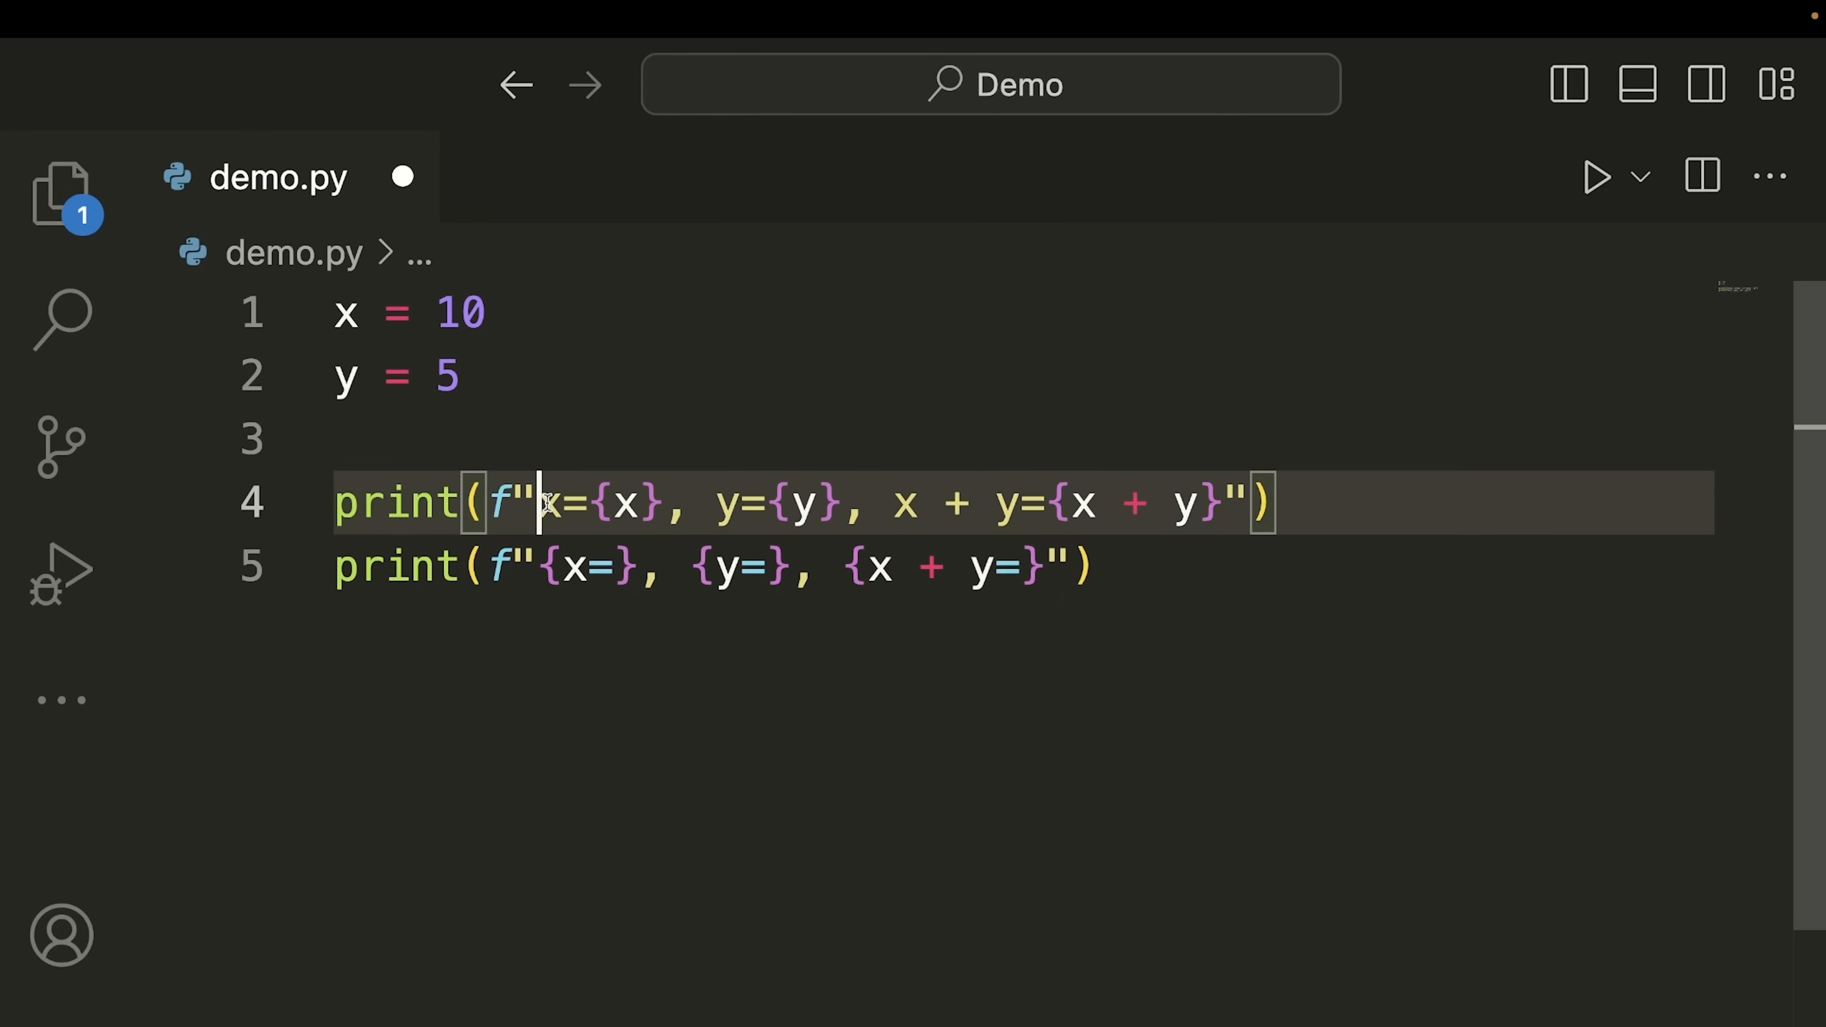
click(548, 565)
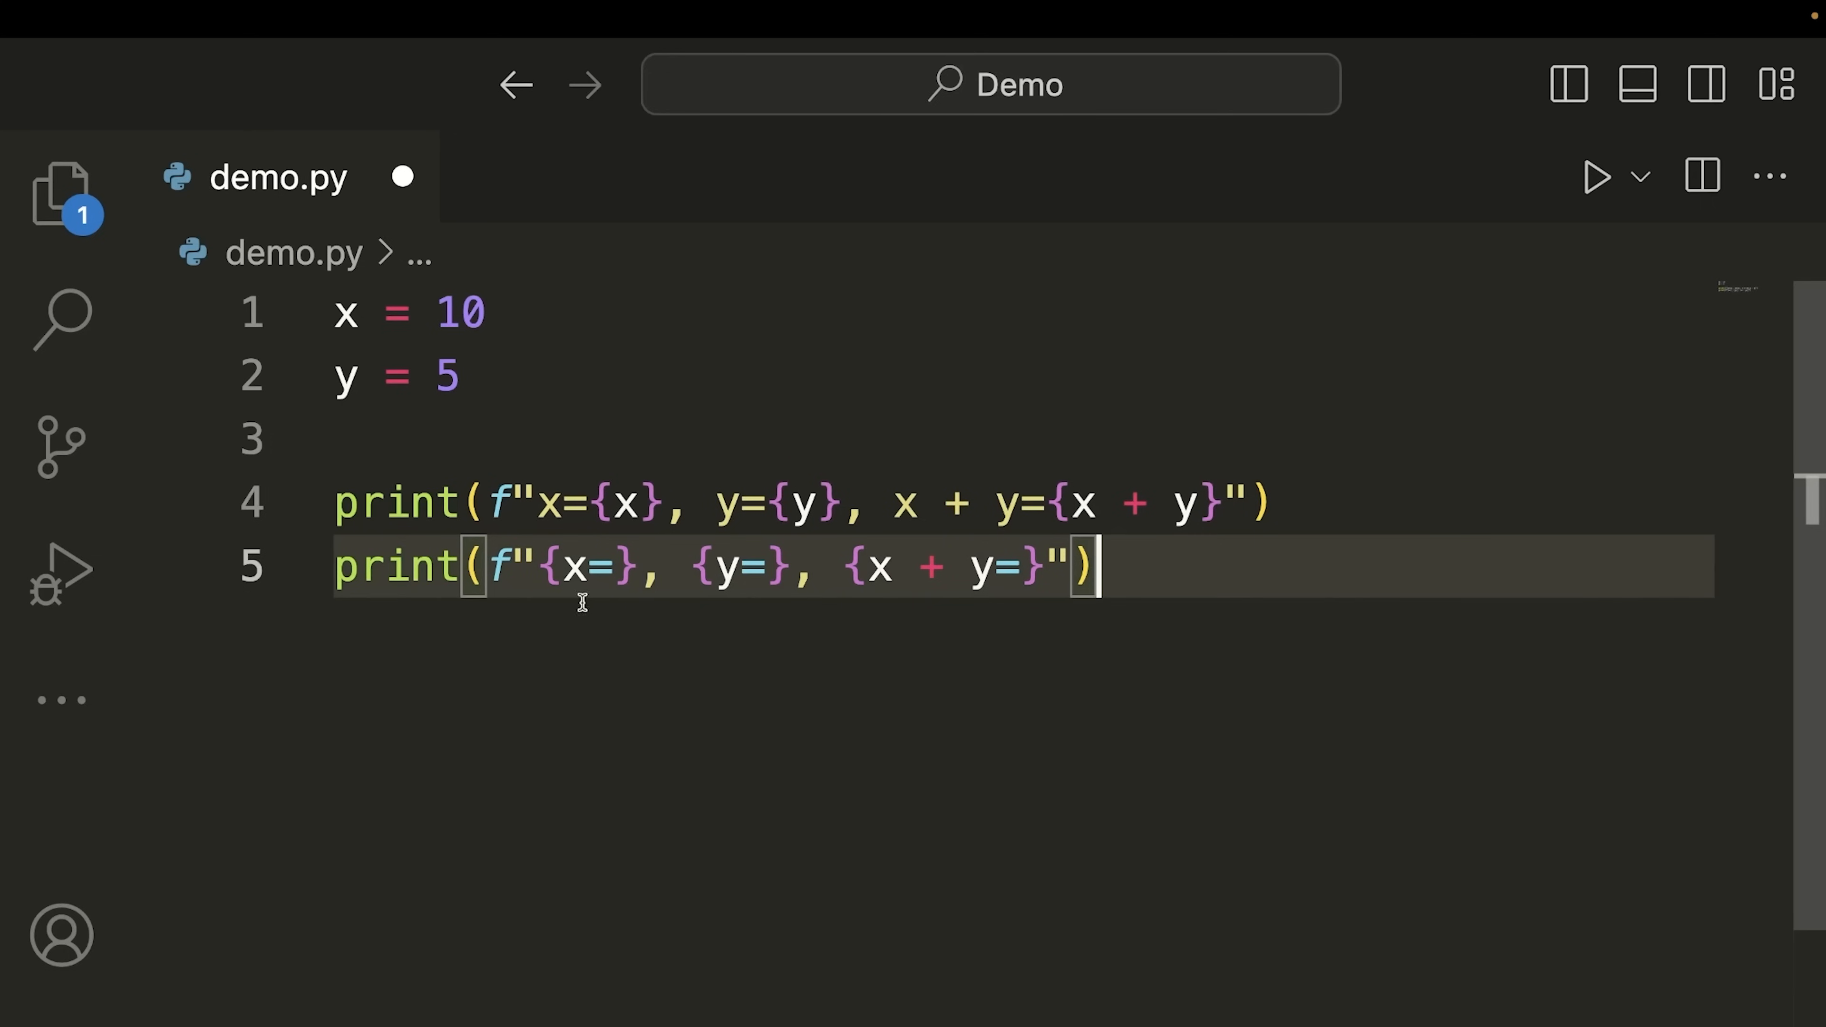
double_click(569, 567)
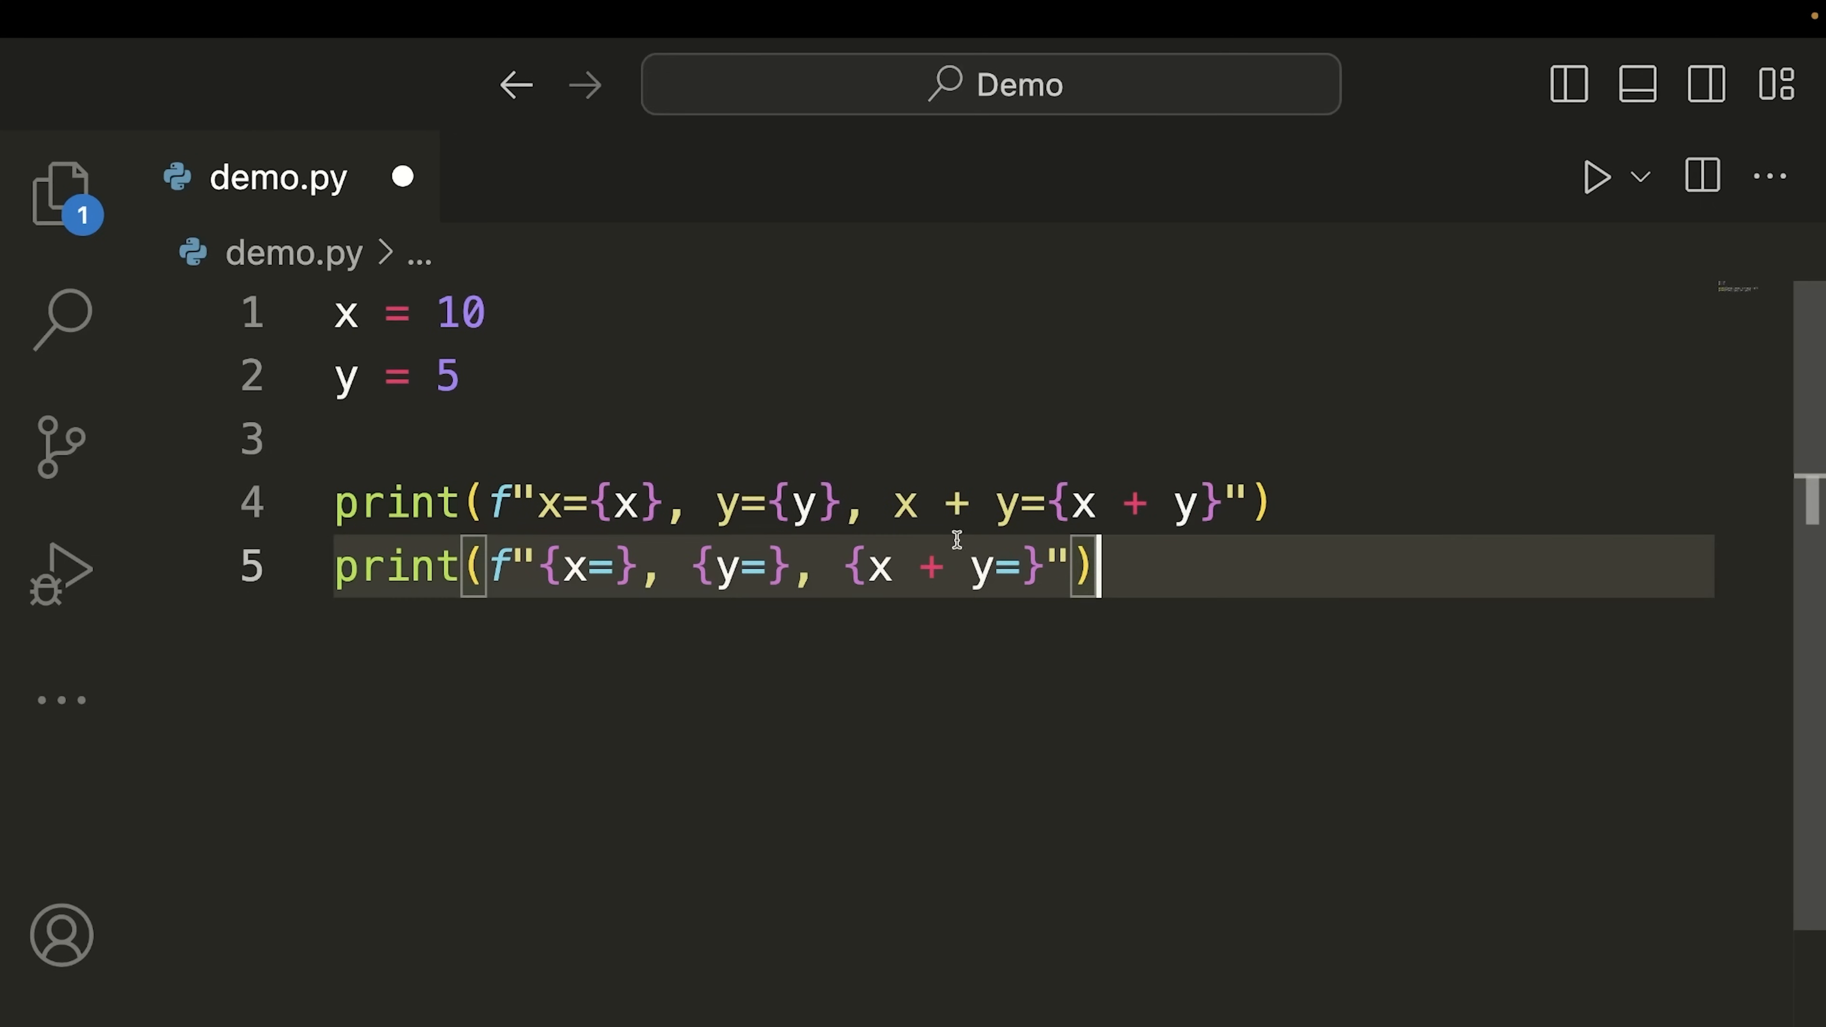
mouse_move(411, 475)
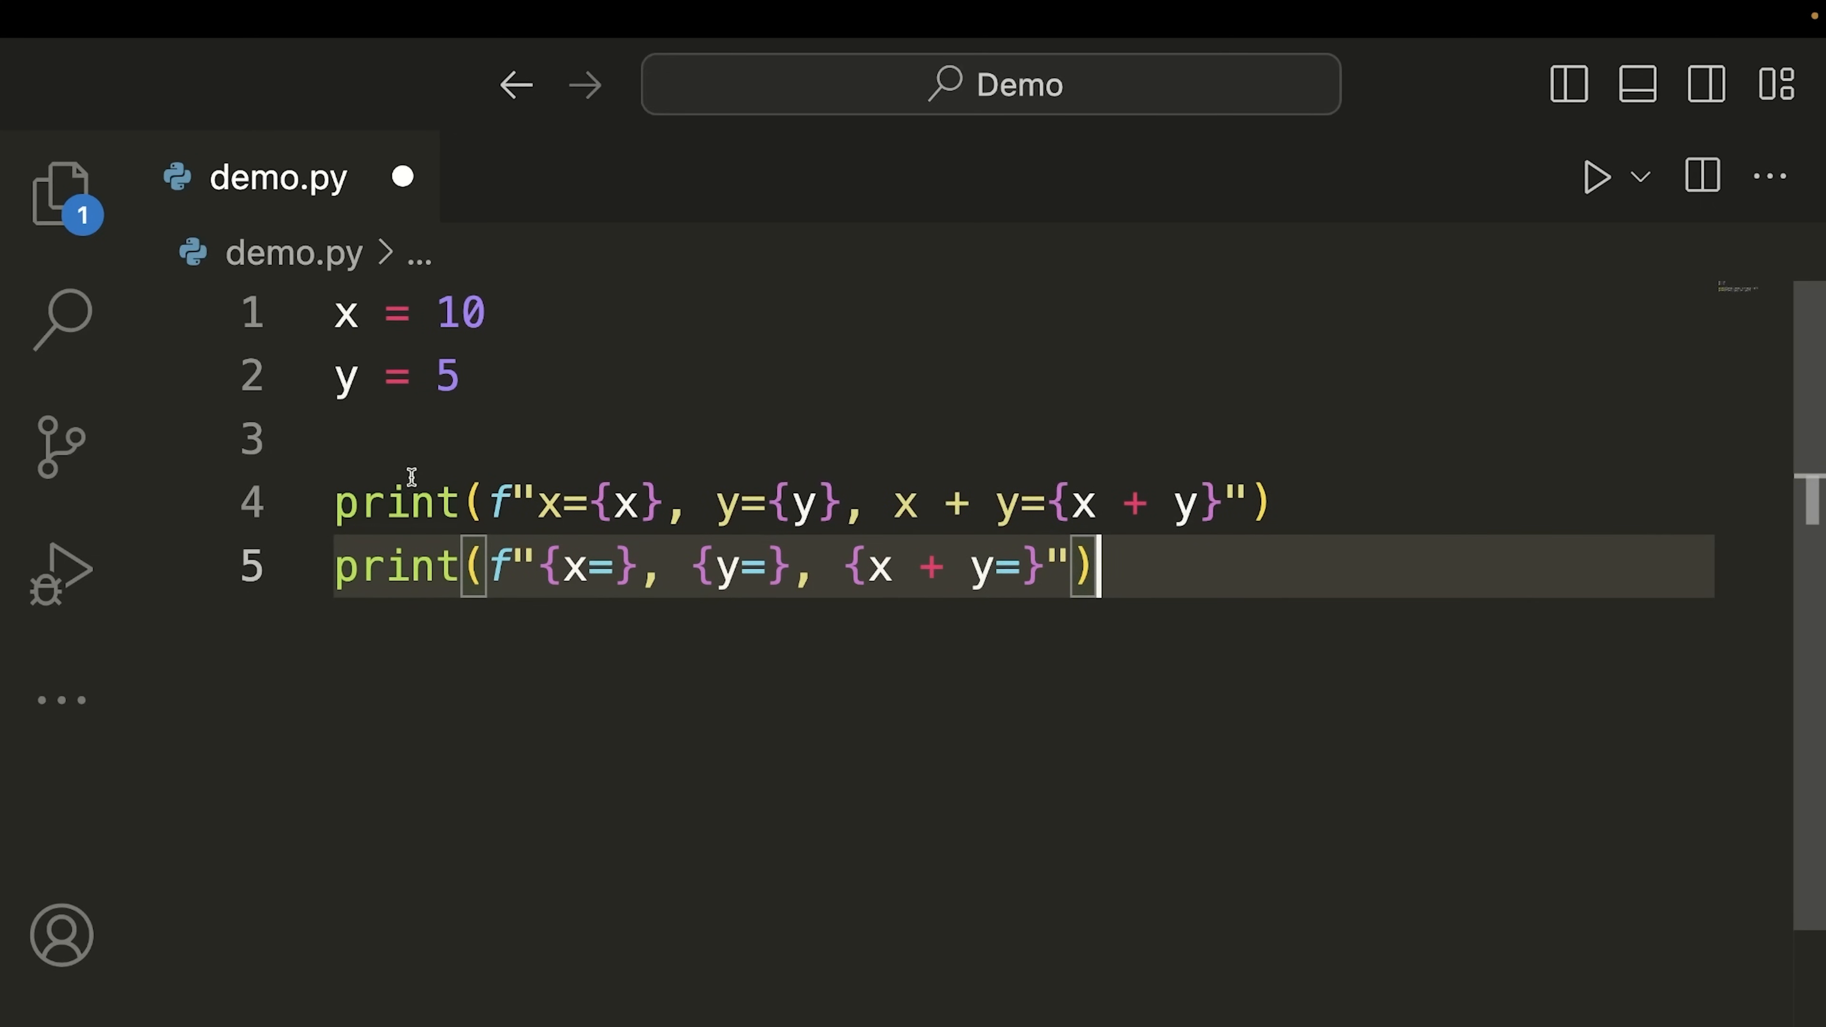
key(ctrl+/)
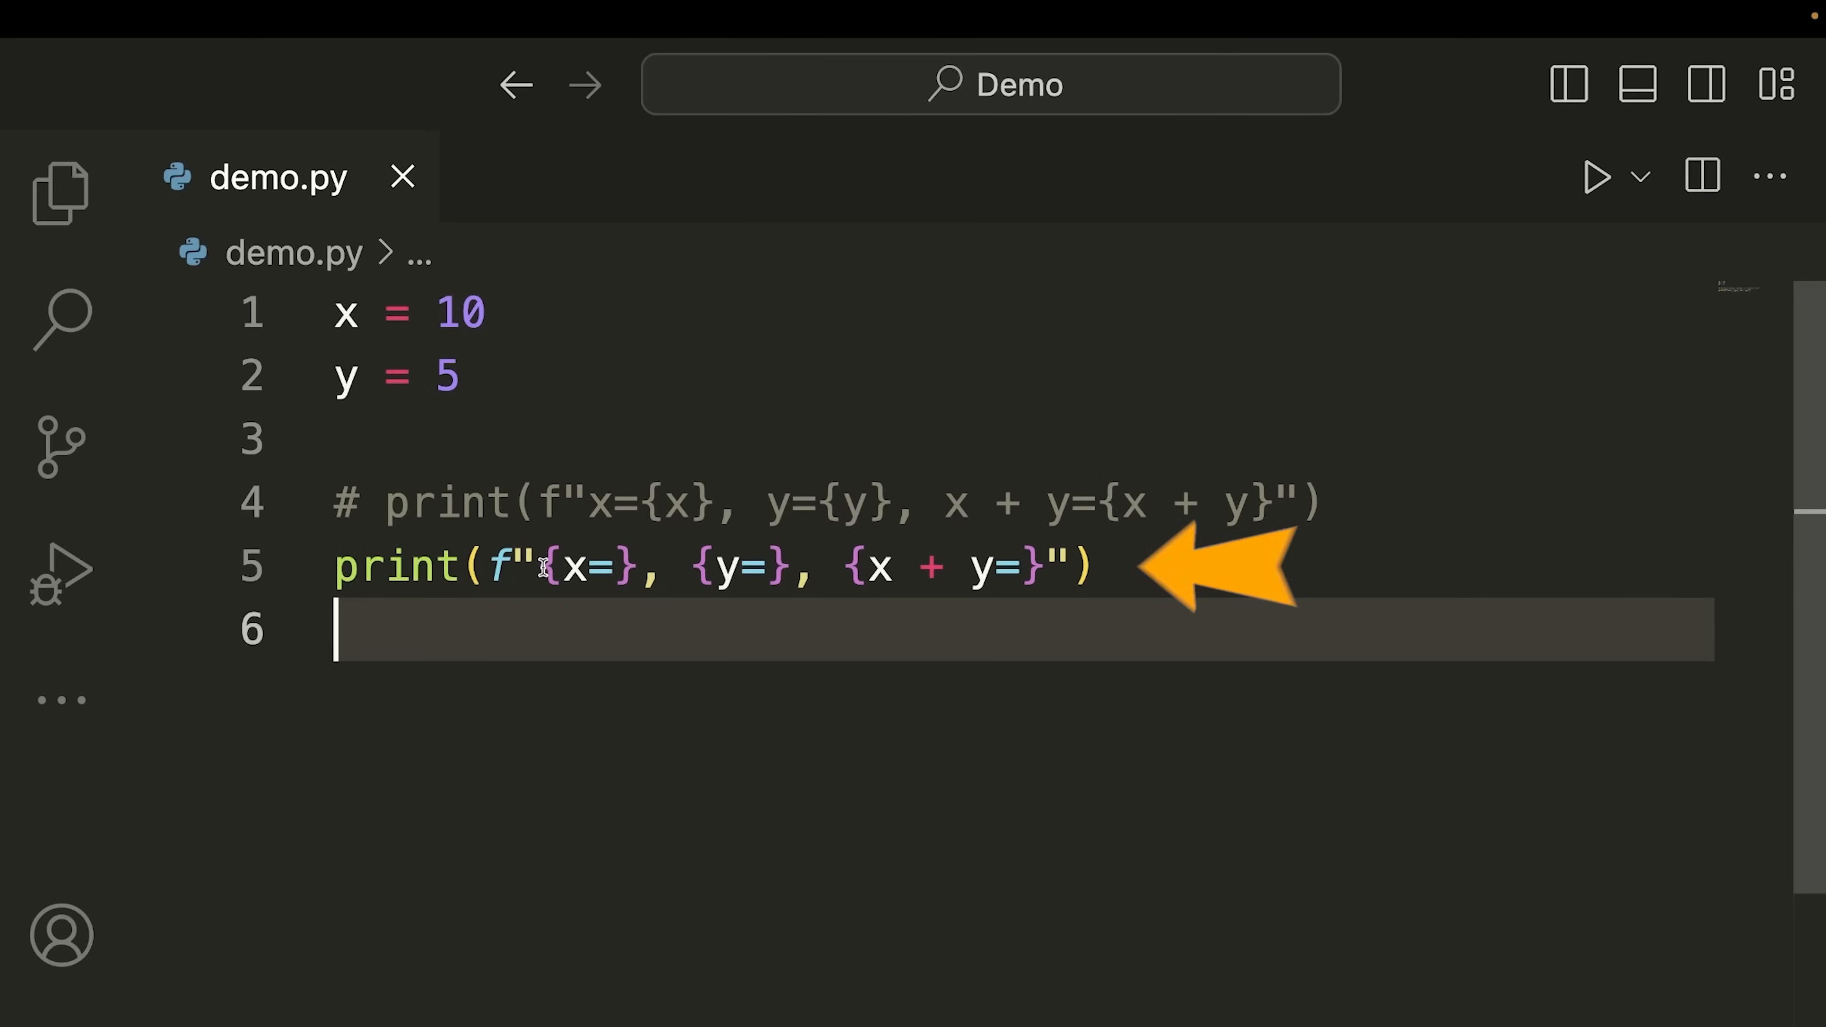
mouse_move(569, 358)
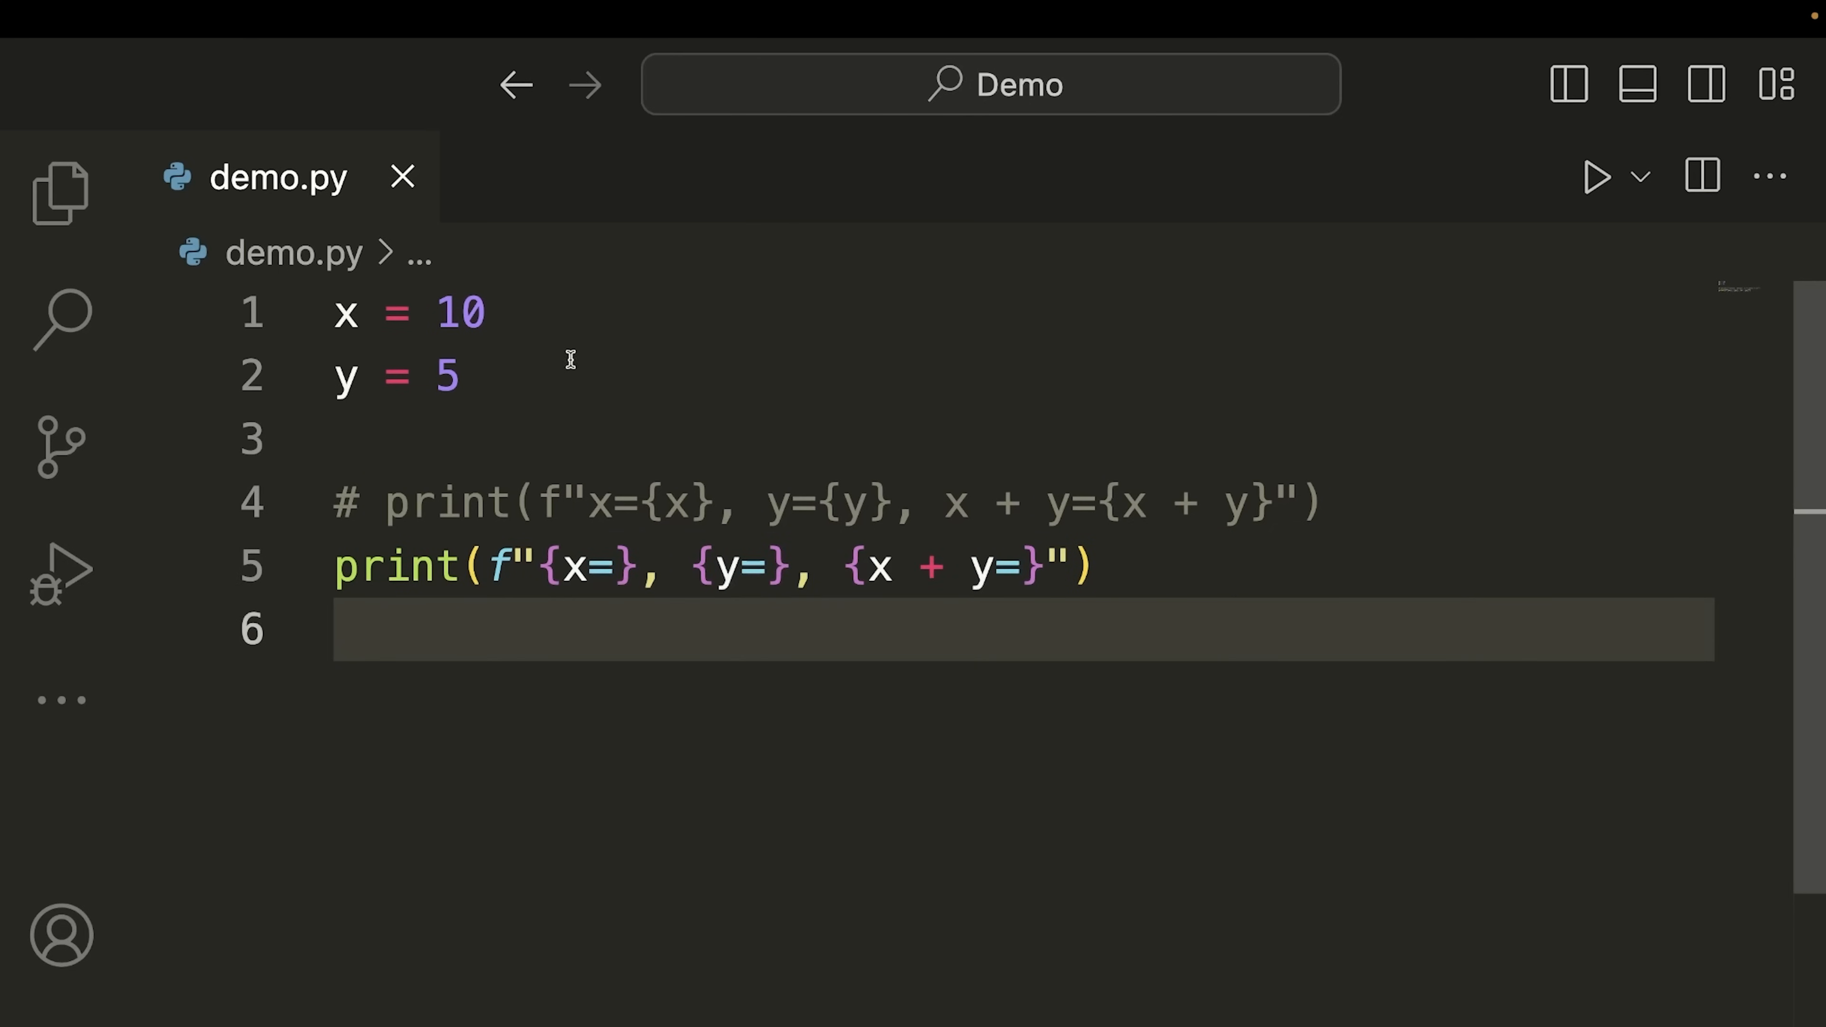
click(465, 312)
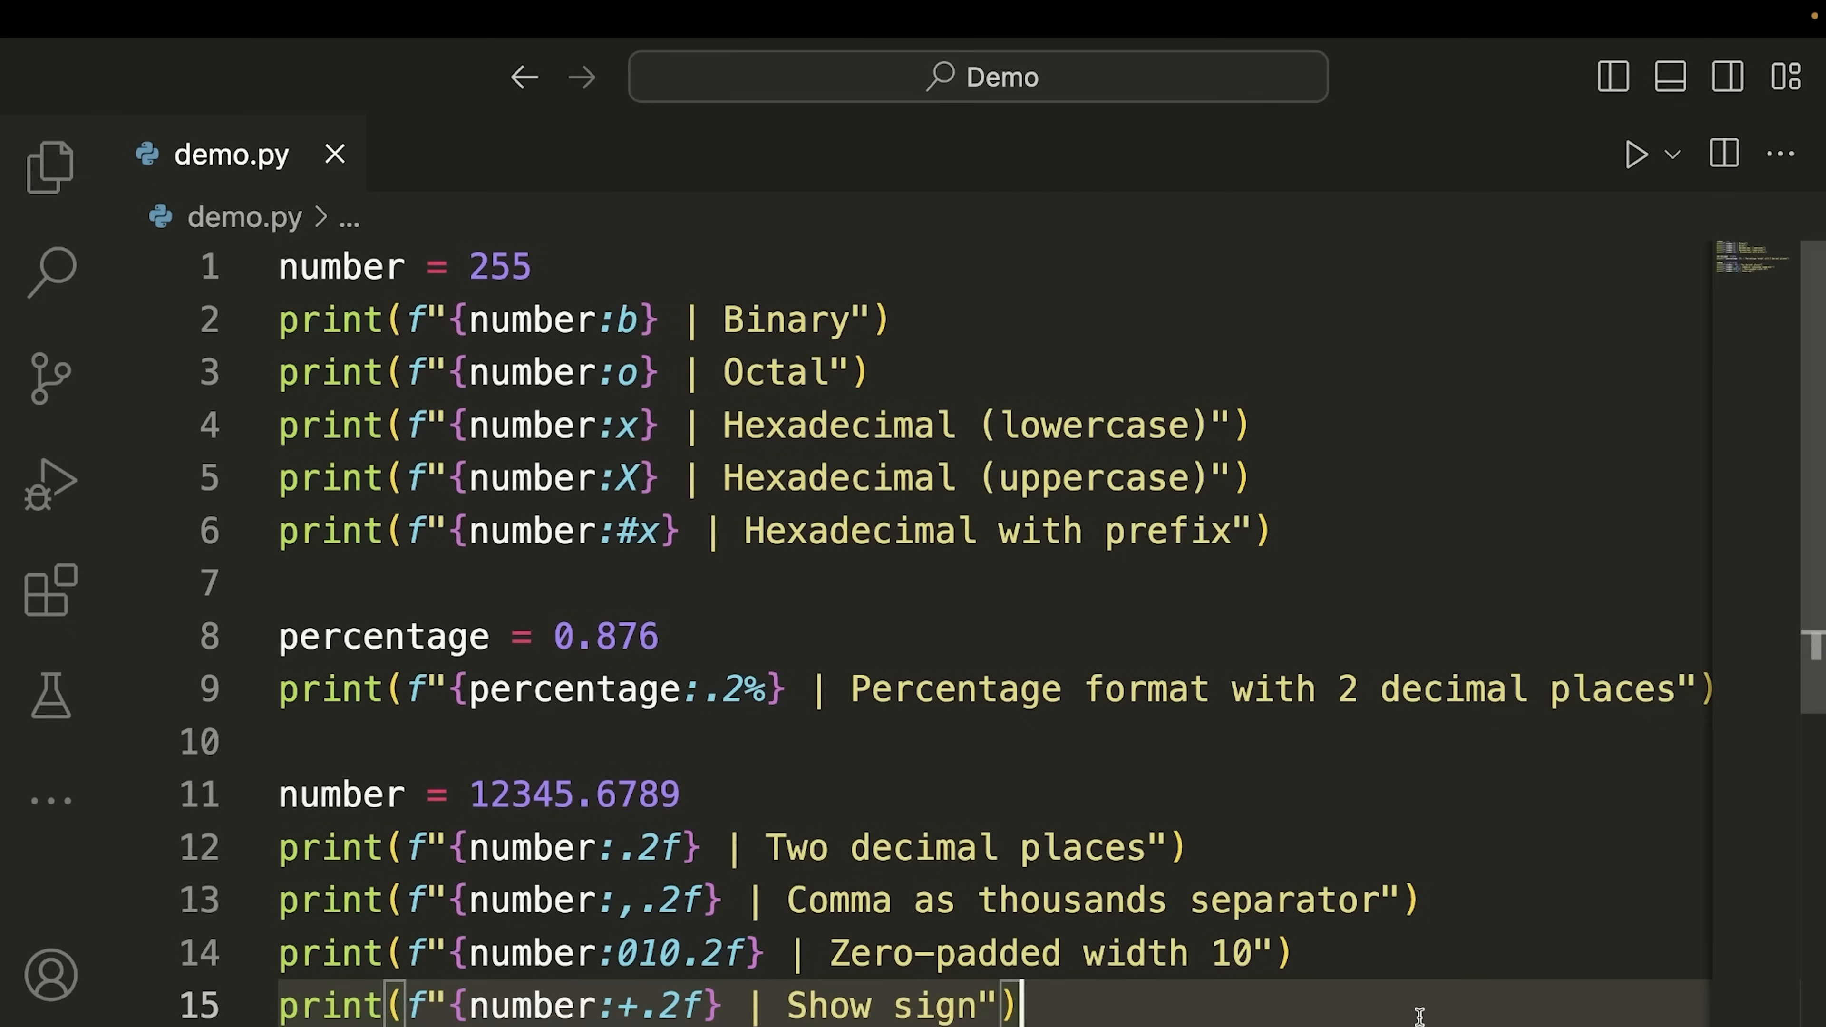
mouse_move(1474, 851)
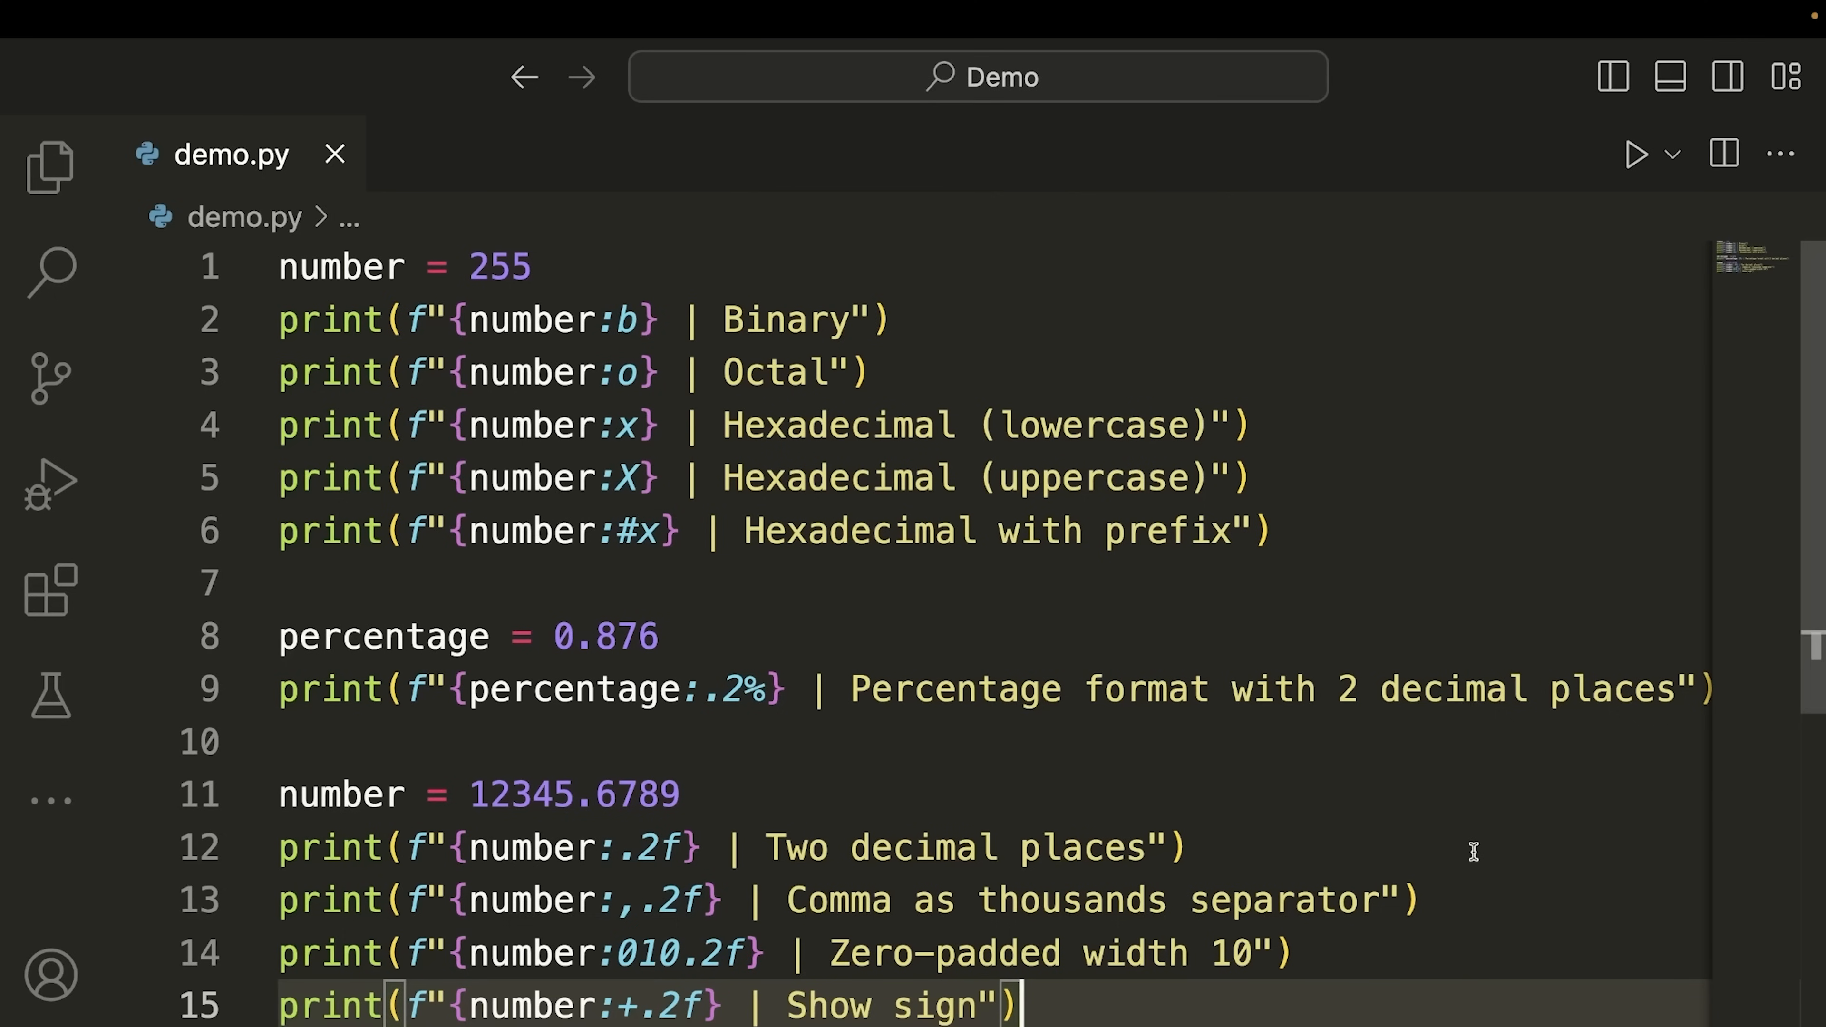
Walk through the octal, uppercase hex and percentage (0.876) format specifiers
double_click(497, 266)
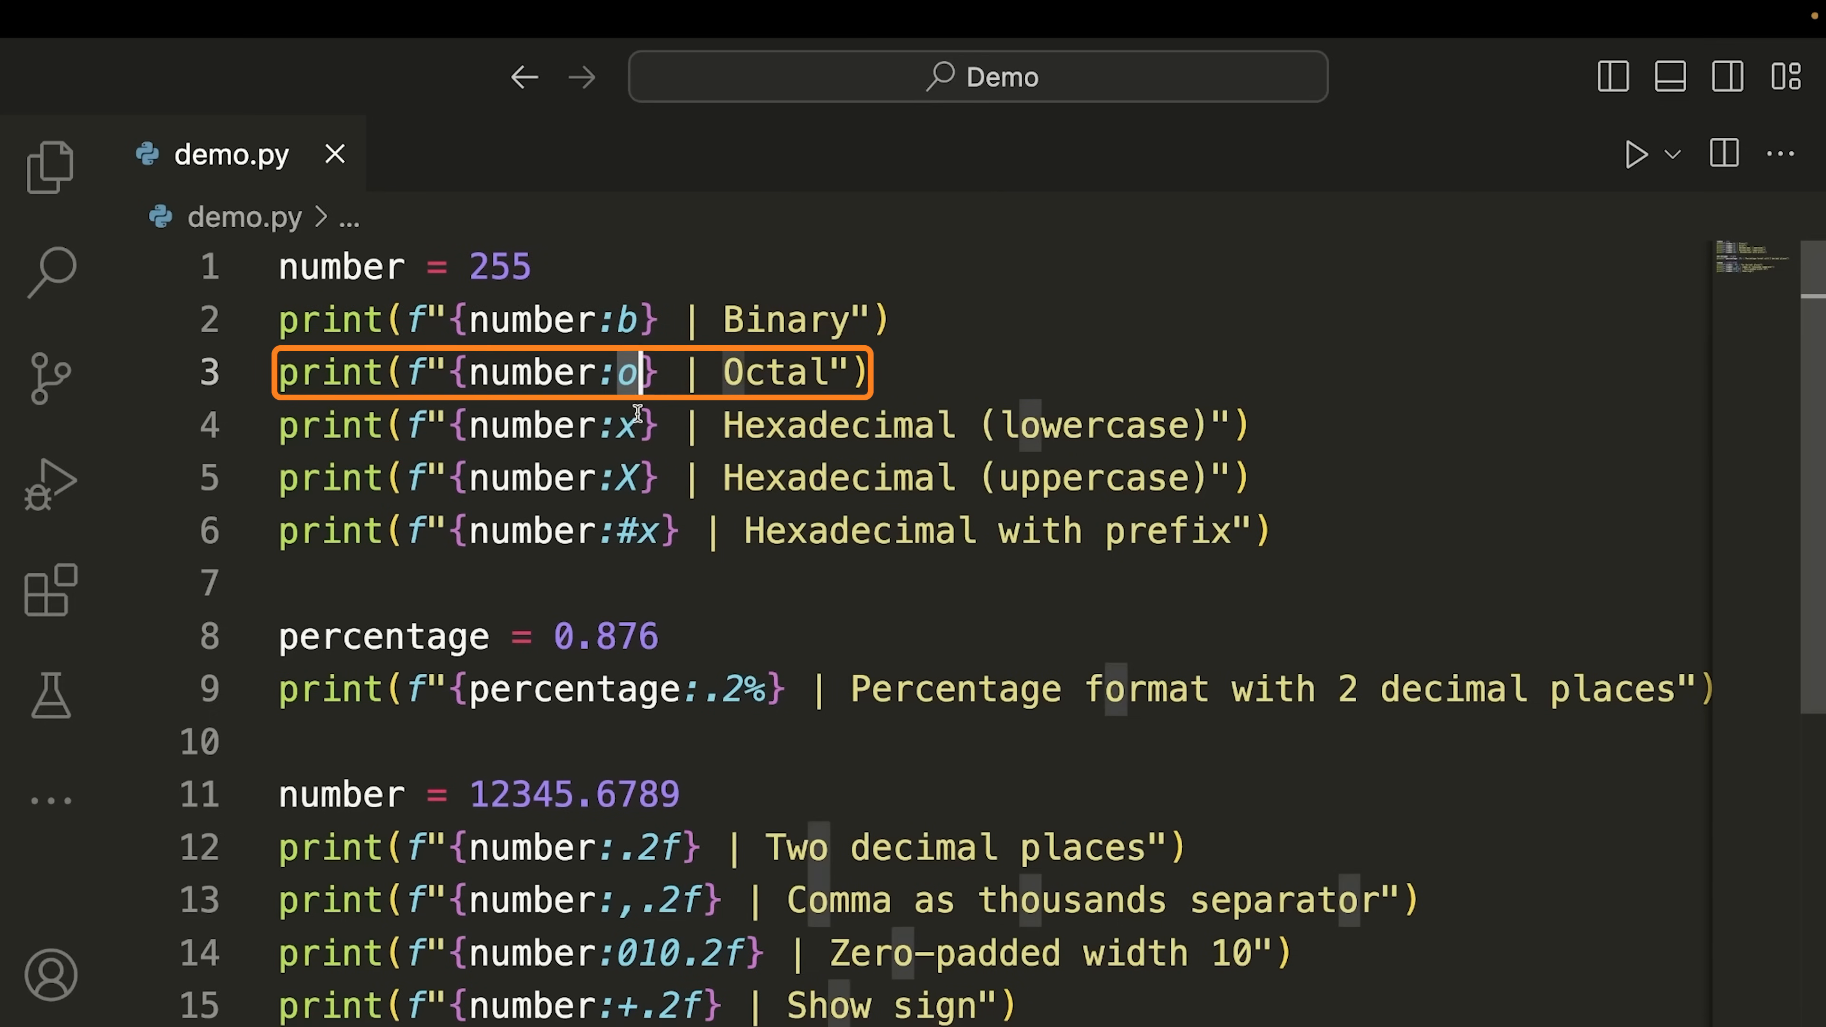
click(632, 478)
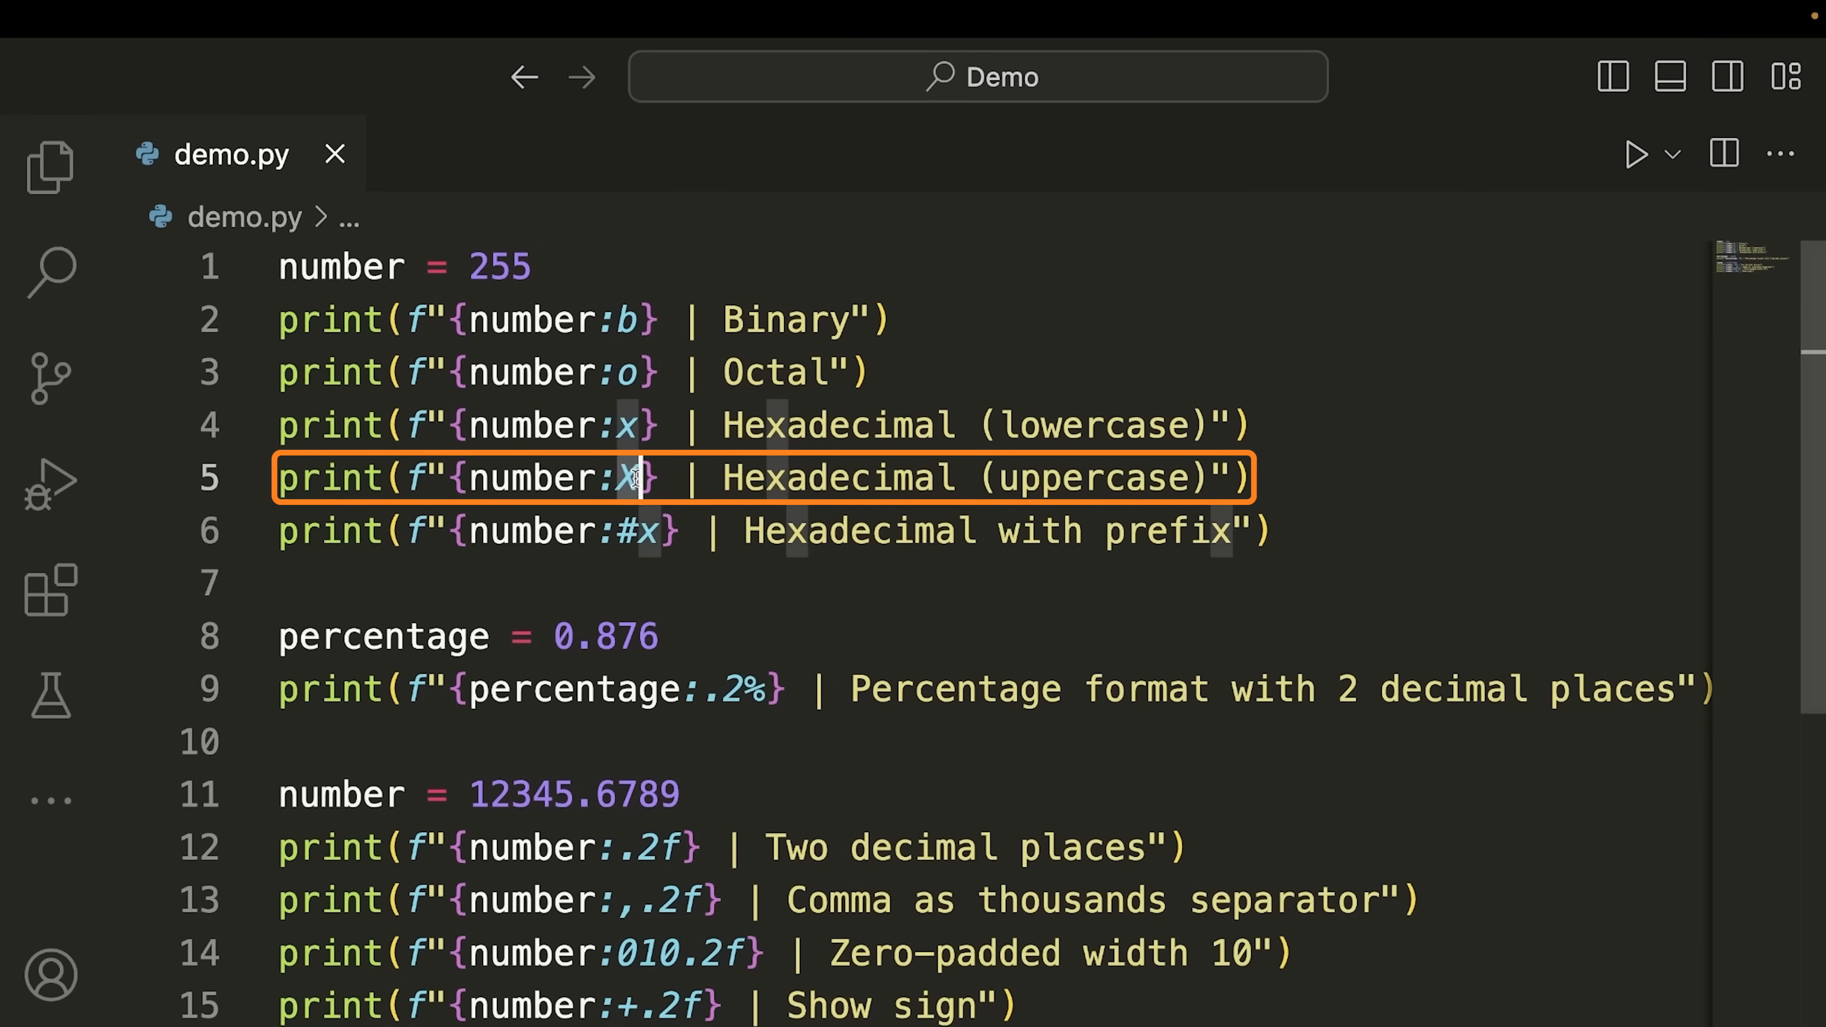
click(829, 530)
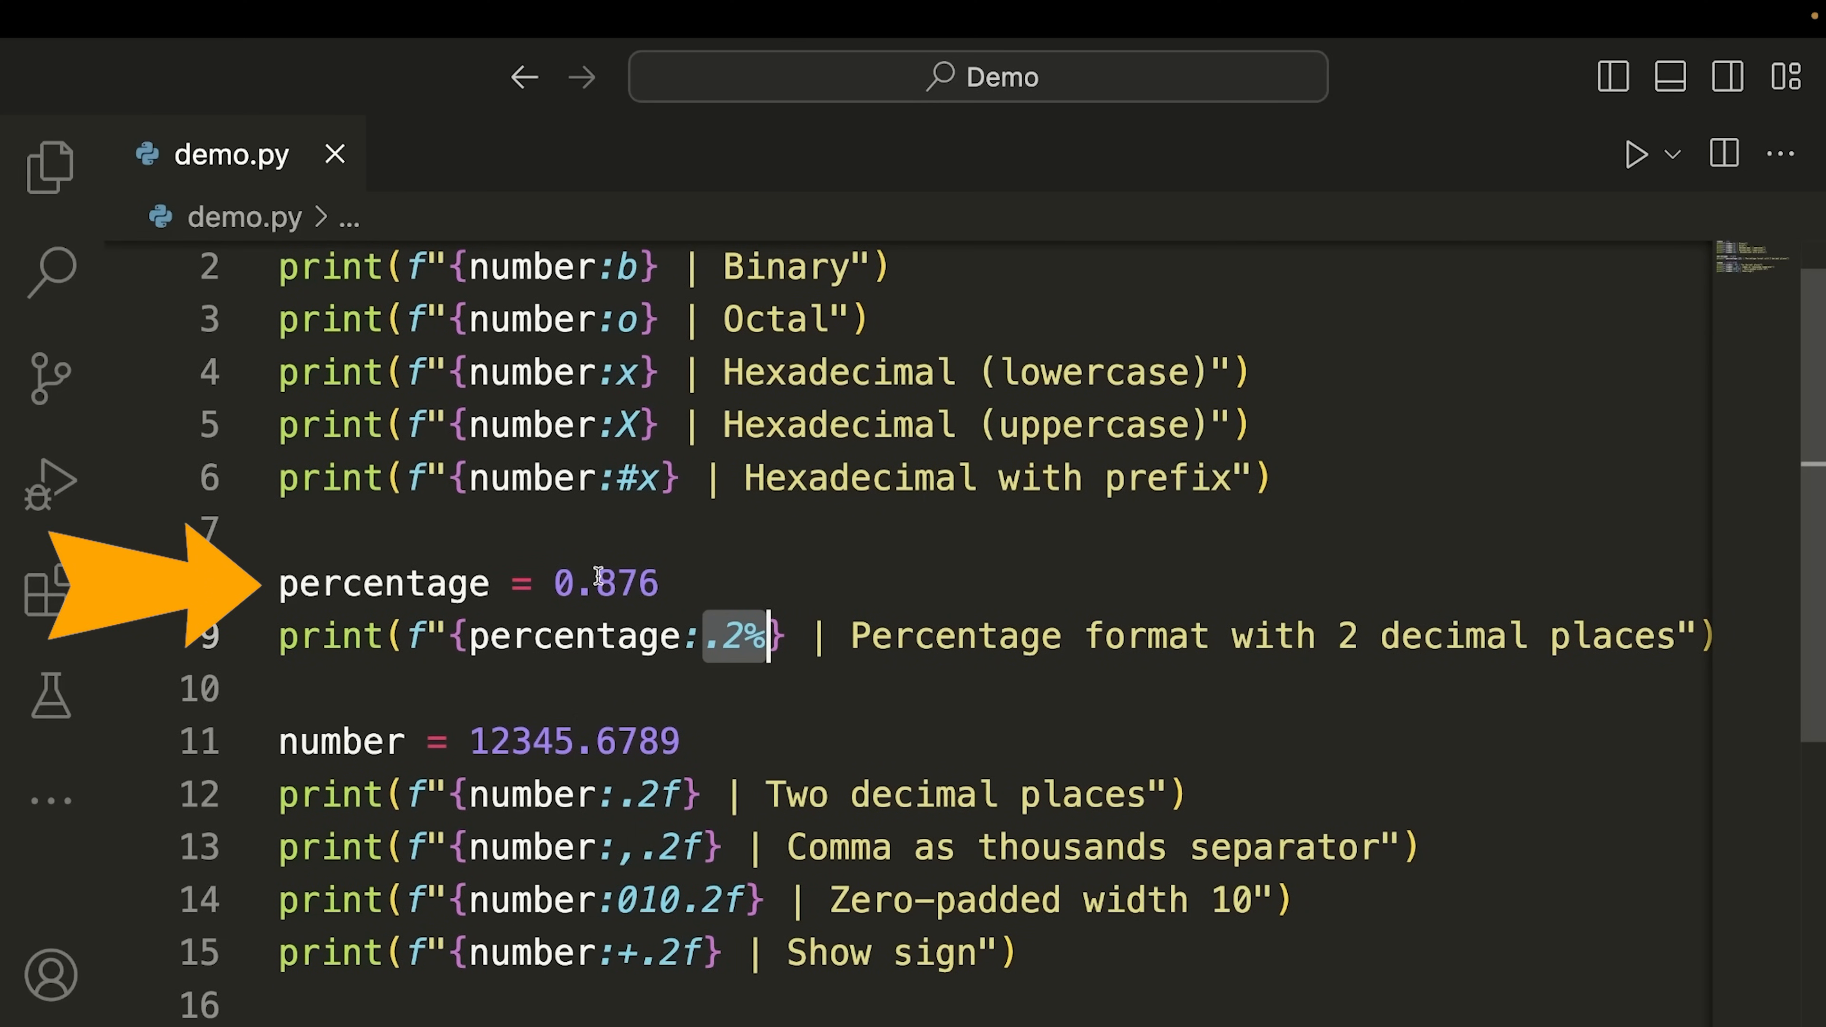
double_click(608, 582)
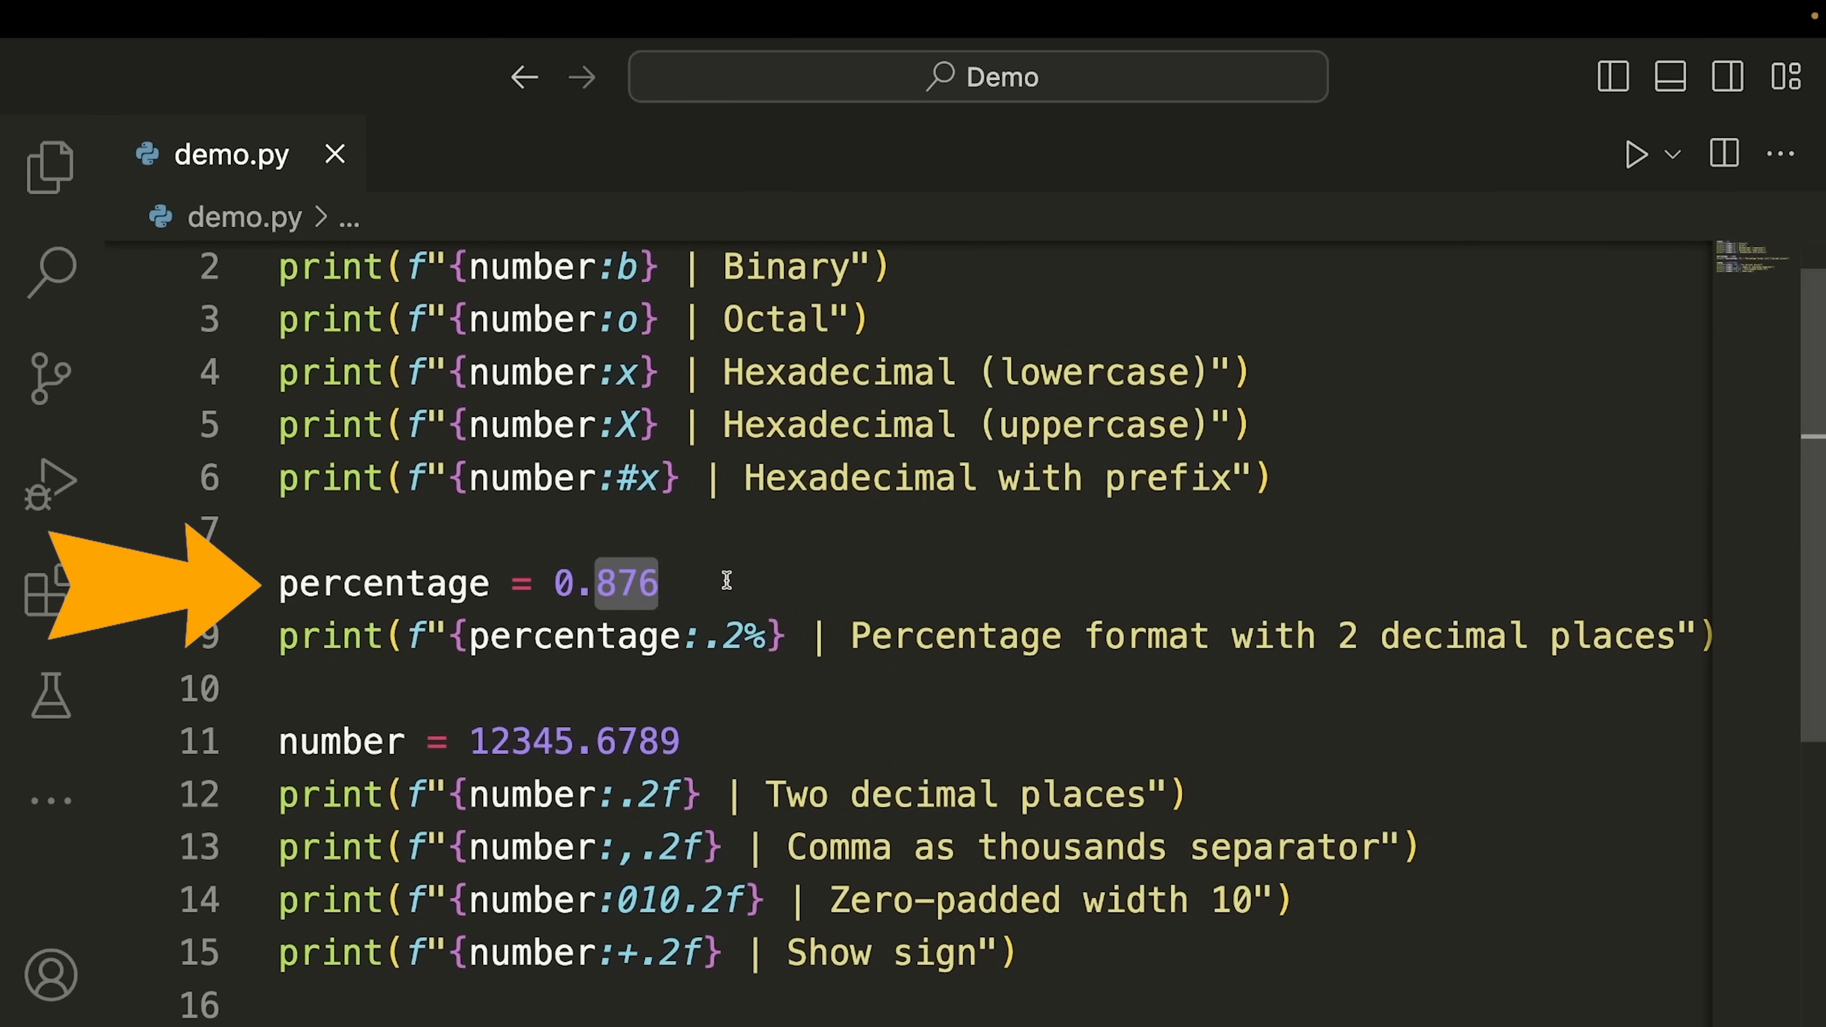
scroll(down, 3)
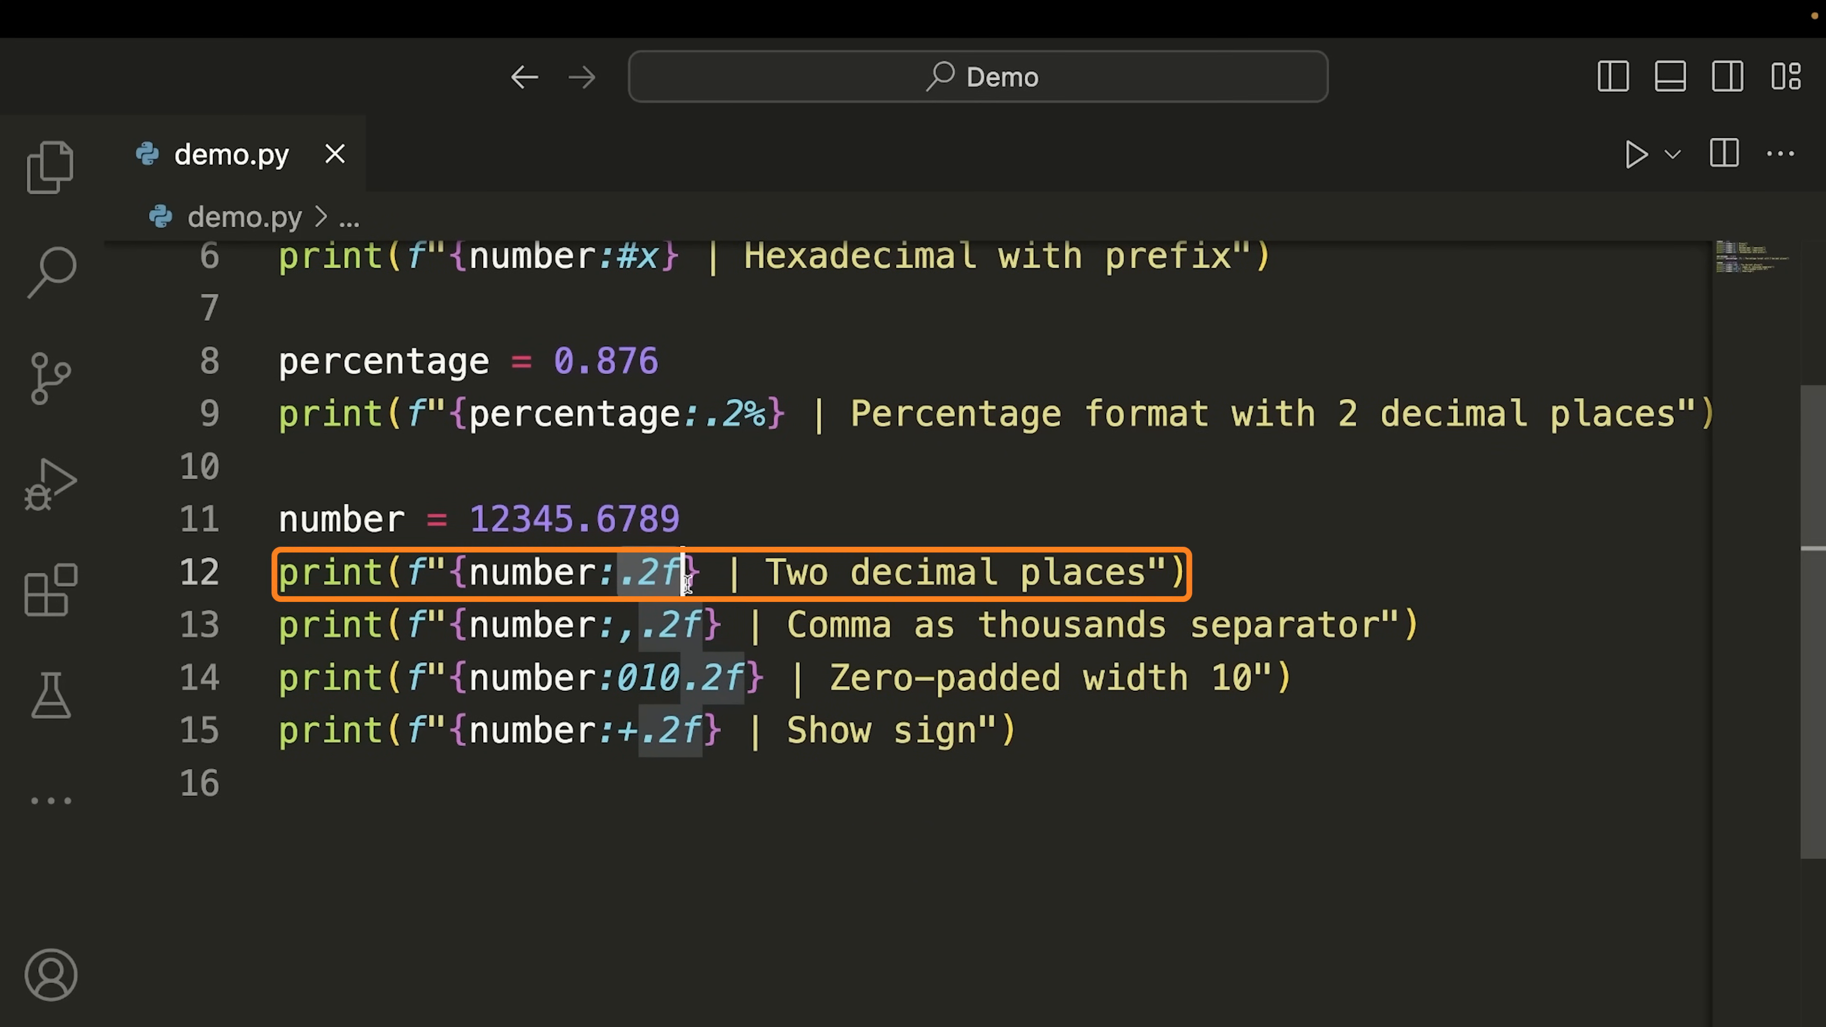
Point out the comma separator, zero-padding and plus-sign specifiers, then run the script
click(629, 624)
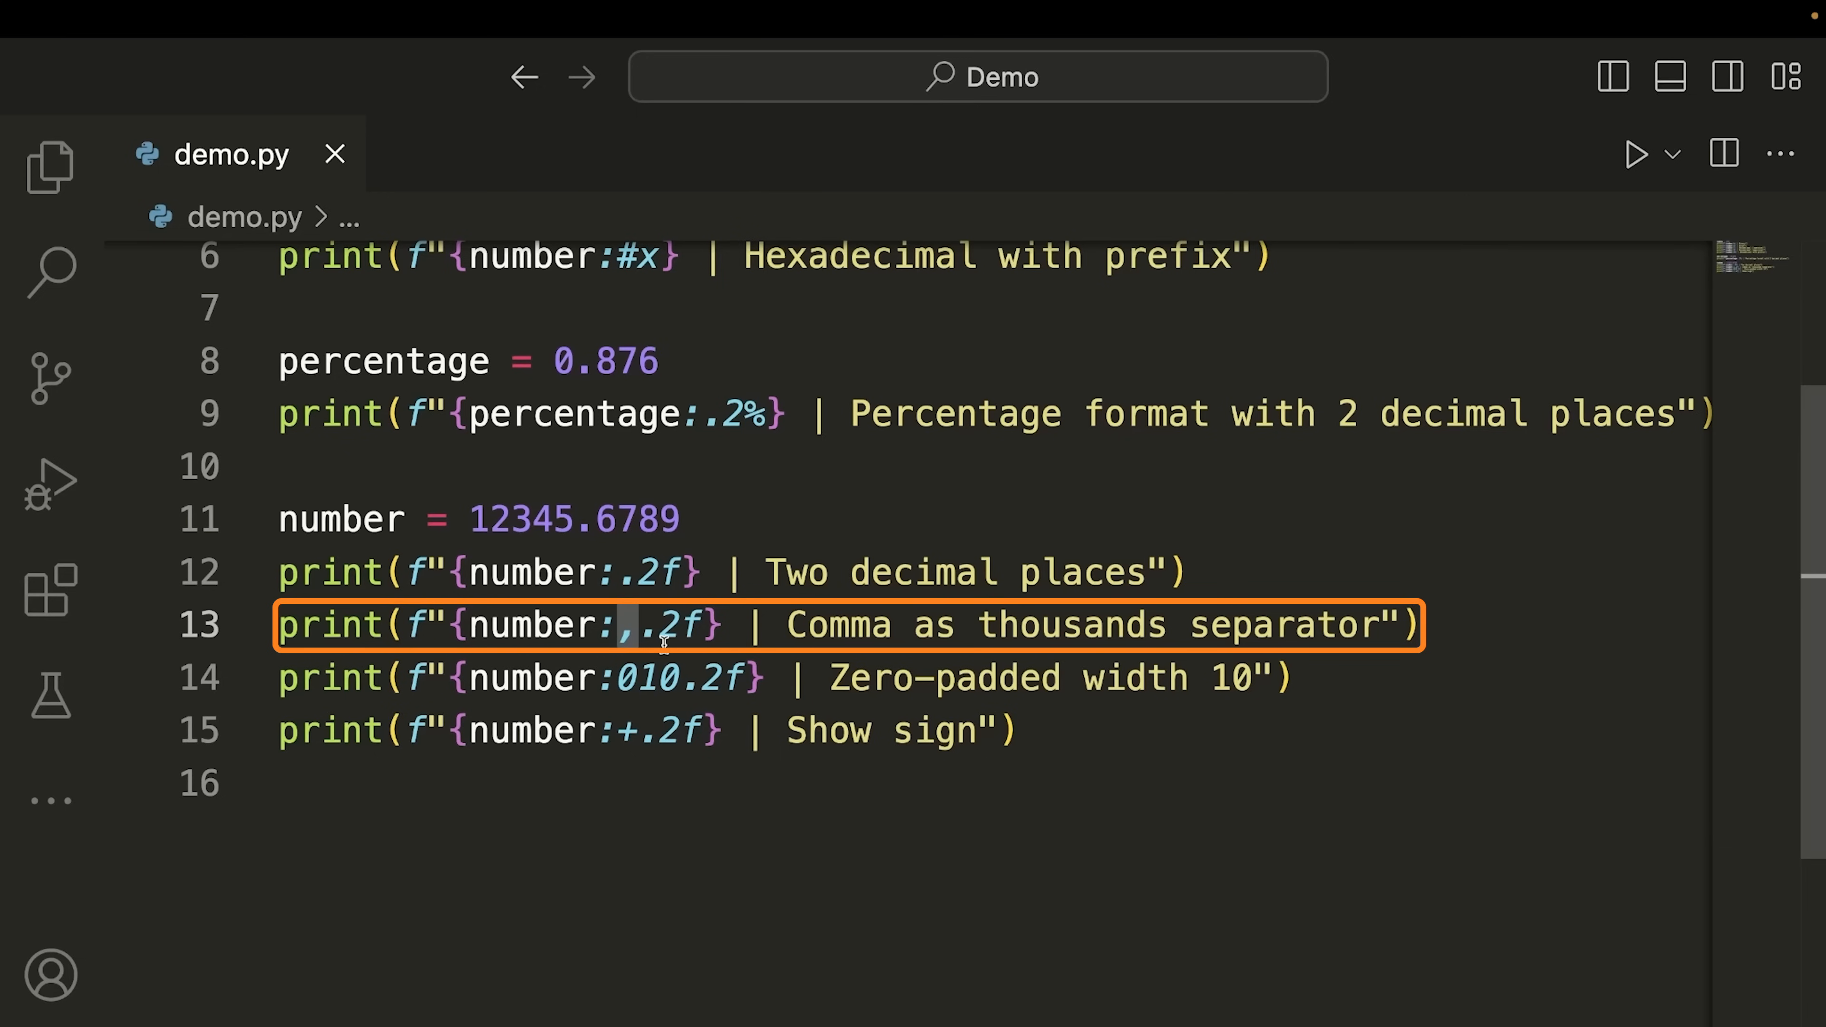
mouse_move(652, 626)
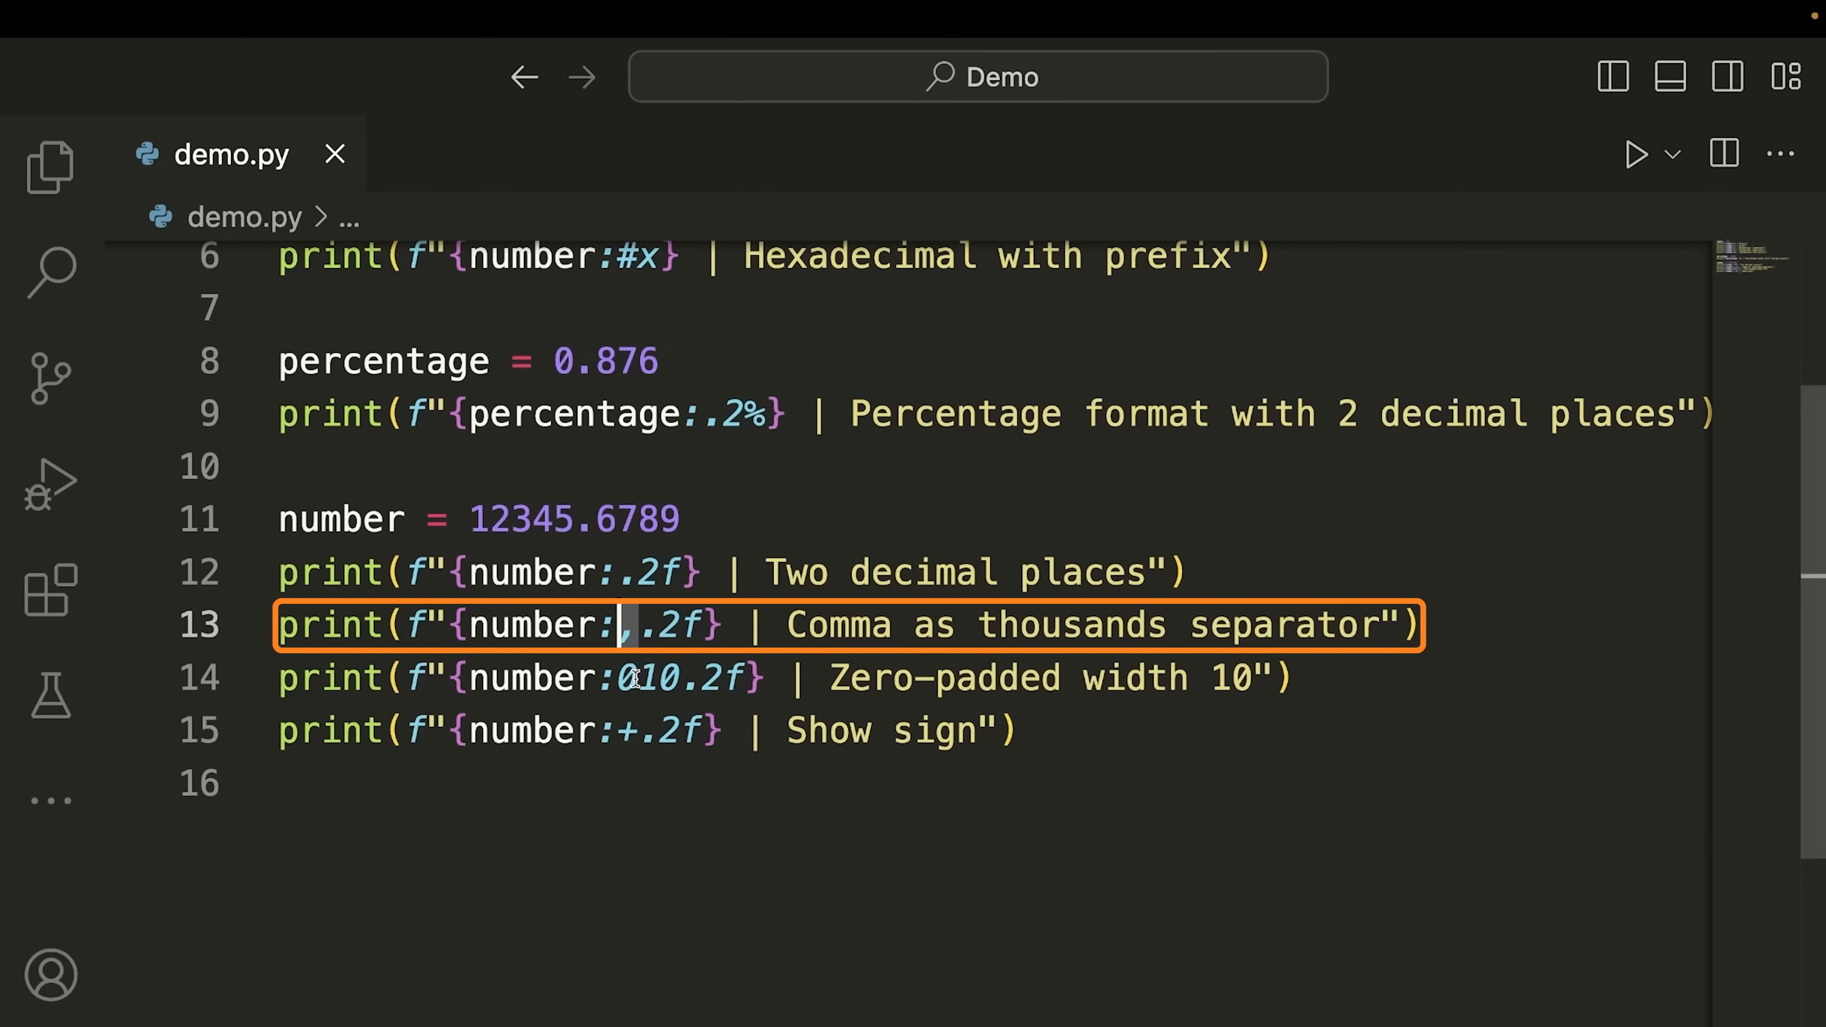
click(632, 678)
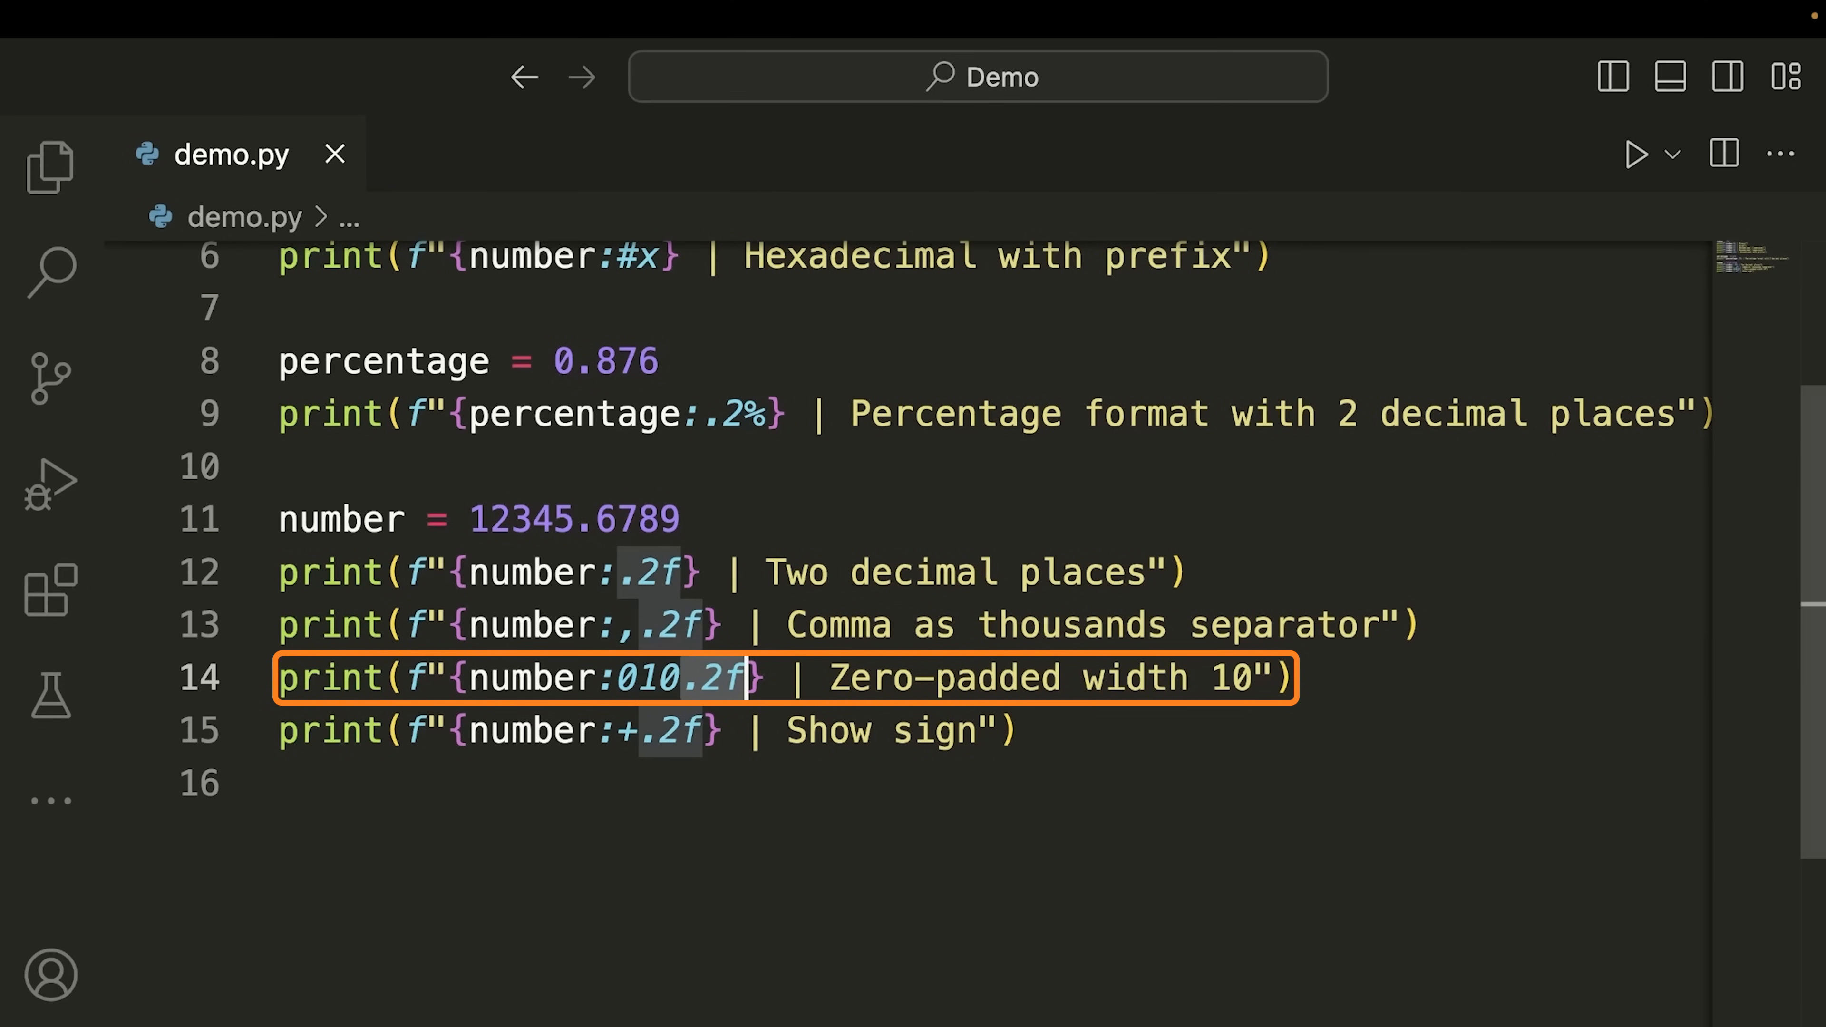
click(707, 783)
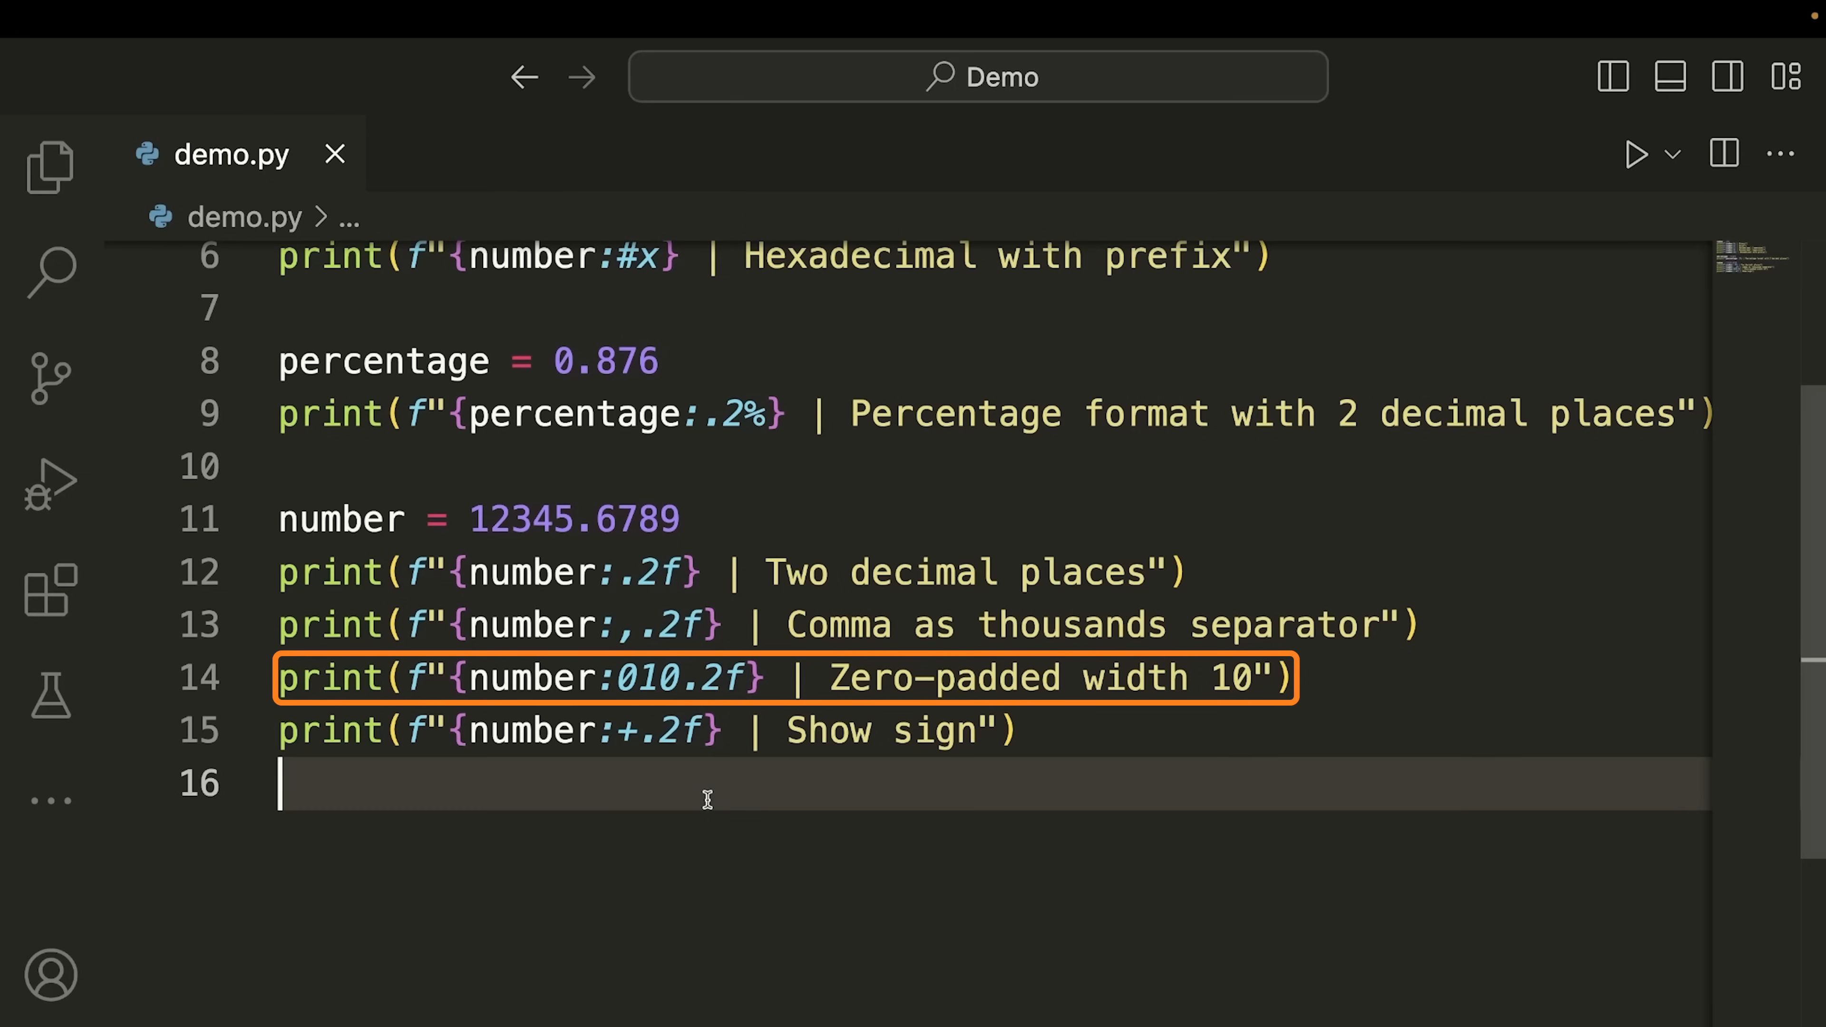
click(629, 730)
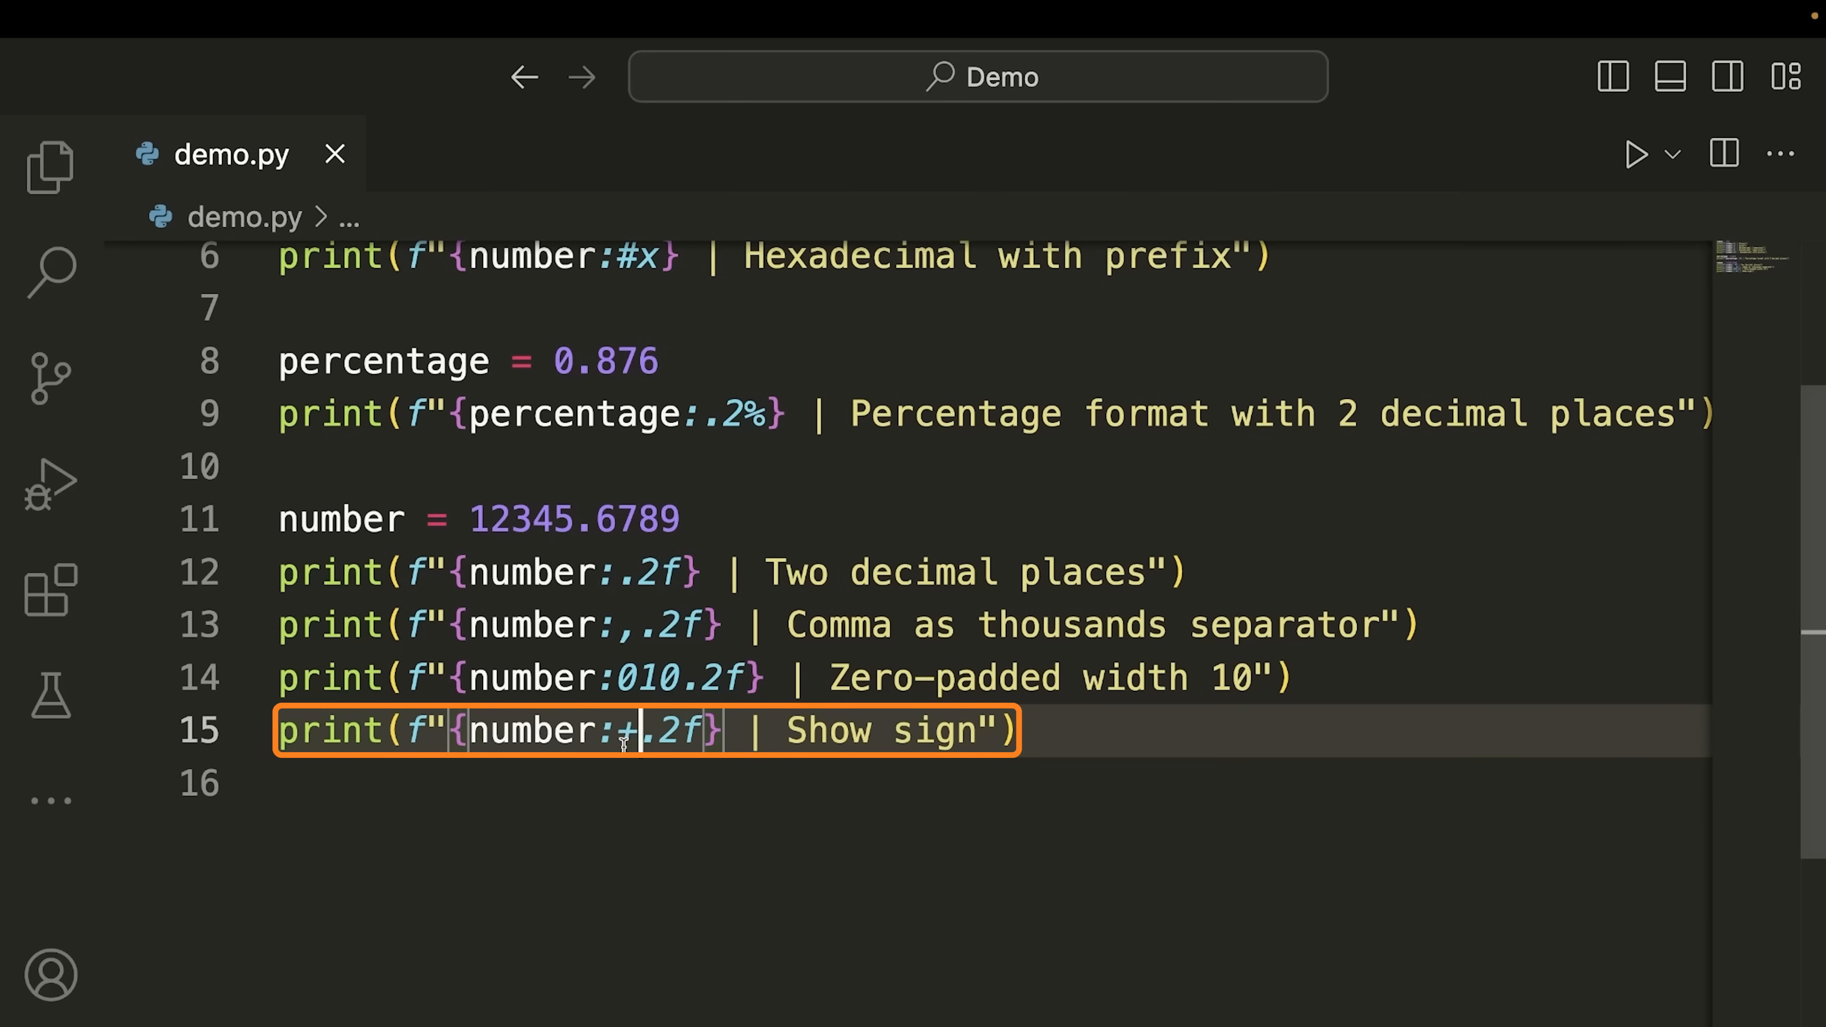
mouse_move(745, 799)
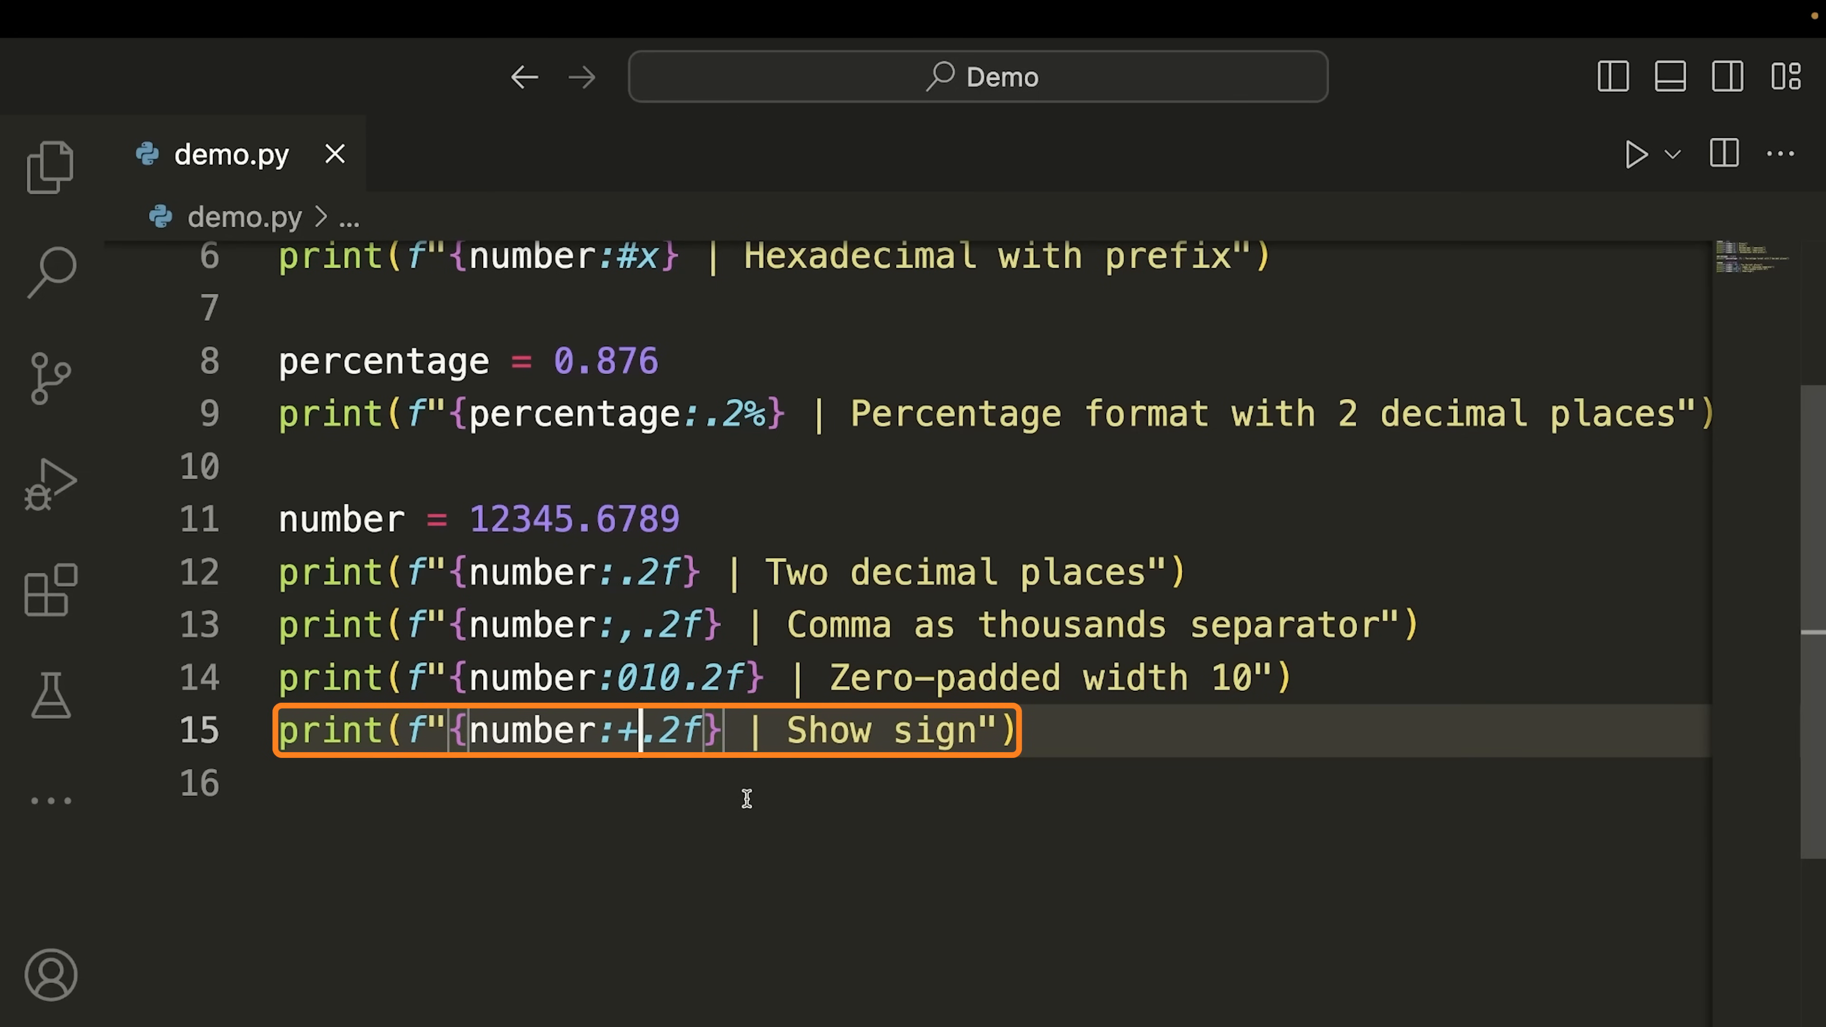
click(1634, 152)
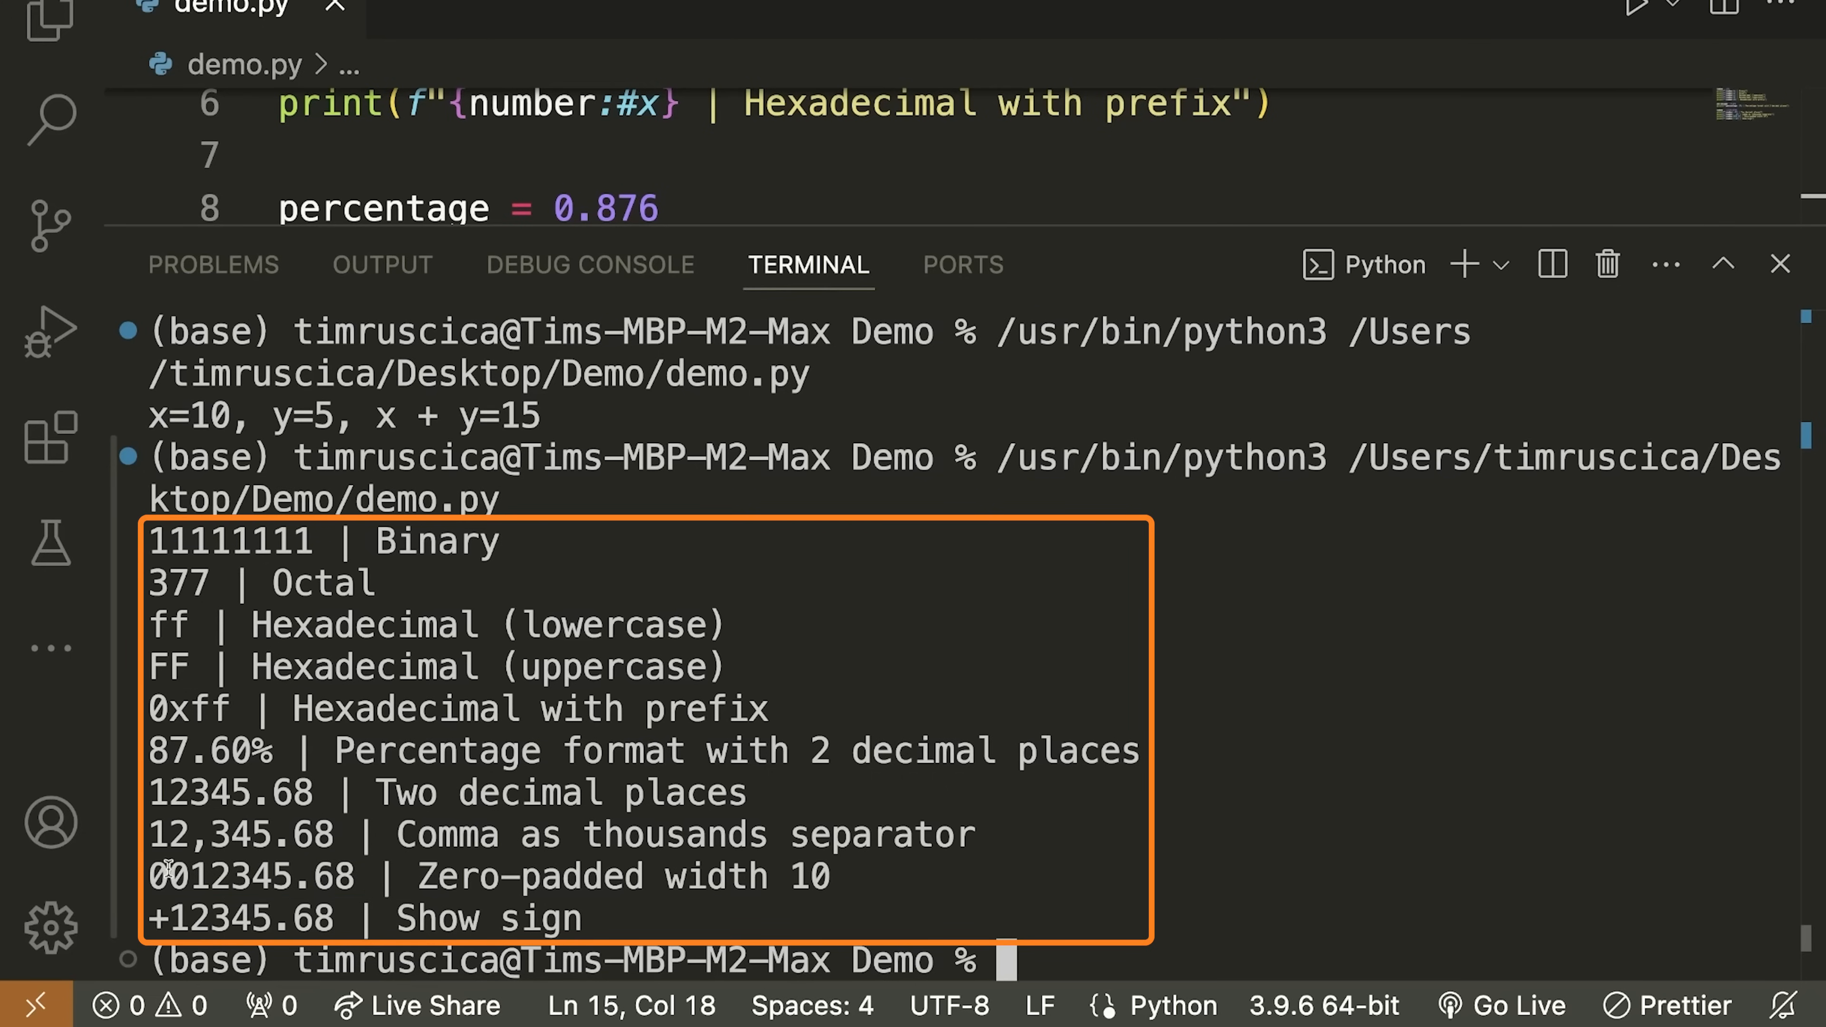
mouse_move(198, 879)
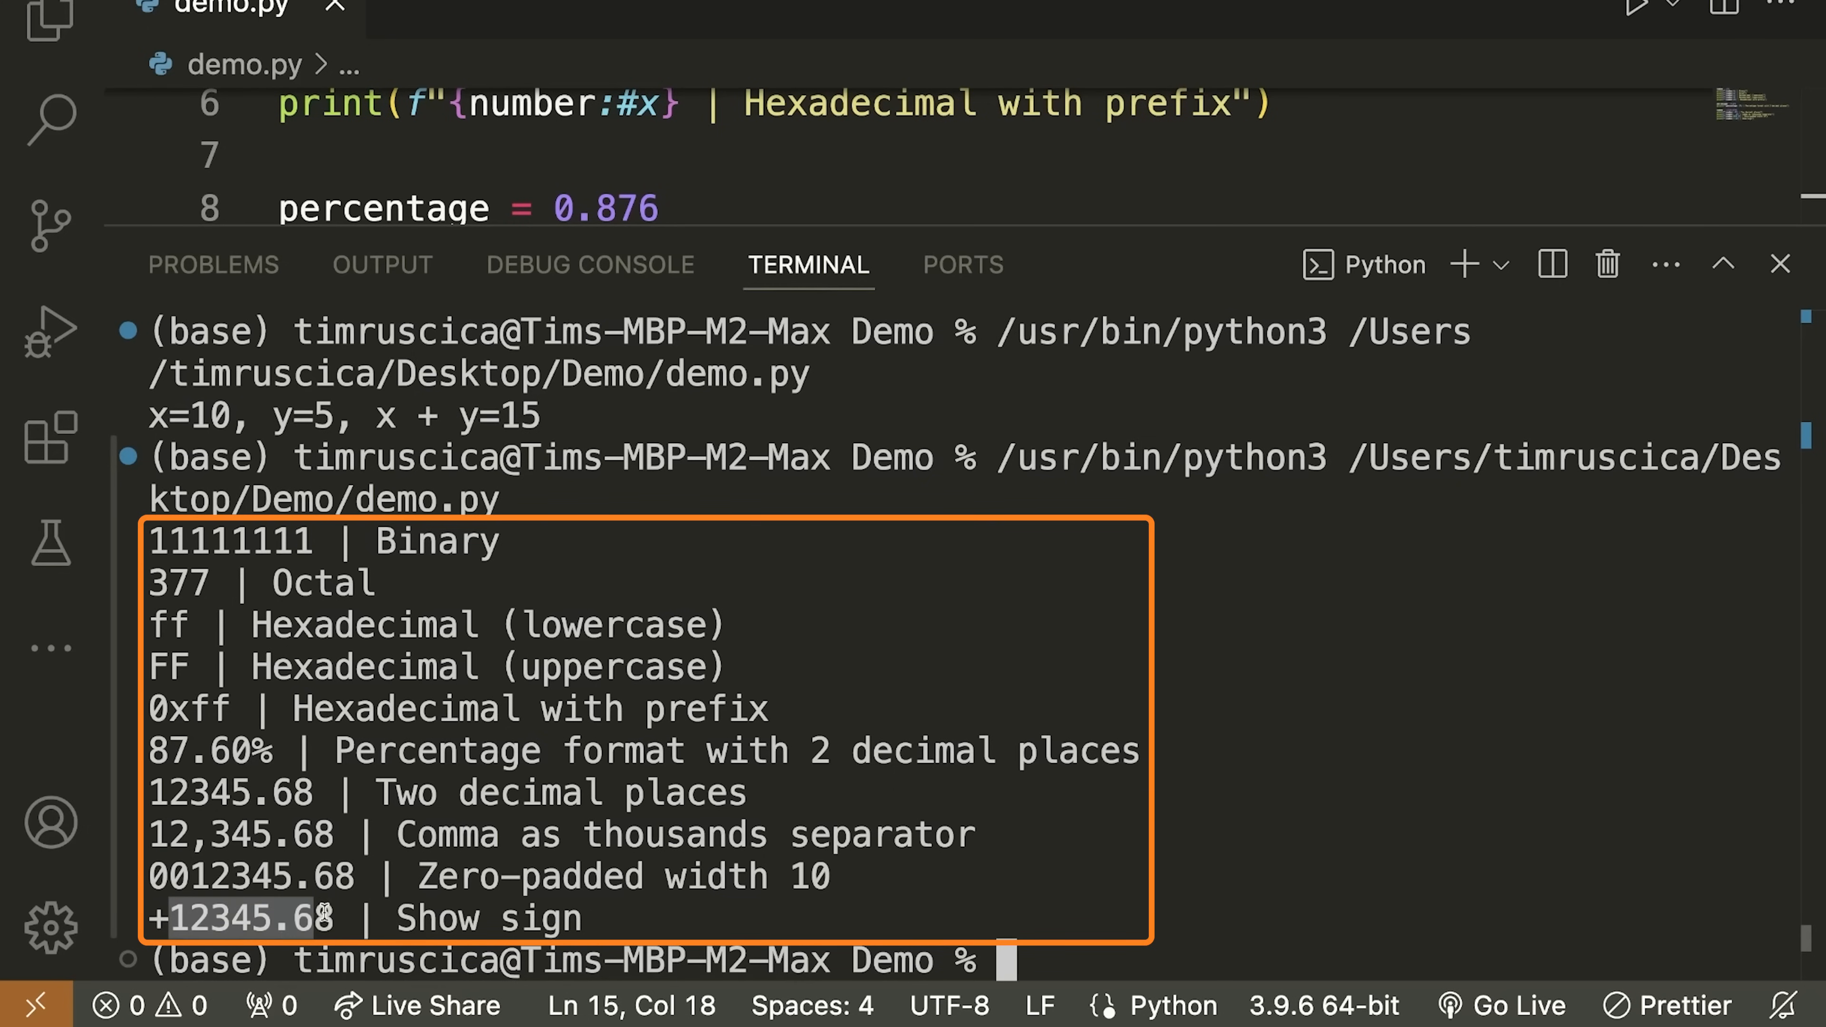
Rerun the format examples with a negative number, giving results like -12,345.68
click(1778, 263)
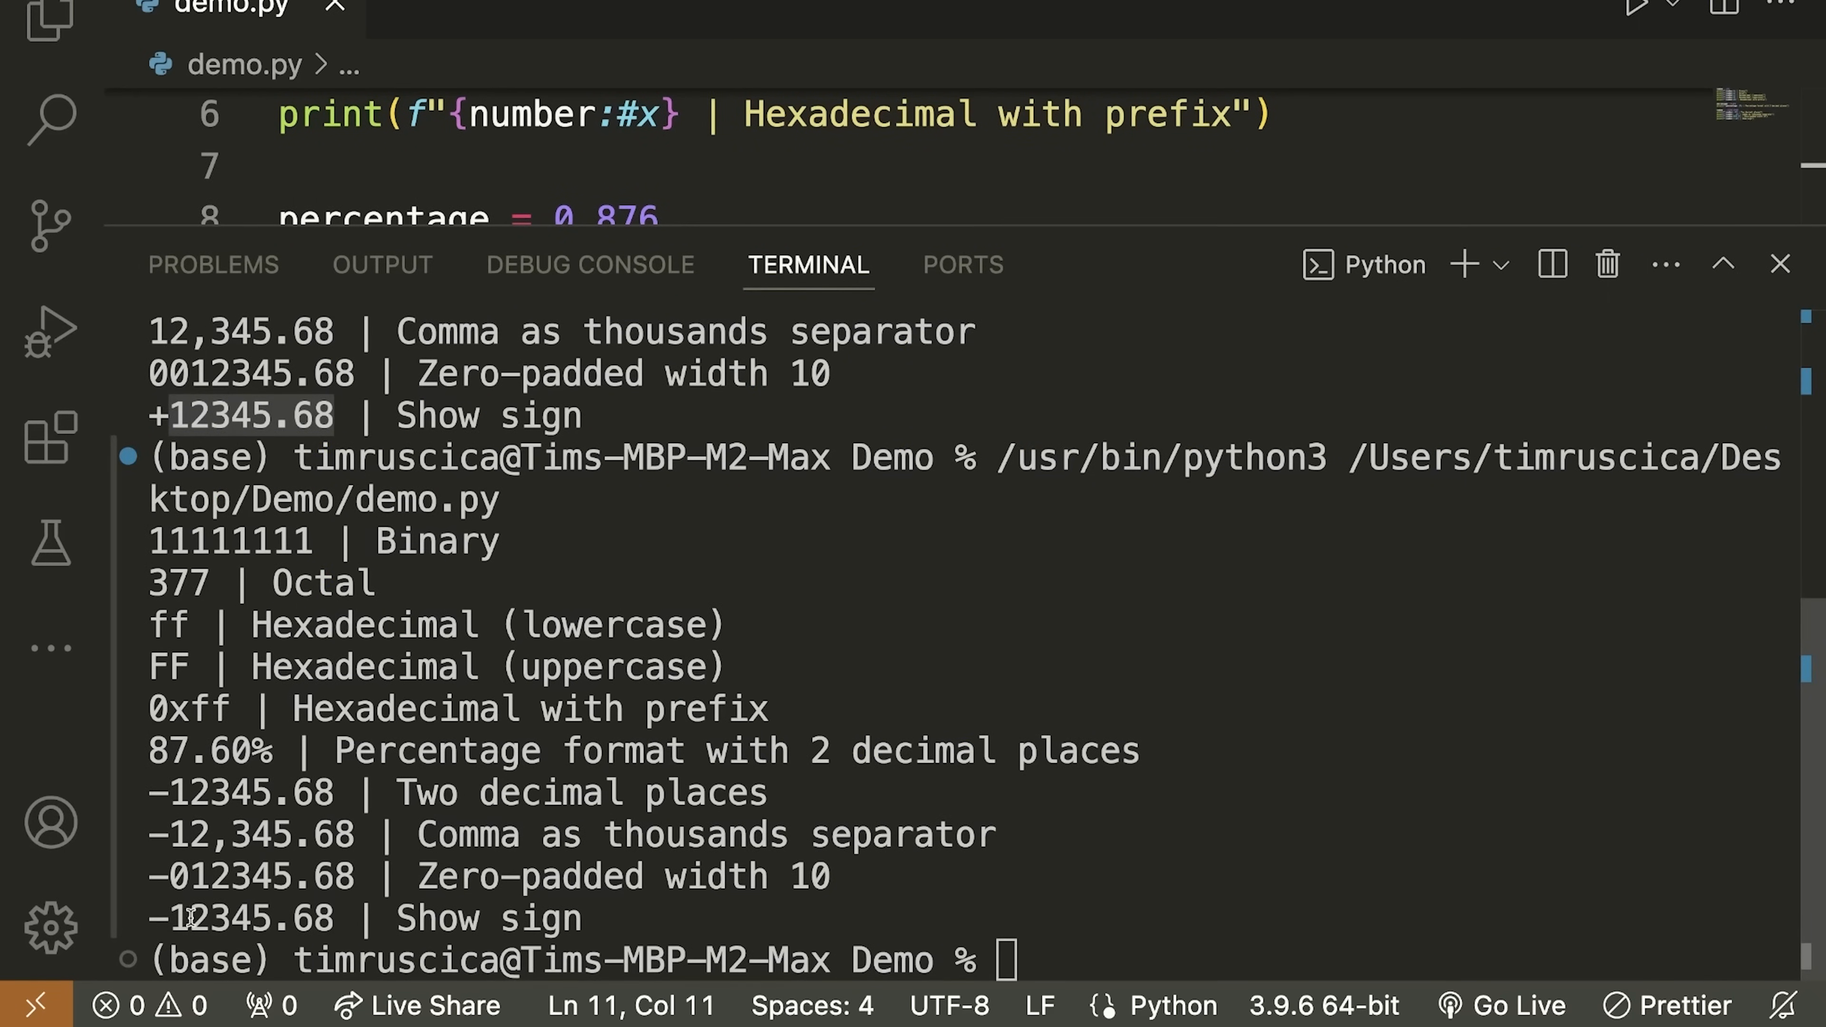
click(1779, 265)
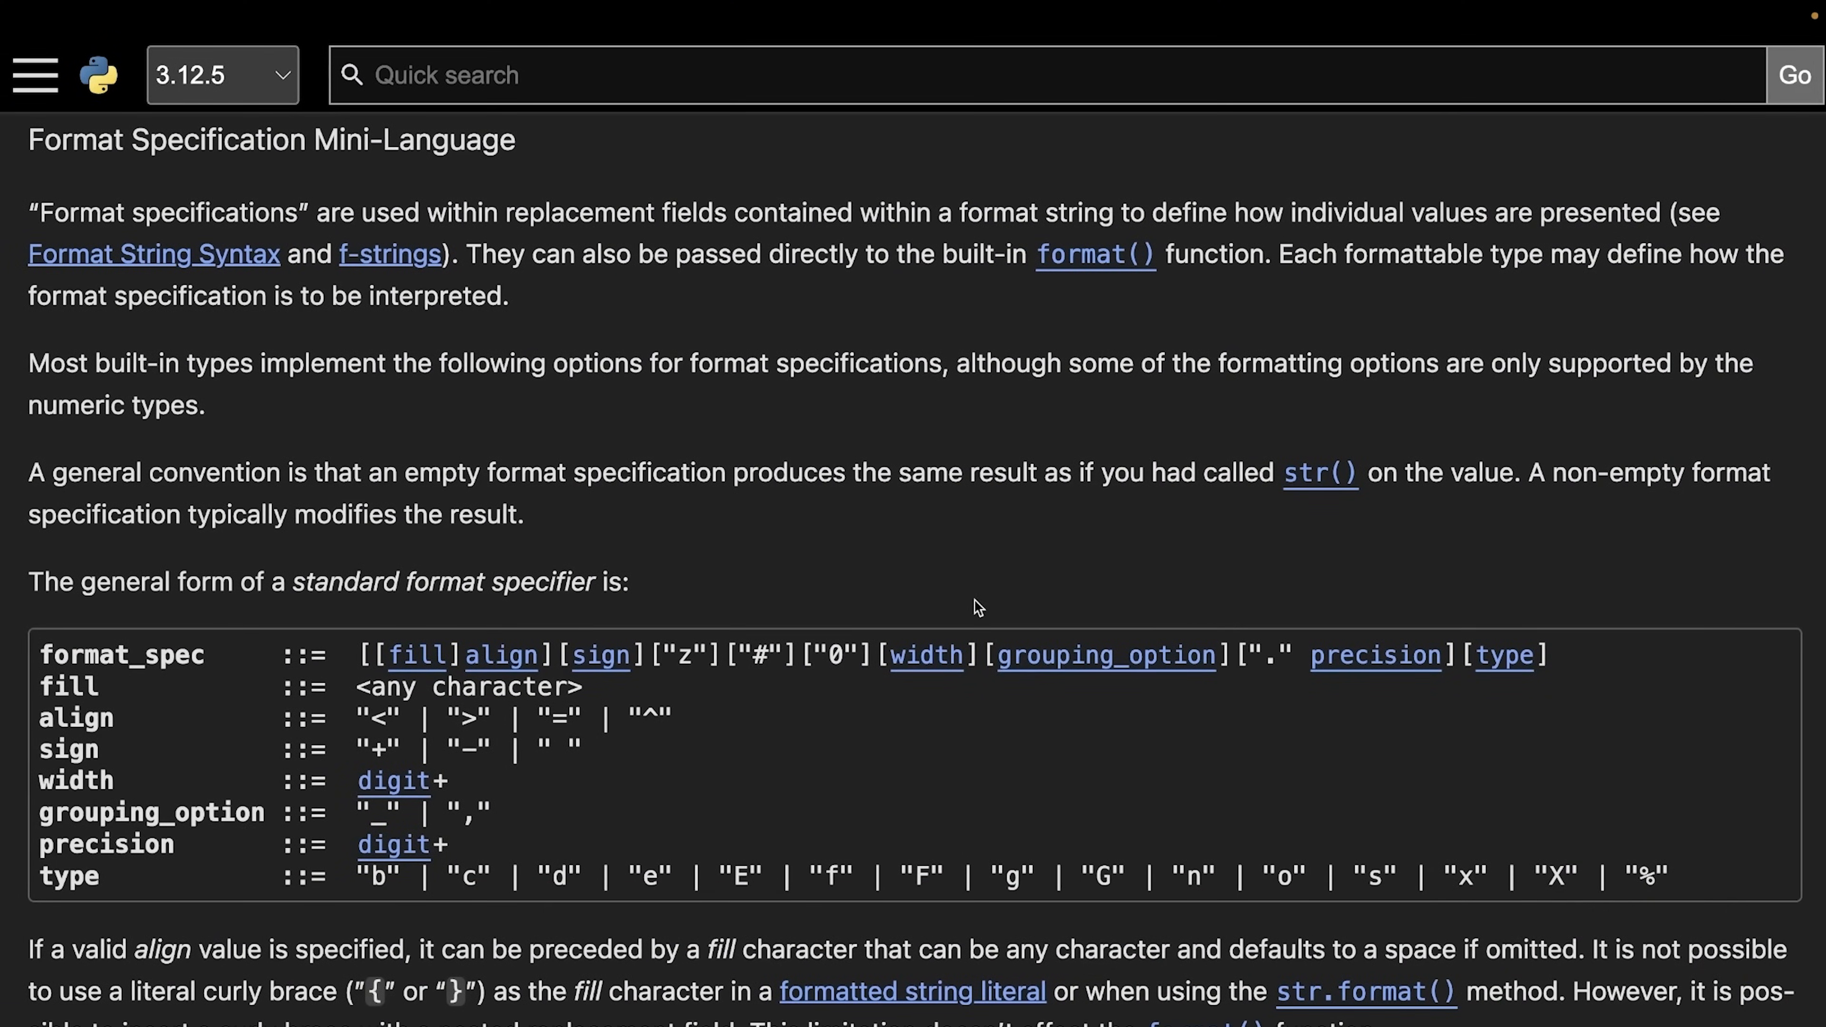
mouse_move(331, 660)
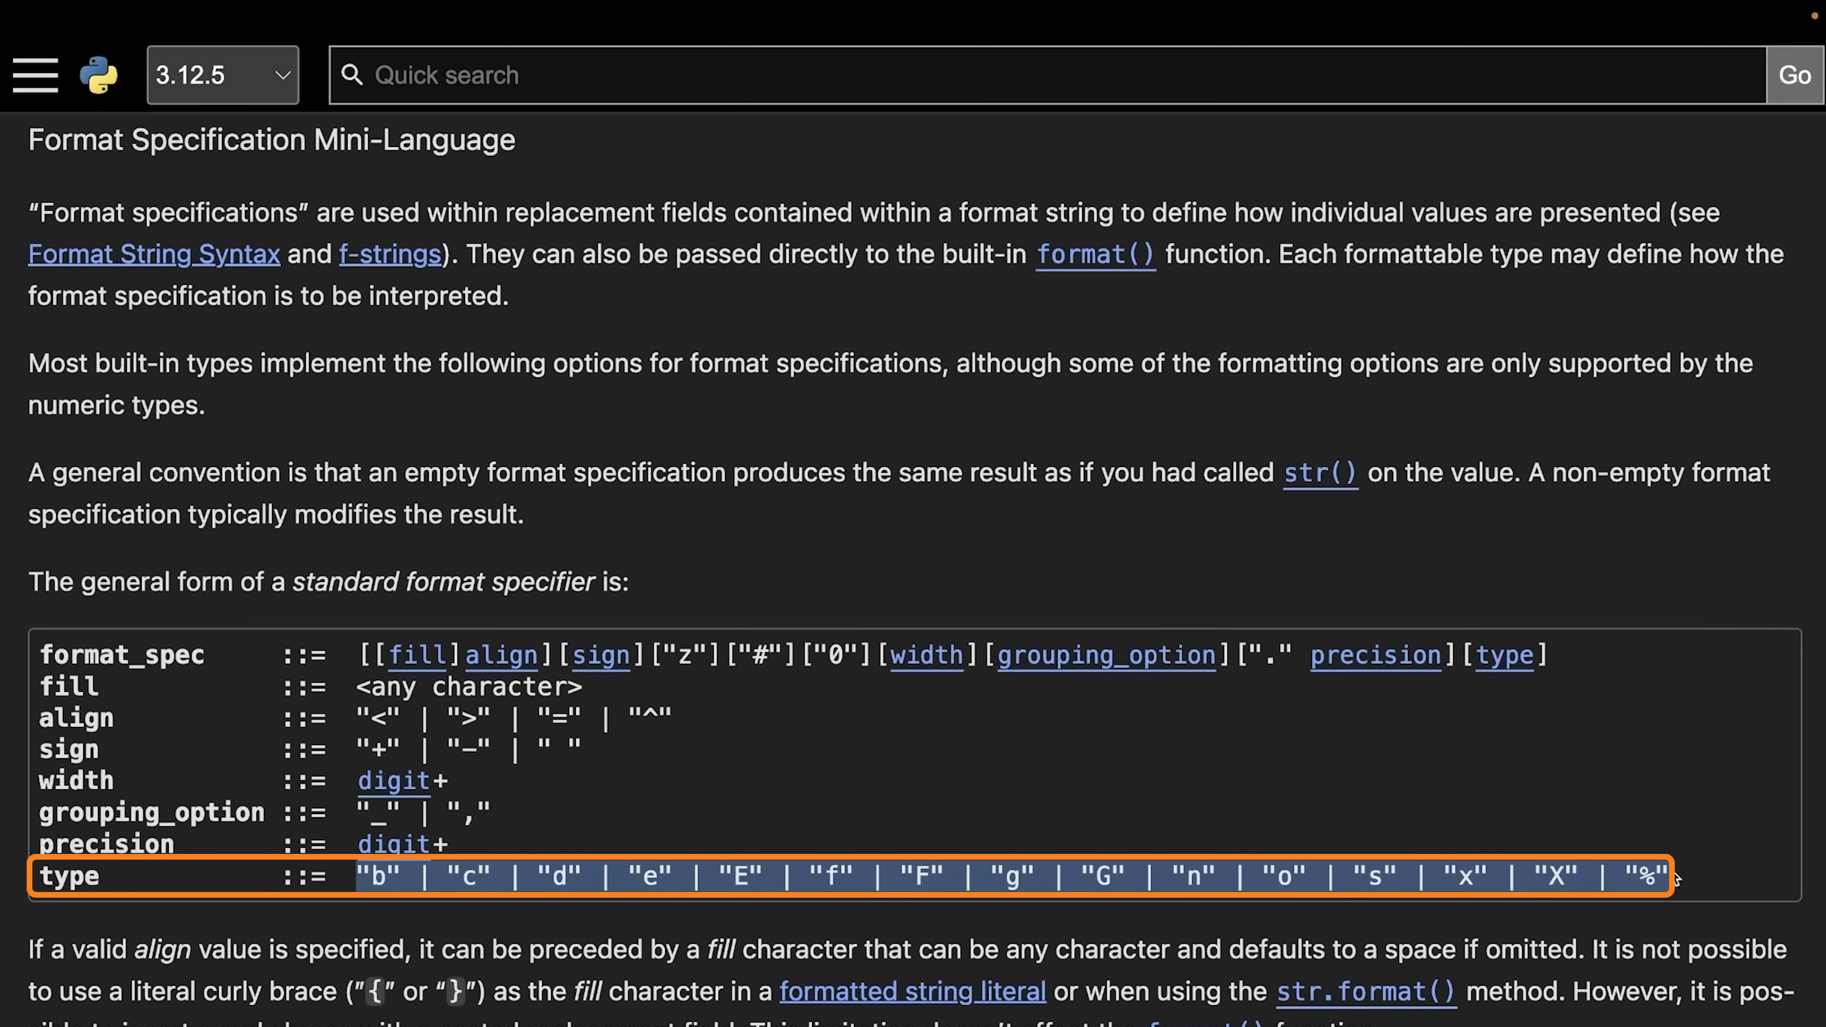
Scroll the Format Specification Mini-Language page to the integer presentation types table
scroll(up, 3)
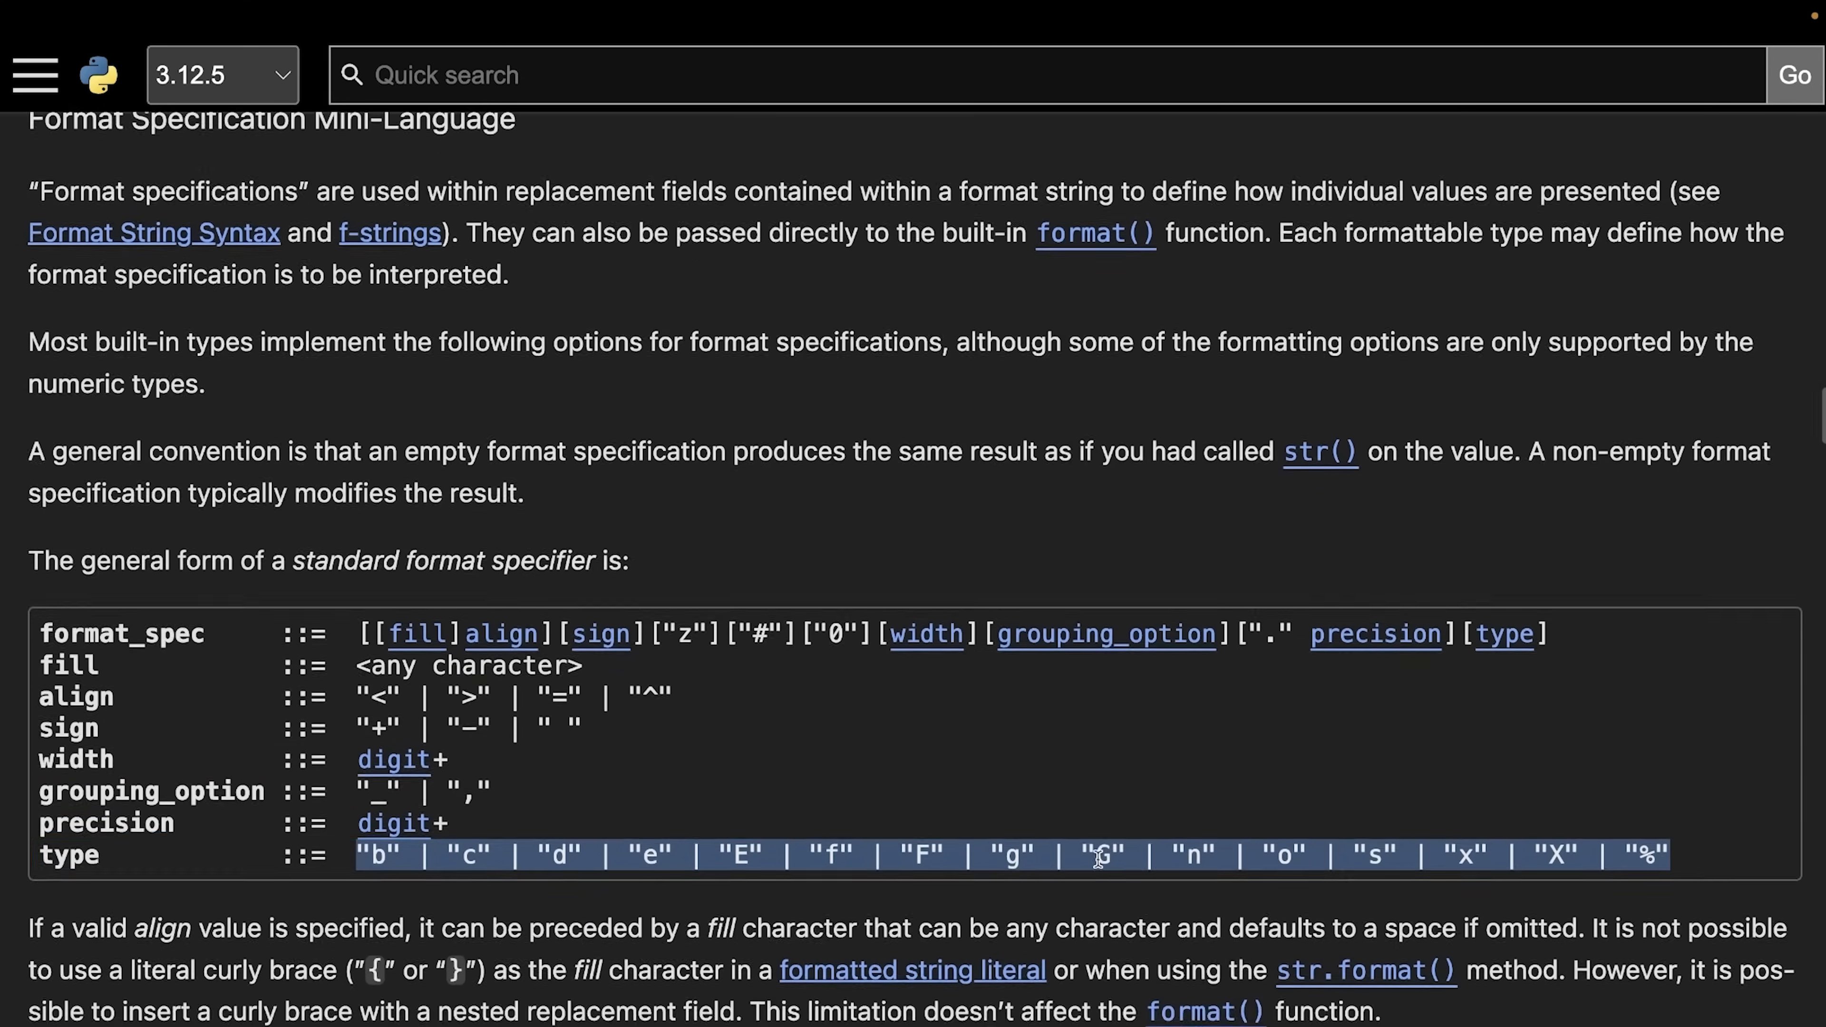
scroll(down, 3)
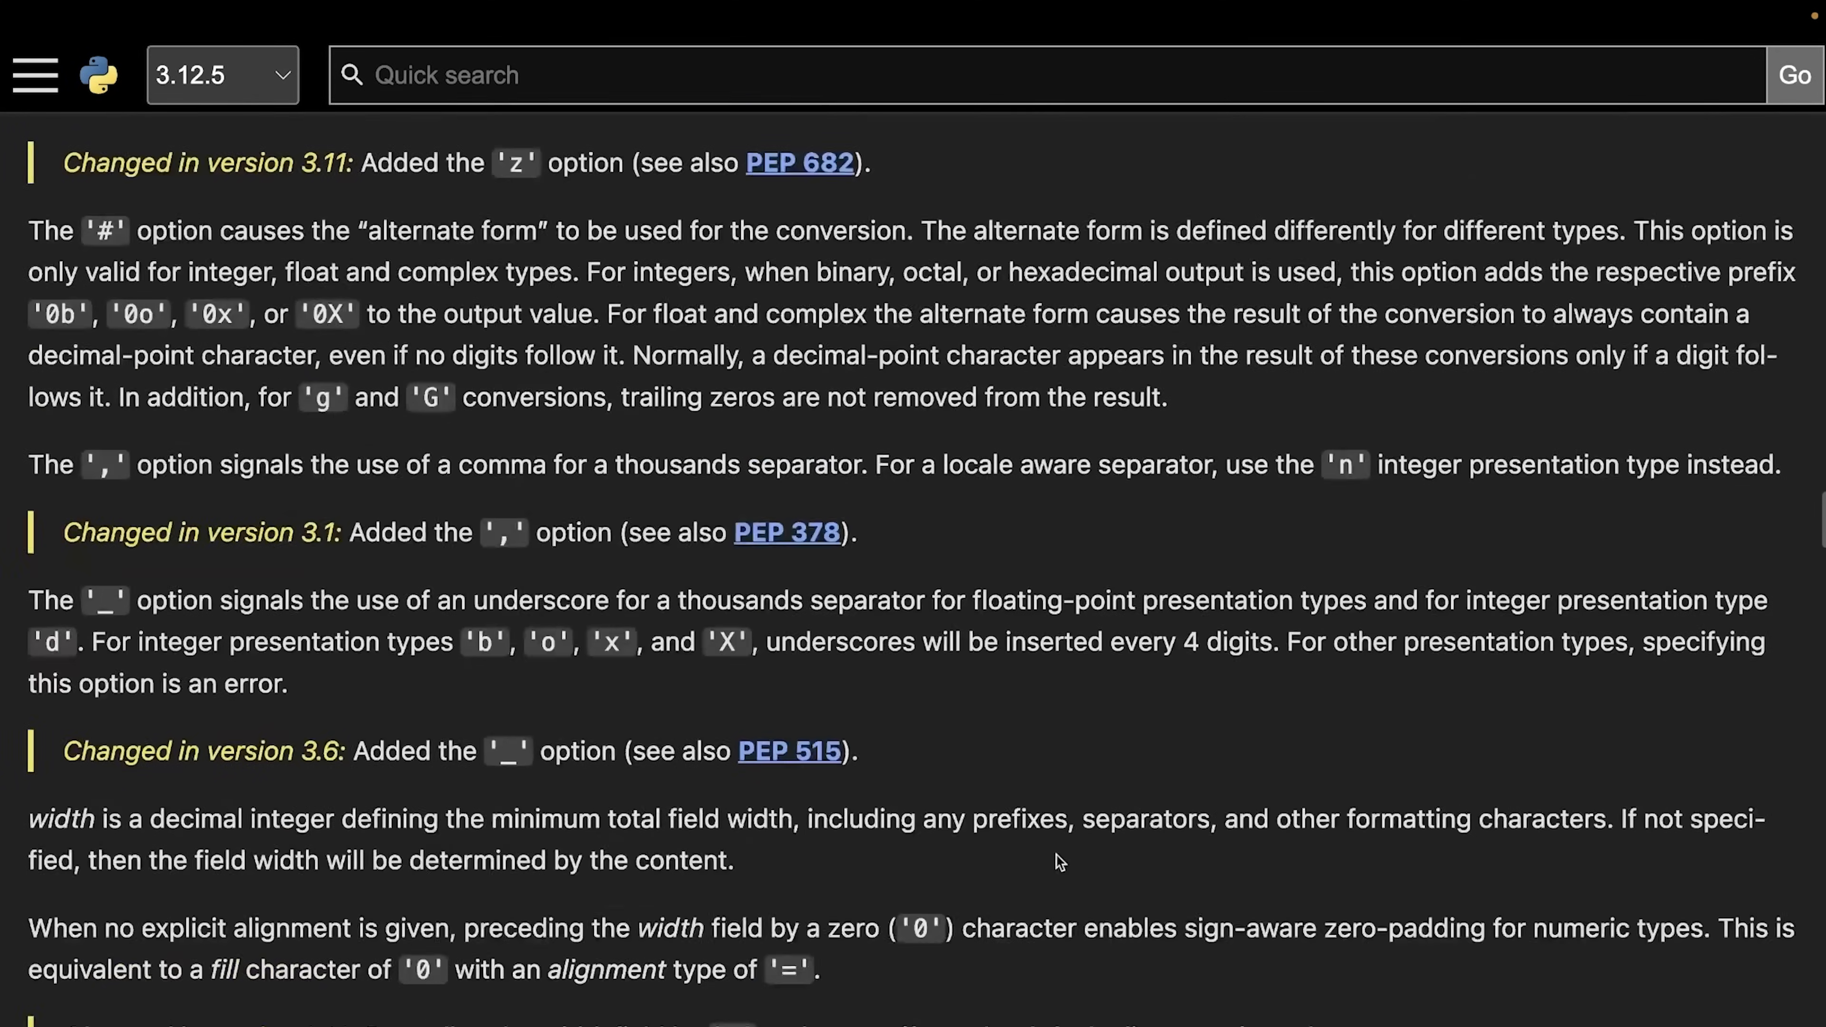
scroll(down, 3)
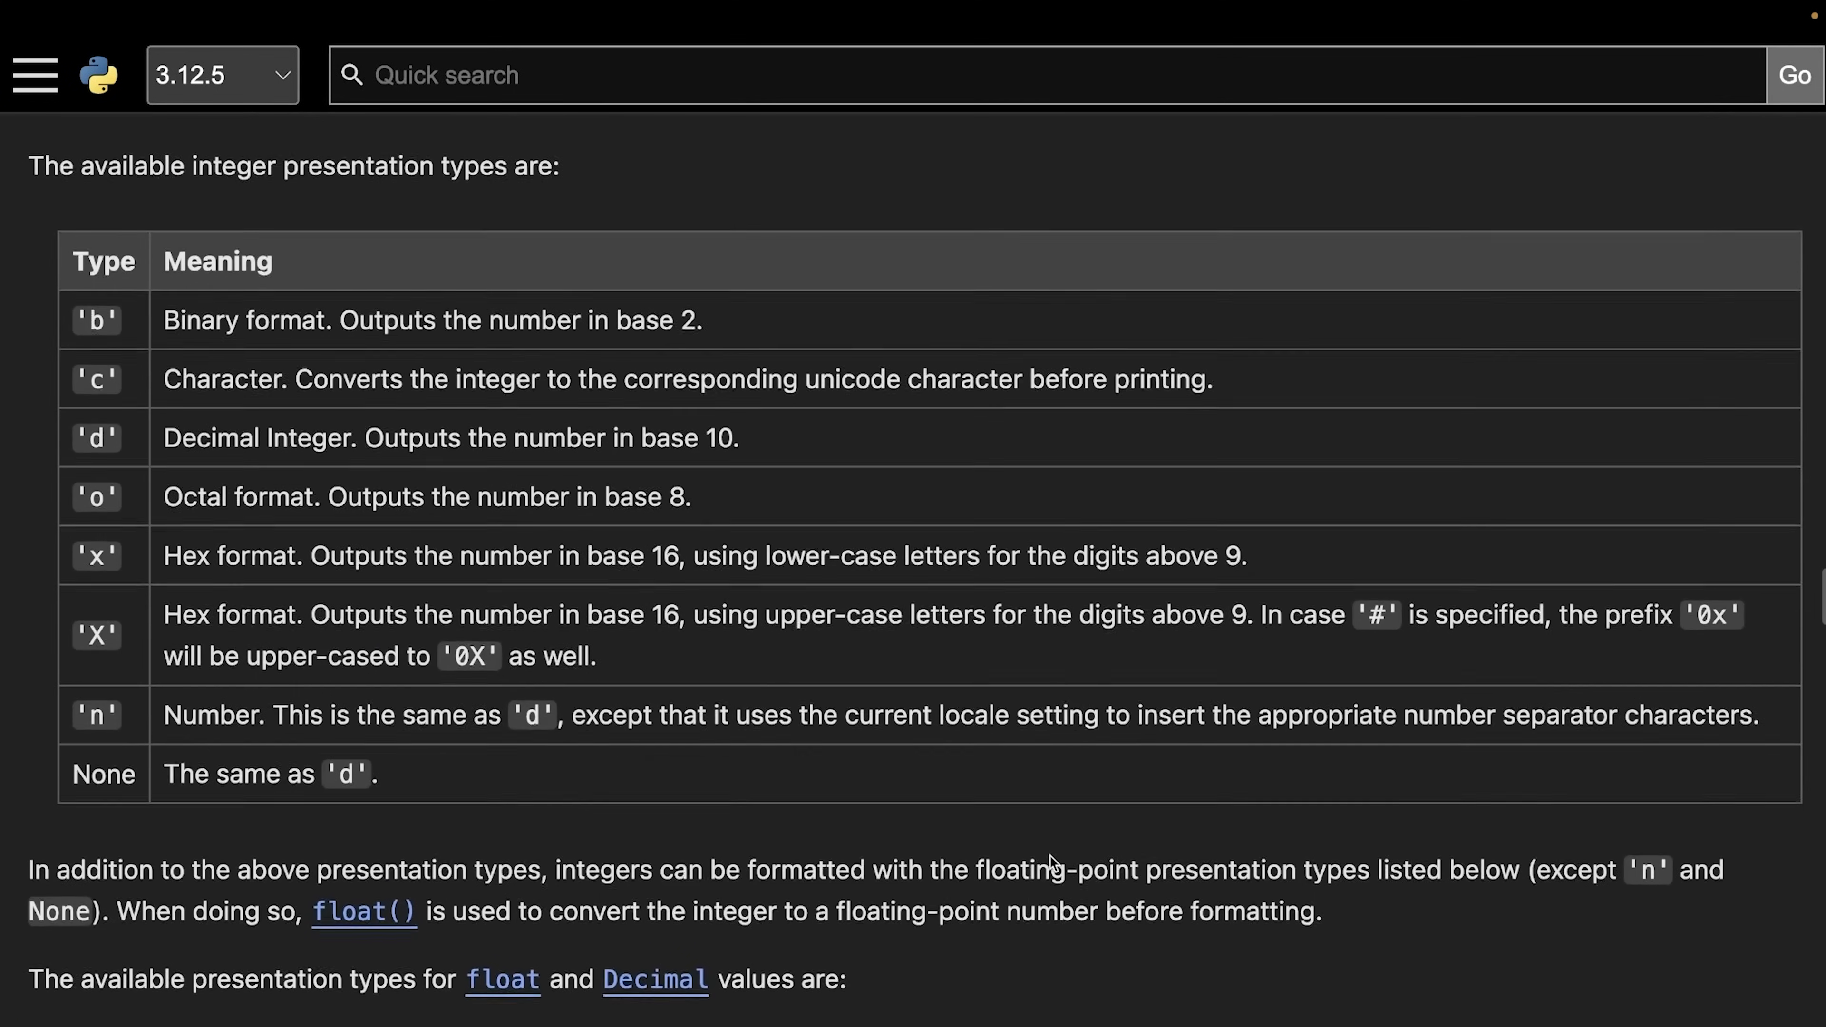
scroll(up, 3)
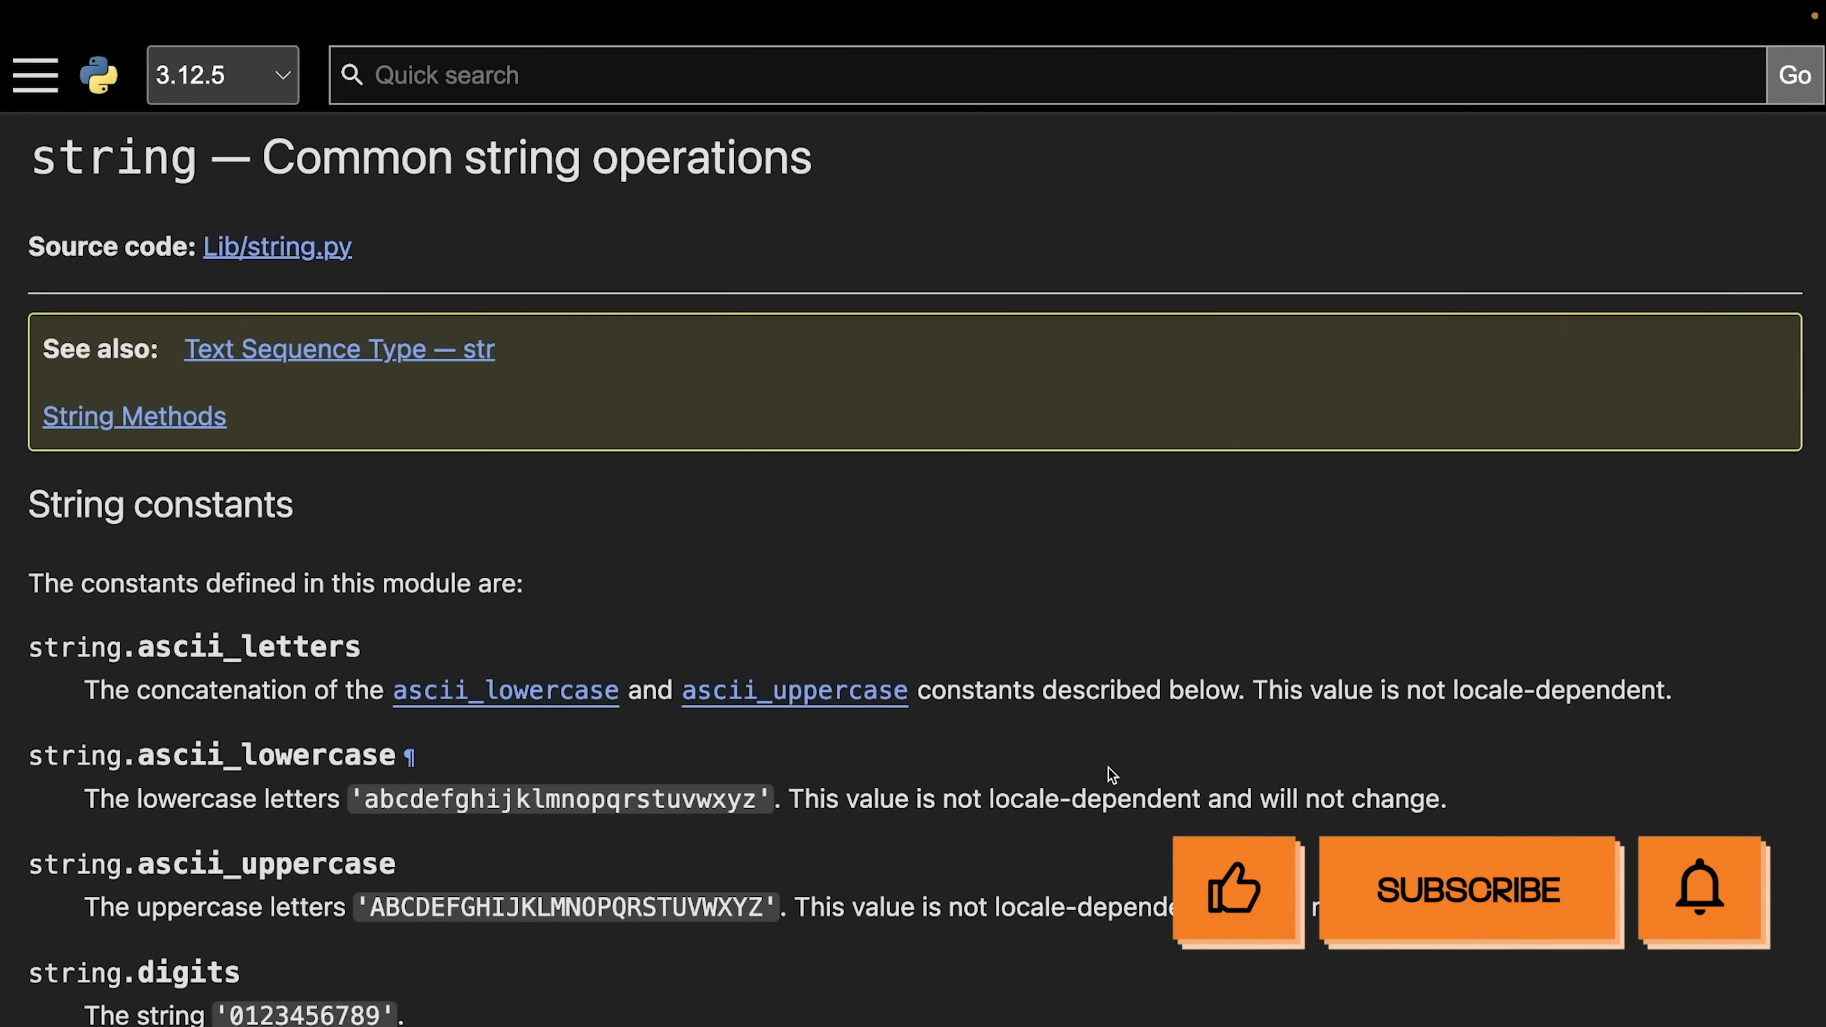
click(1469, 891)
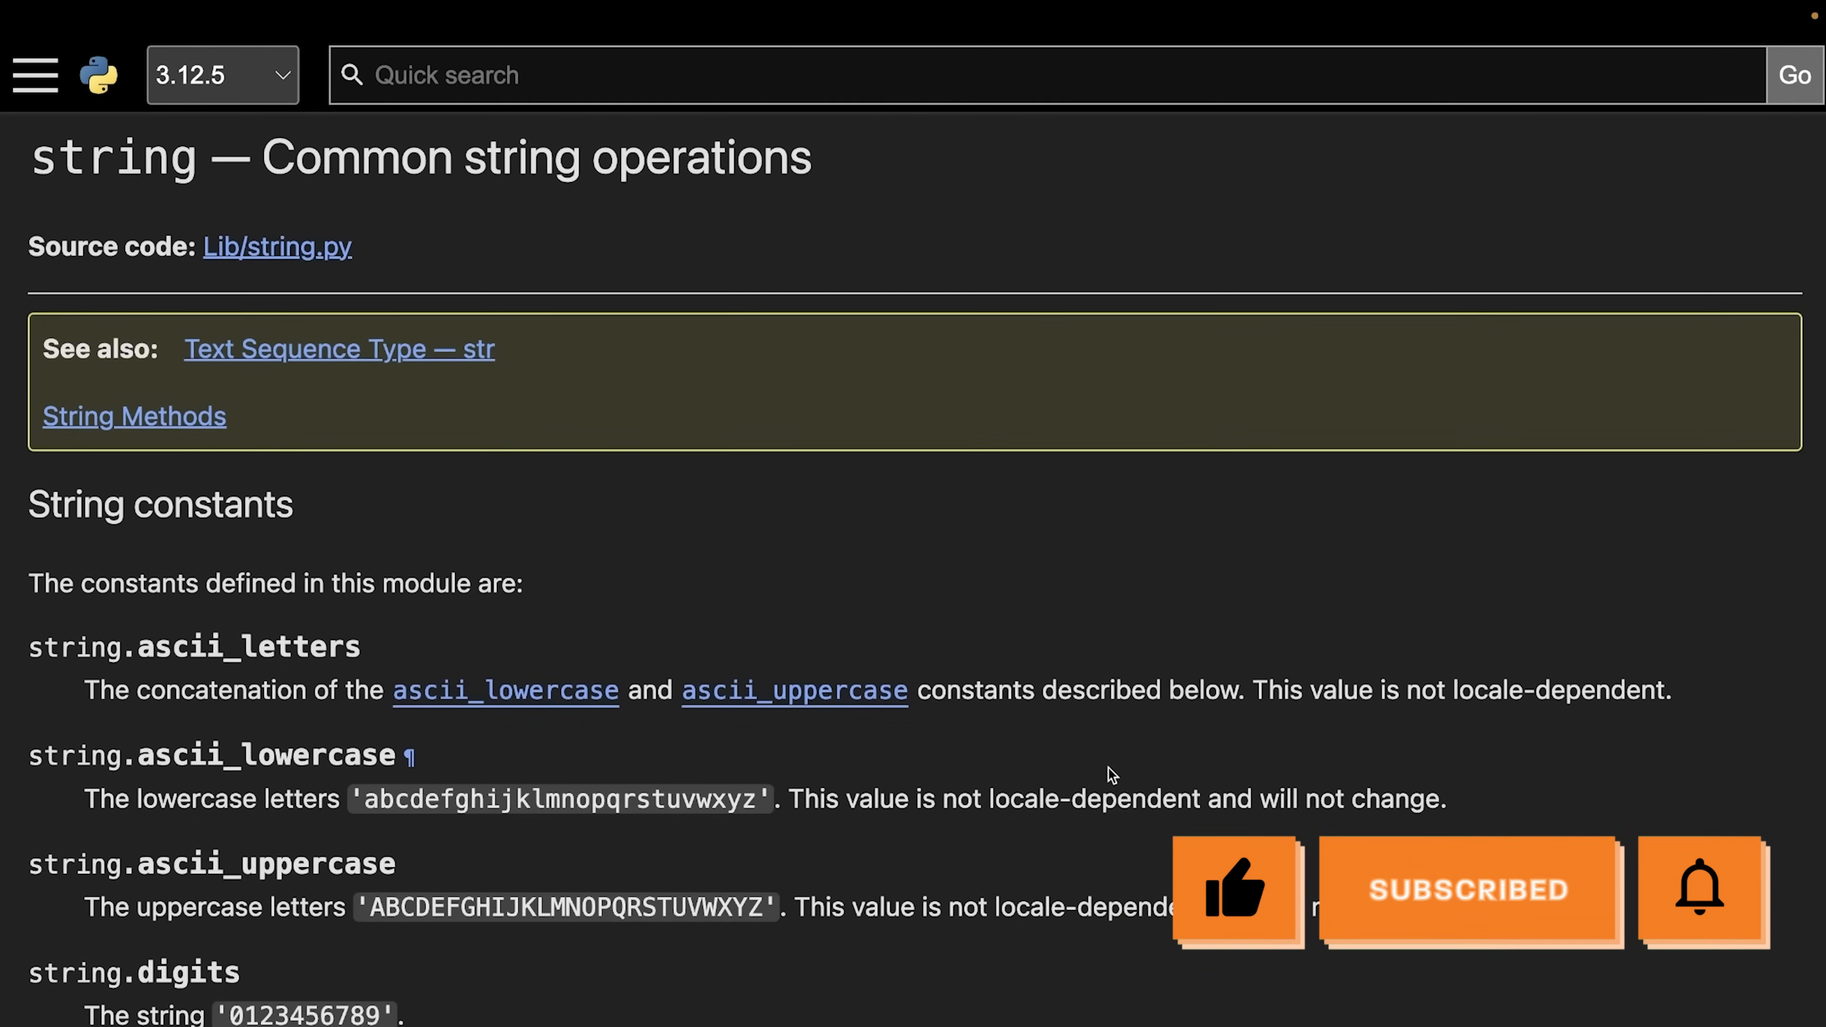